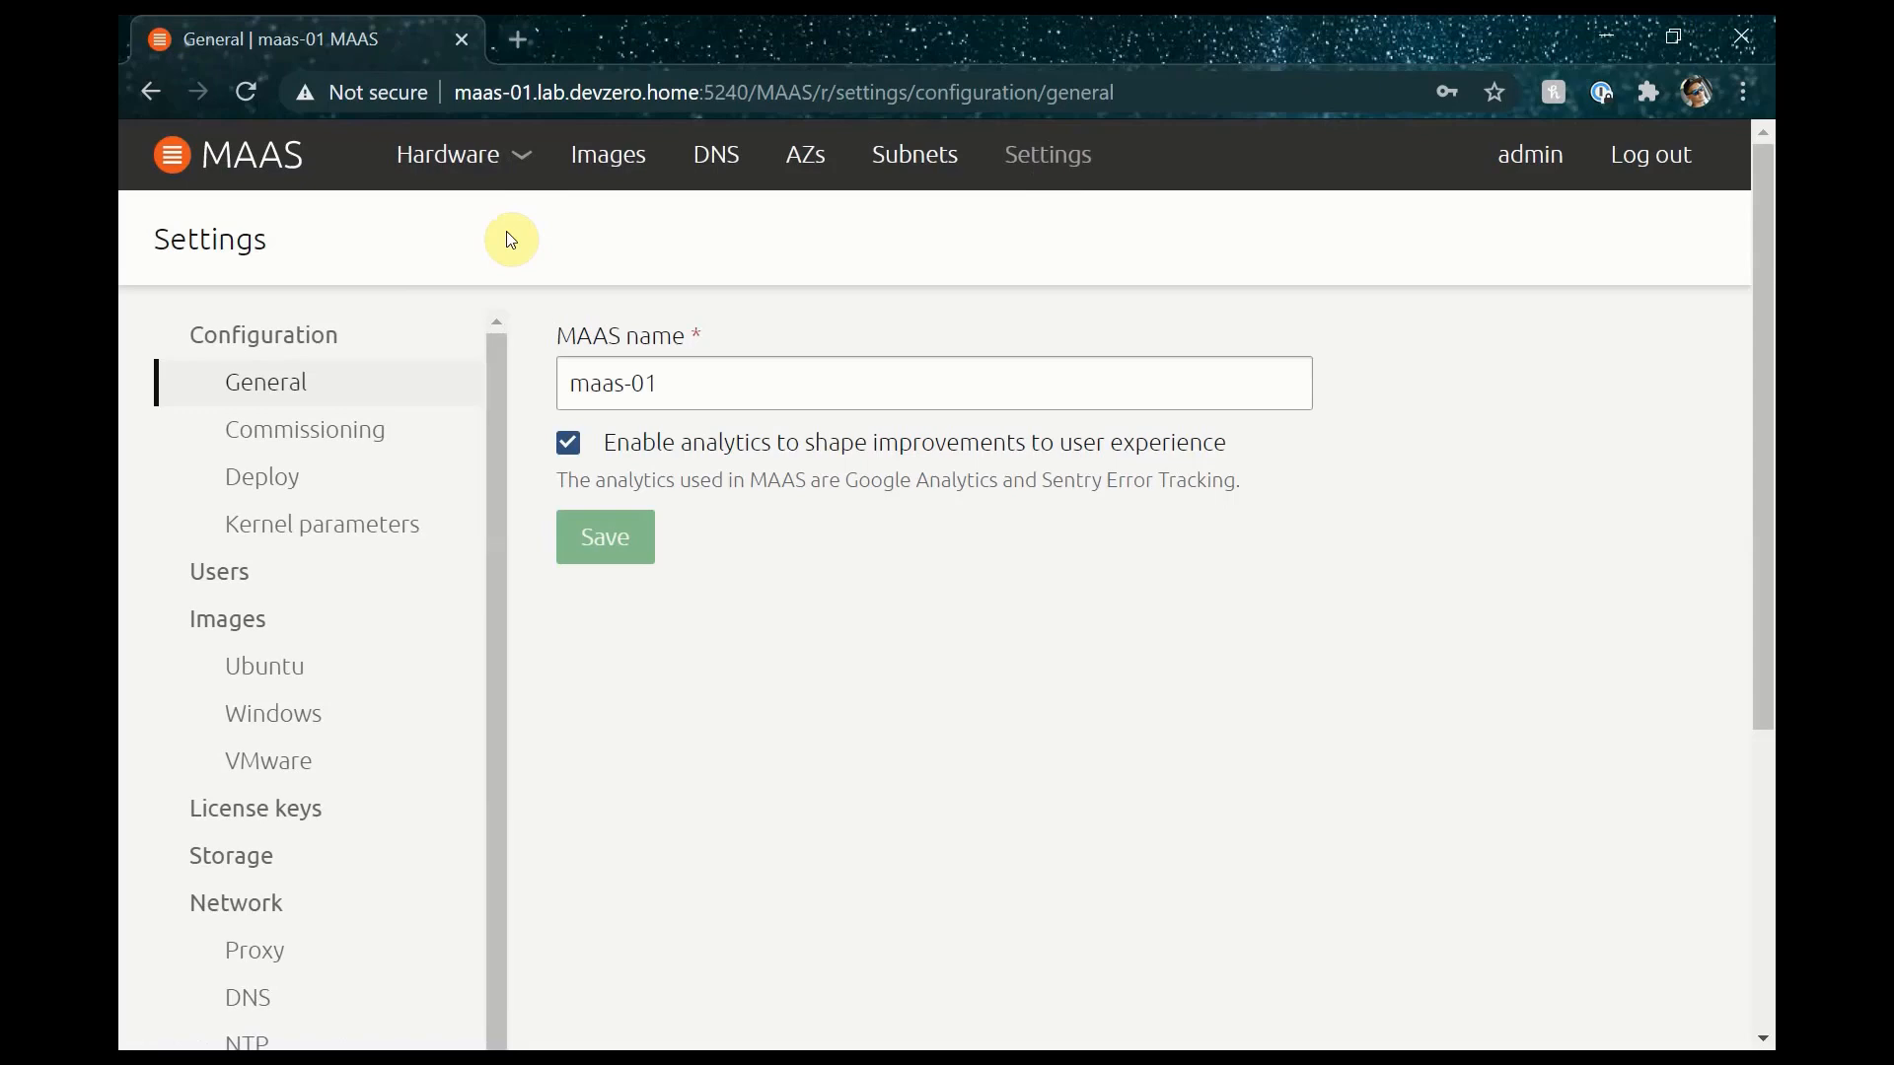
Step: Browse the DNS domains and subnets pages, then scroll the five deployed machines
click(716, 155)
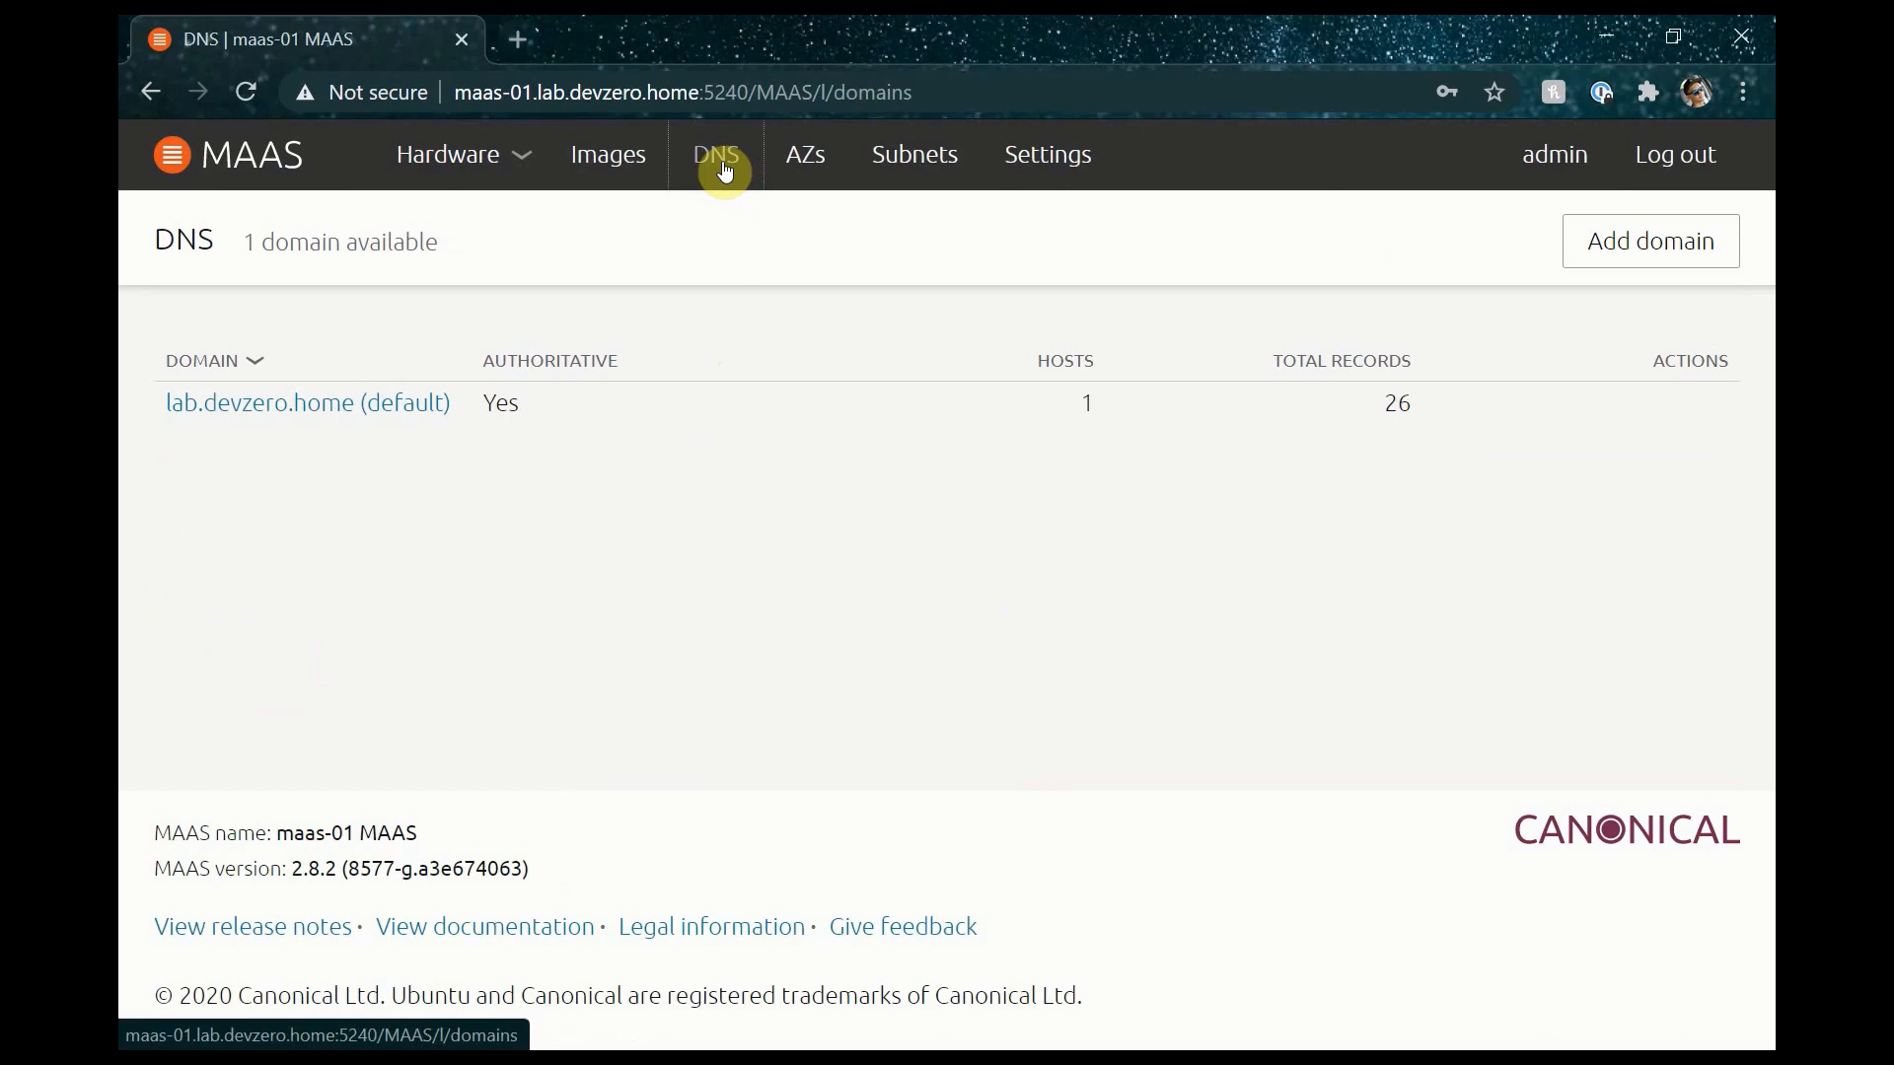
click(607, 154)
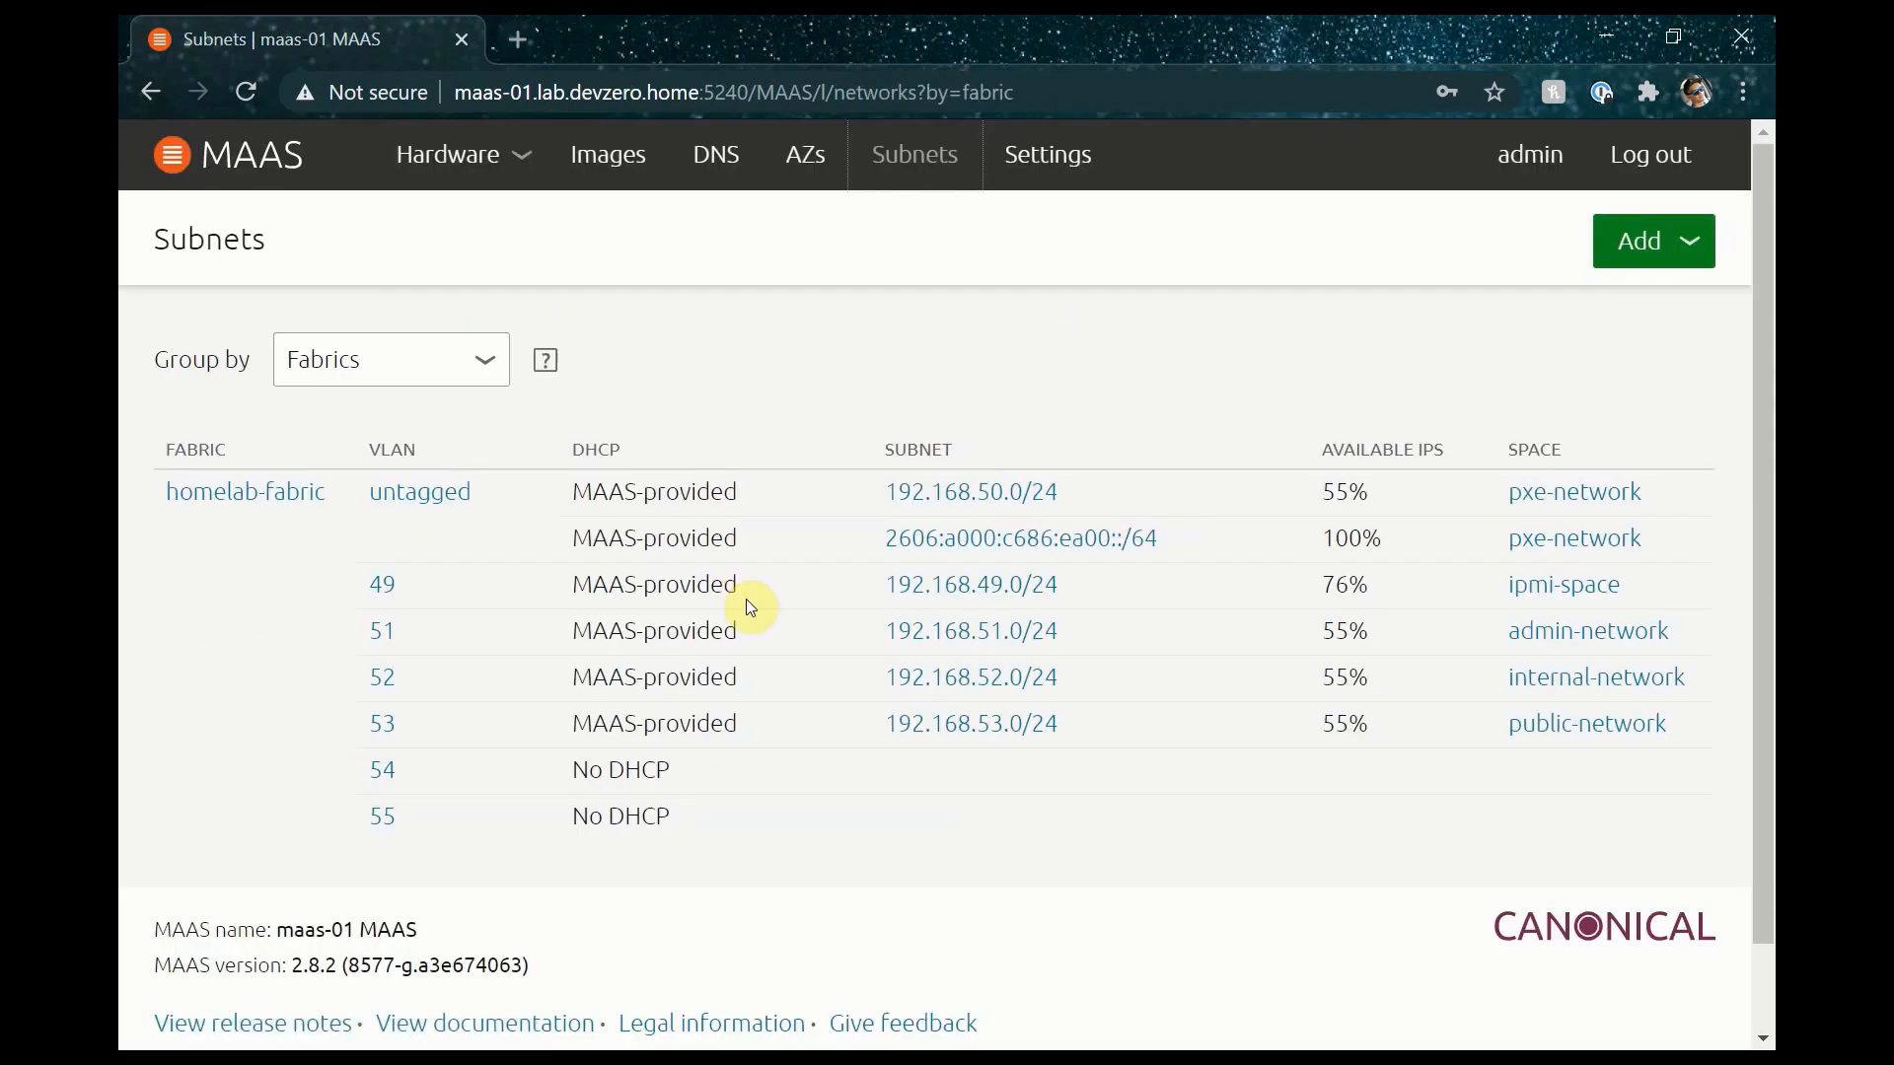
mouse_move(987, 841)
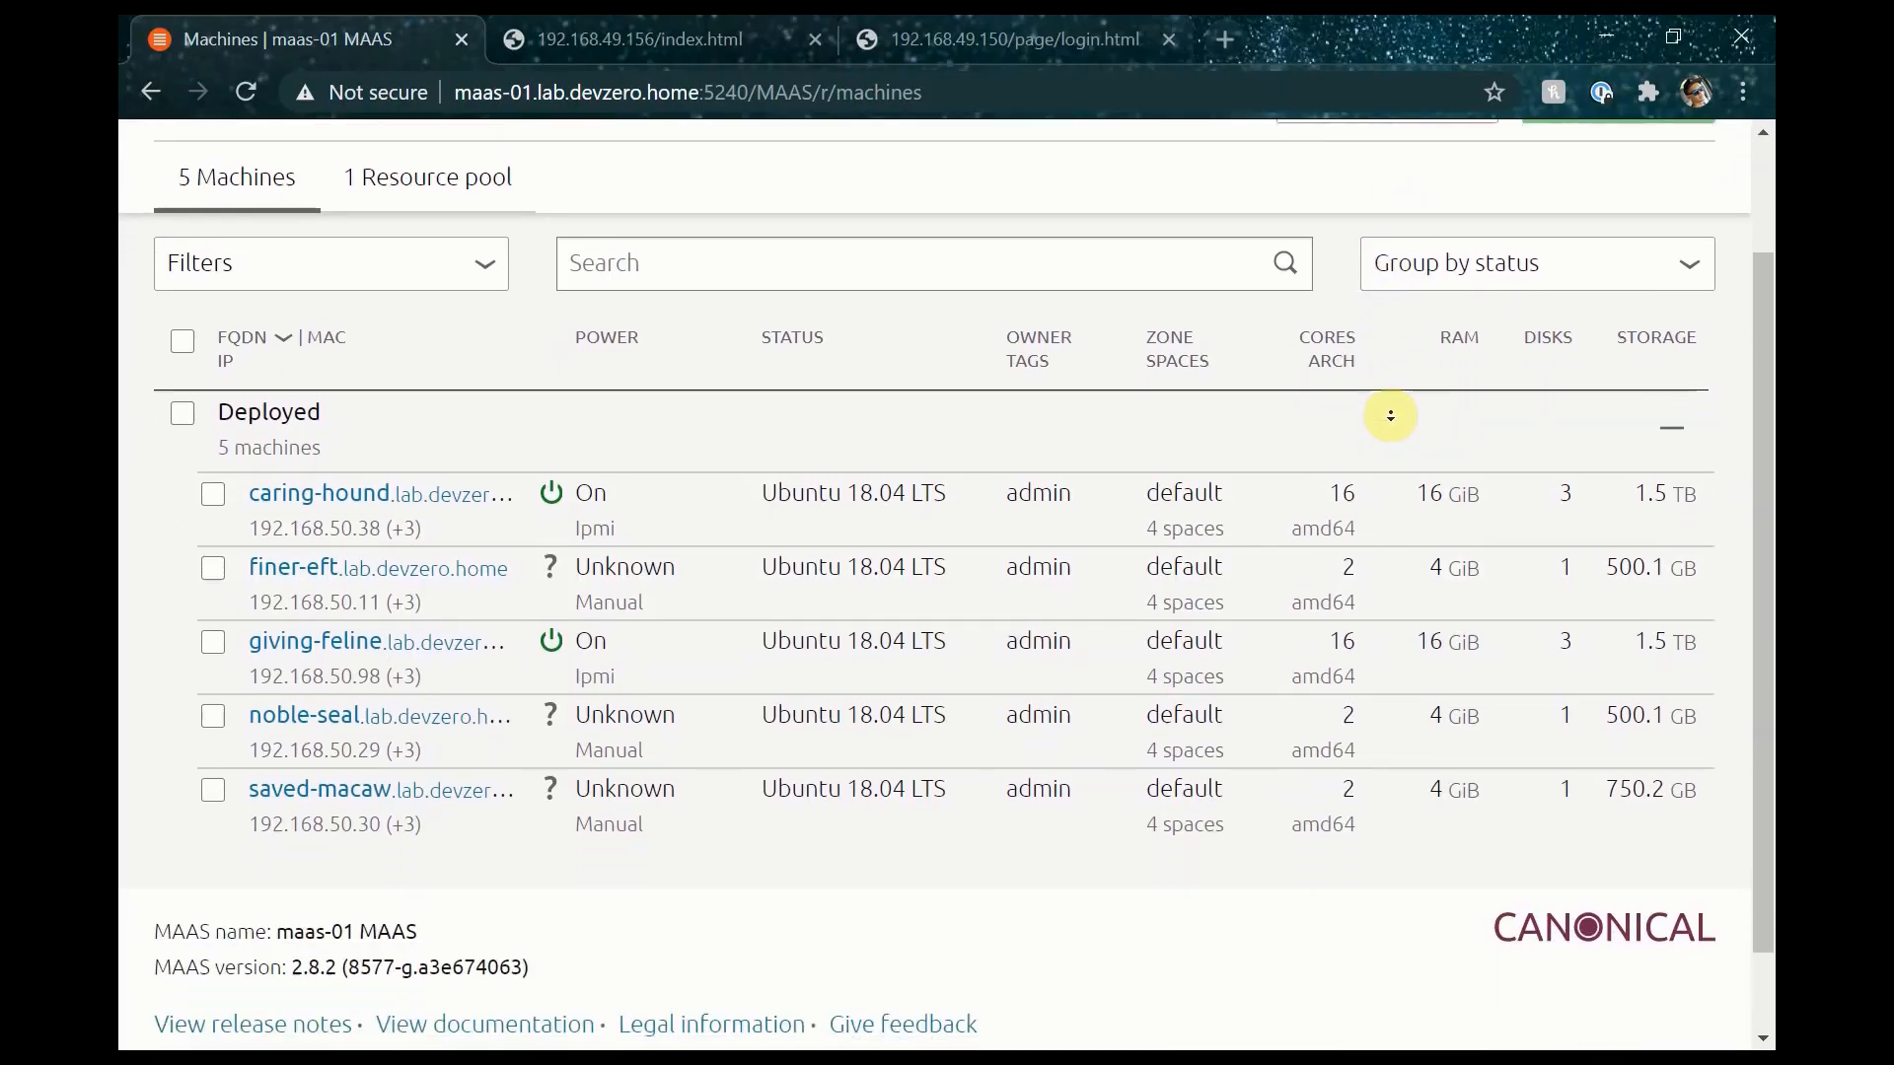
scroll(down, 3)
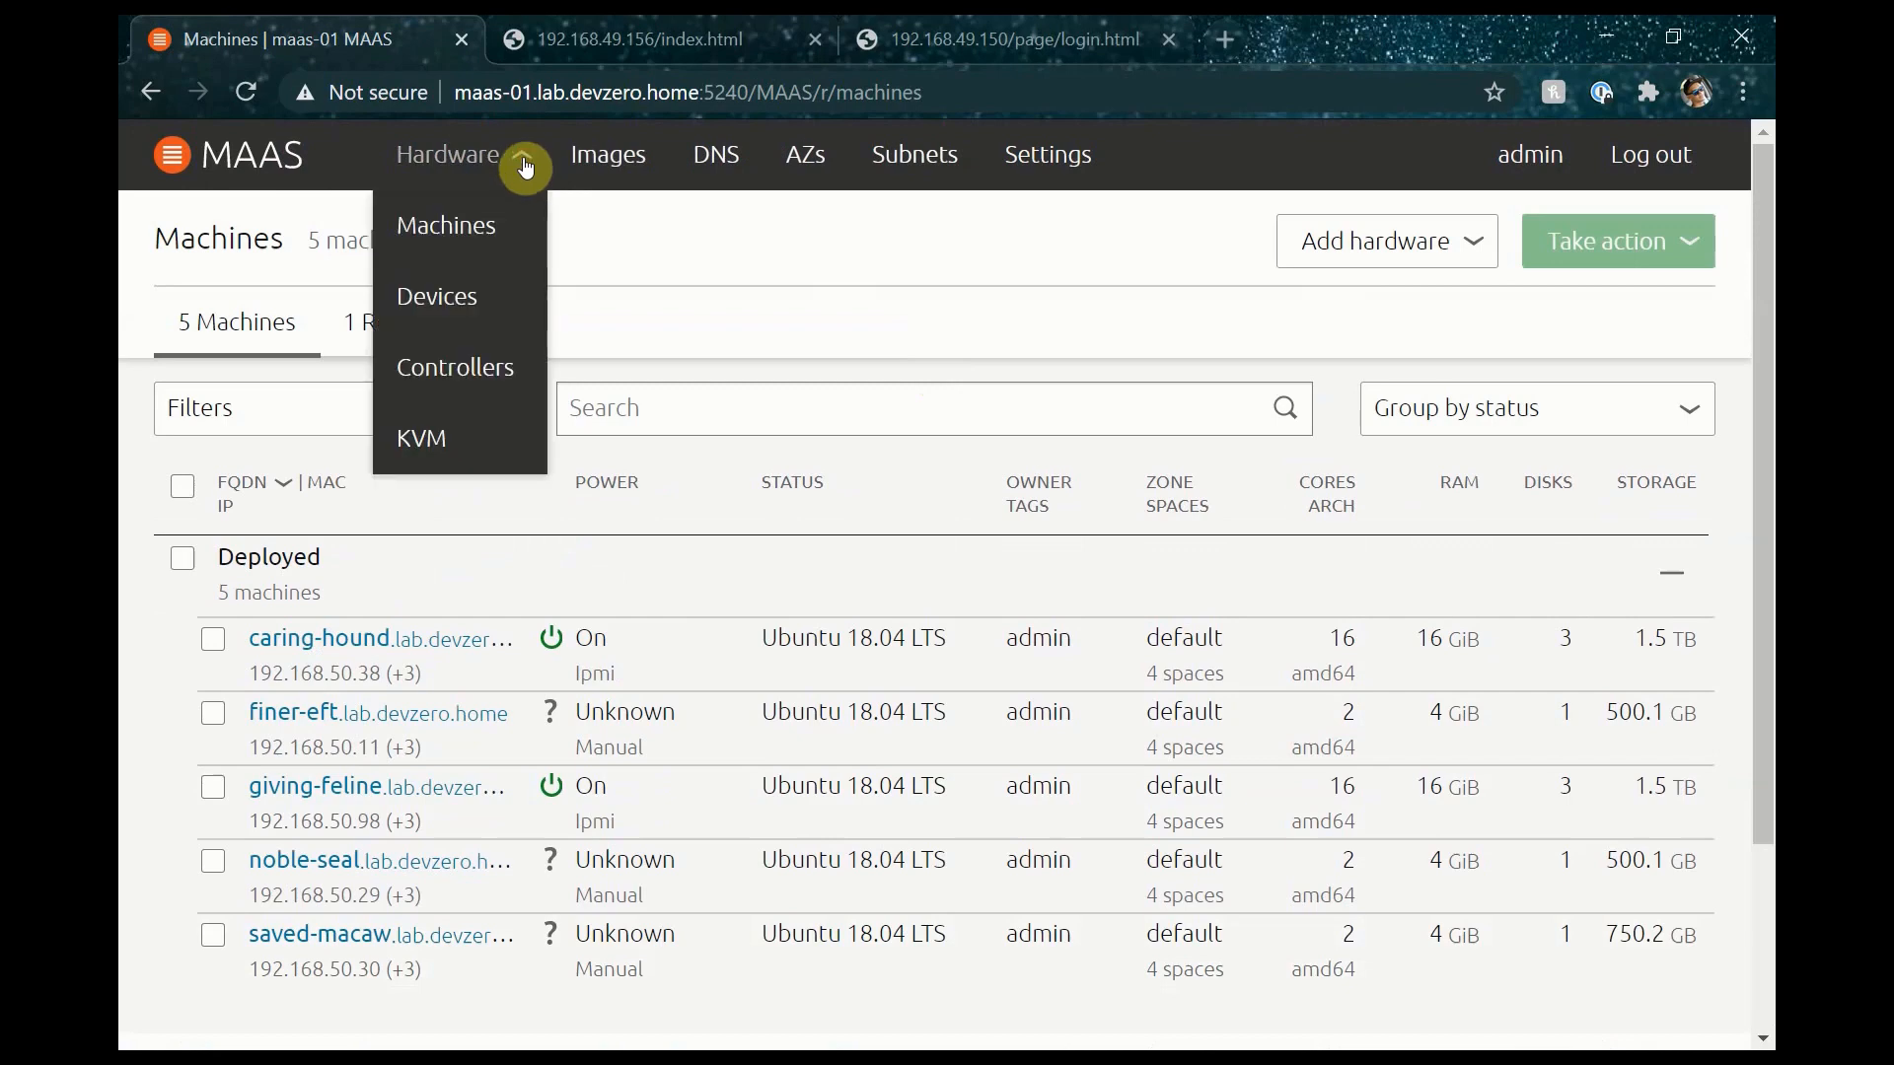
Step: List the KVM hosts and view finer-eft: 4 cores, 5.7 GiB RAM, 491 GB storage
click(421, 438)
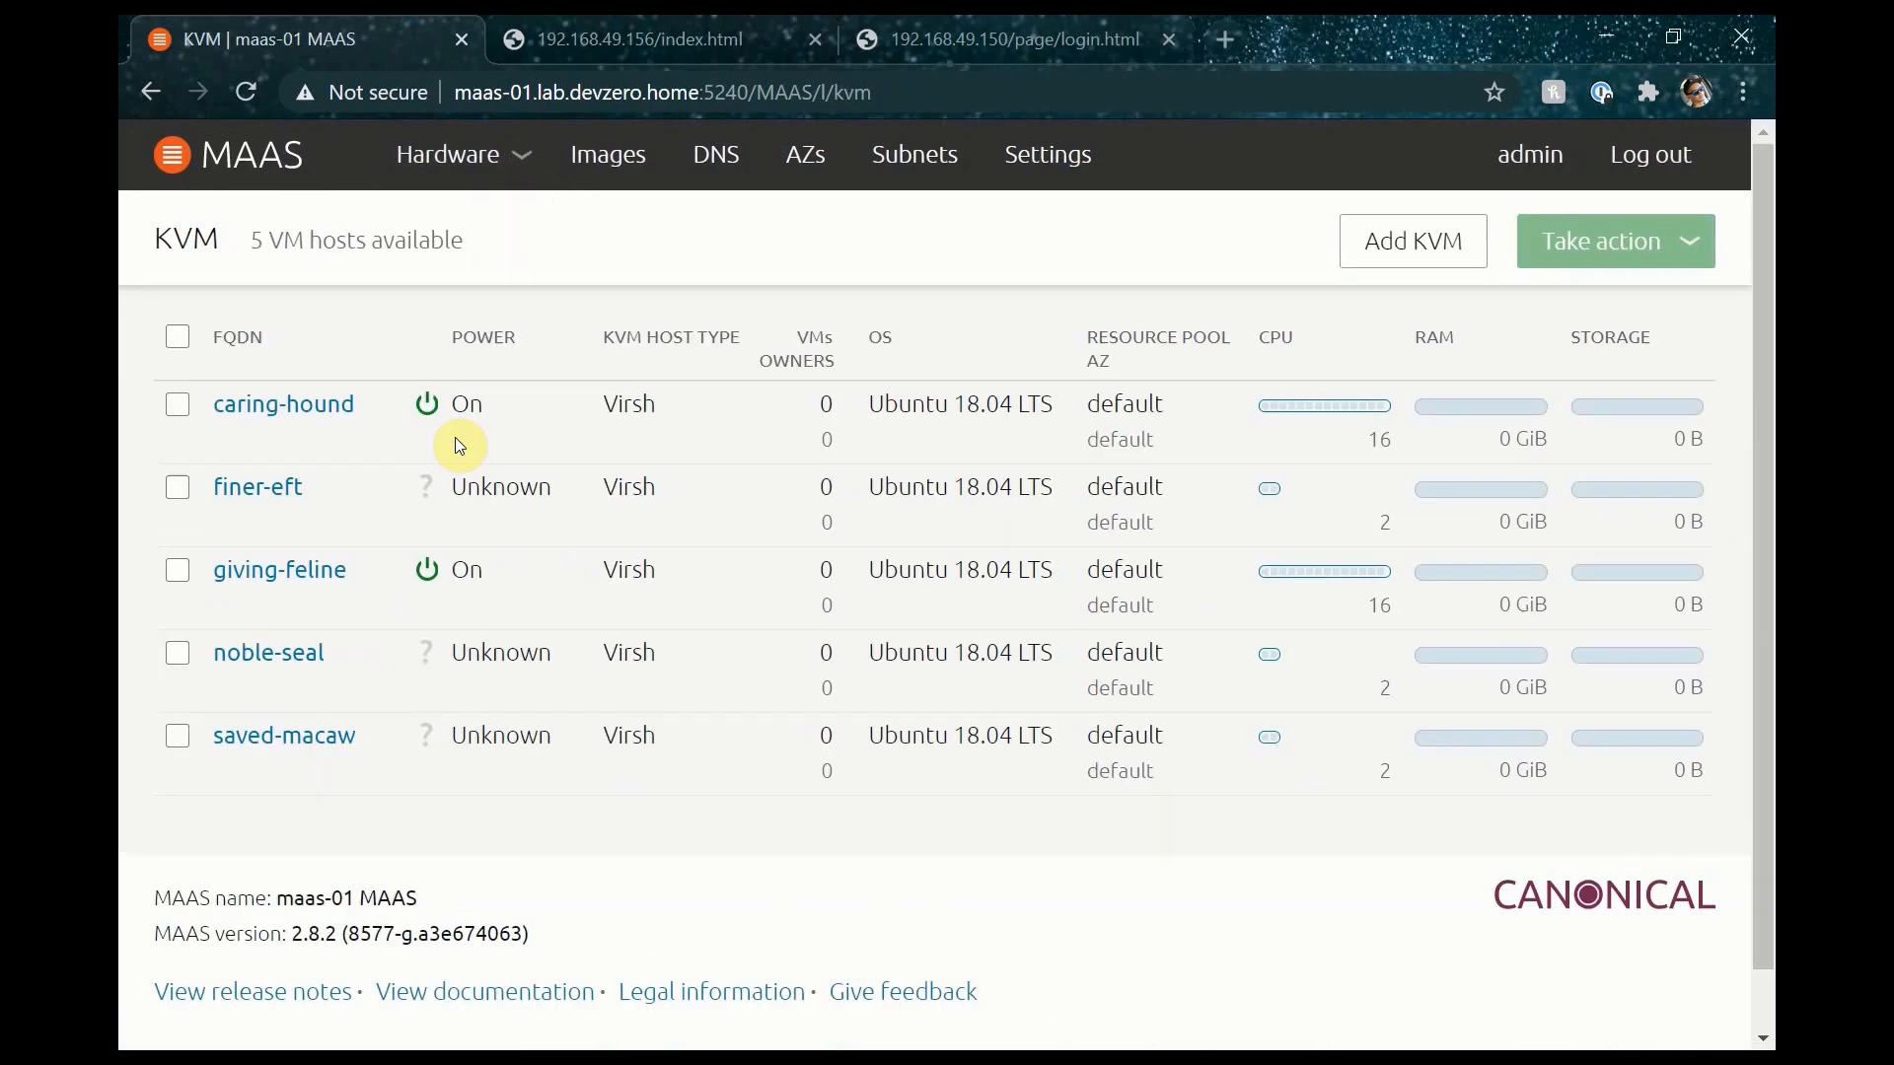
mouse_move(902, 339)
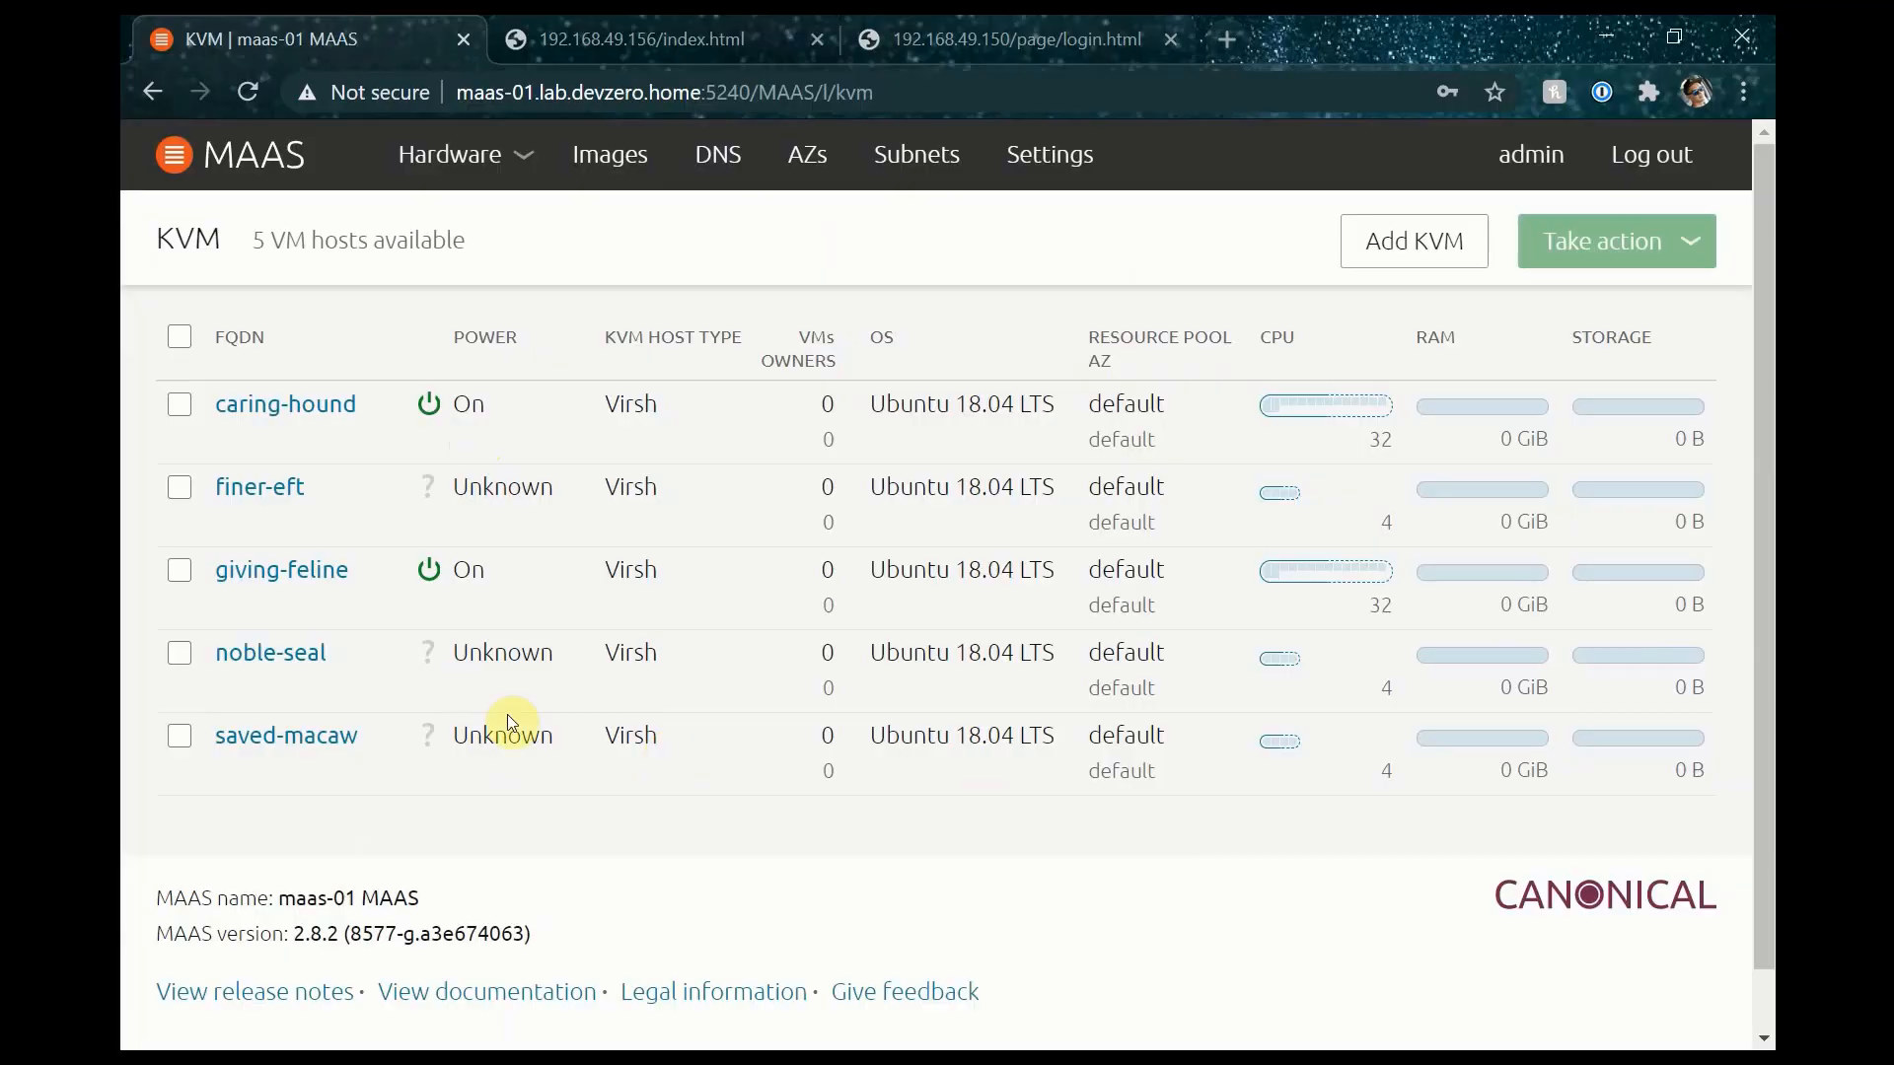
mouse_move(449, 827)
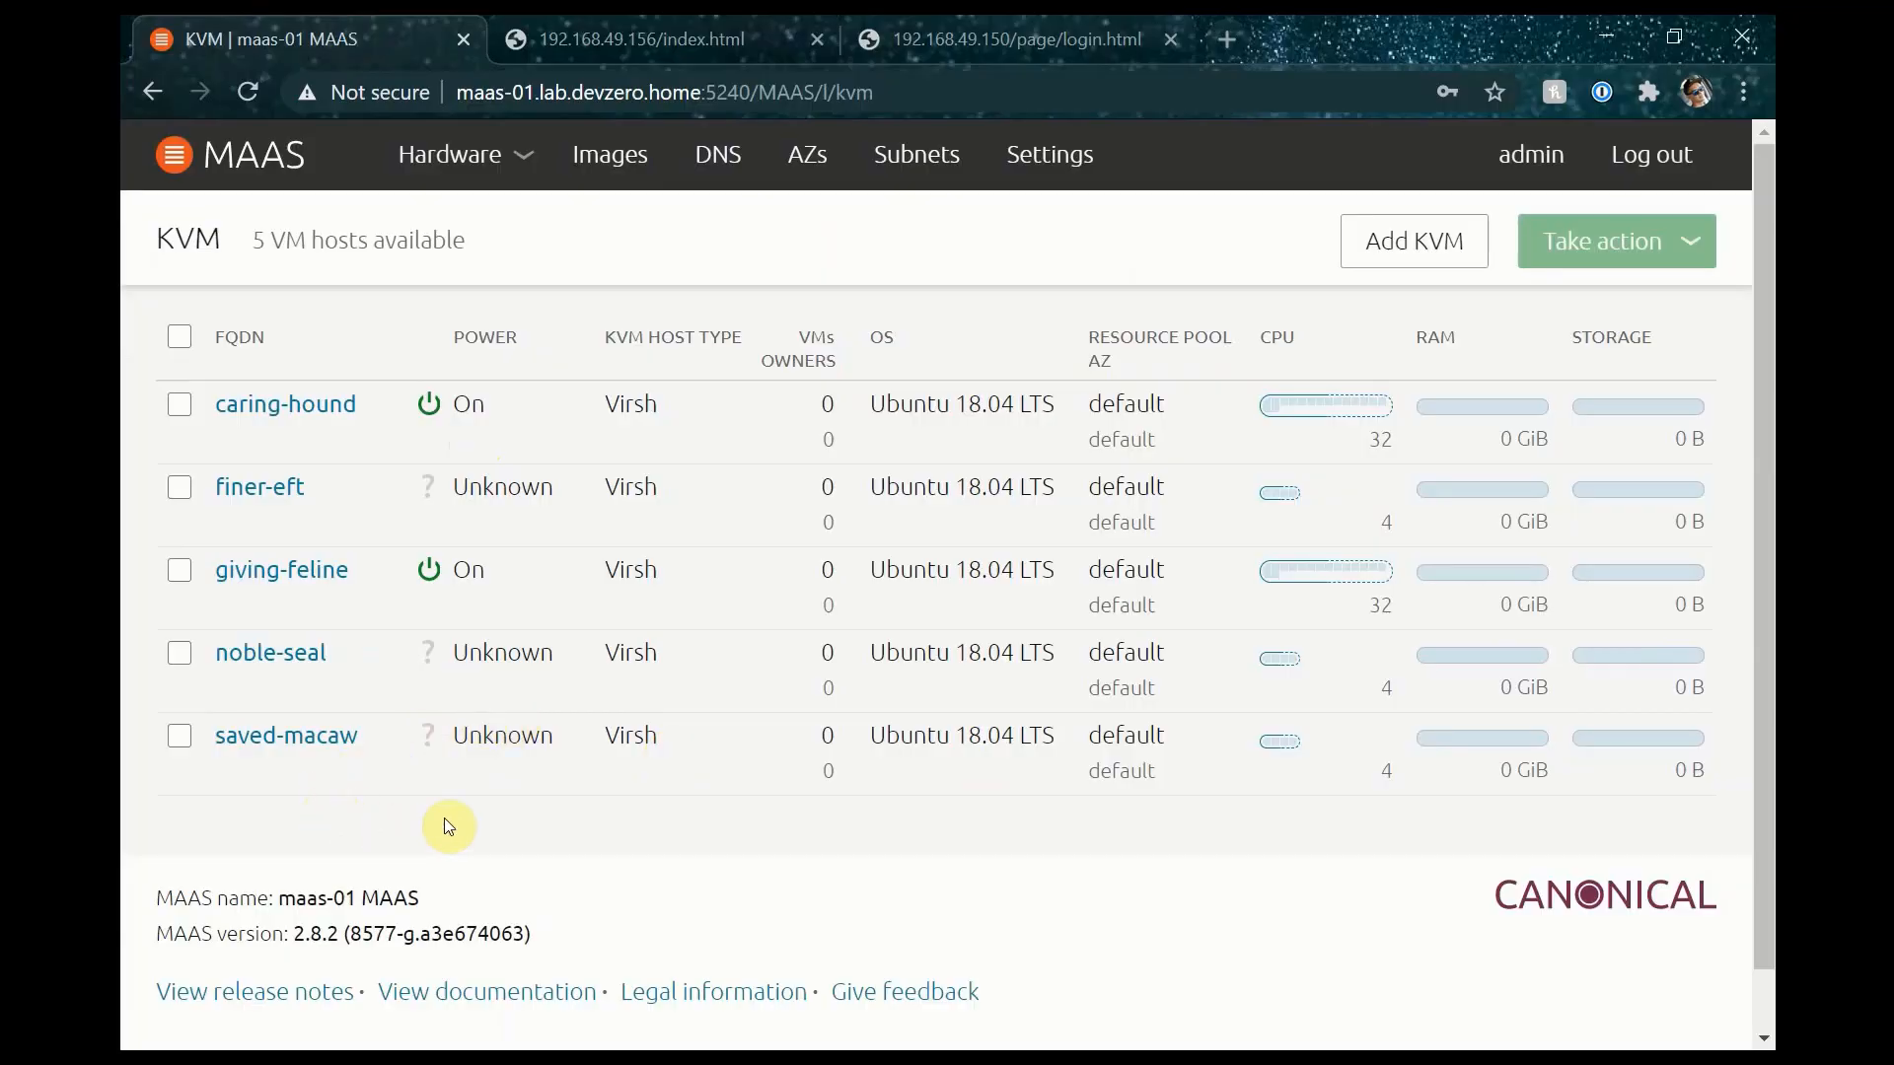
click(285, 404)
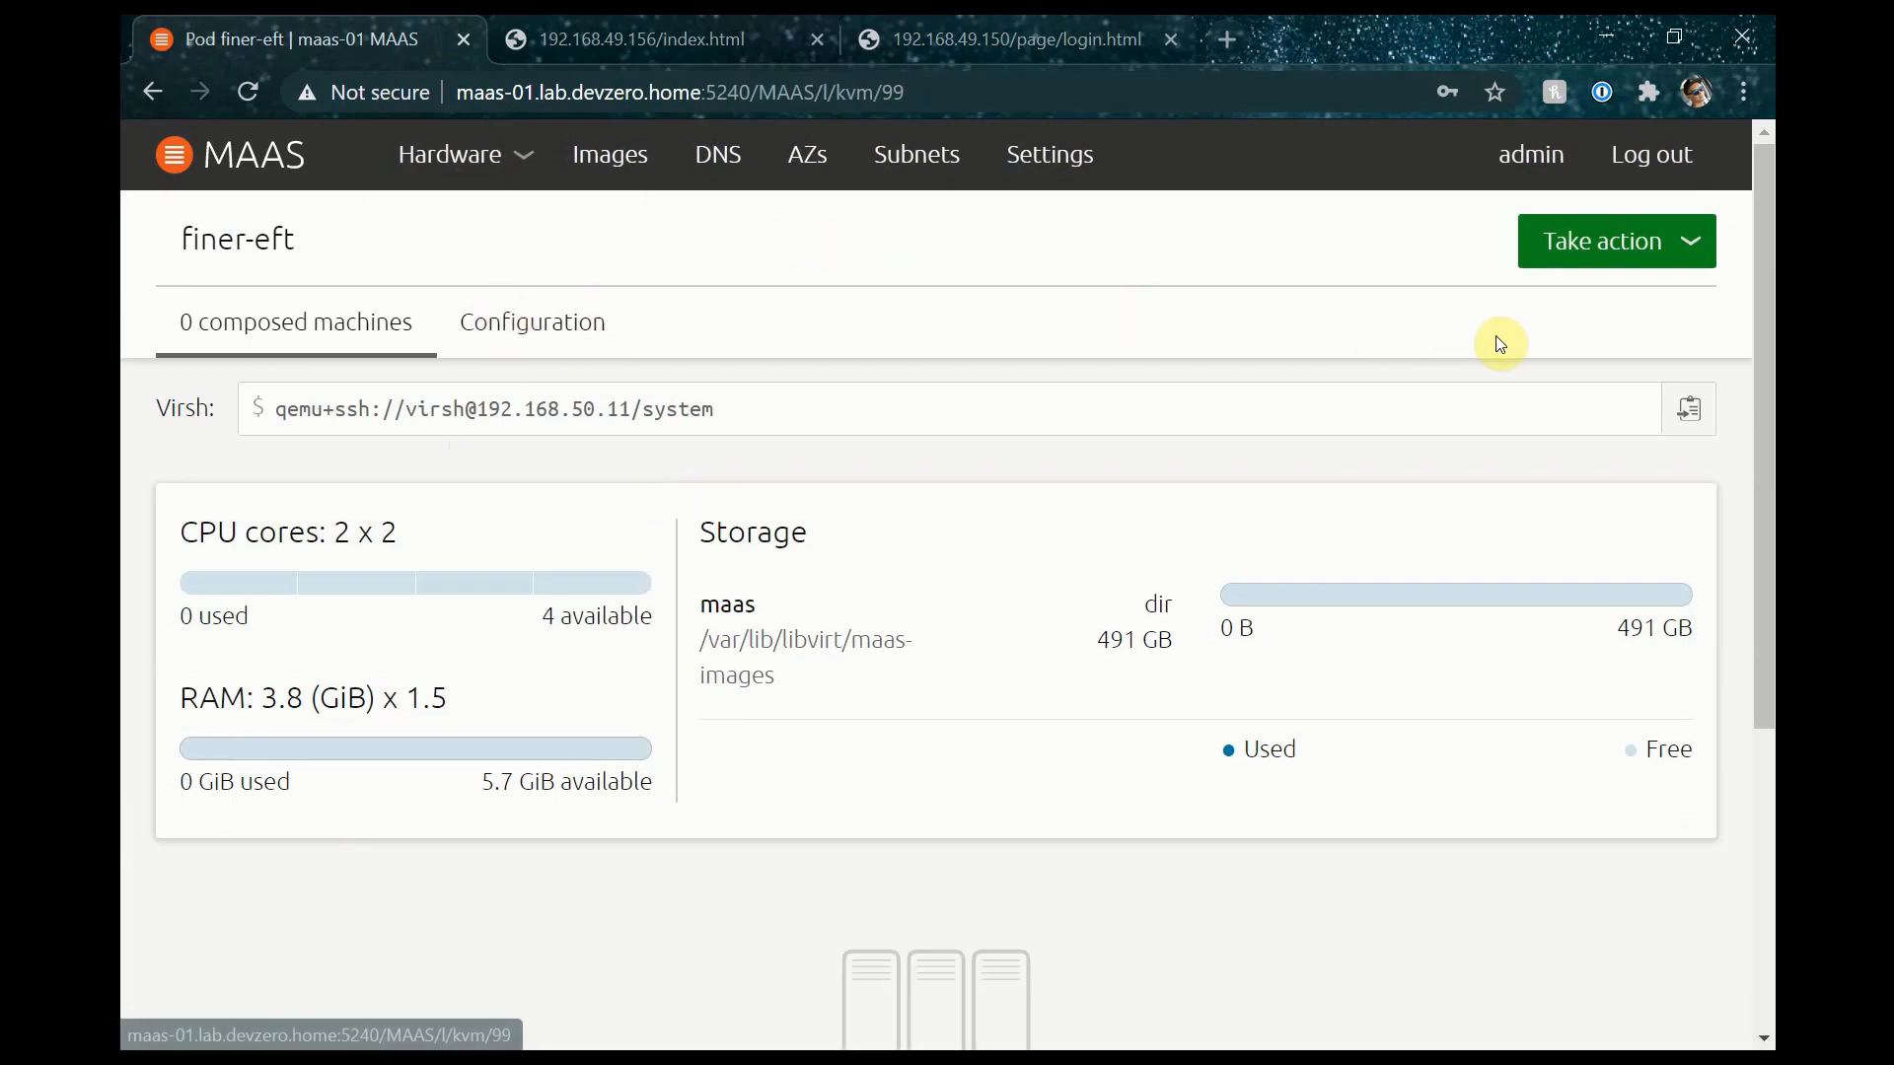
Step: Compose VM lb-0 on finer-eft with 1 core, 1 GiB RAM and a 25 GB disk
click(1616, 241)
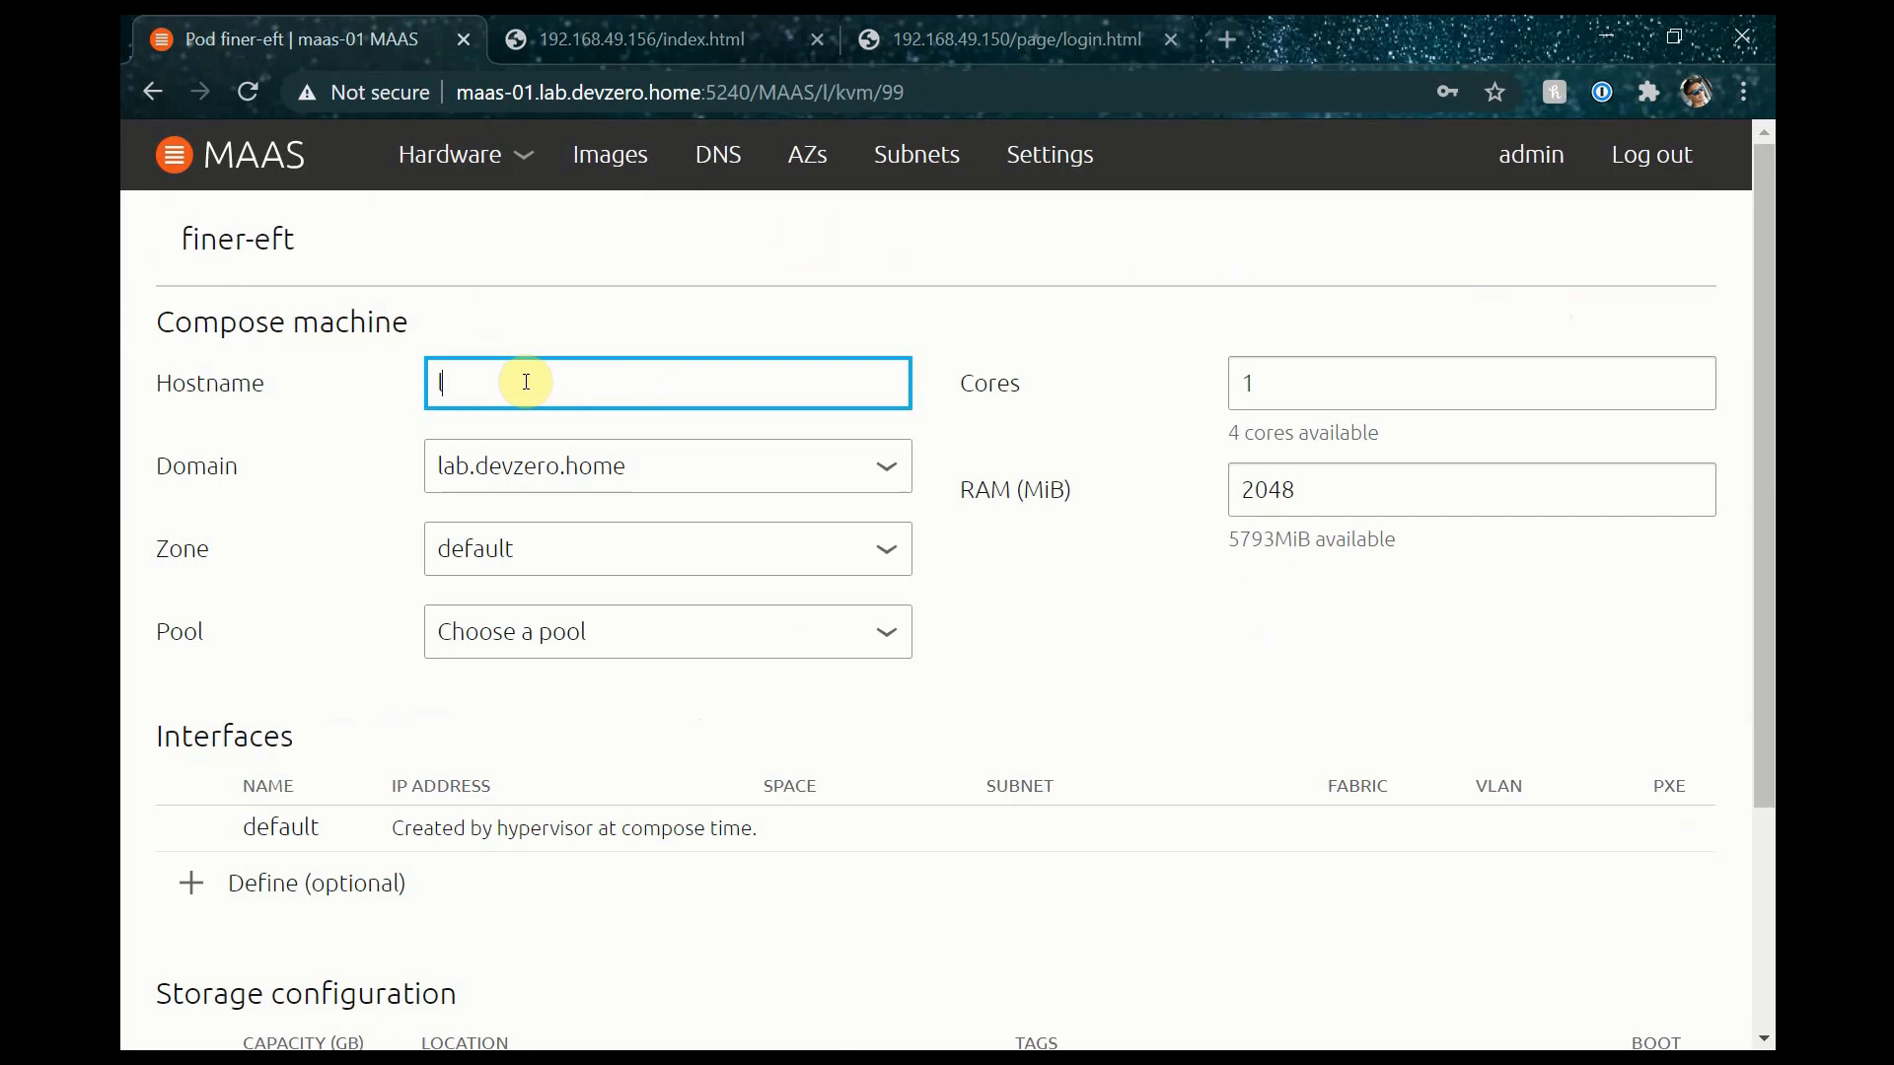
text(lb-0)
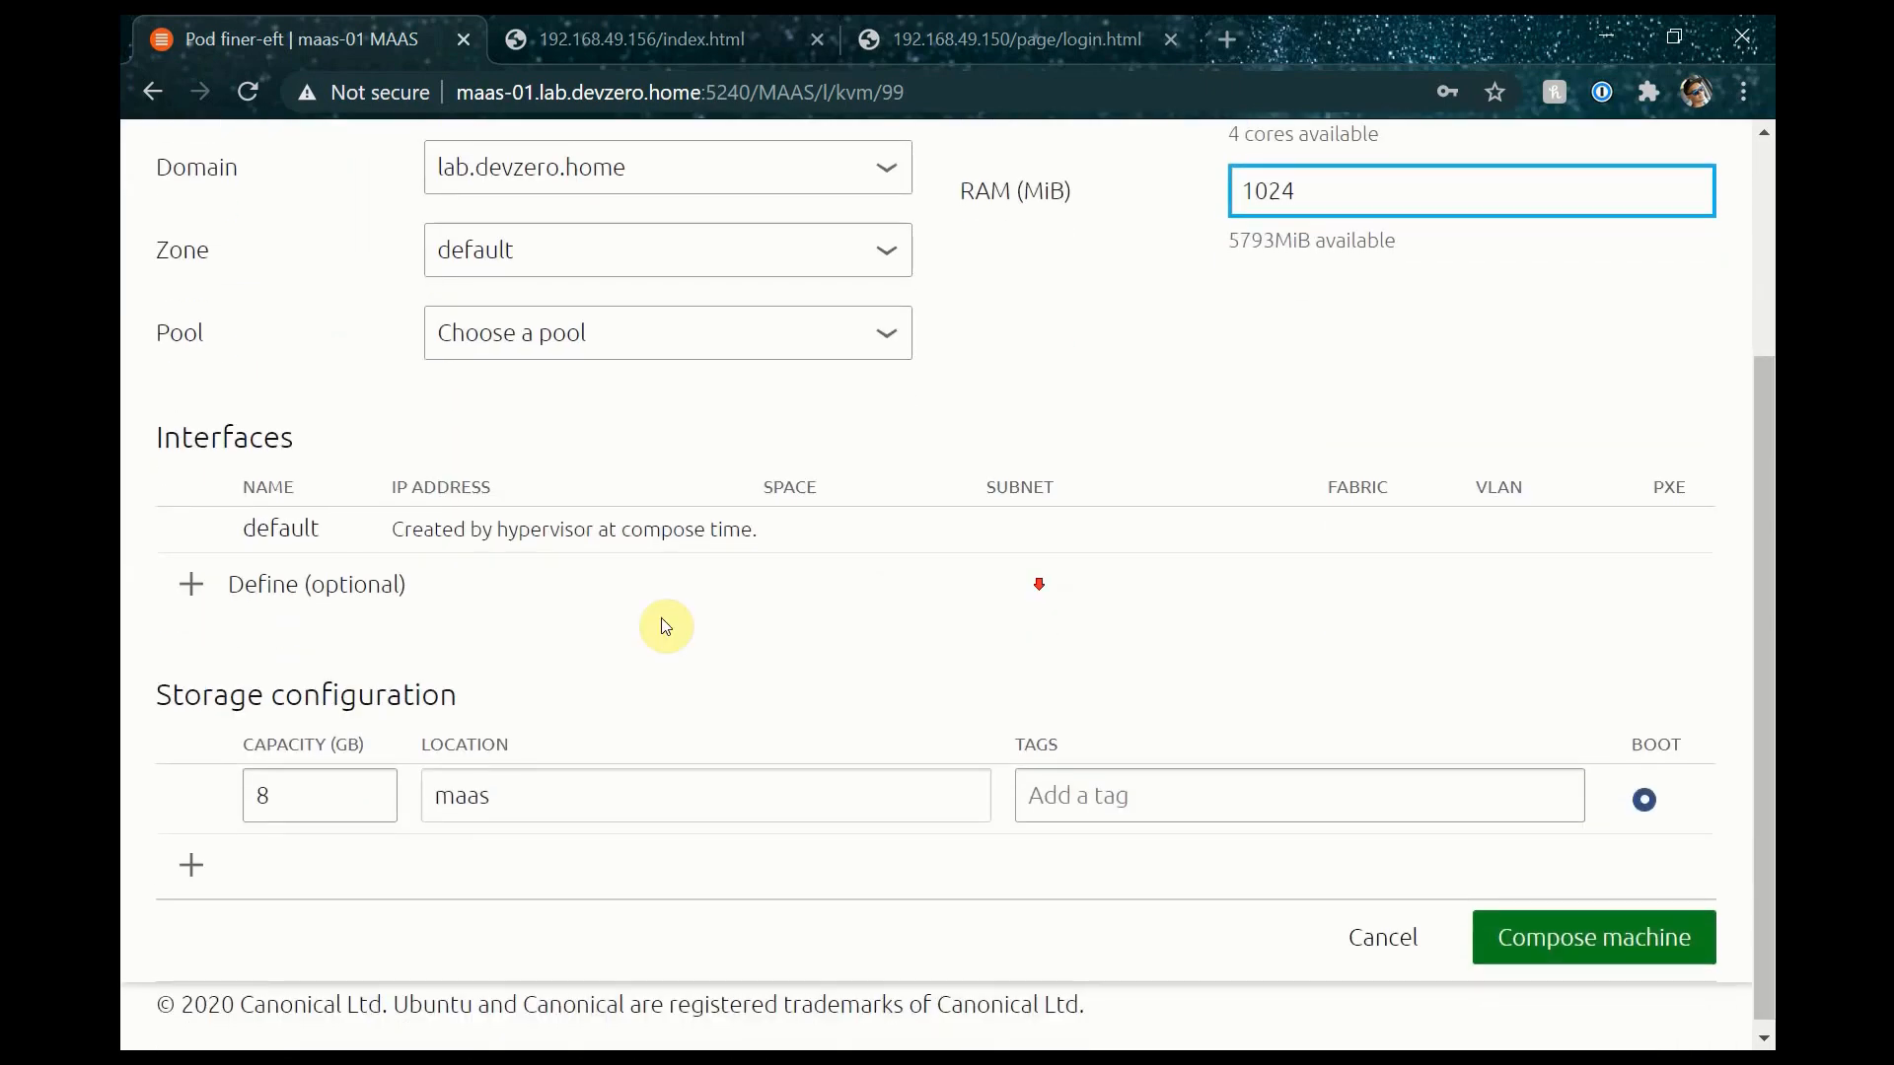
text(25)
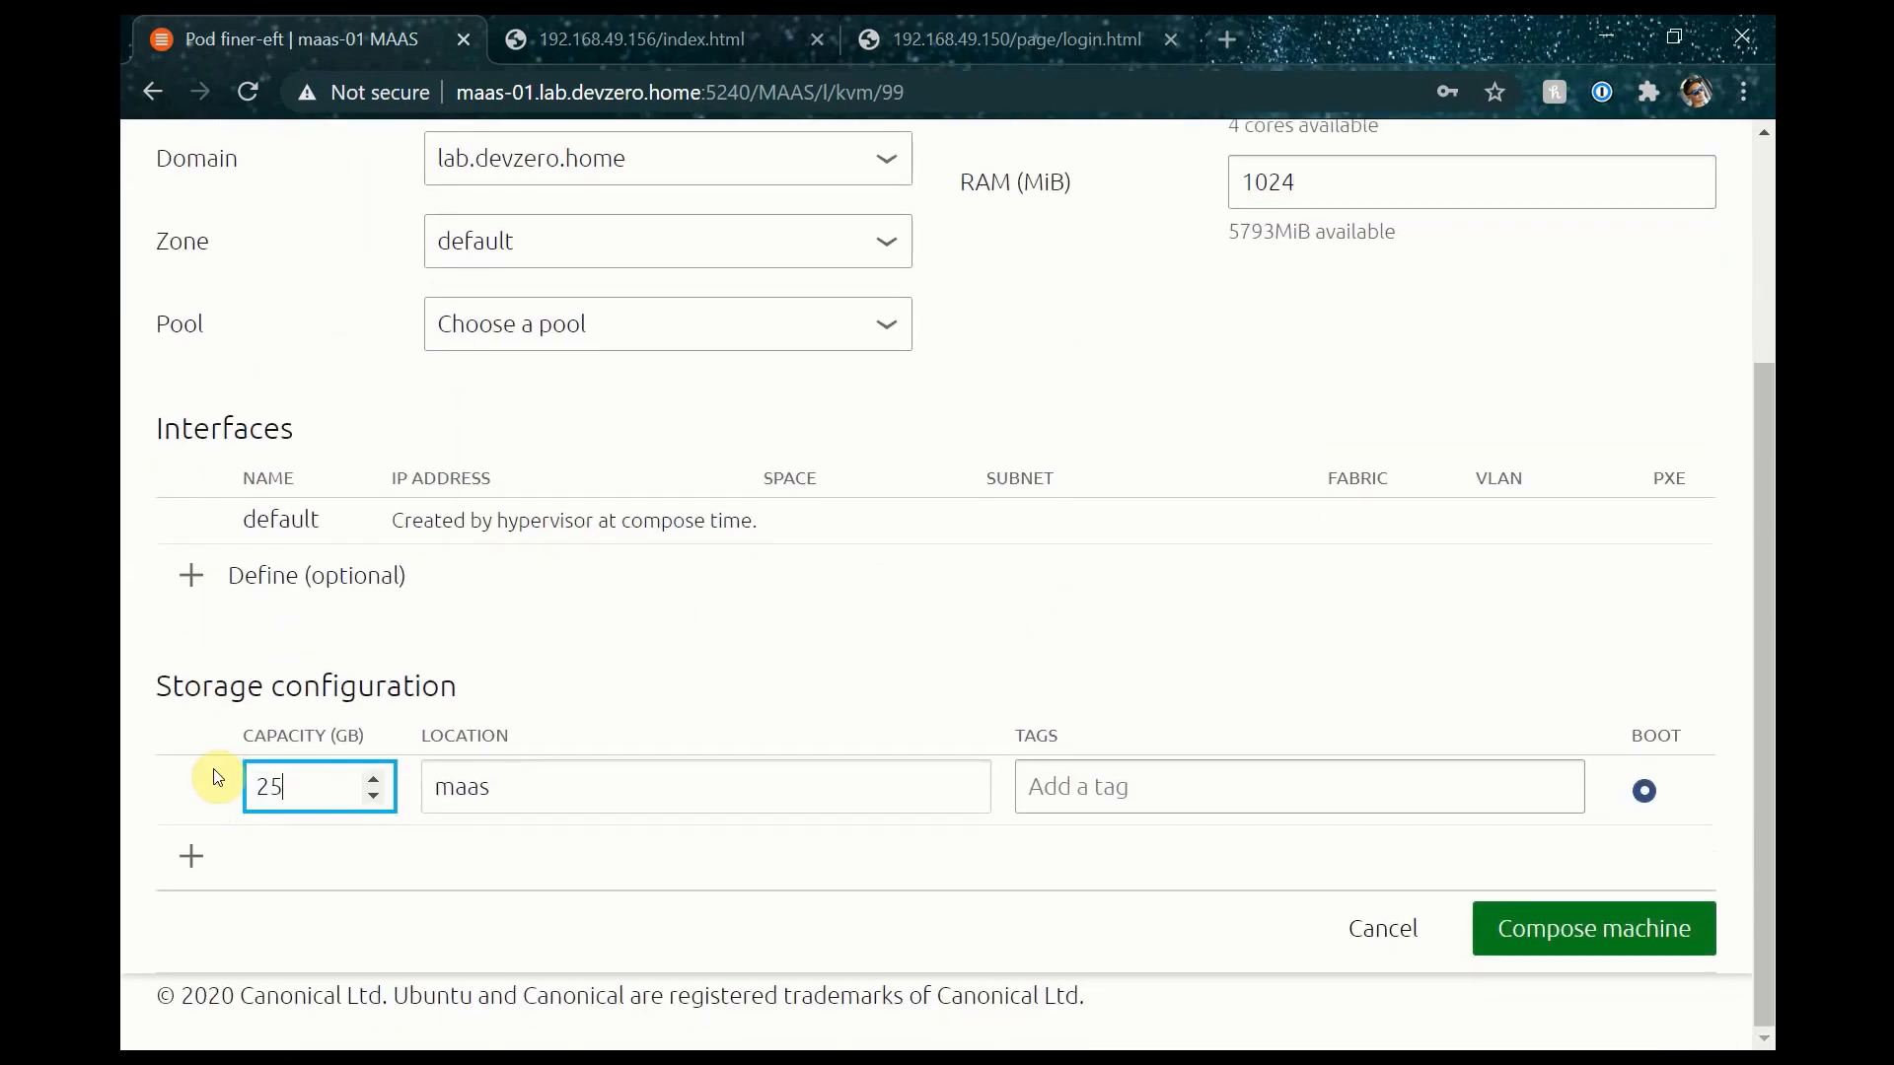
click(1593, 928)
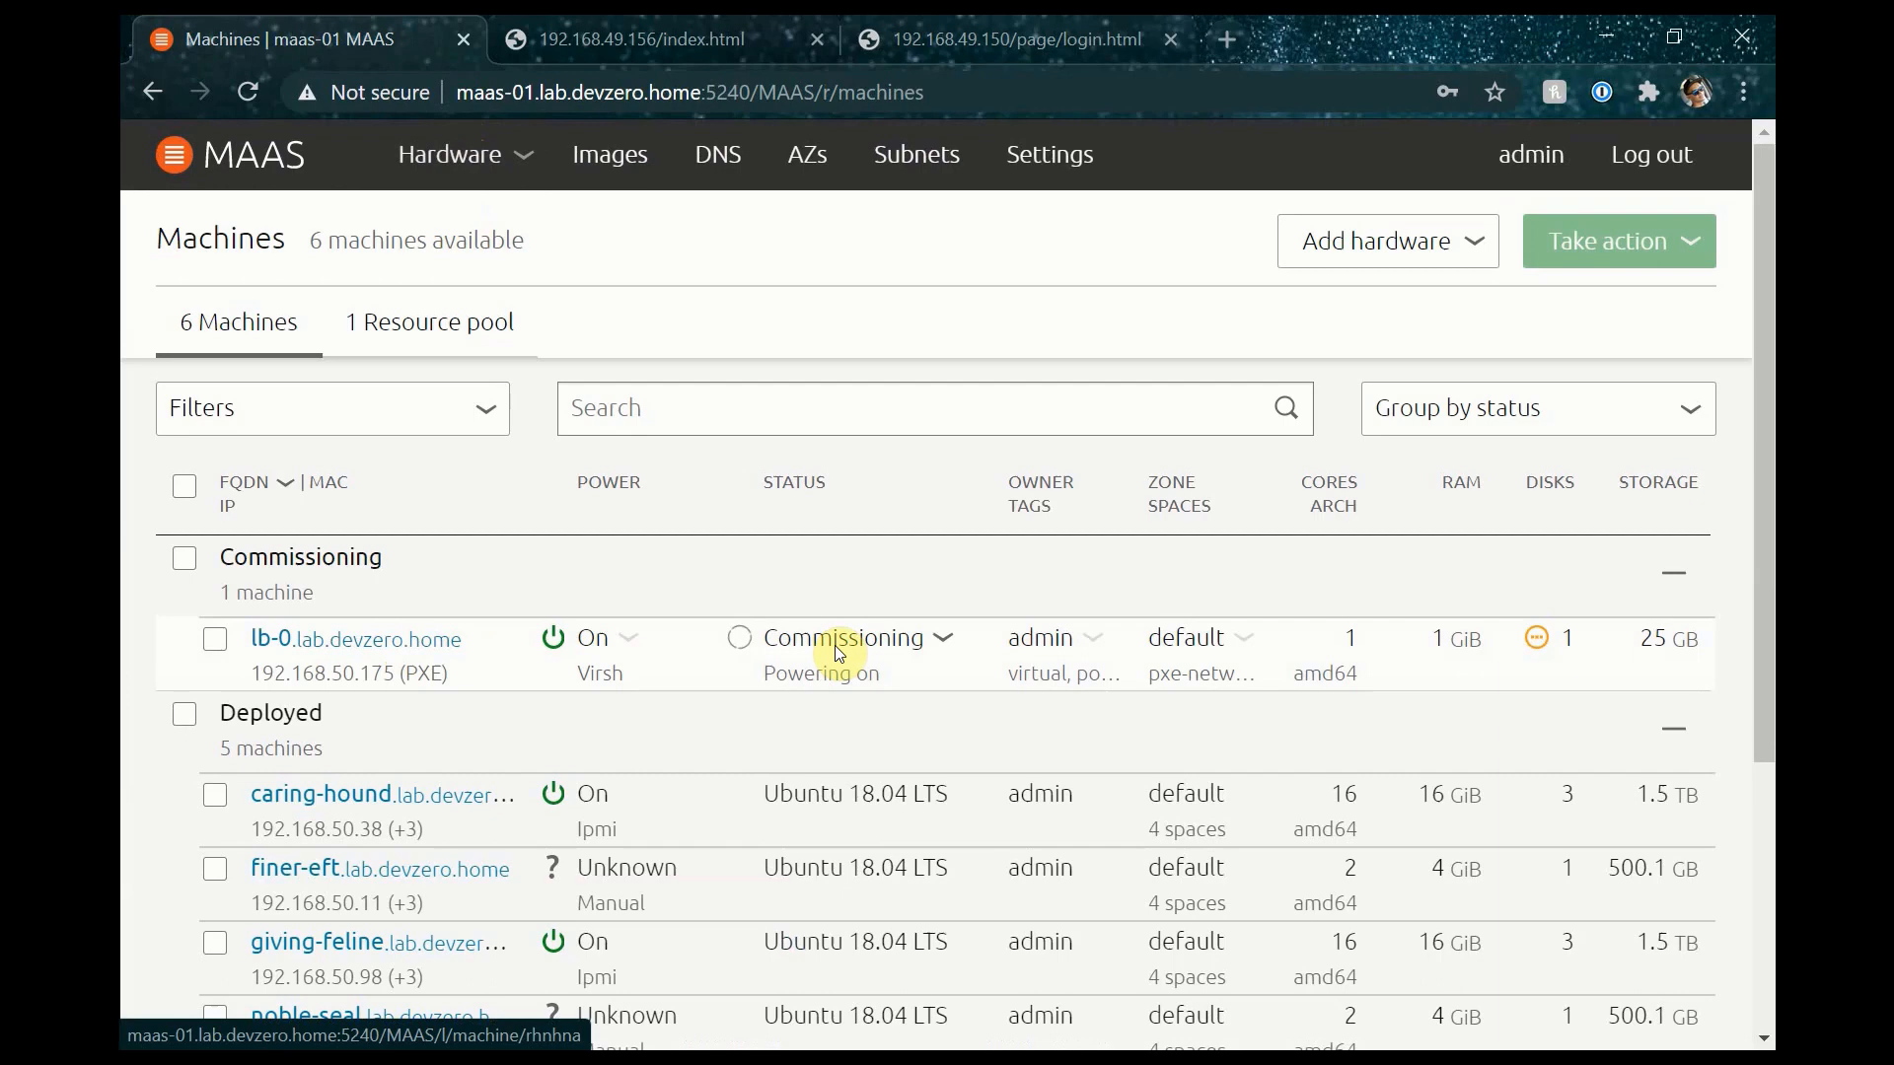
mouse_move(752, 193)
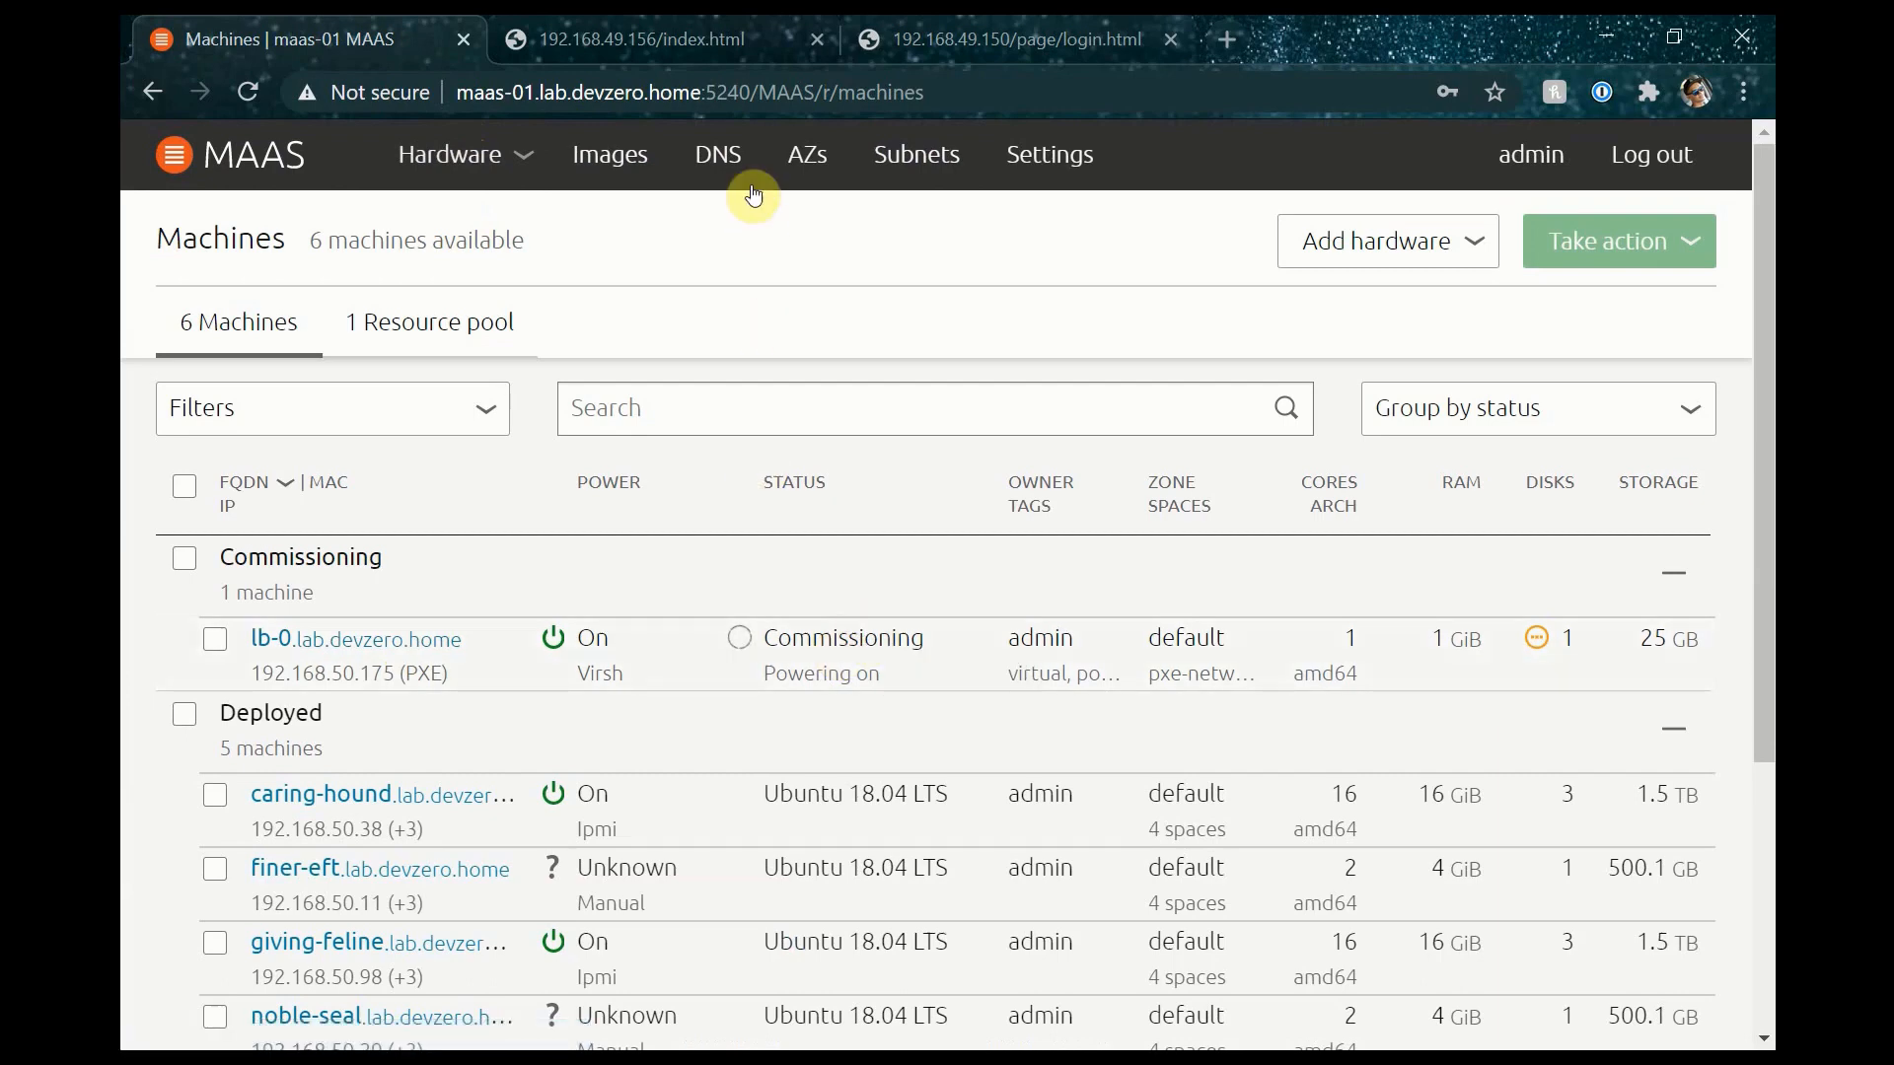
Step: Deploy CentOS 7 to the loadbalancer-tagged machines lb-0, lb-1 and lb-2
click(1619, 240)
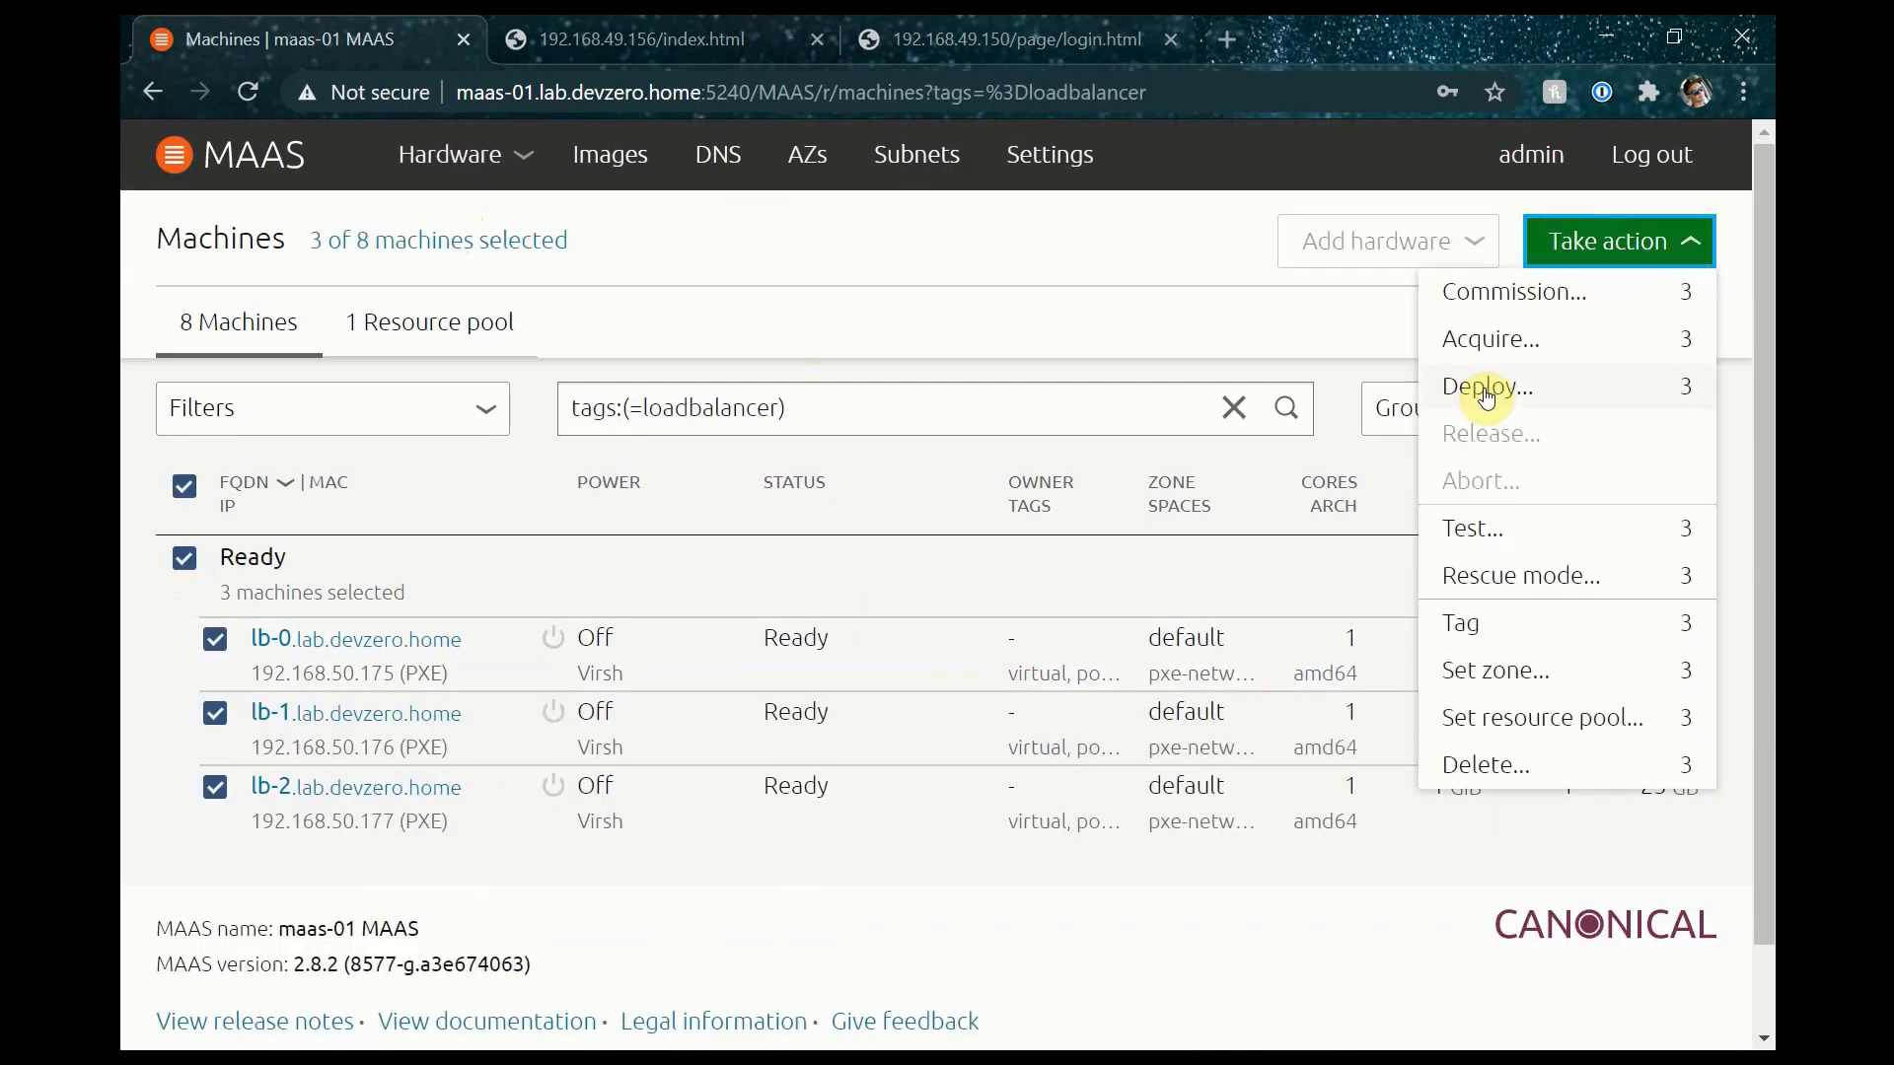
click(1488, 387)
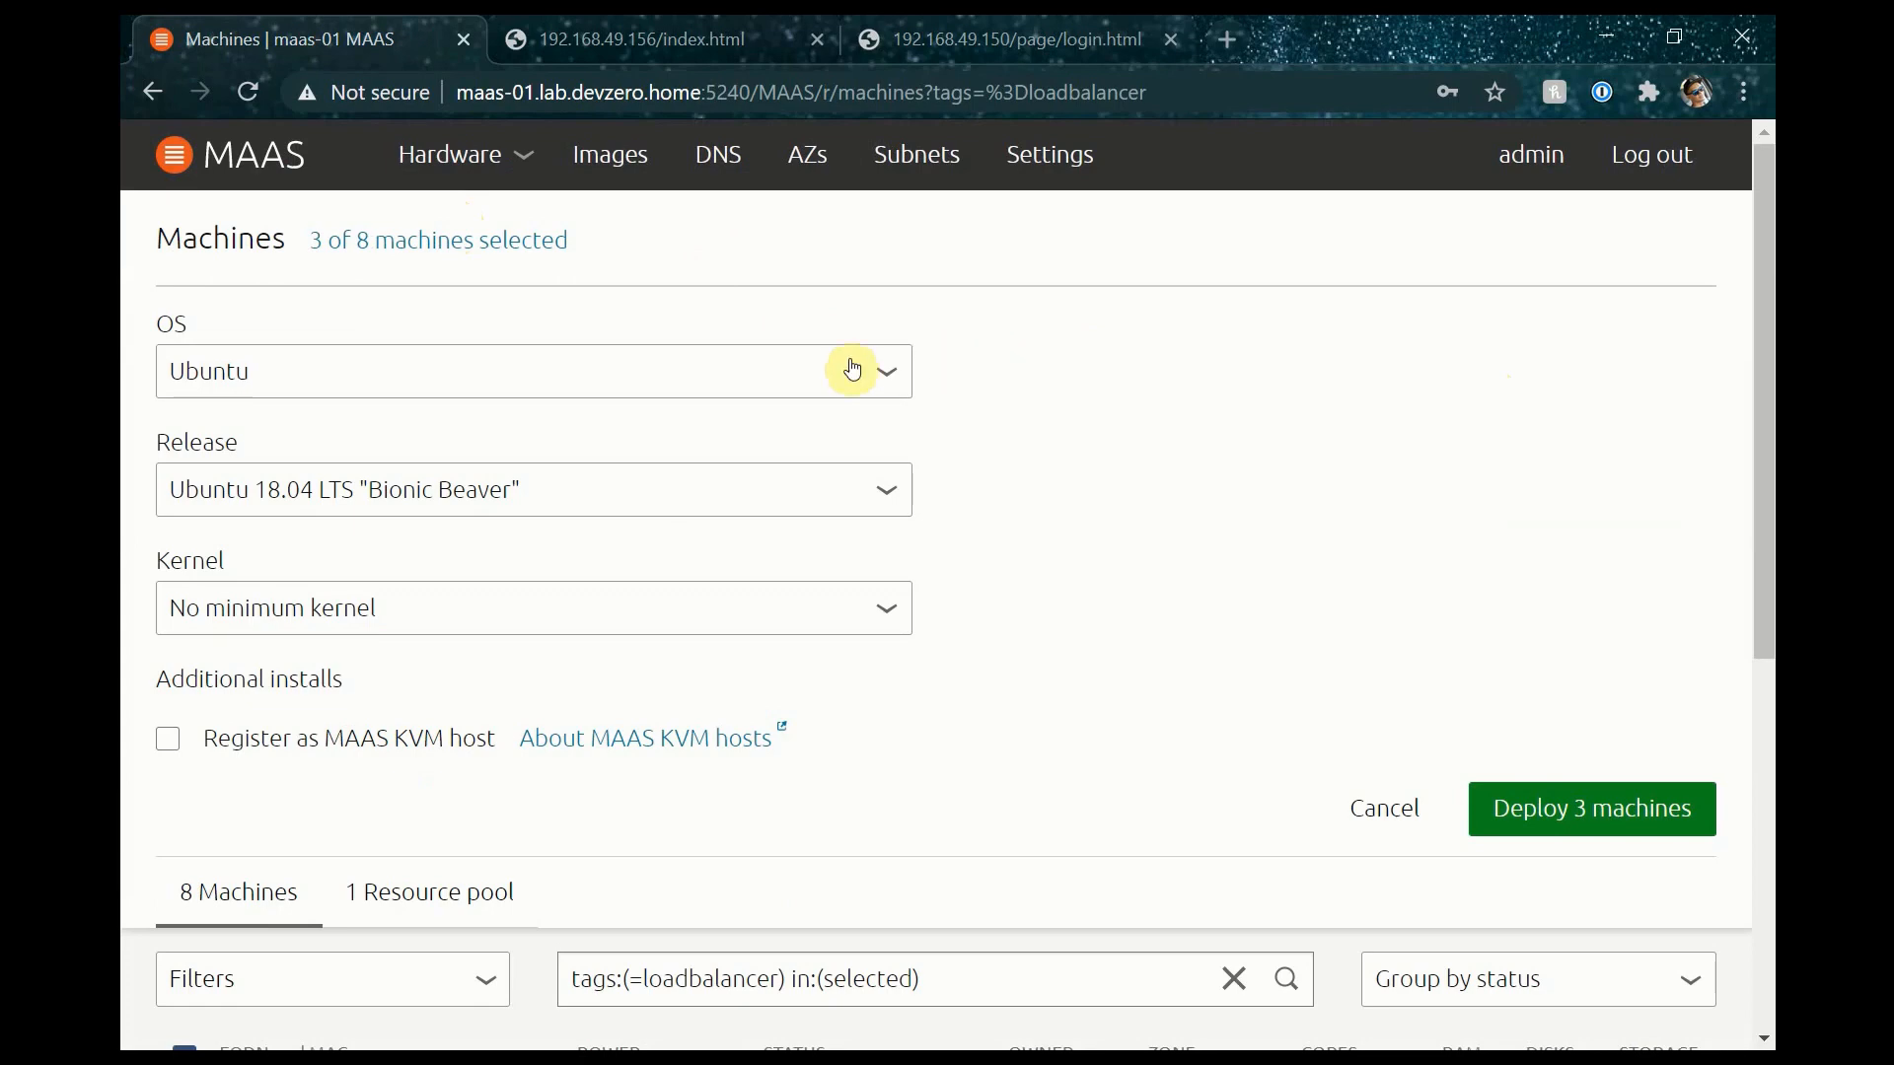
click(531, 372)
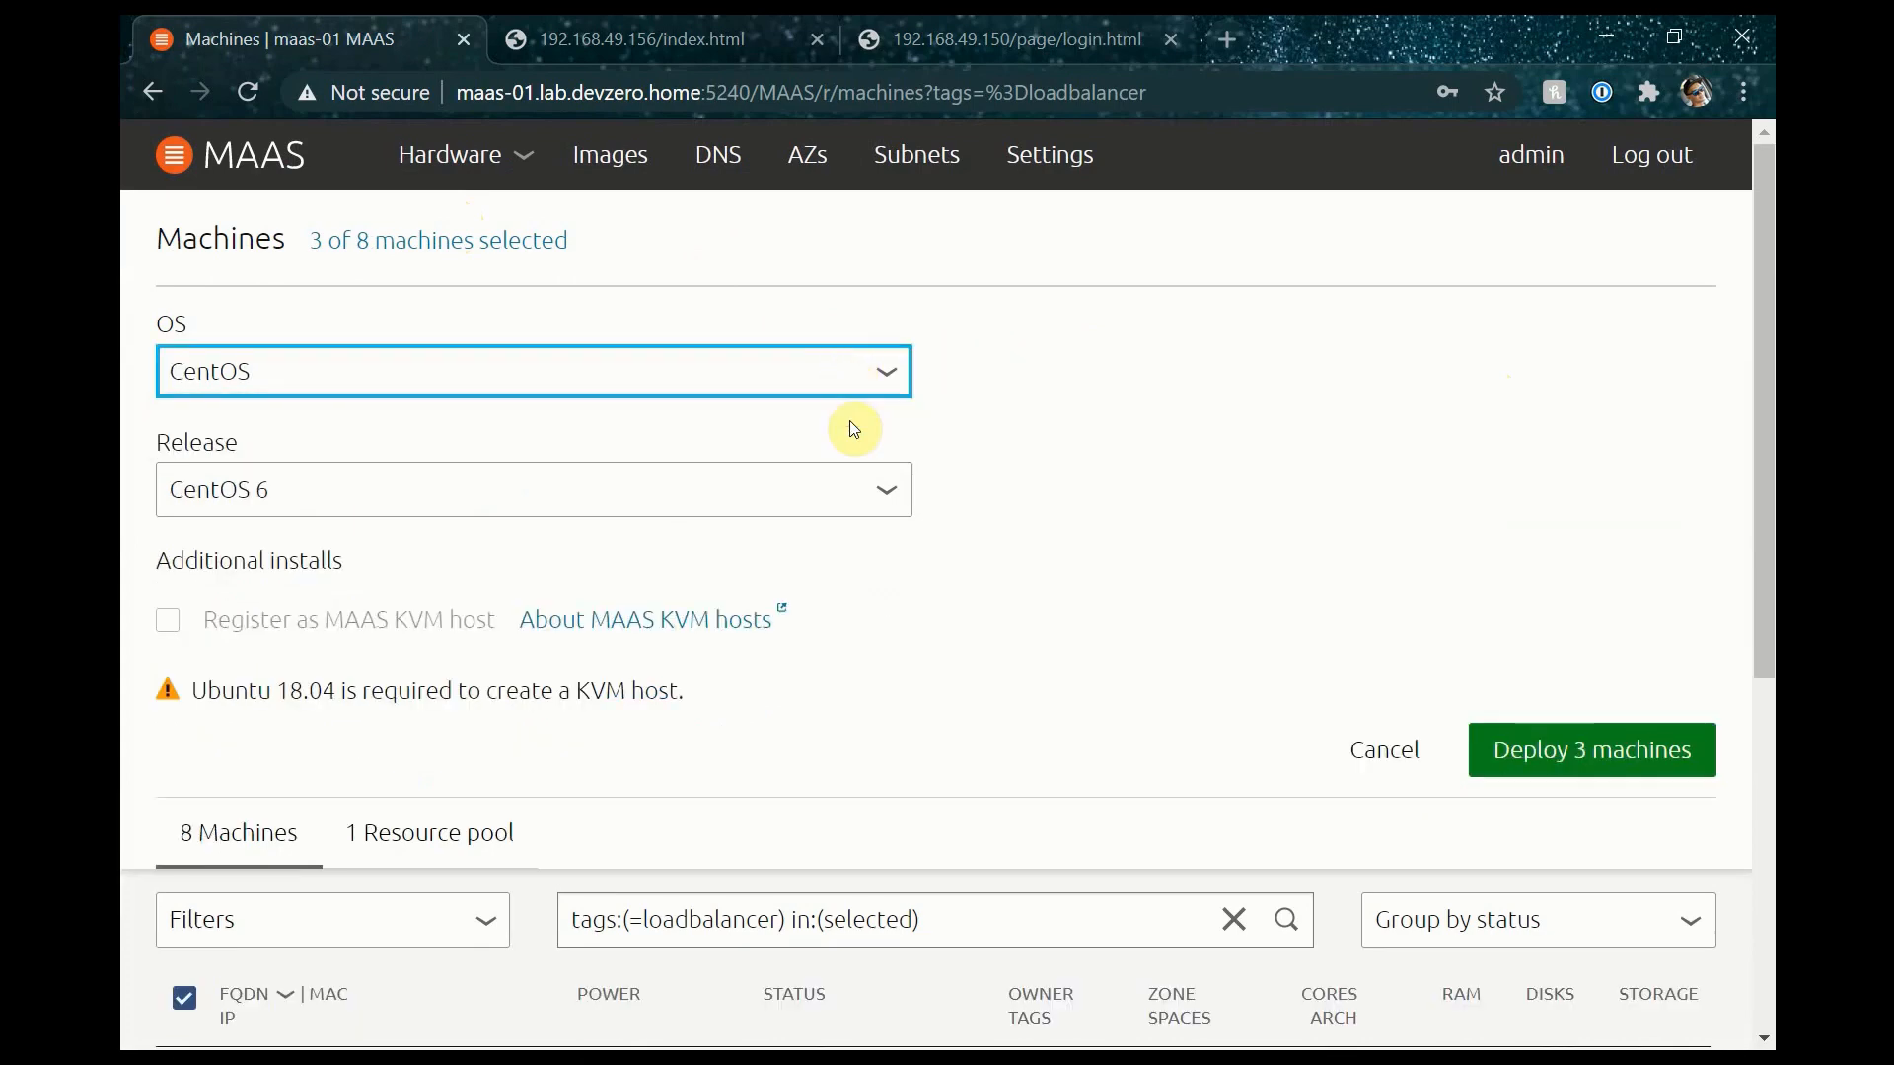
click(530, 490)
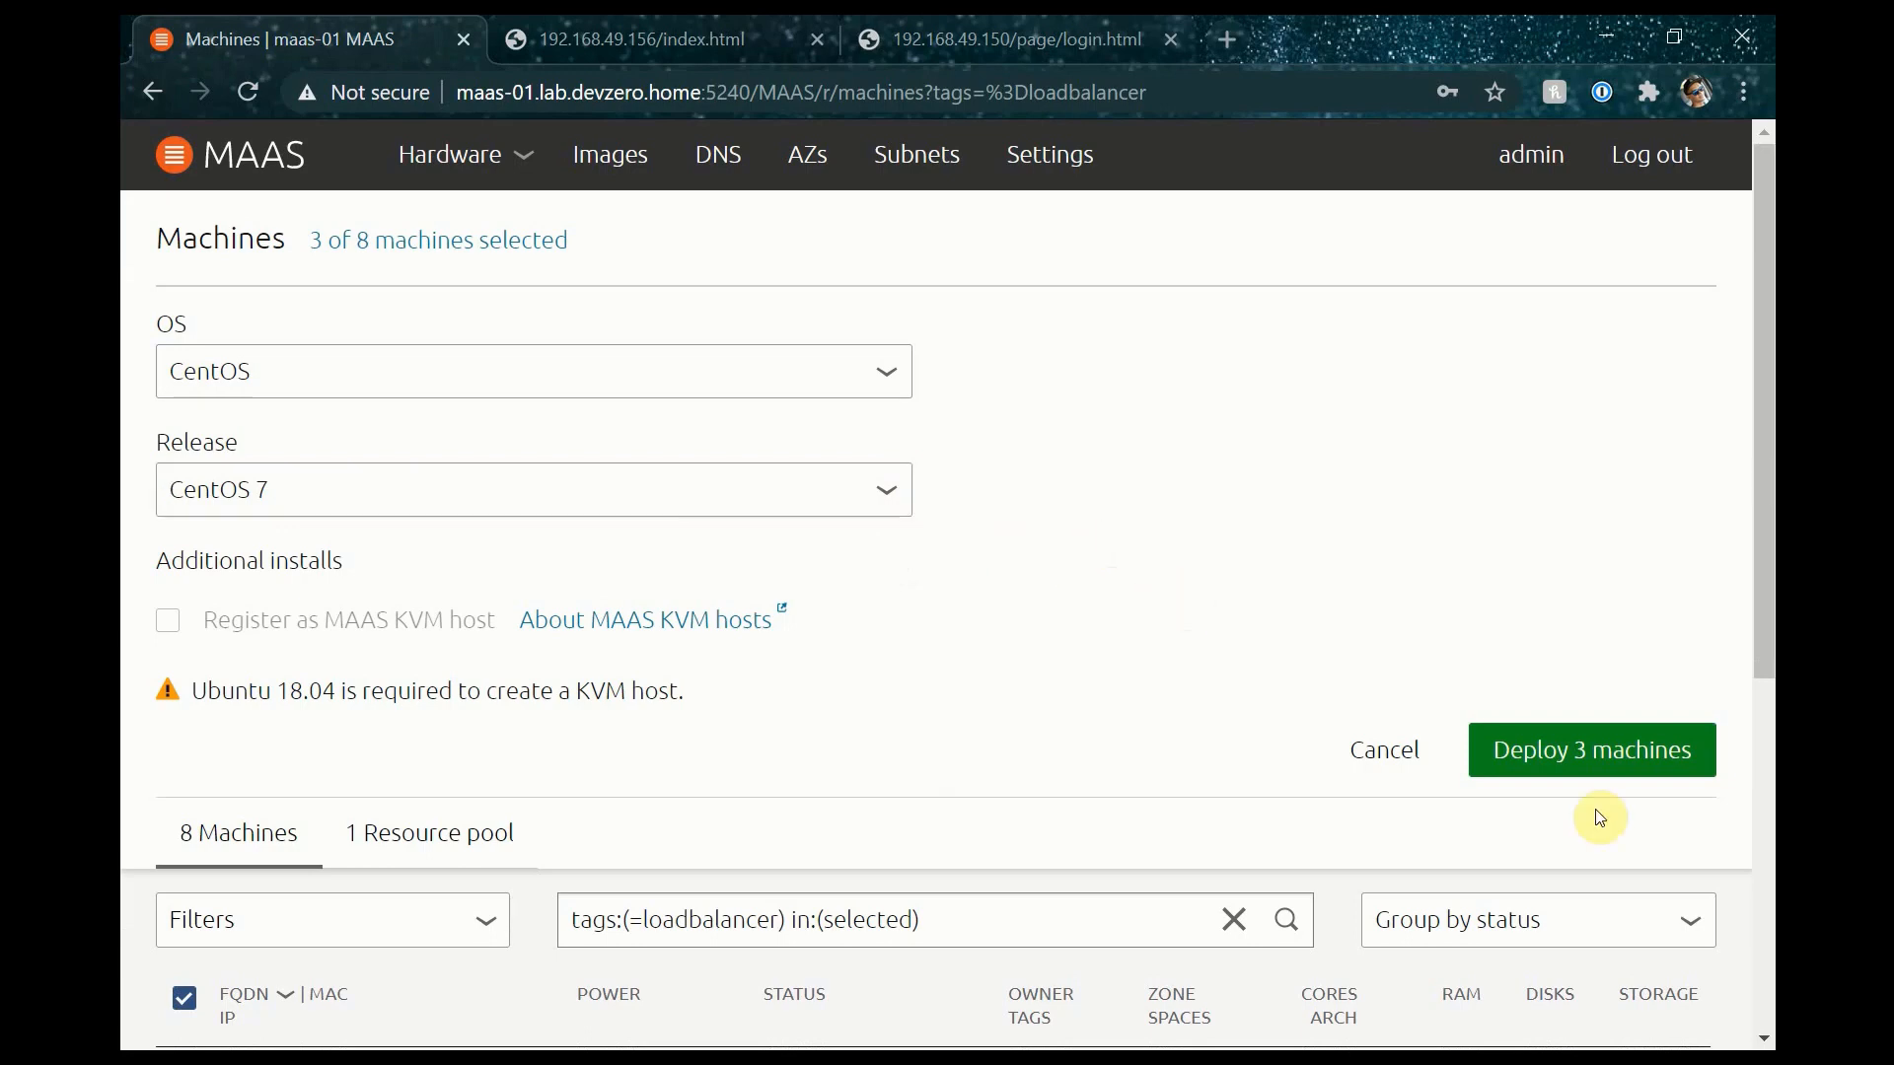
click(1592, 750)
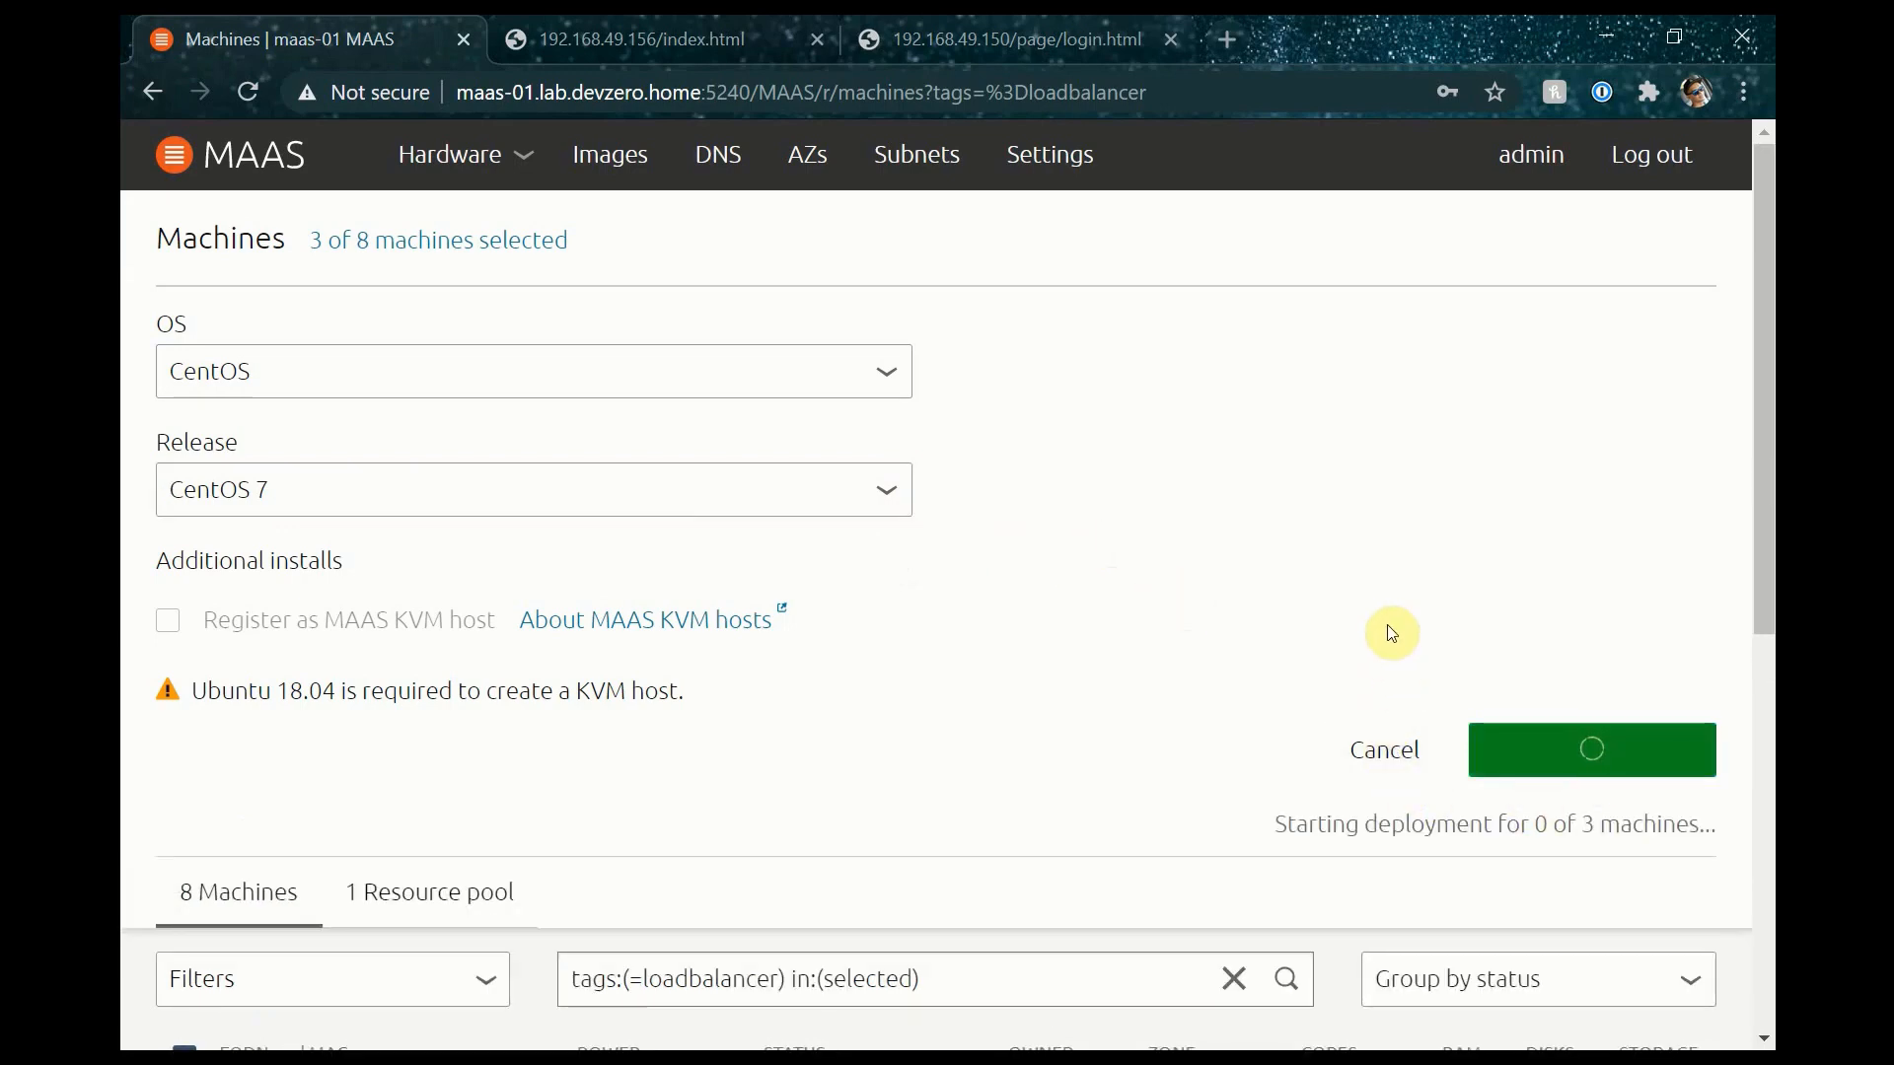
mouse_move(1375, 625)
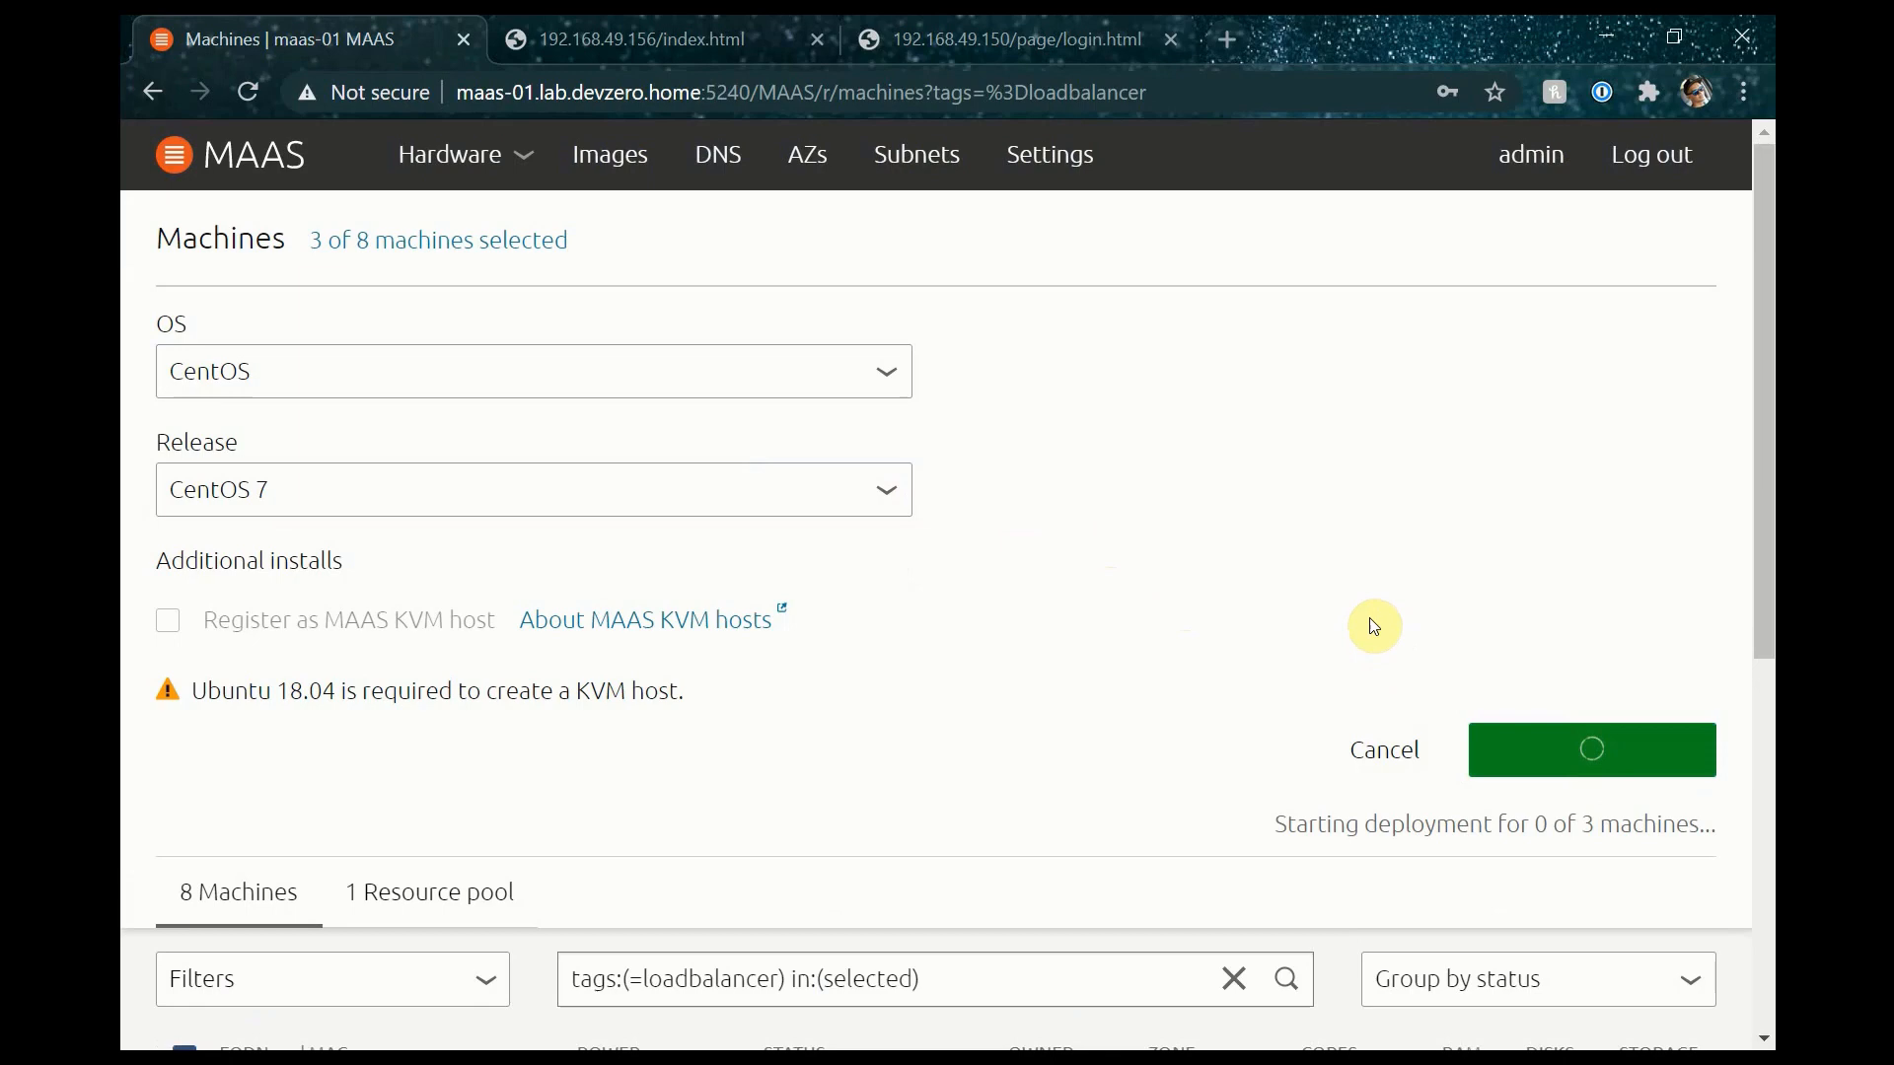
click(1591, 749)
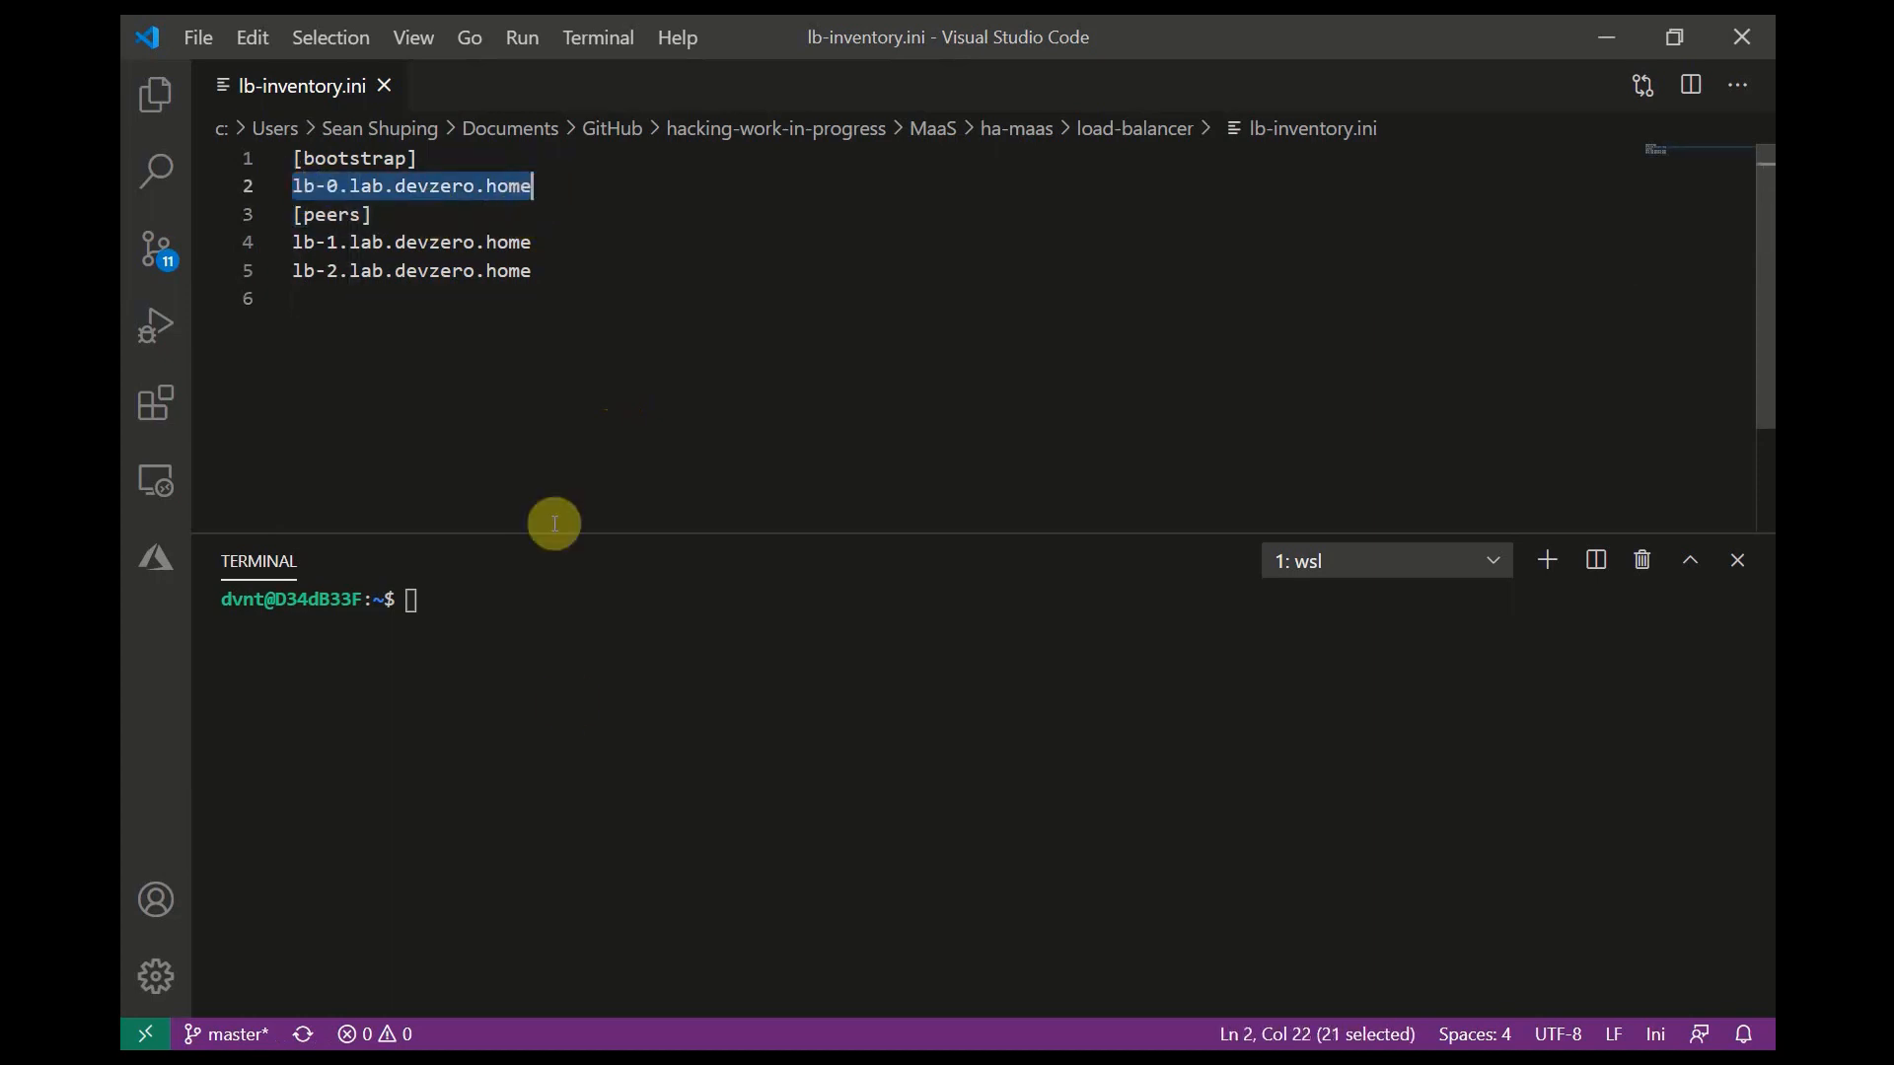
Step: Run an Ansible ping module as centos against all hosts in lb-inventory.ini
text(ping)
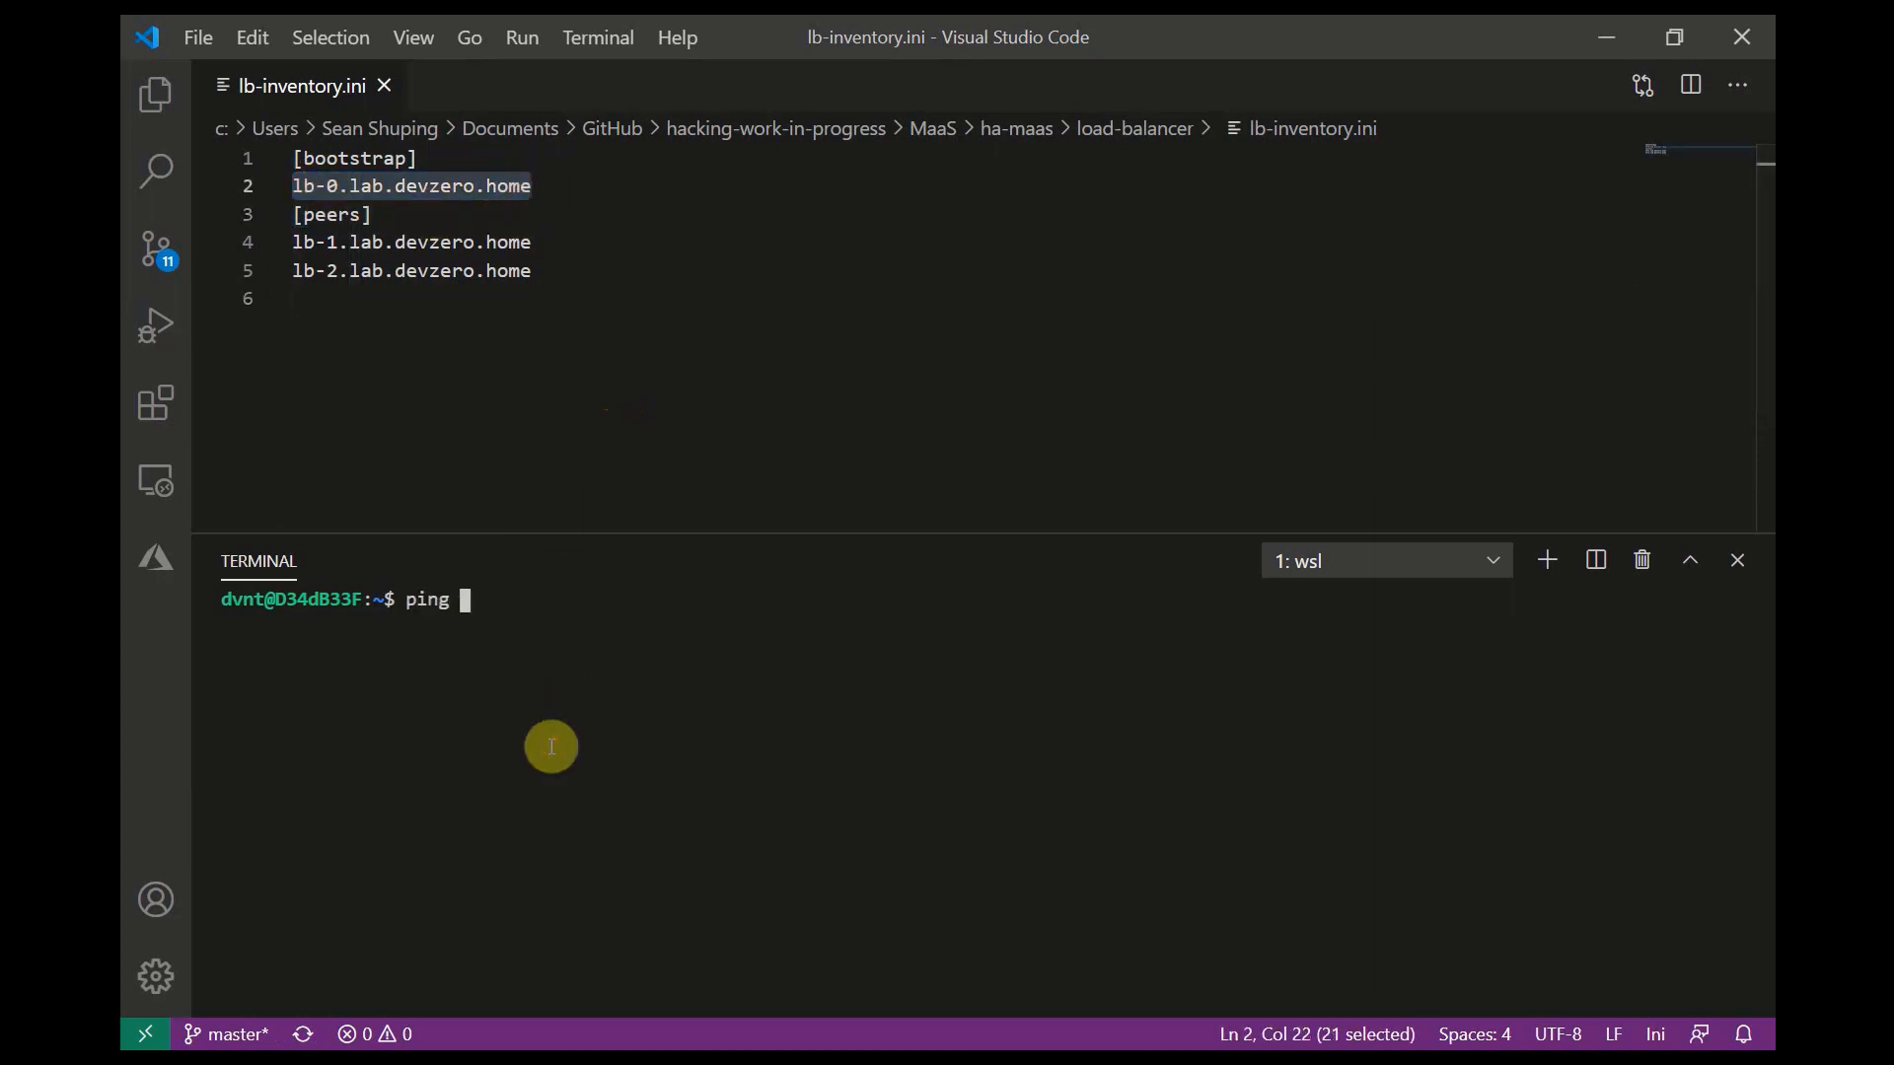
text(lb-0.lab.devzero.home)
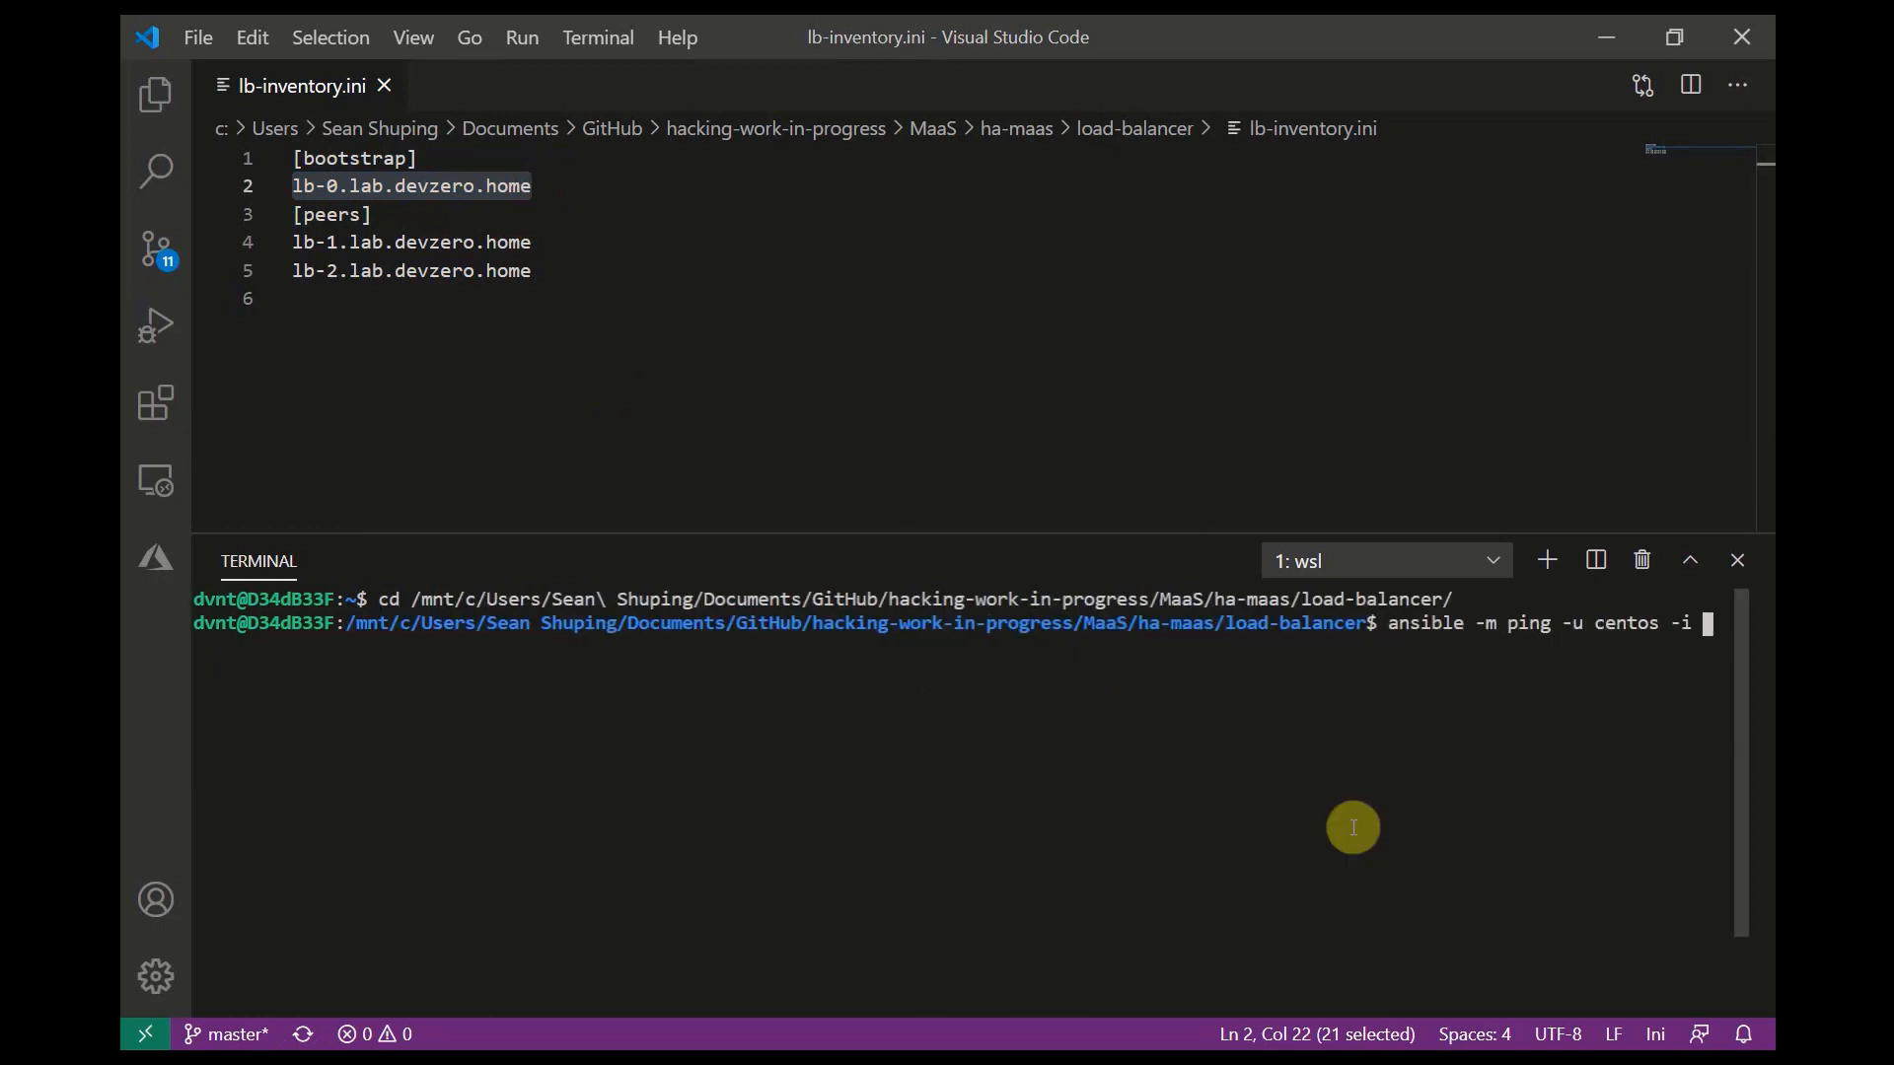
text(b-inventory.ini all)
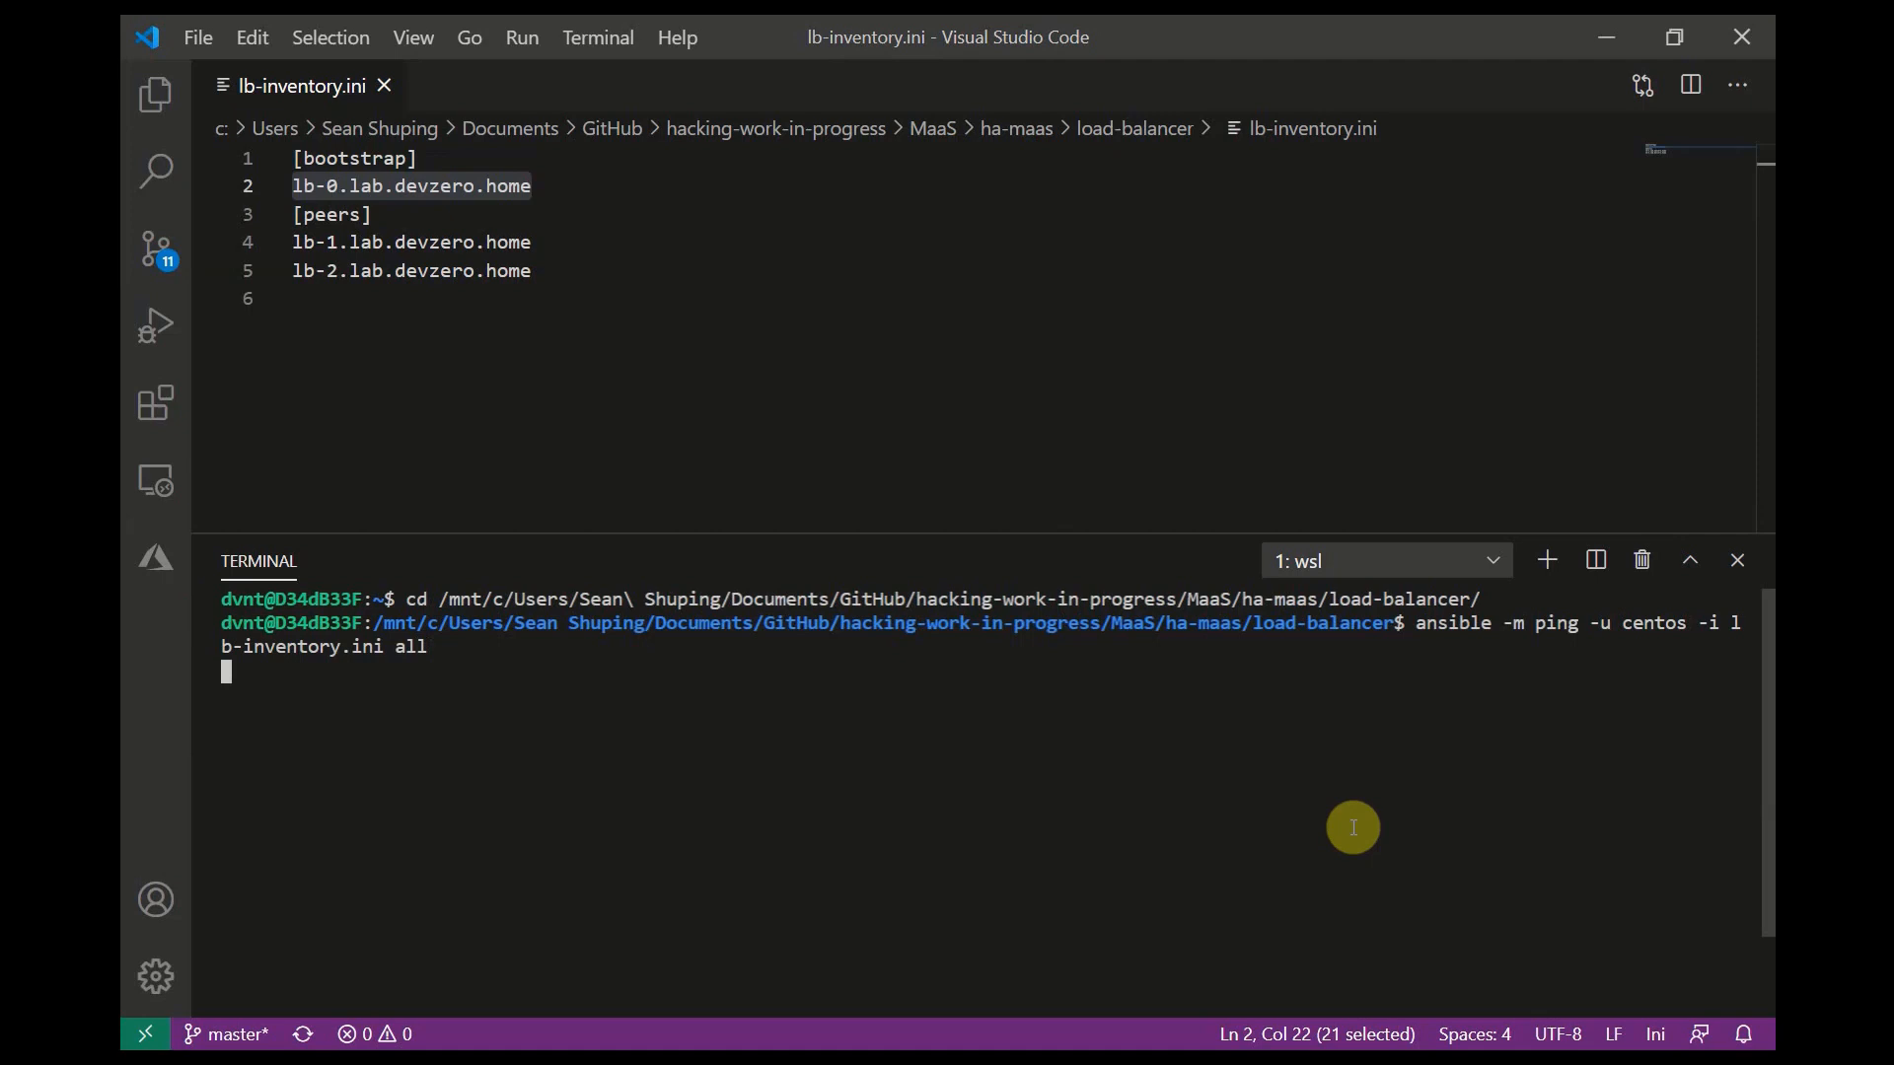
key(Enter)
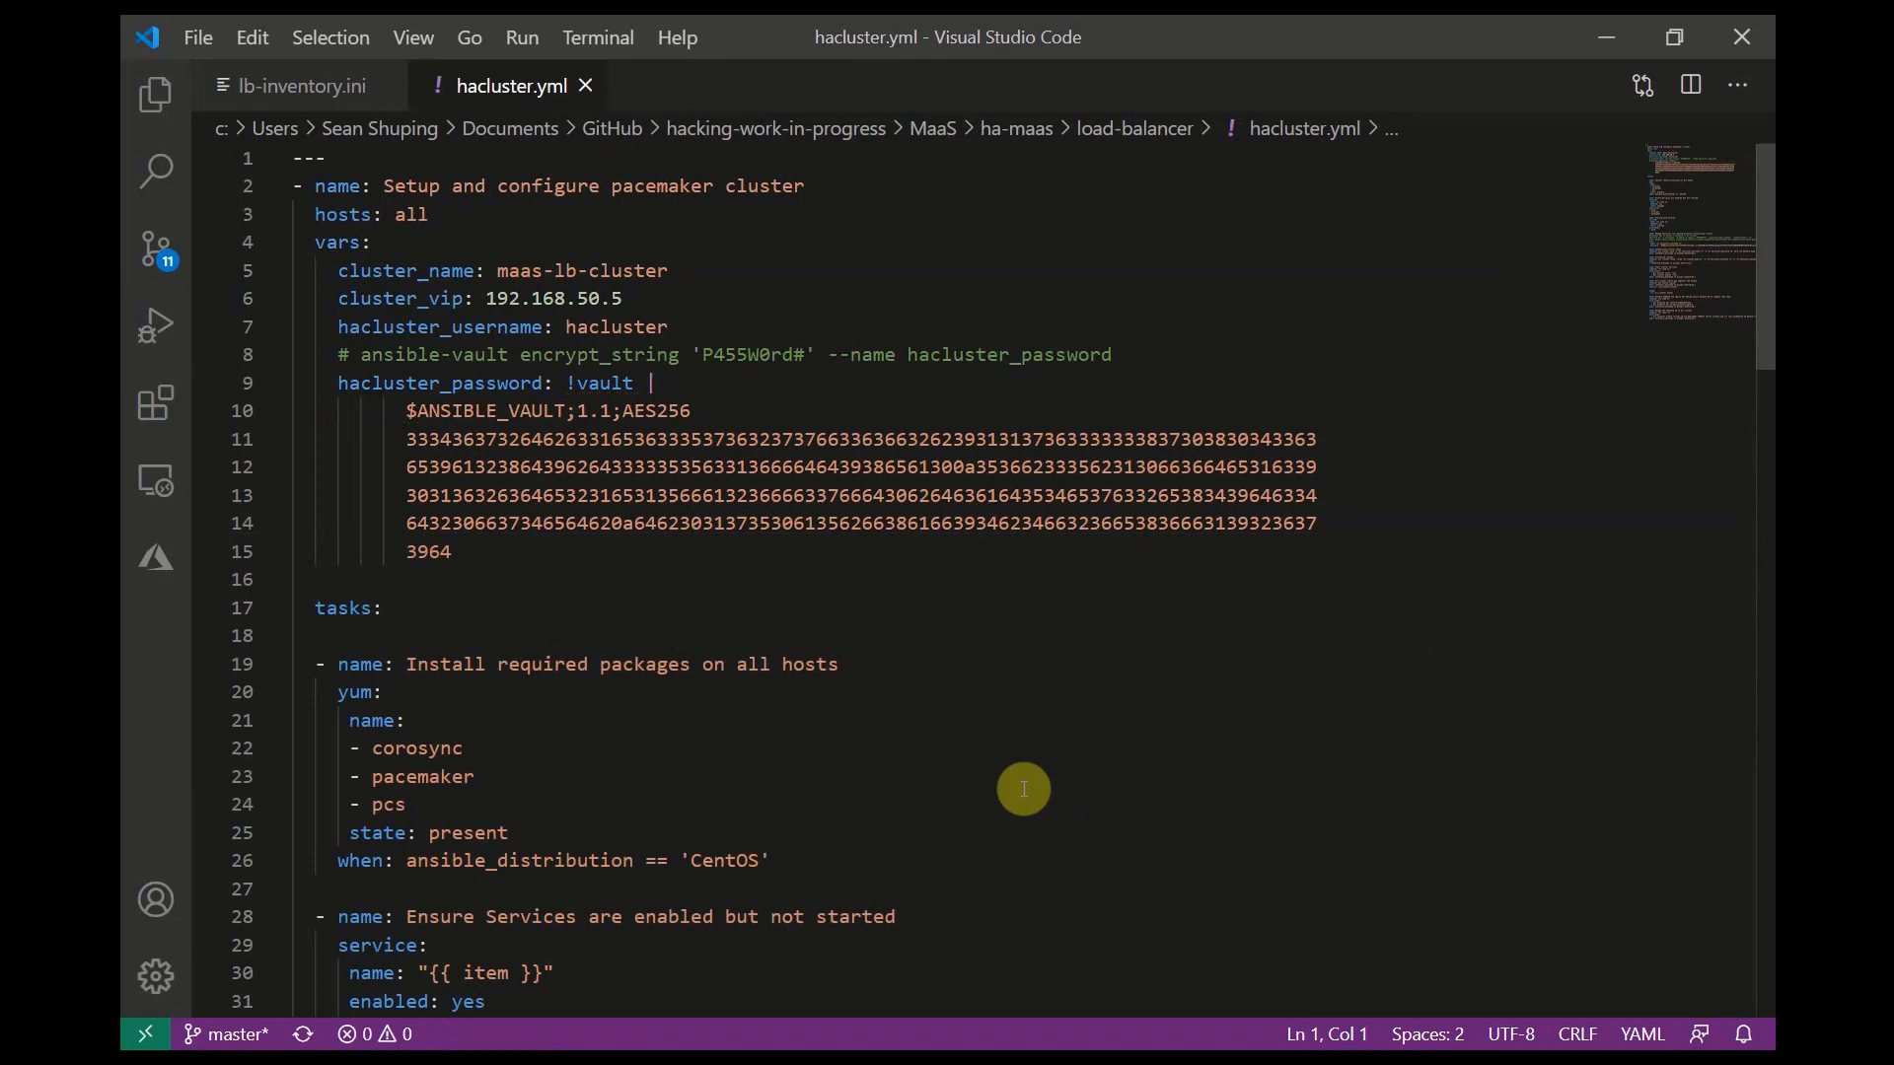
Step: Open hacluster.yml and scroll to the corosync, pacemaker and pcs install tasks
click(375, 607)
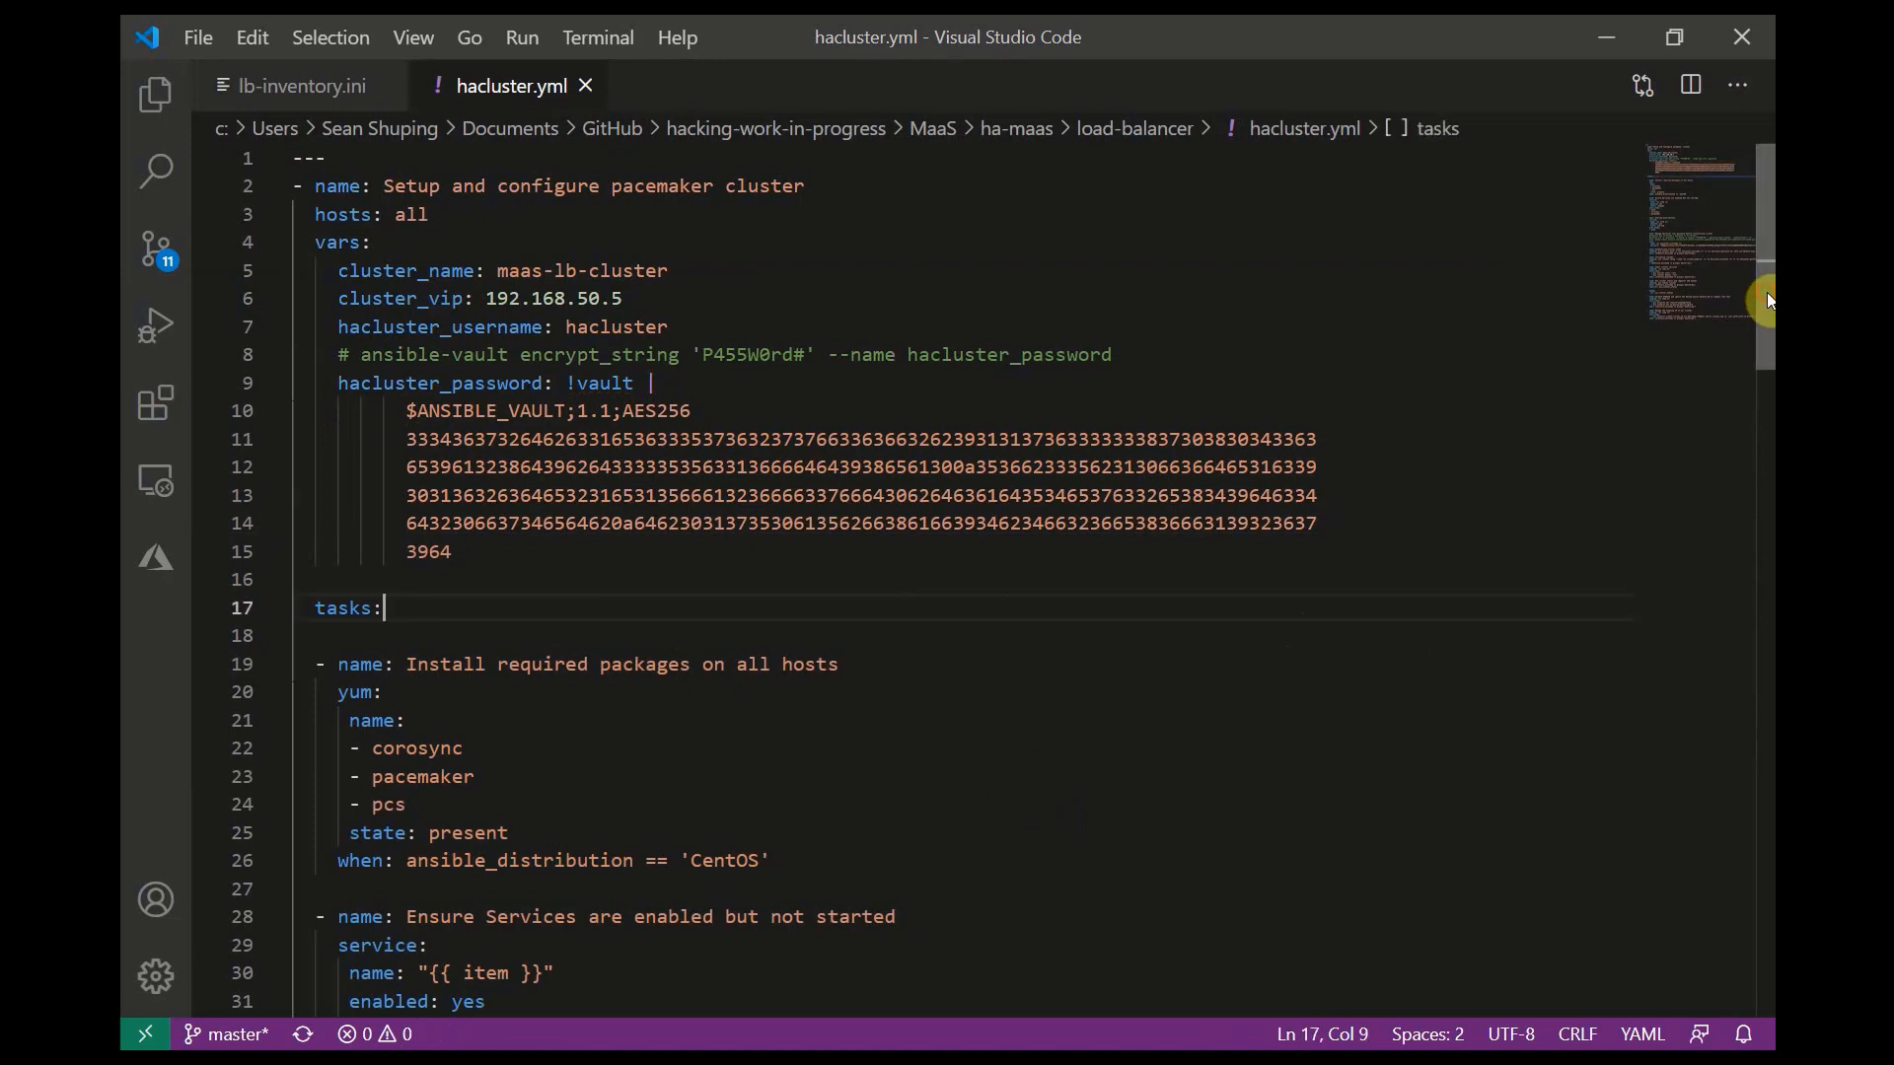
scroll(down, 3)
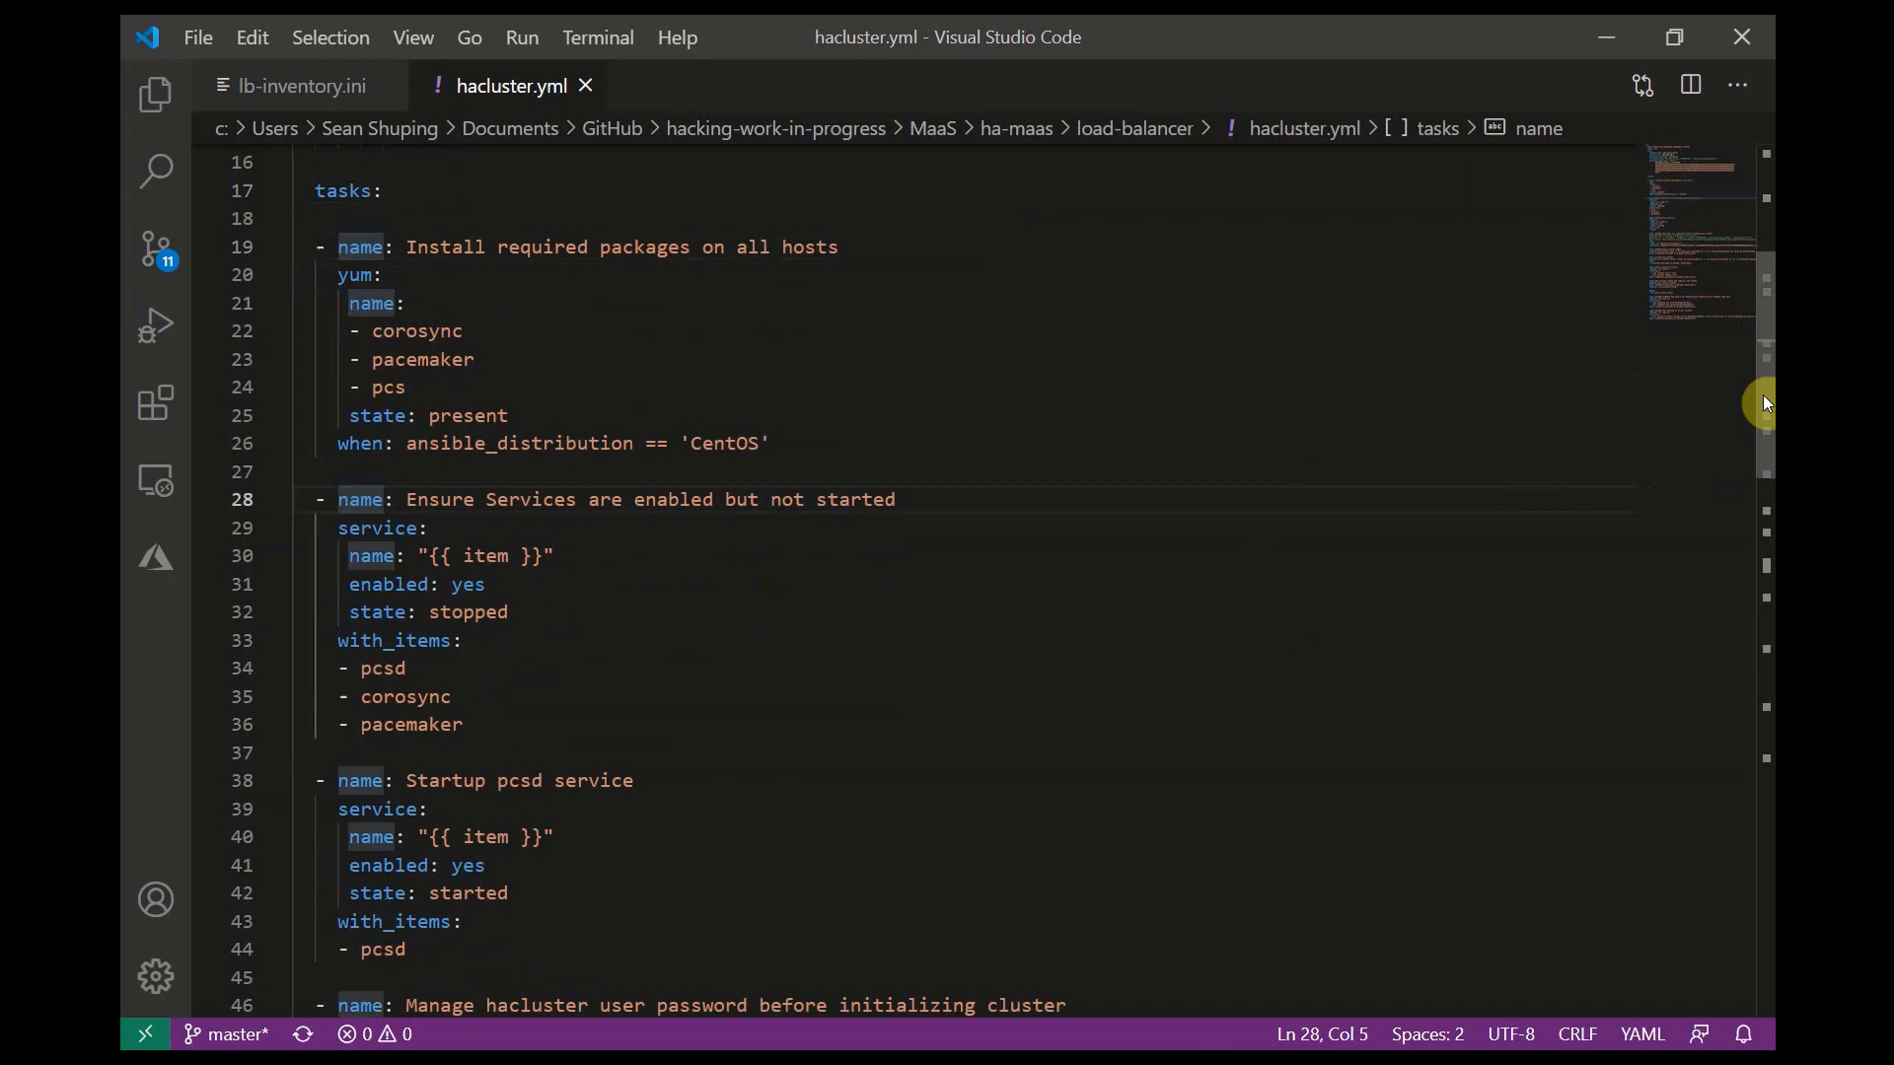
scroll(down, 3)
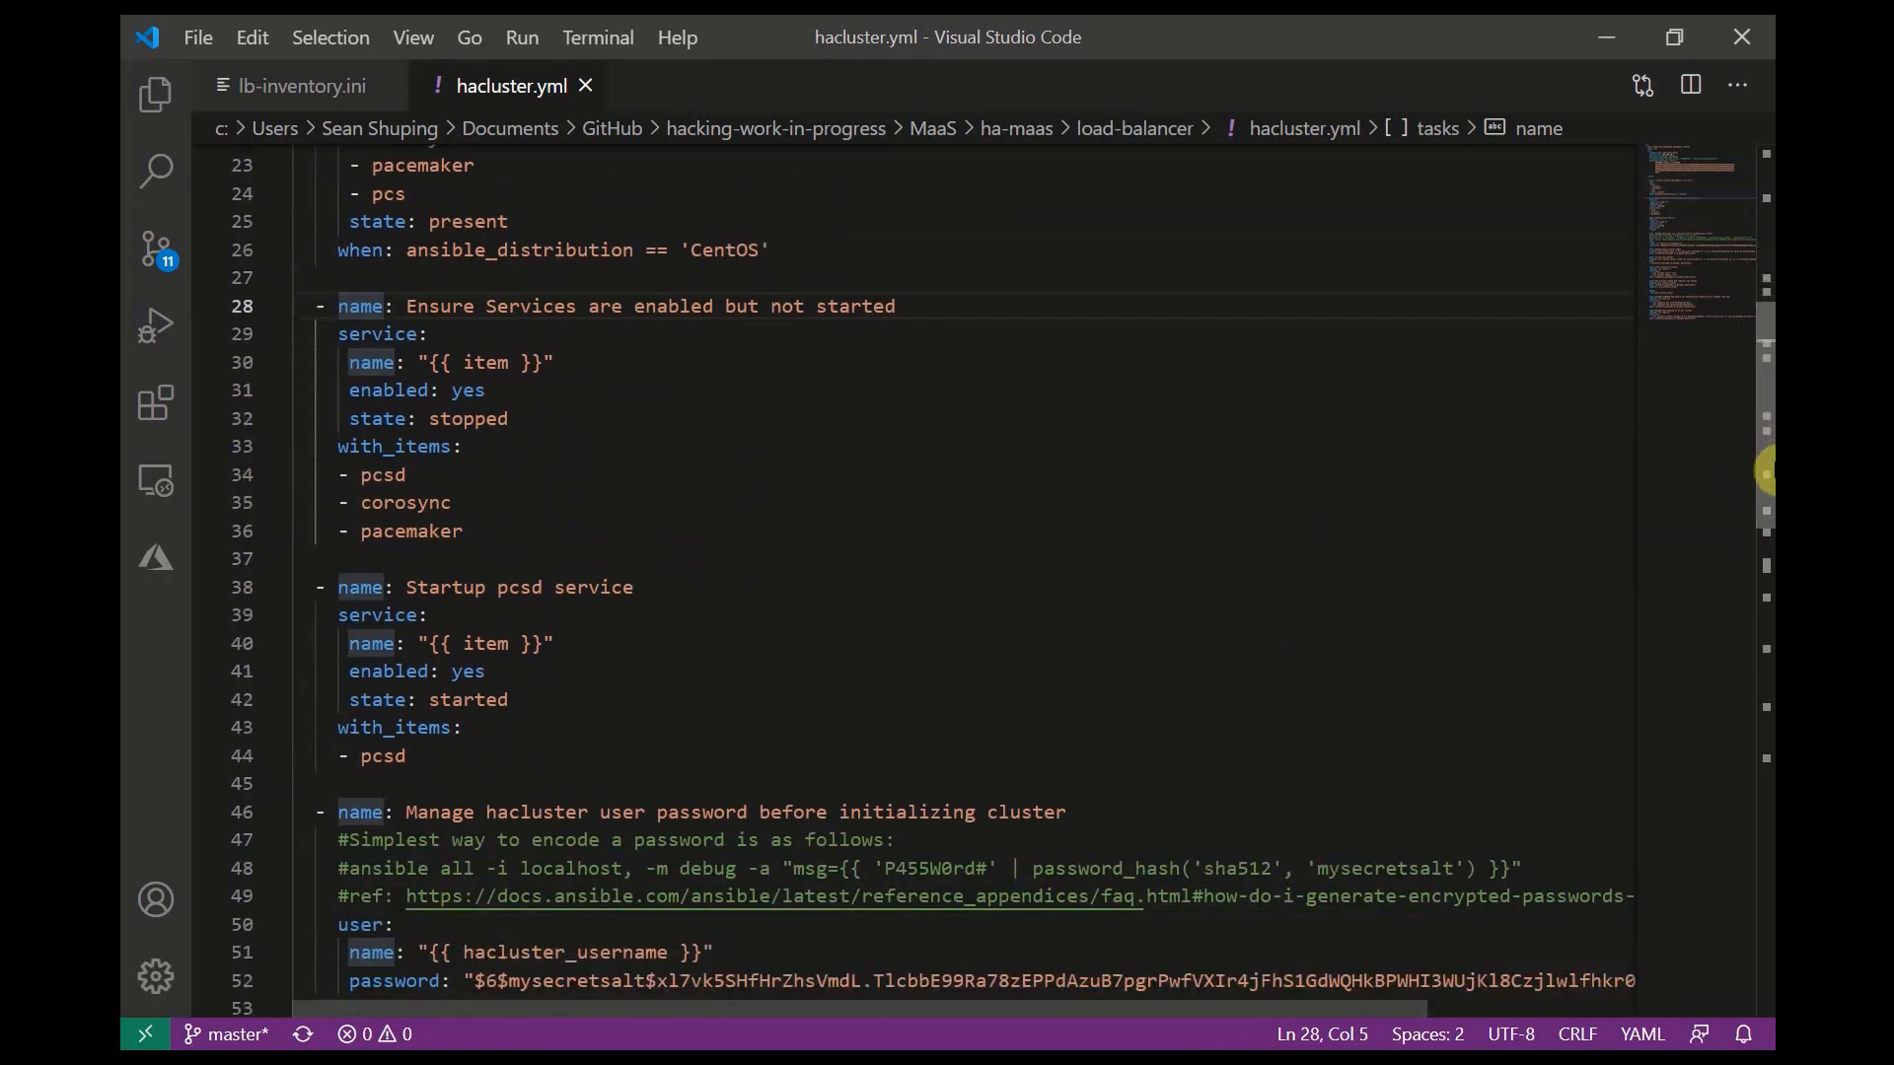
scroll(down, 3)
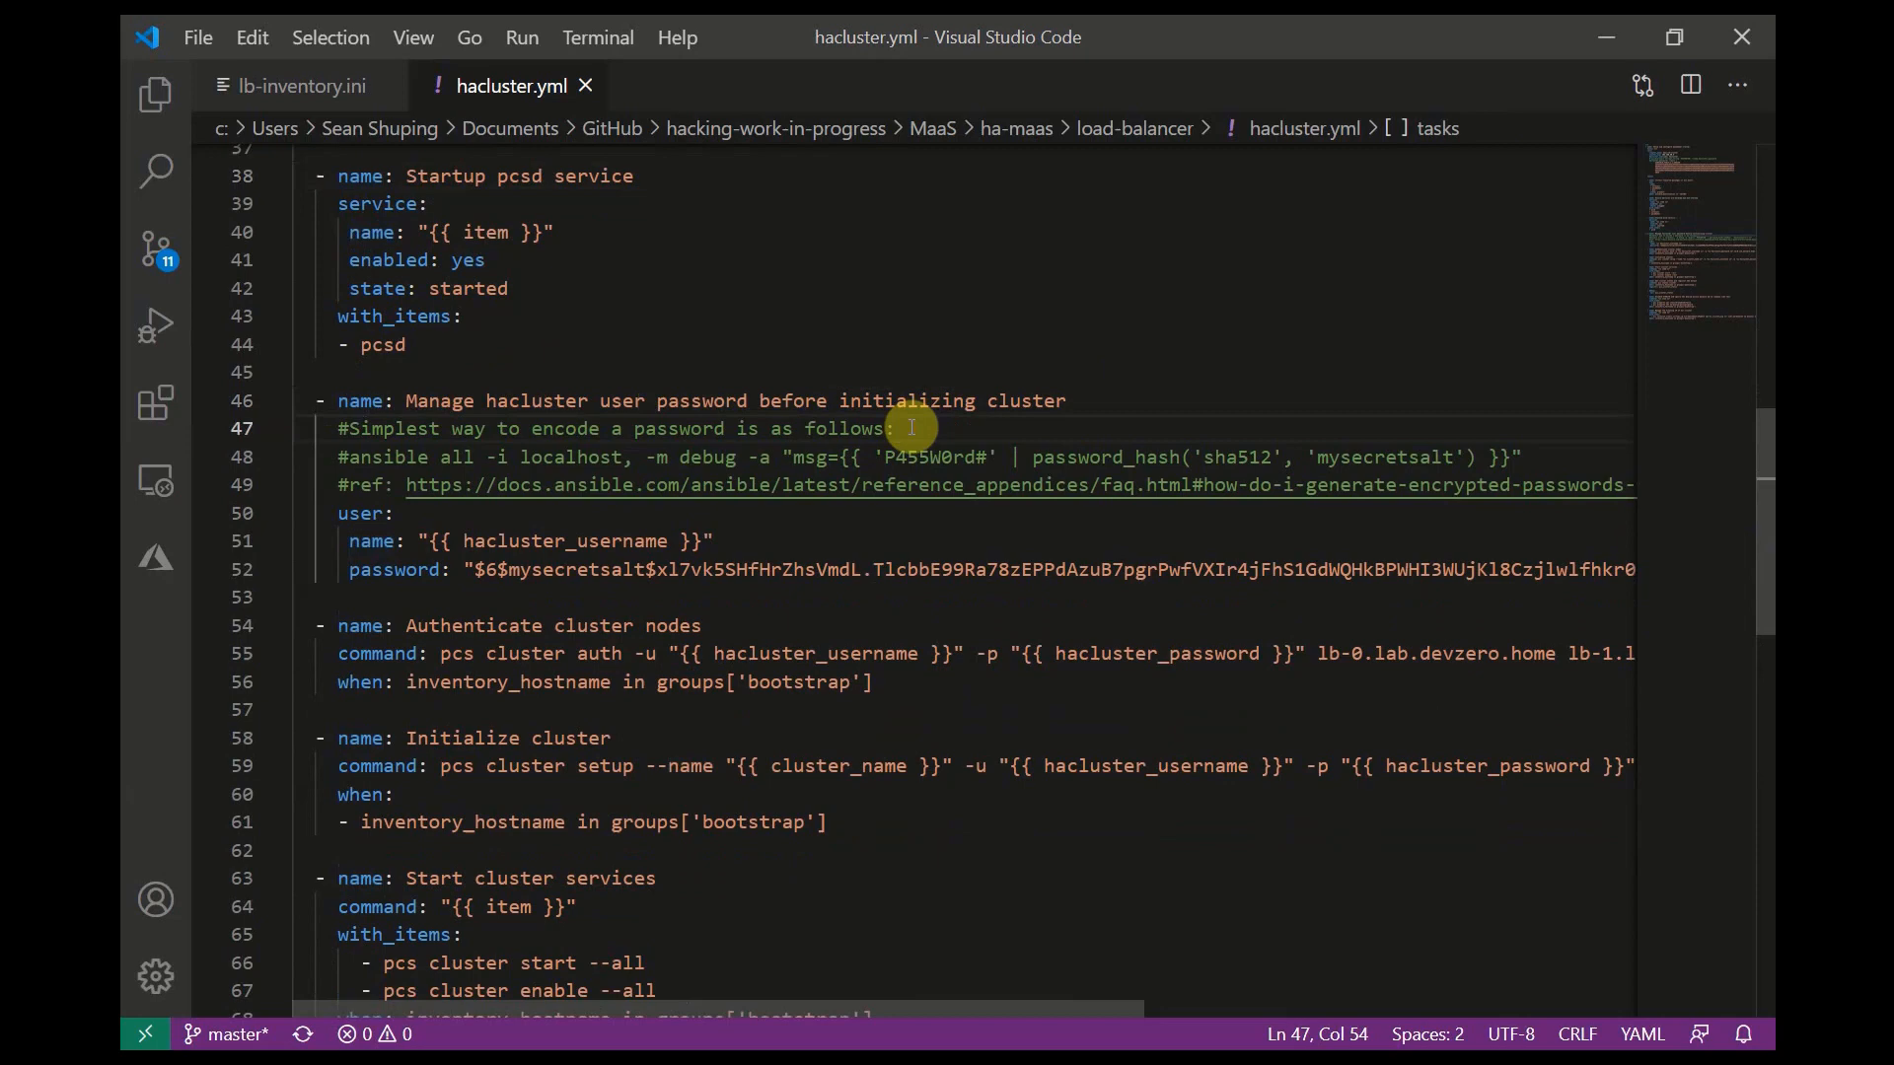
click(295, 86)
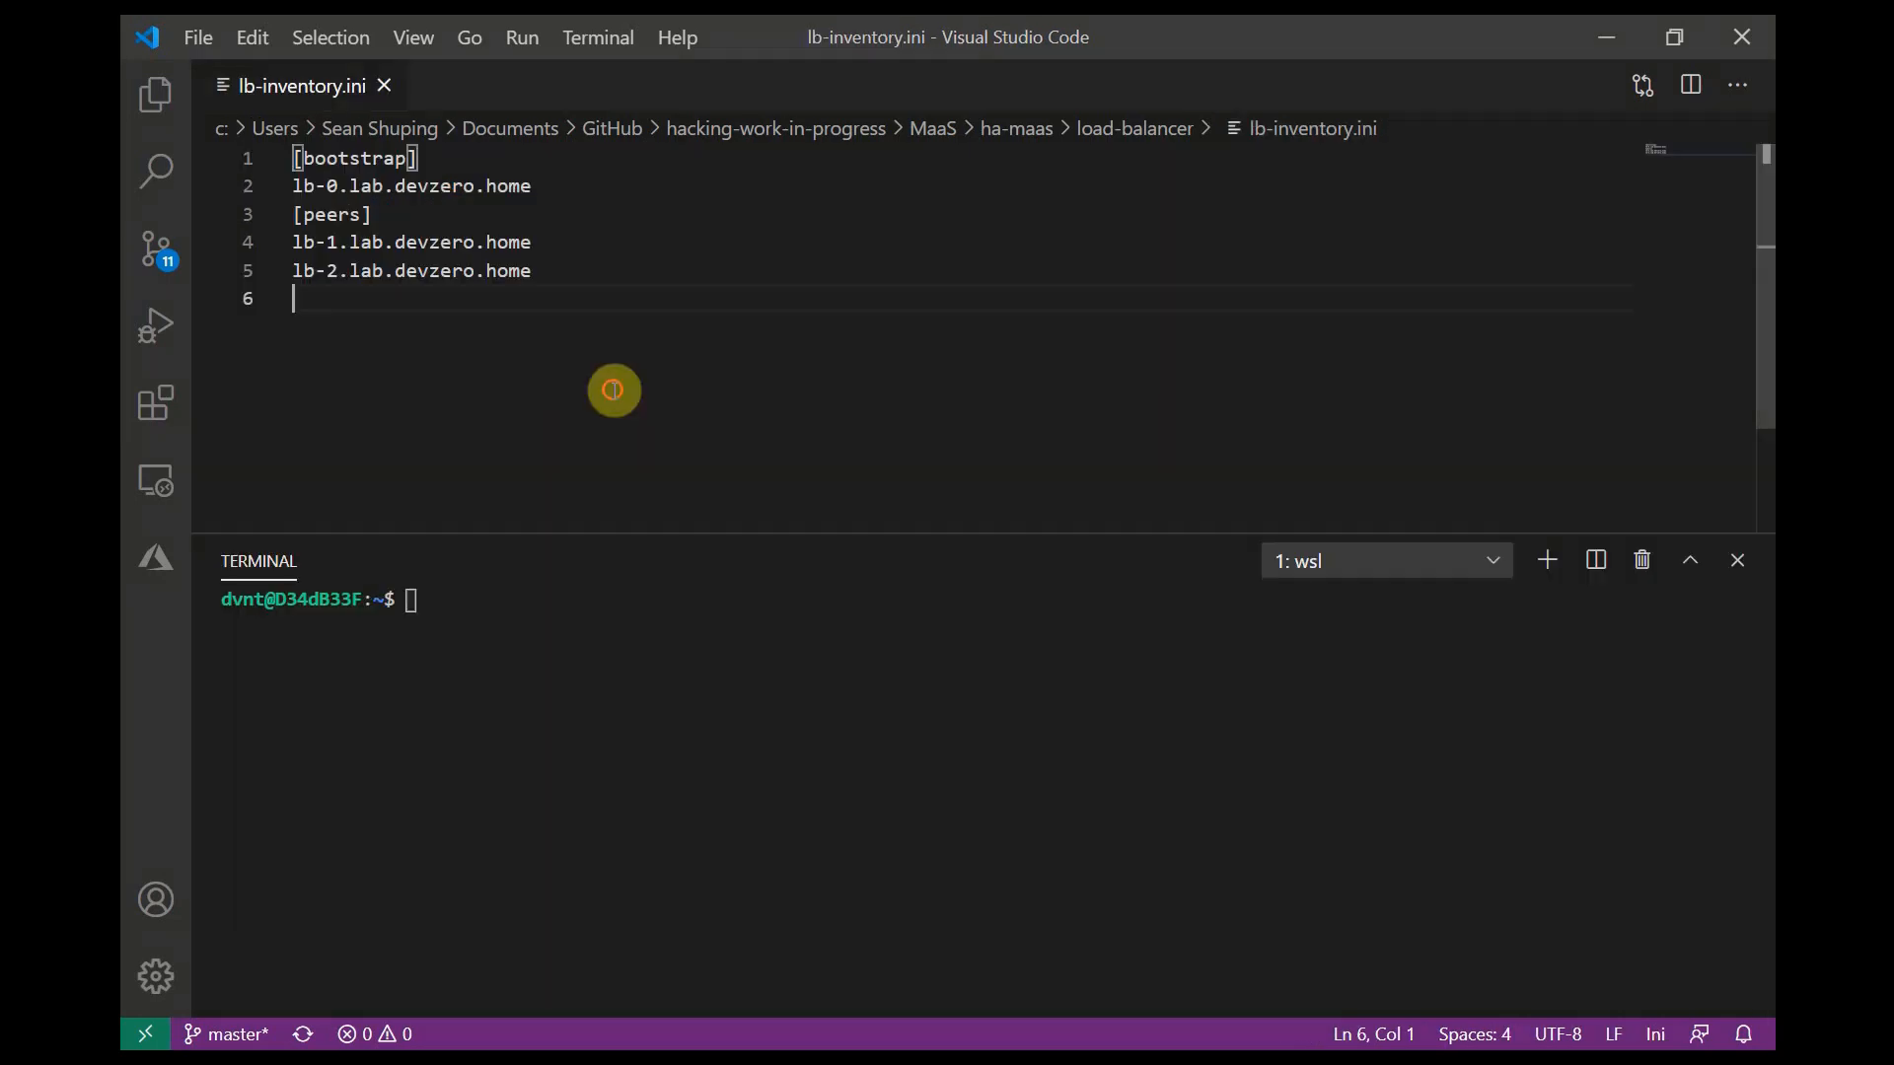
mouse_move(495, 333)
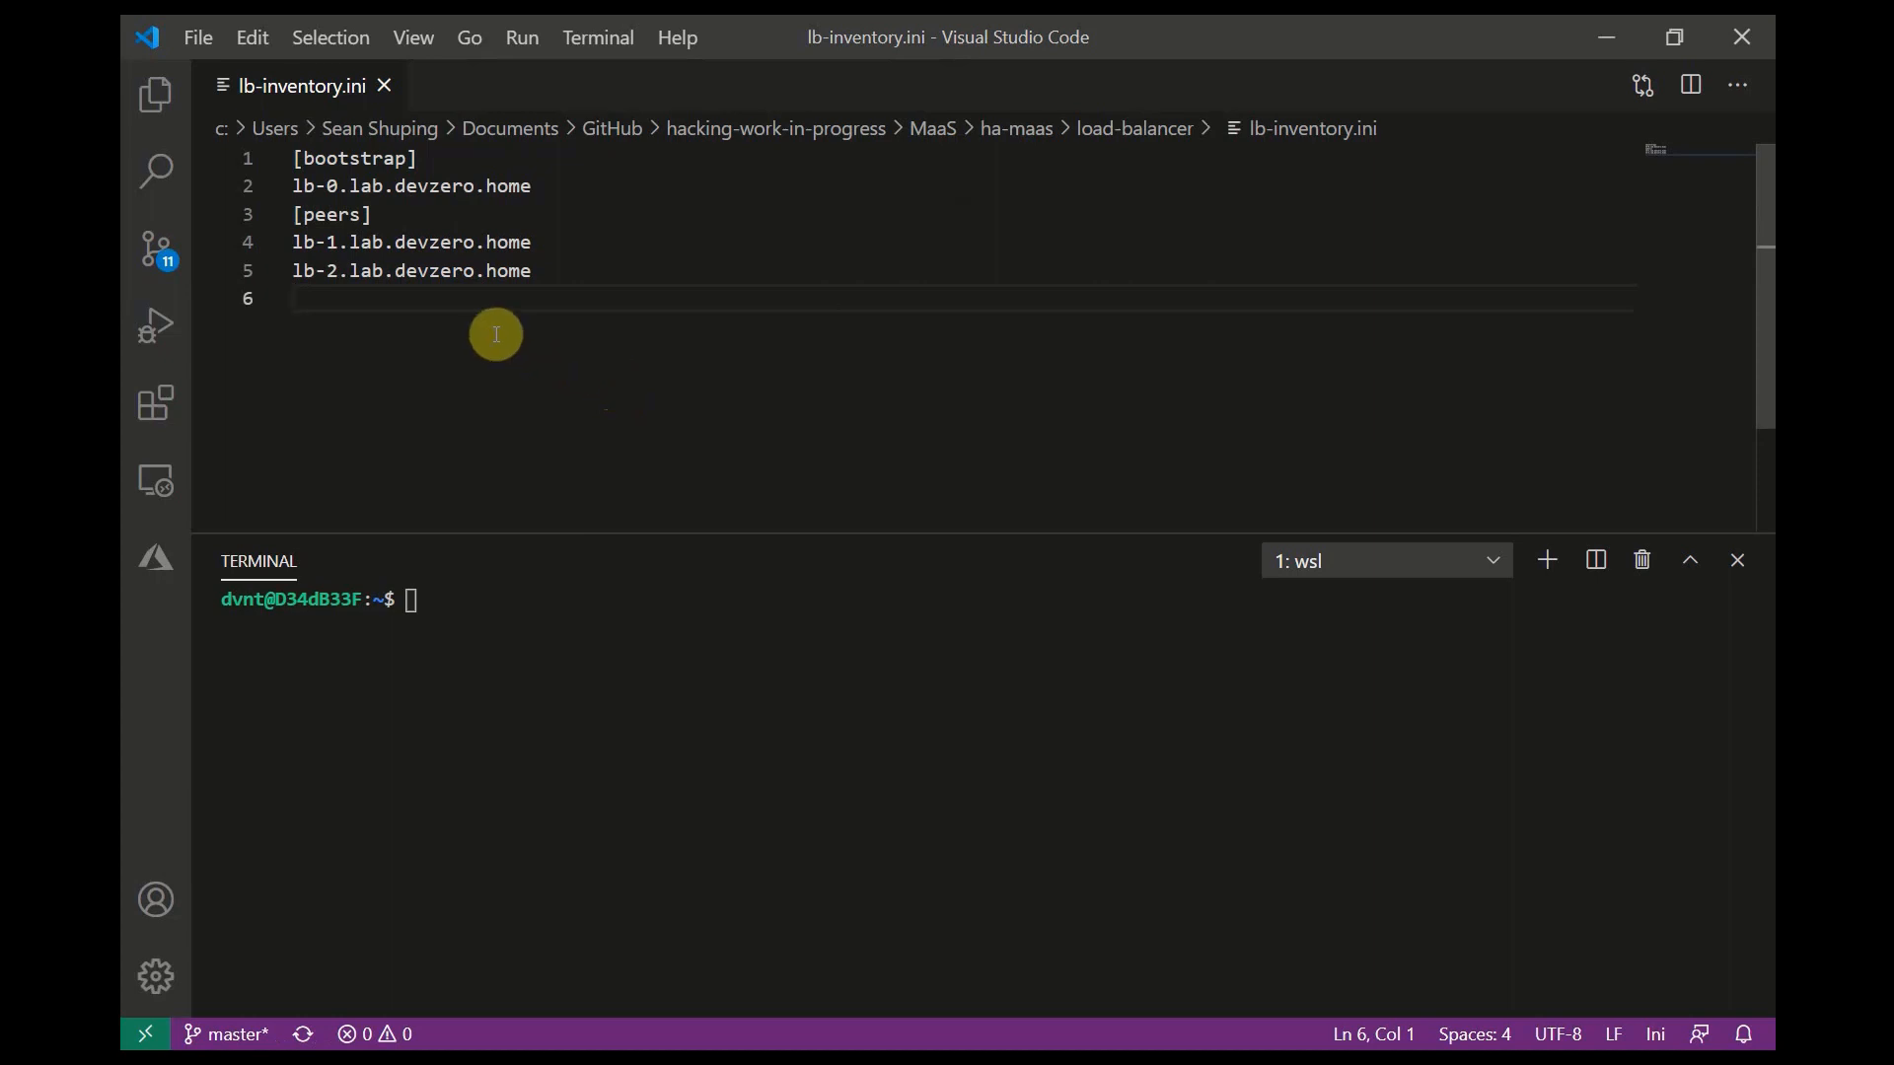
click(290, 186)
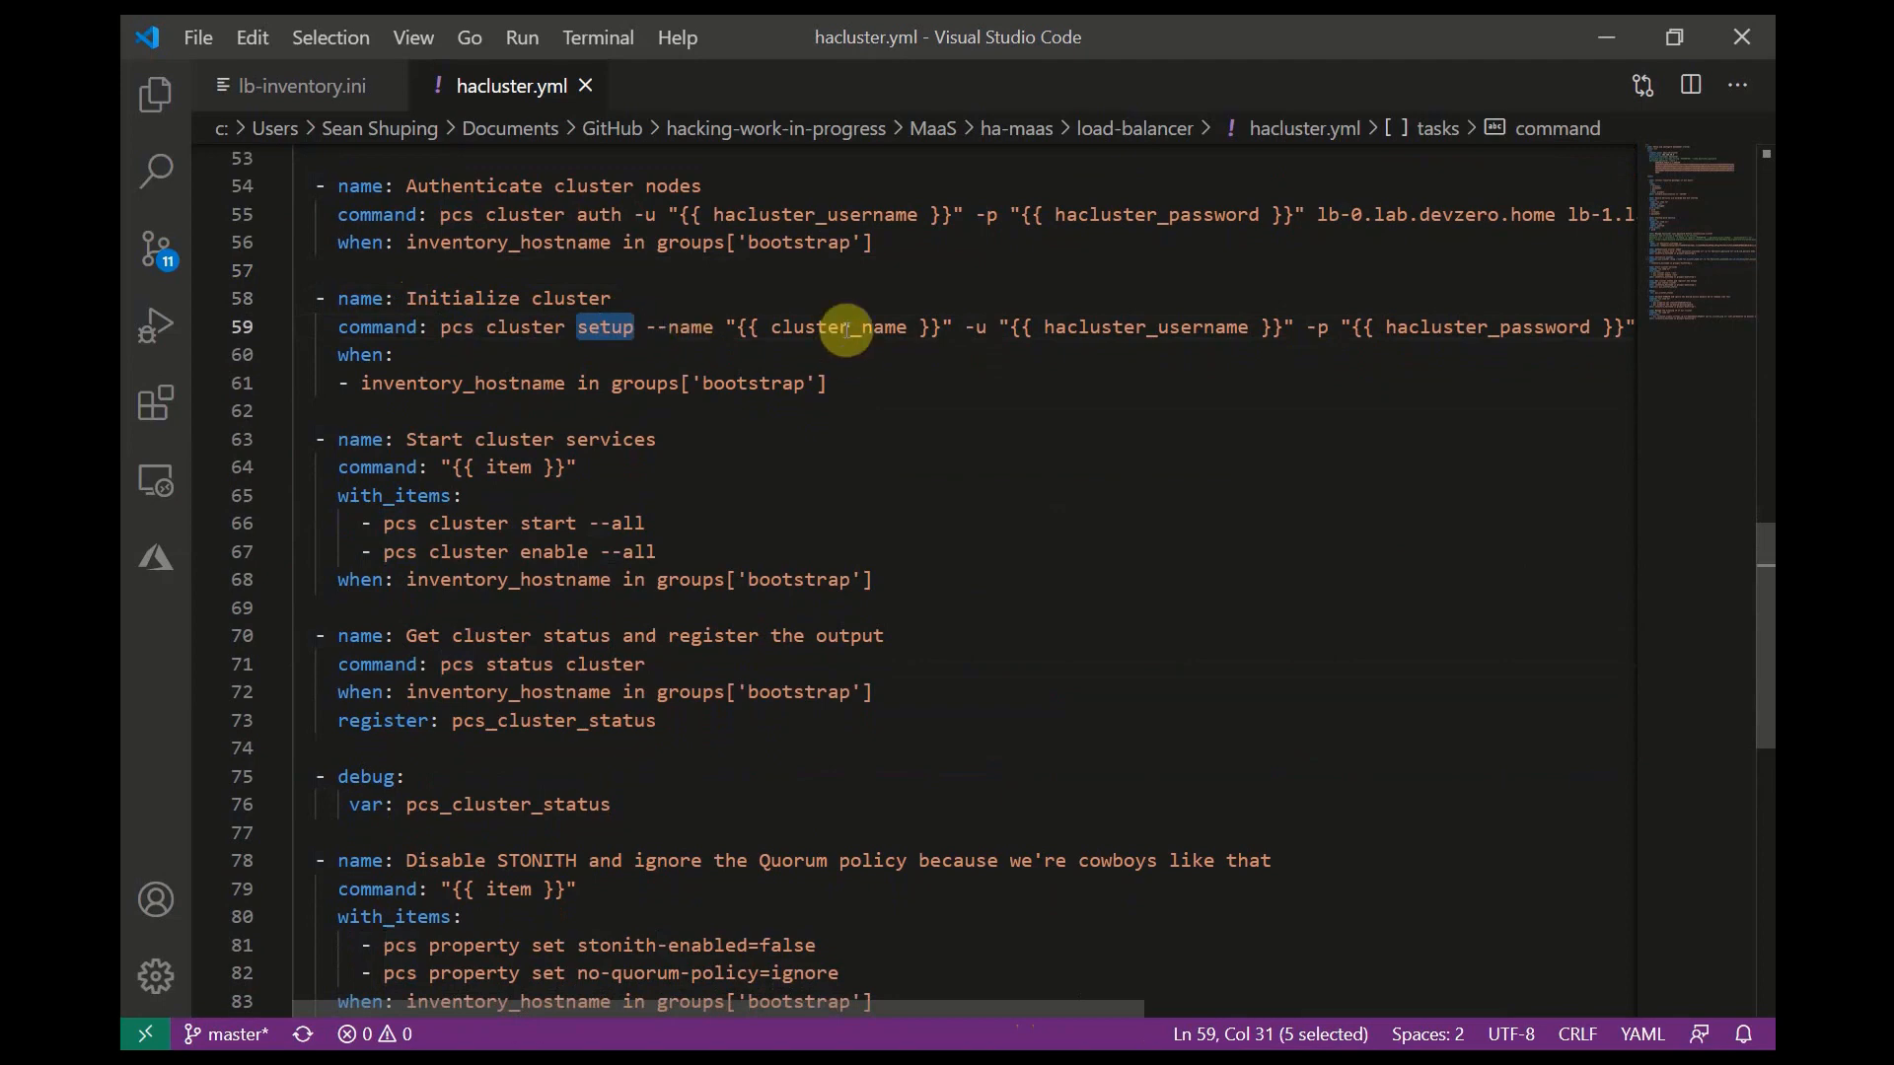
Step: Review hacluster.yml tasks from 'Initialize cluster' to 'Manage the floating IP of our cluster'
click(1098, 327)
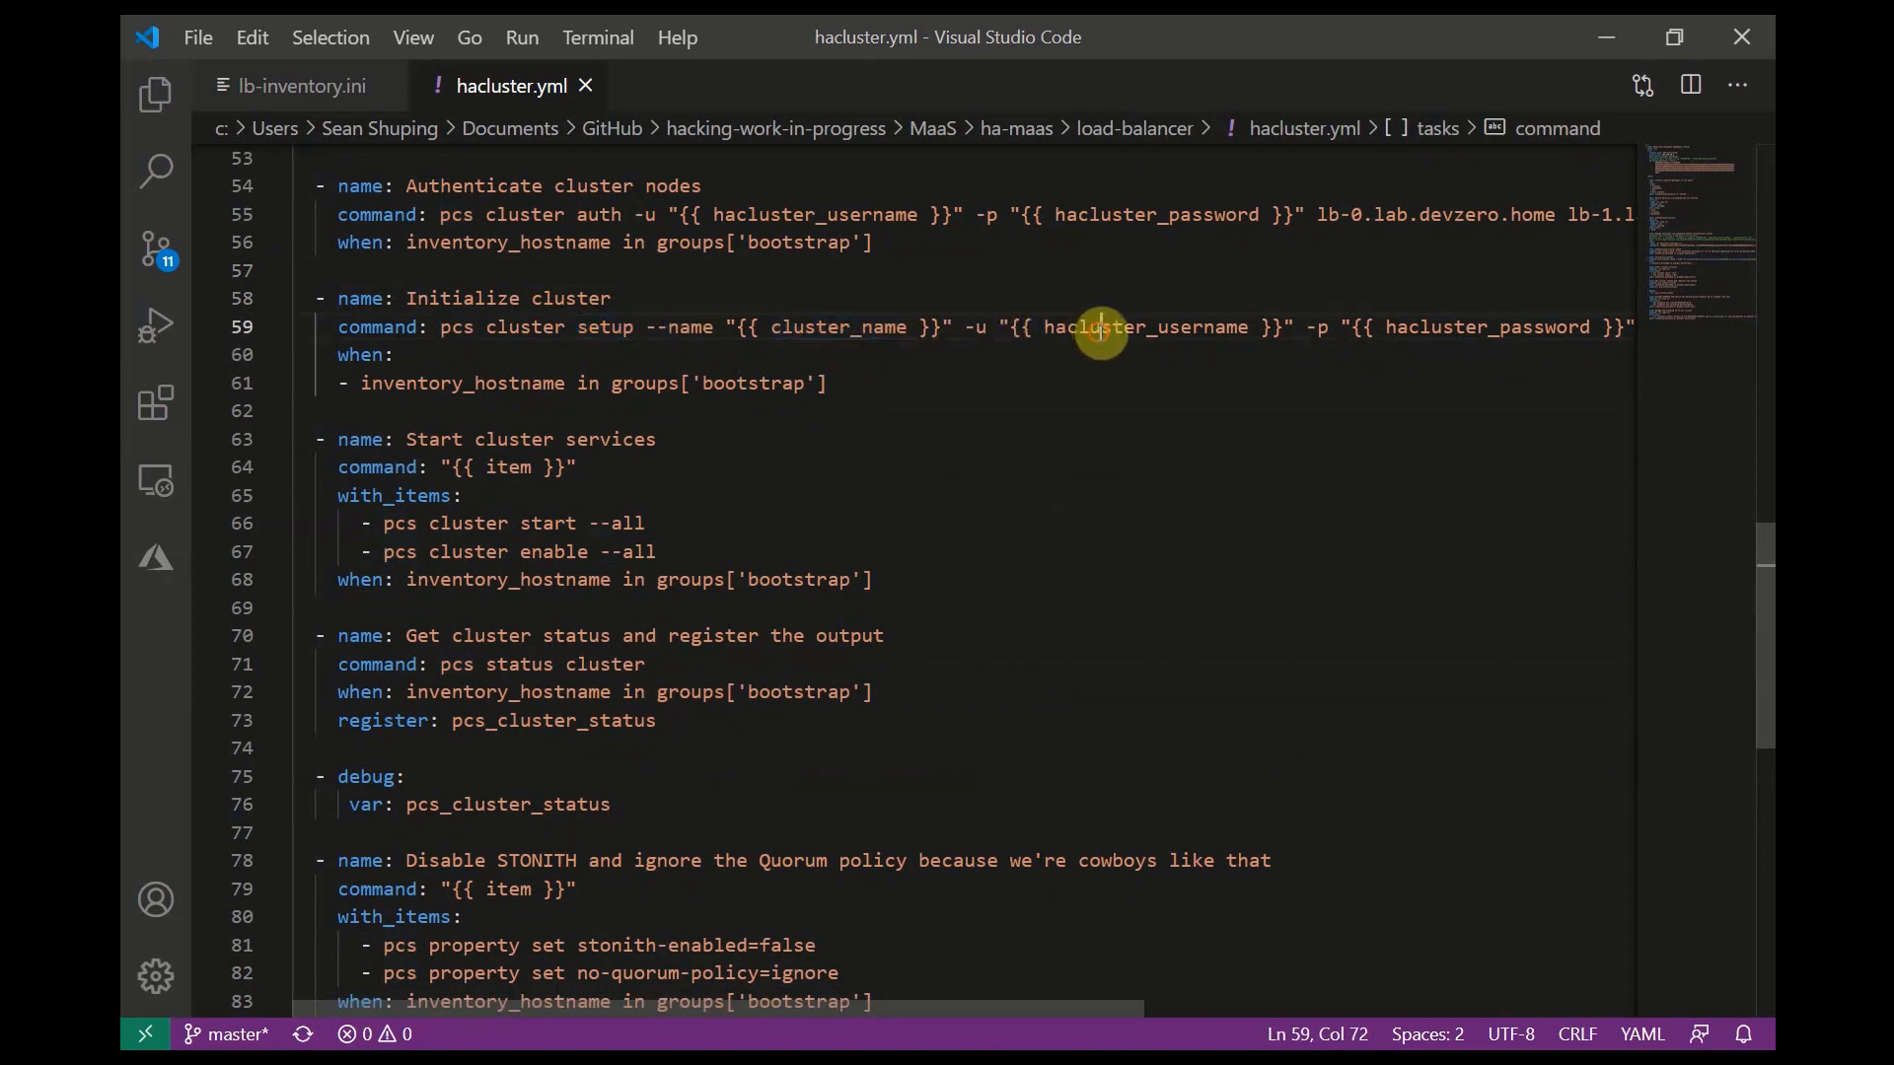
double_click(1139, 326)
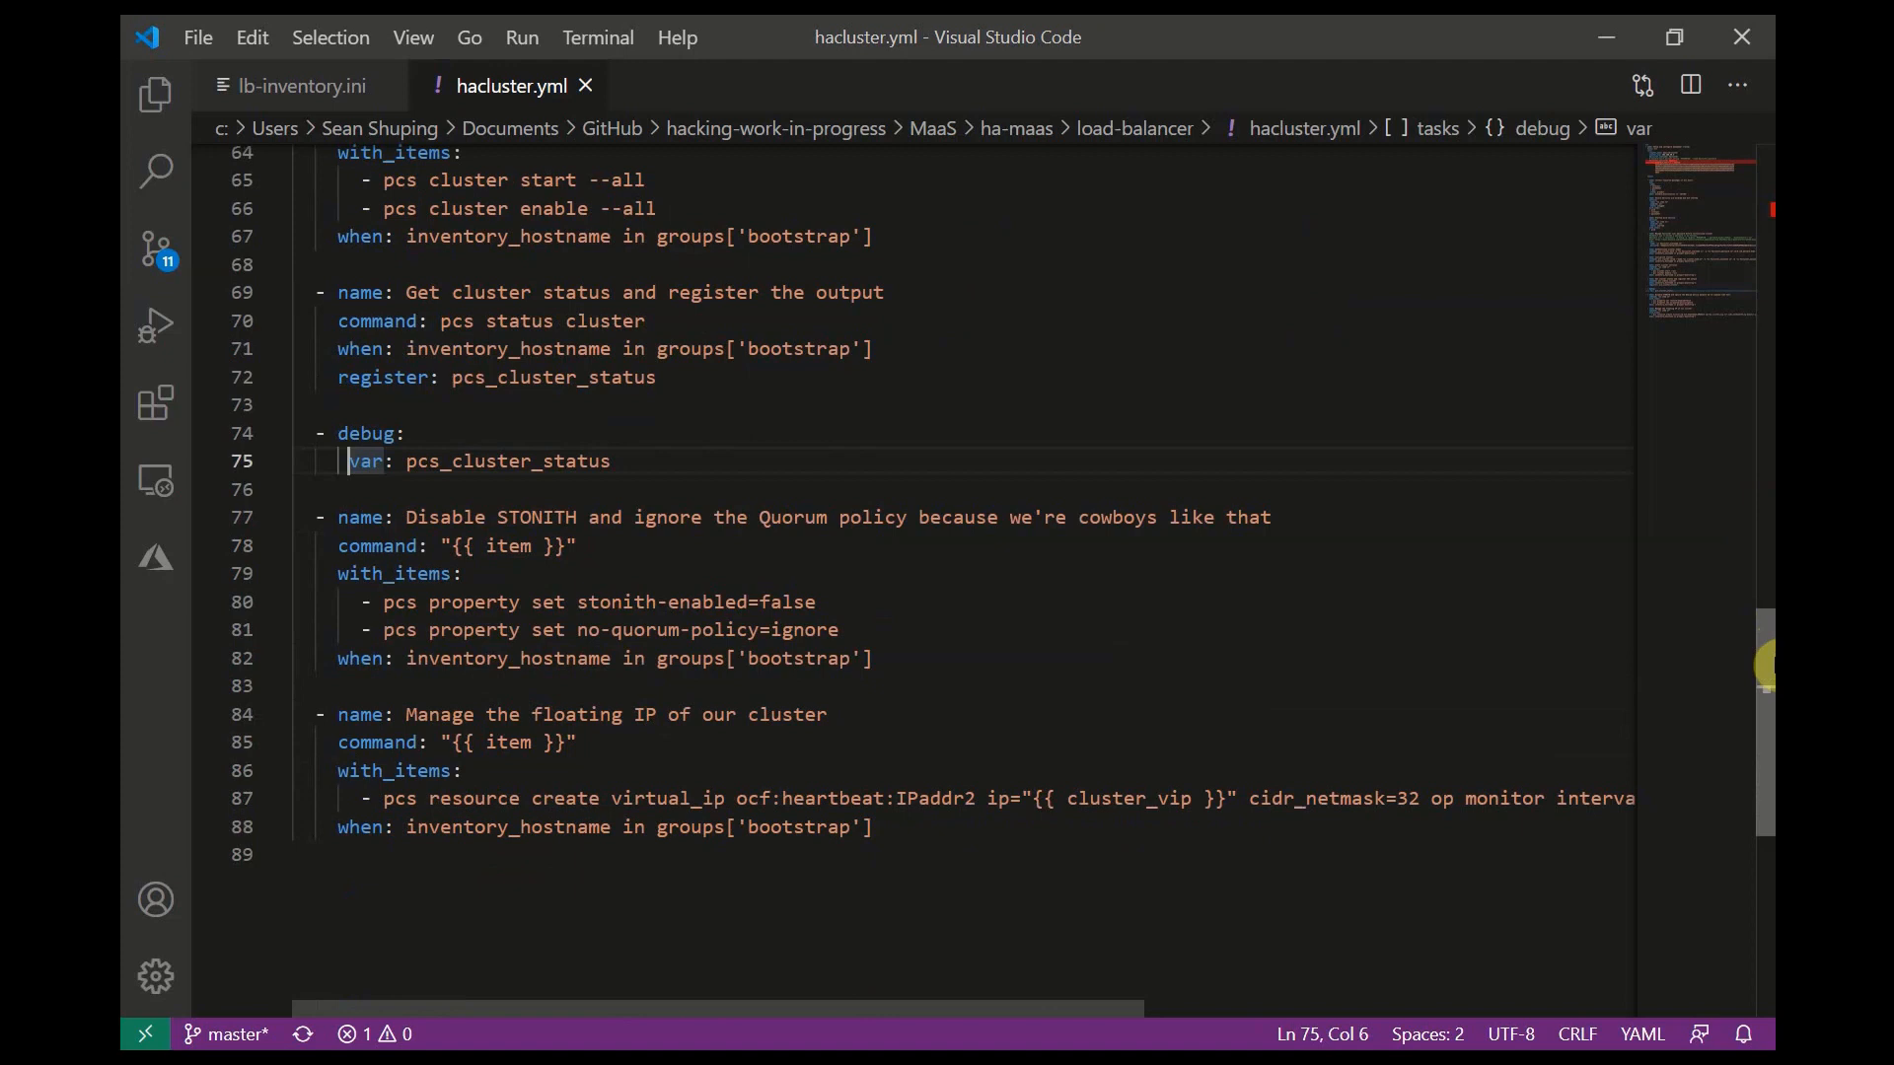
scroll(down, 3)
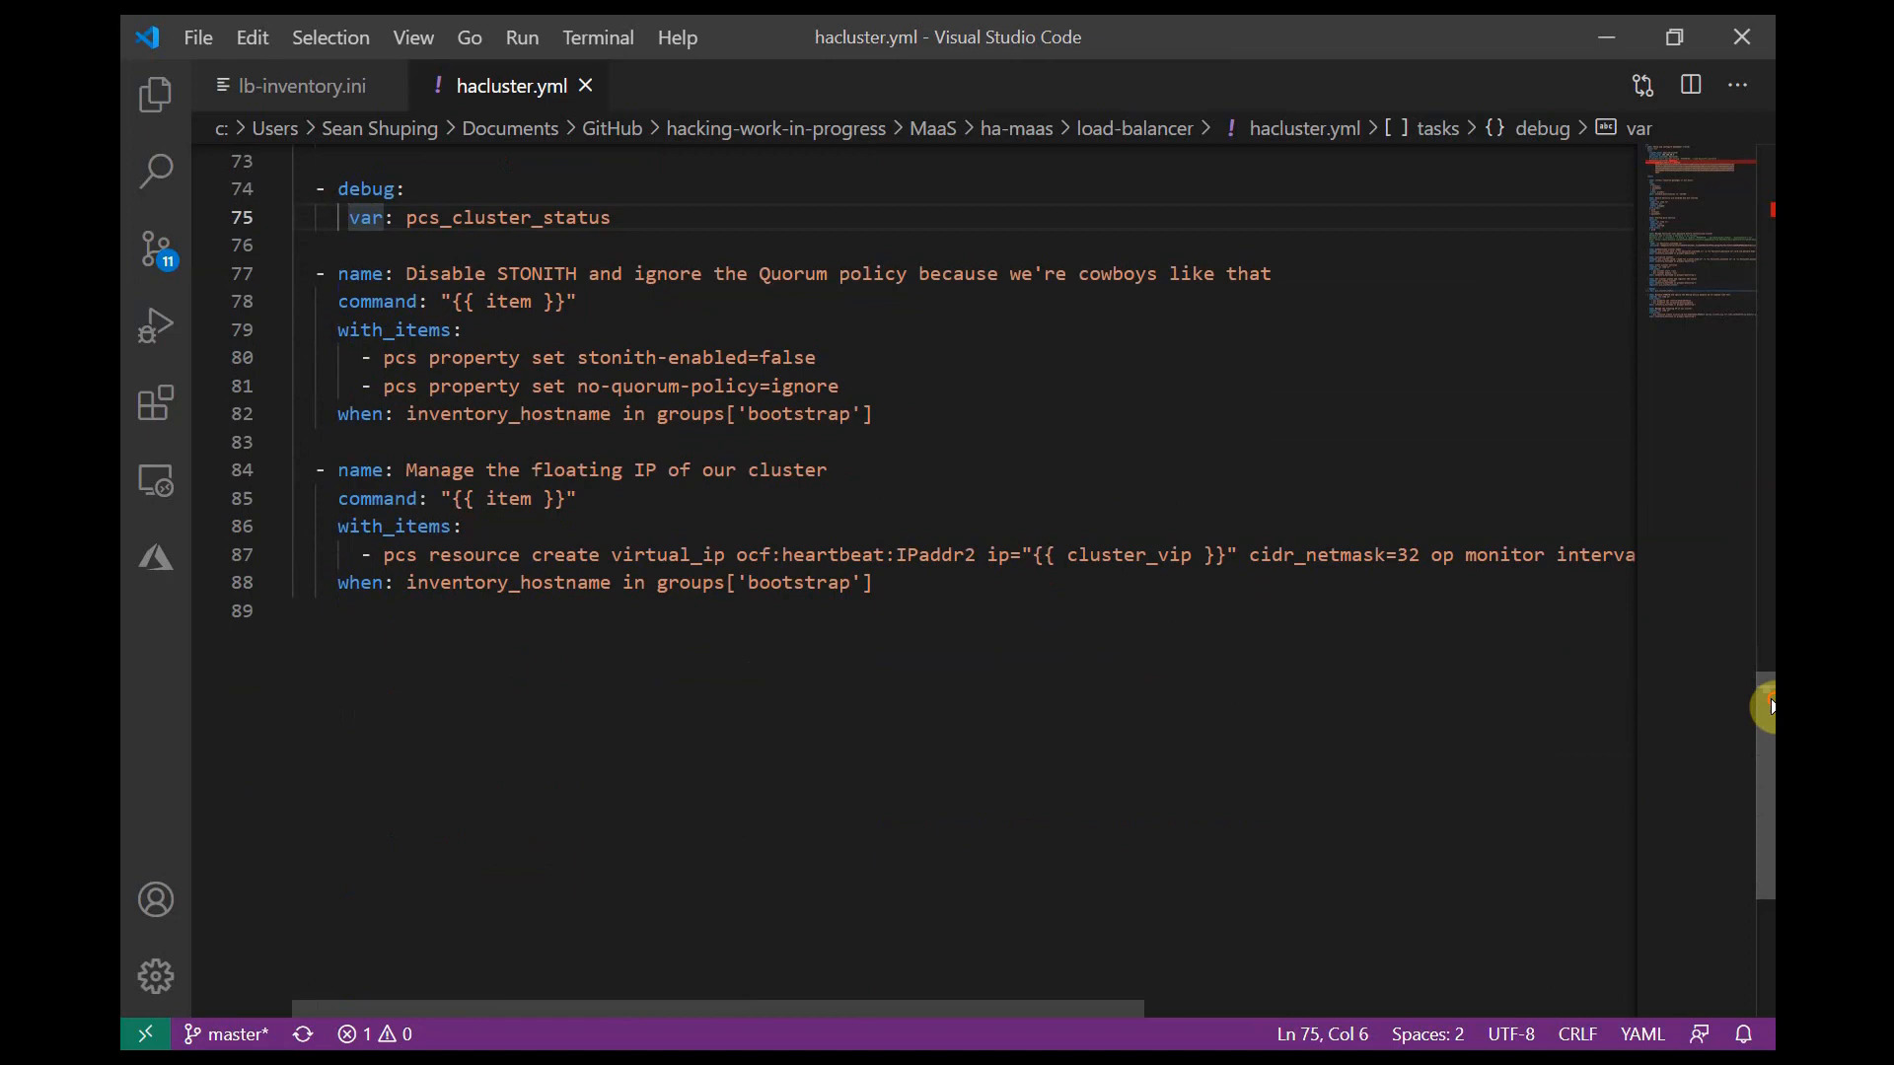
double_click(536, 273)
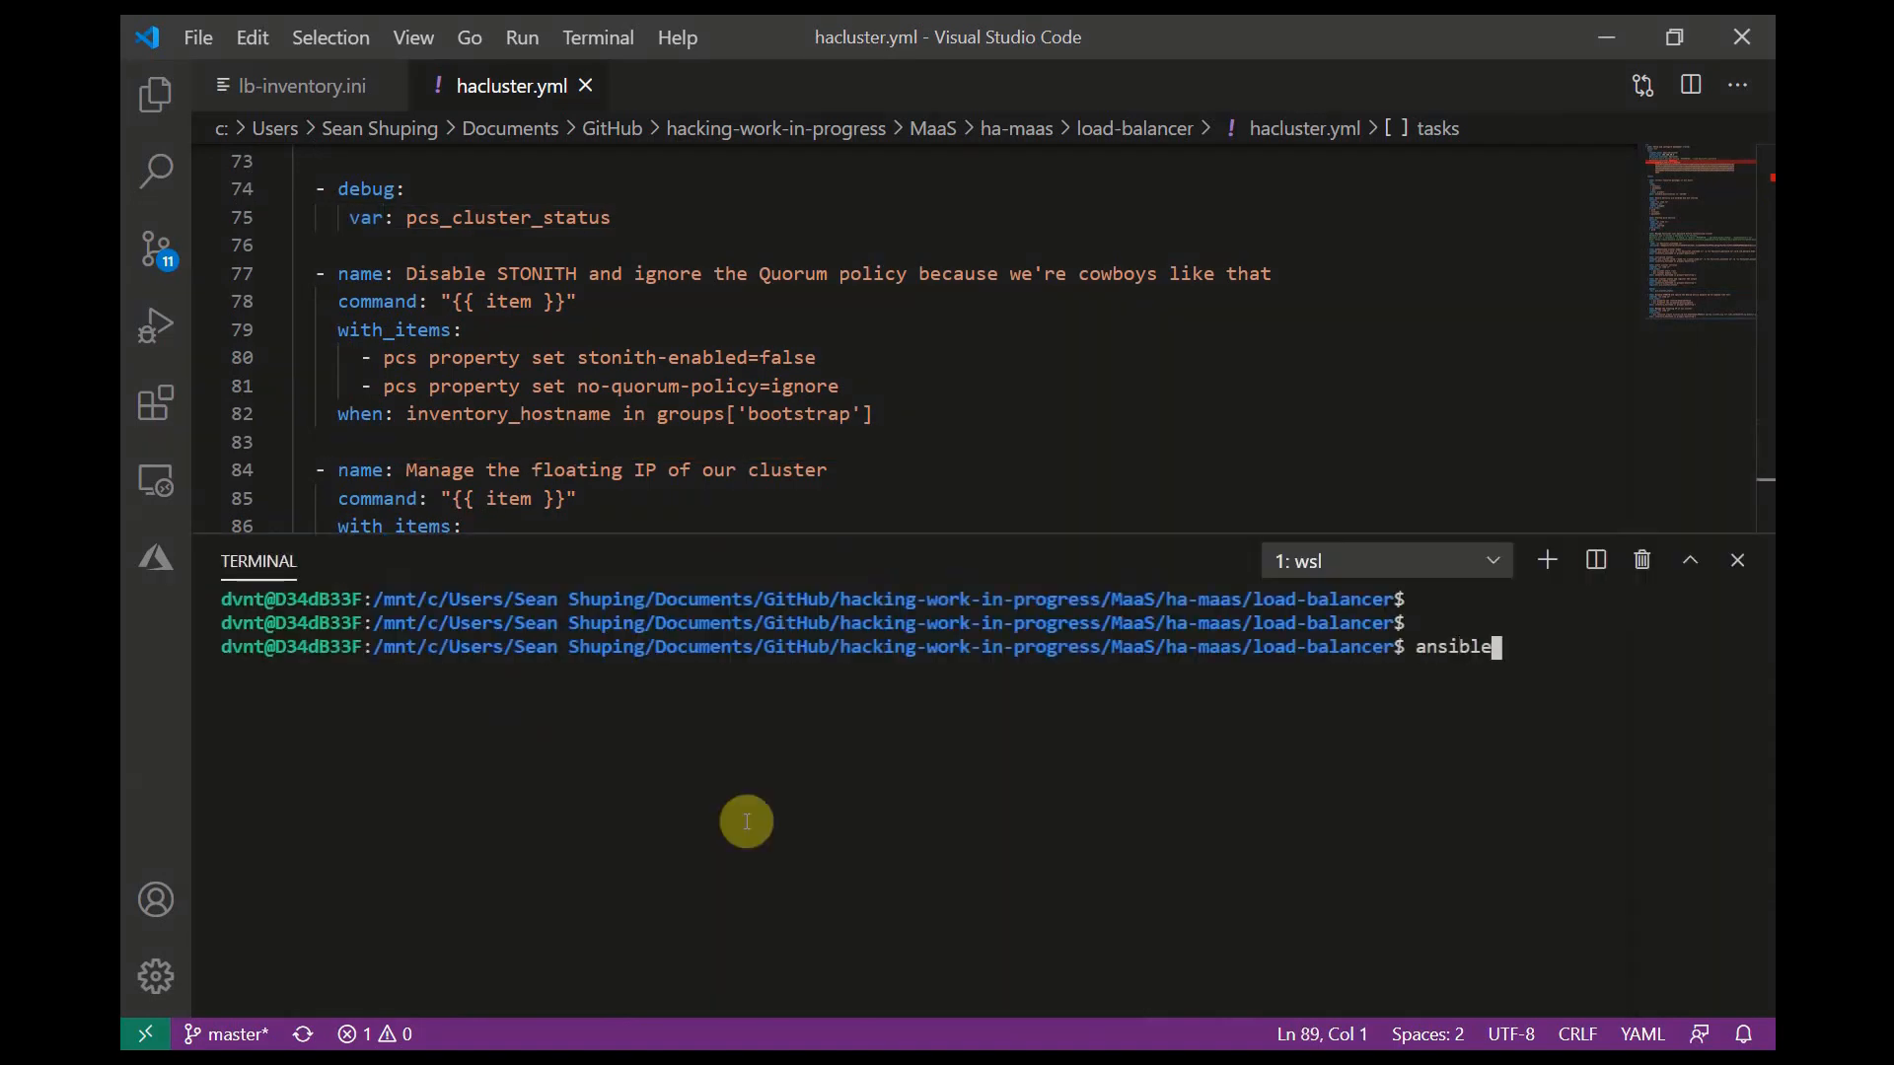
Step: Run ansible-playbook -u centos -b -i lb-inventory.ini hacluster.yml --ask-vault-pass with the vault password
text(-playbook)
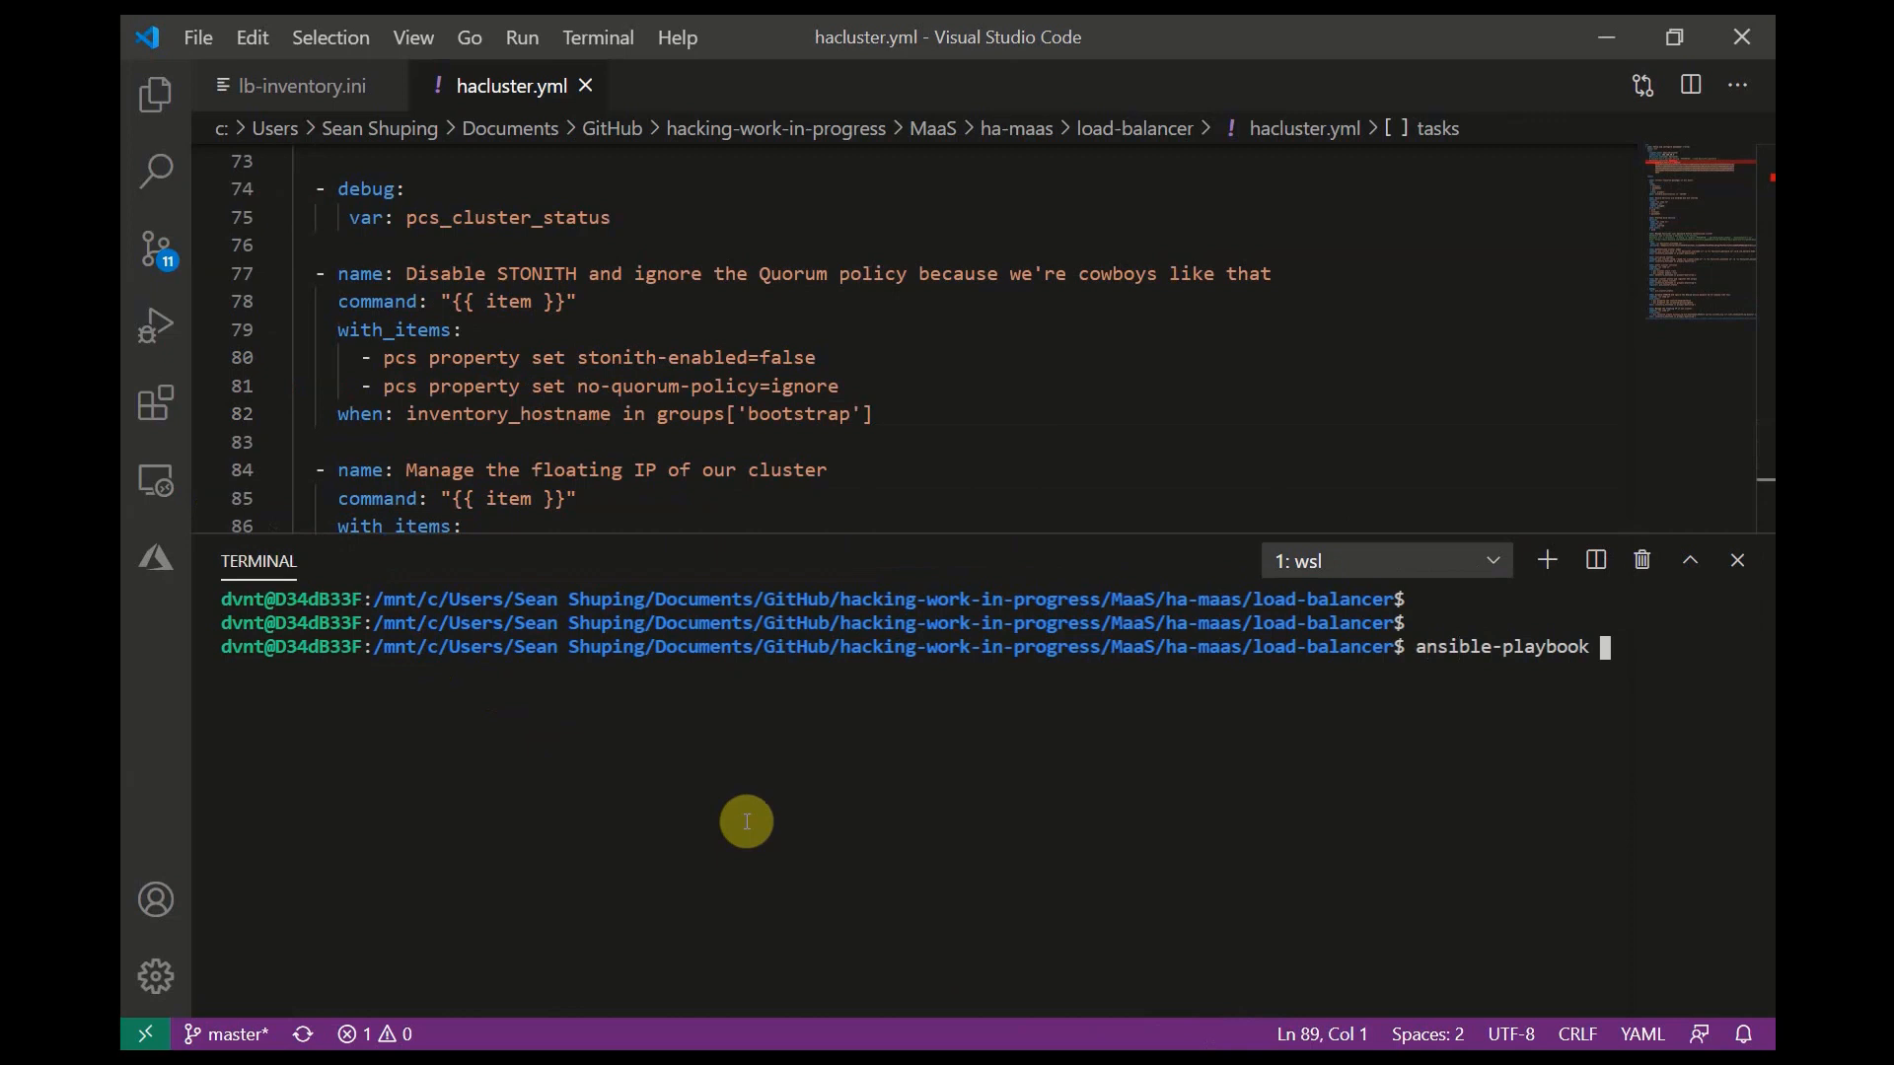
text(-u centos)
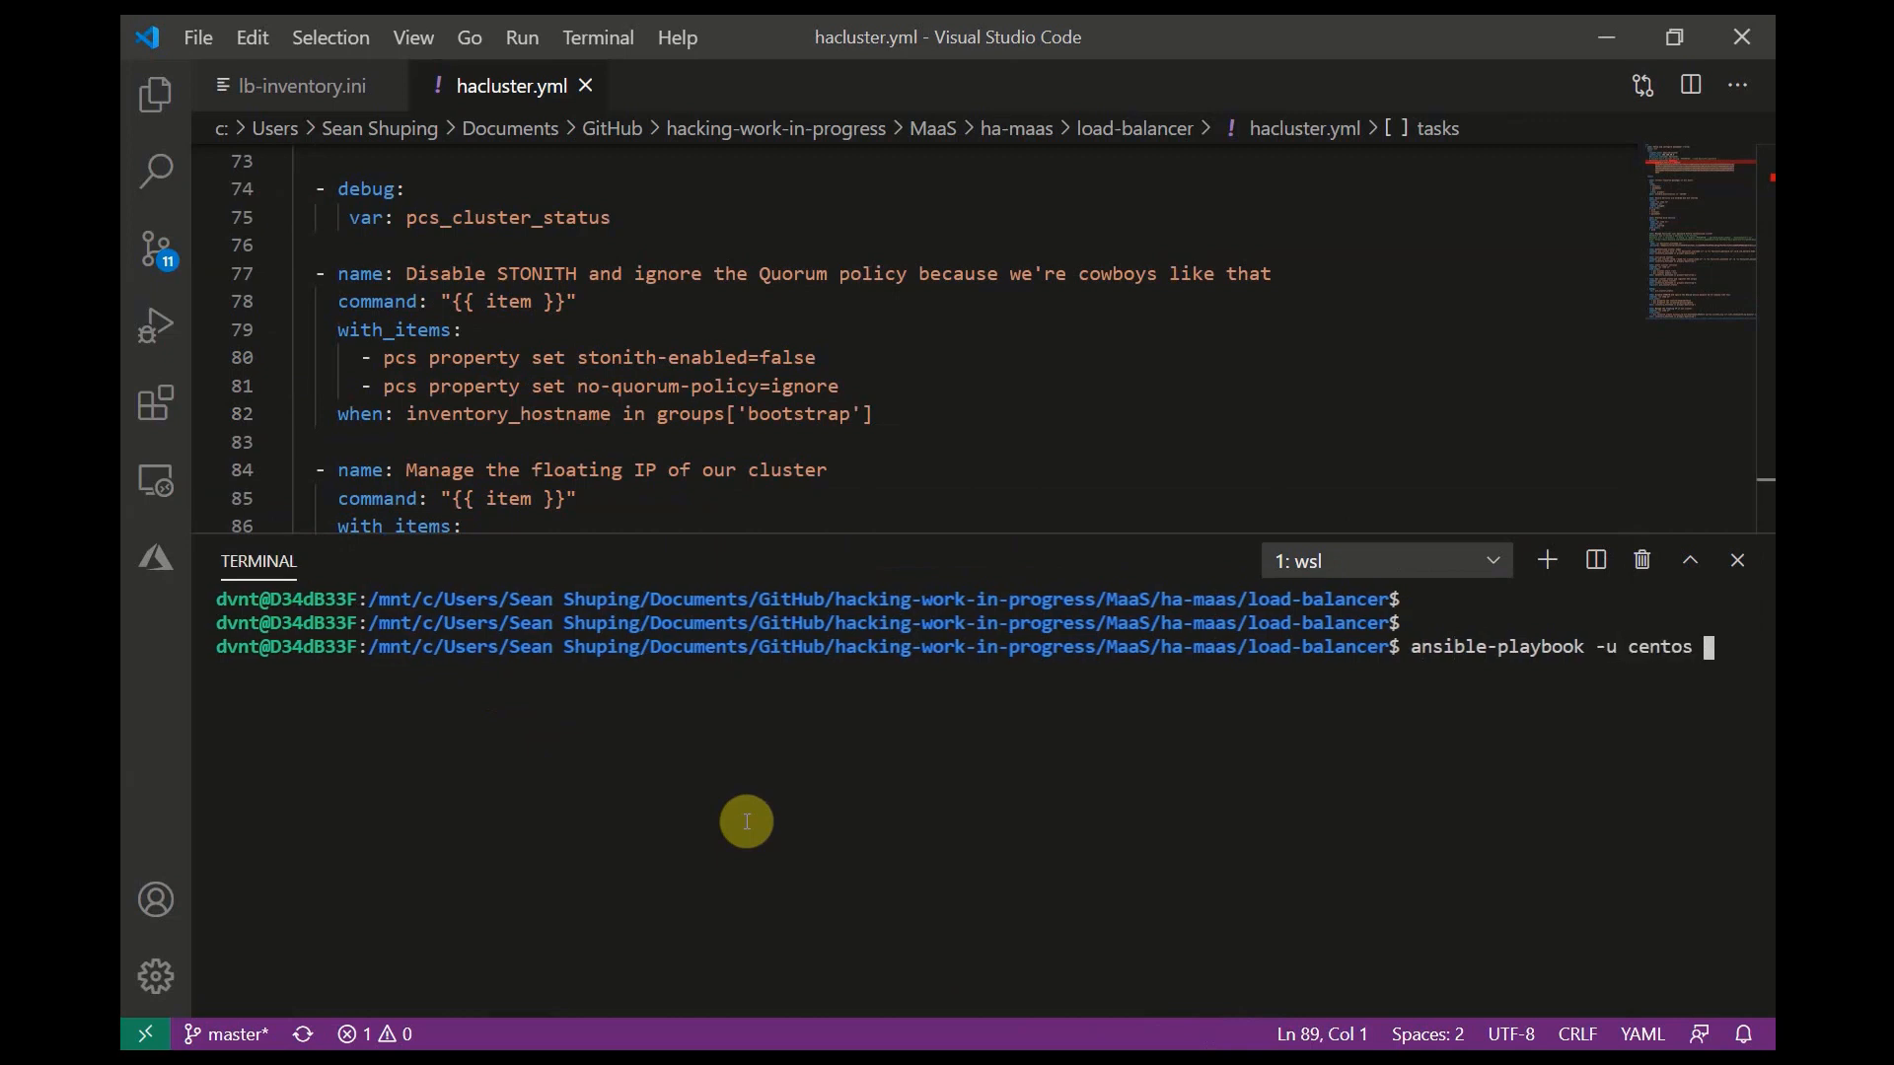
text(-b)
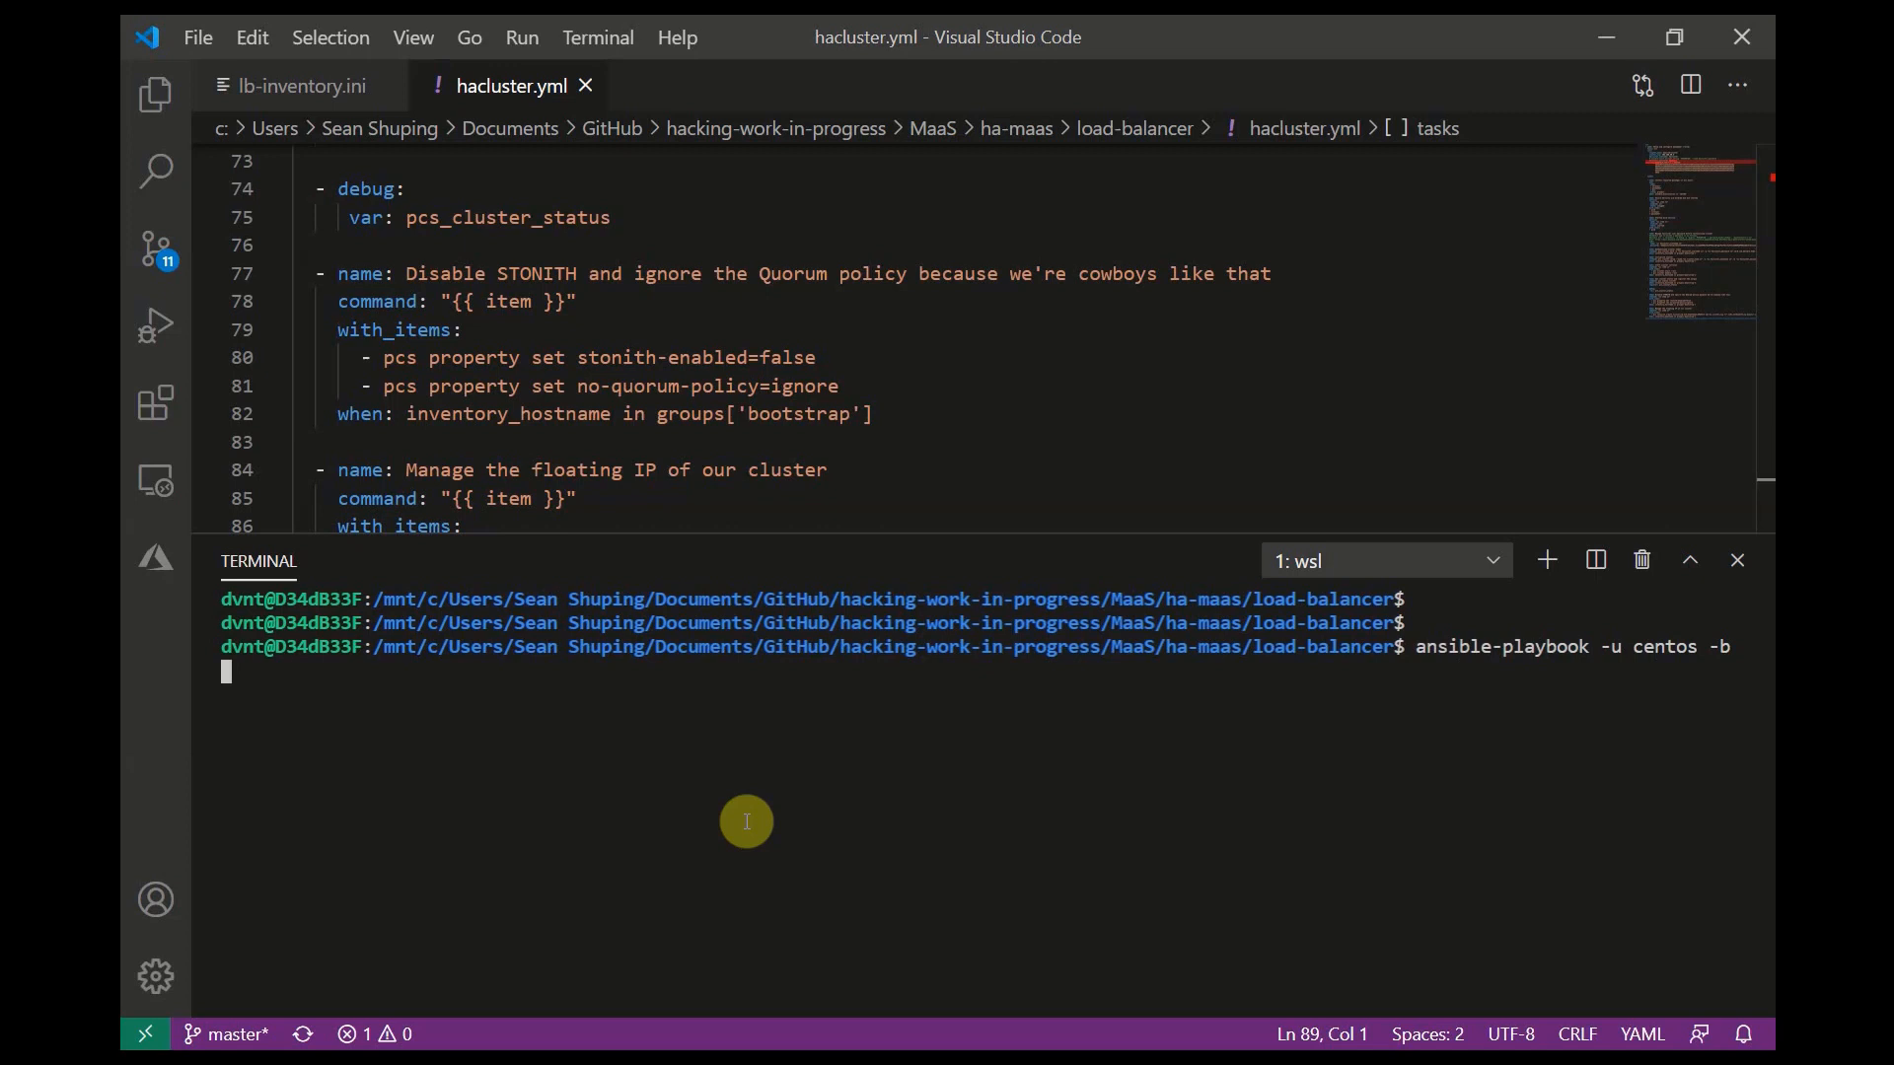
text(-i n)
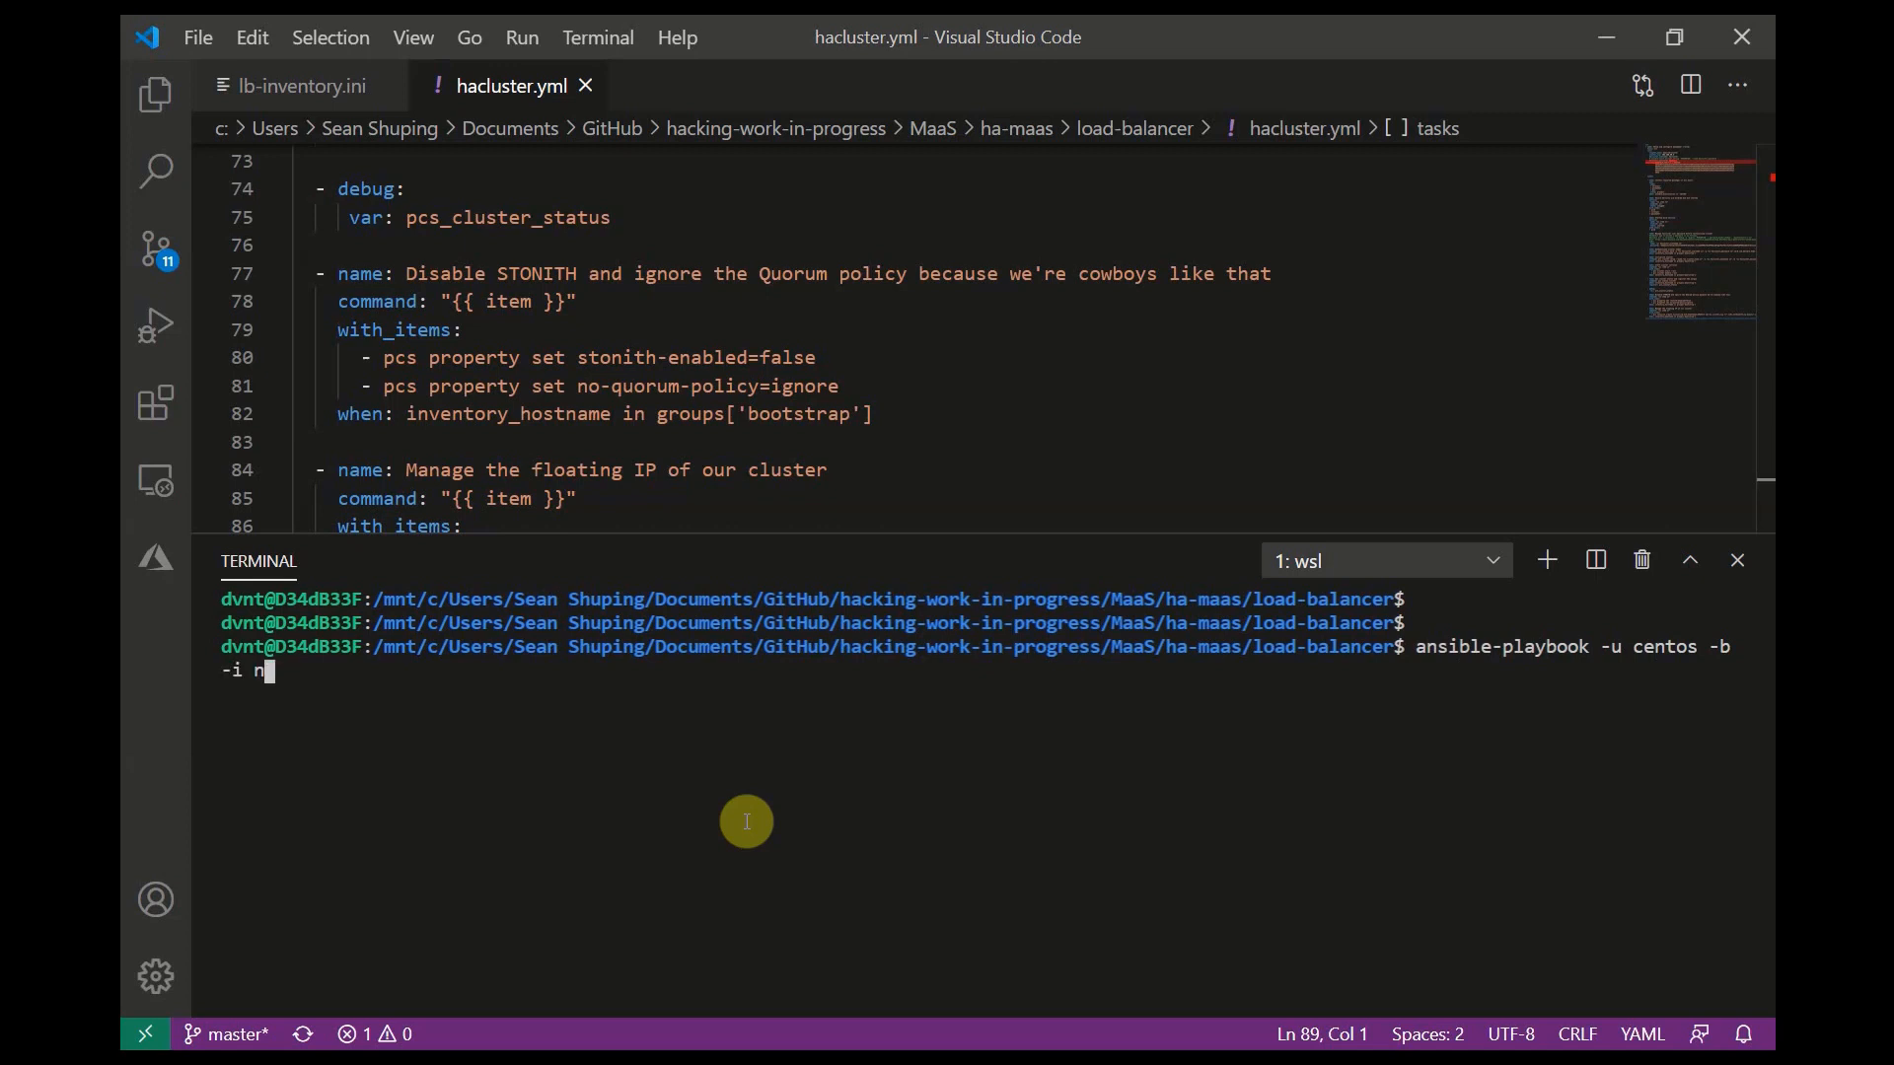
text(lb-inventory.ini)
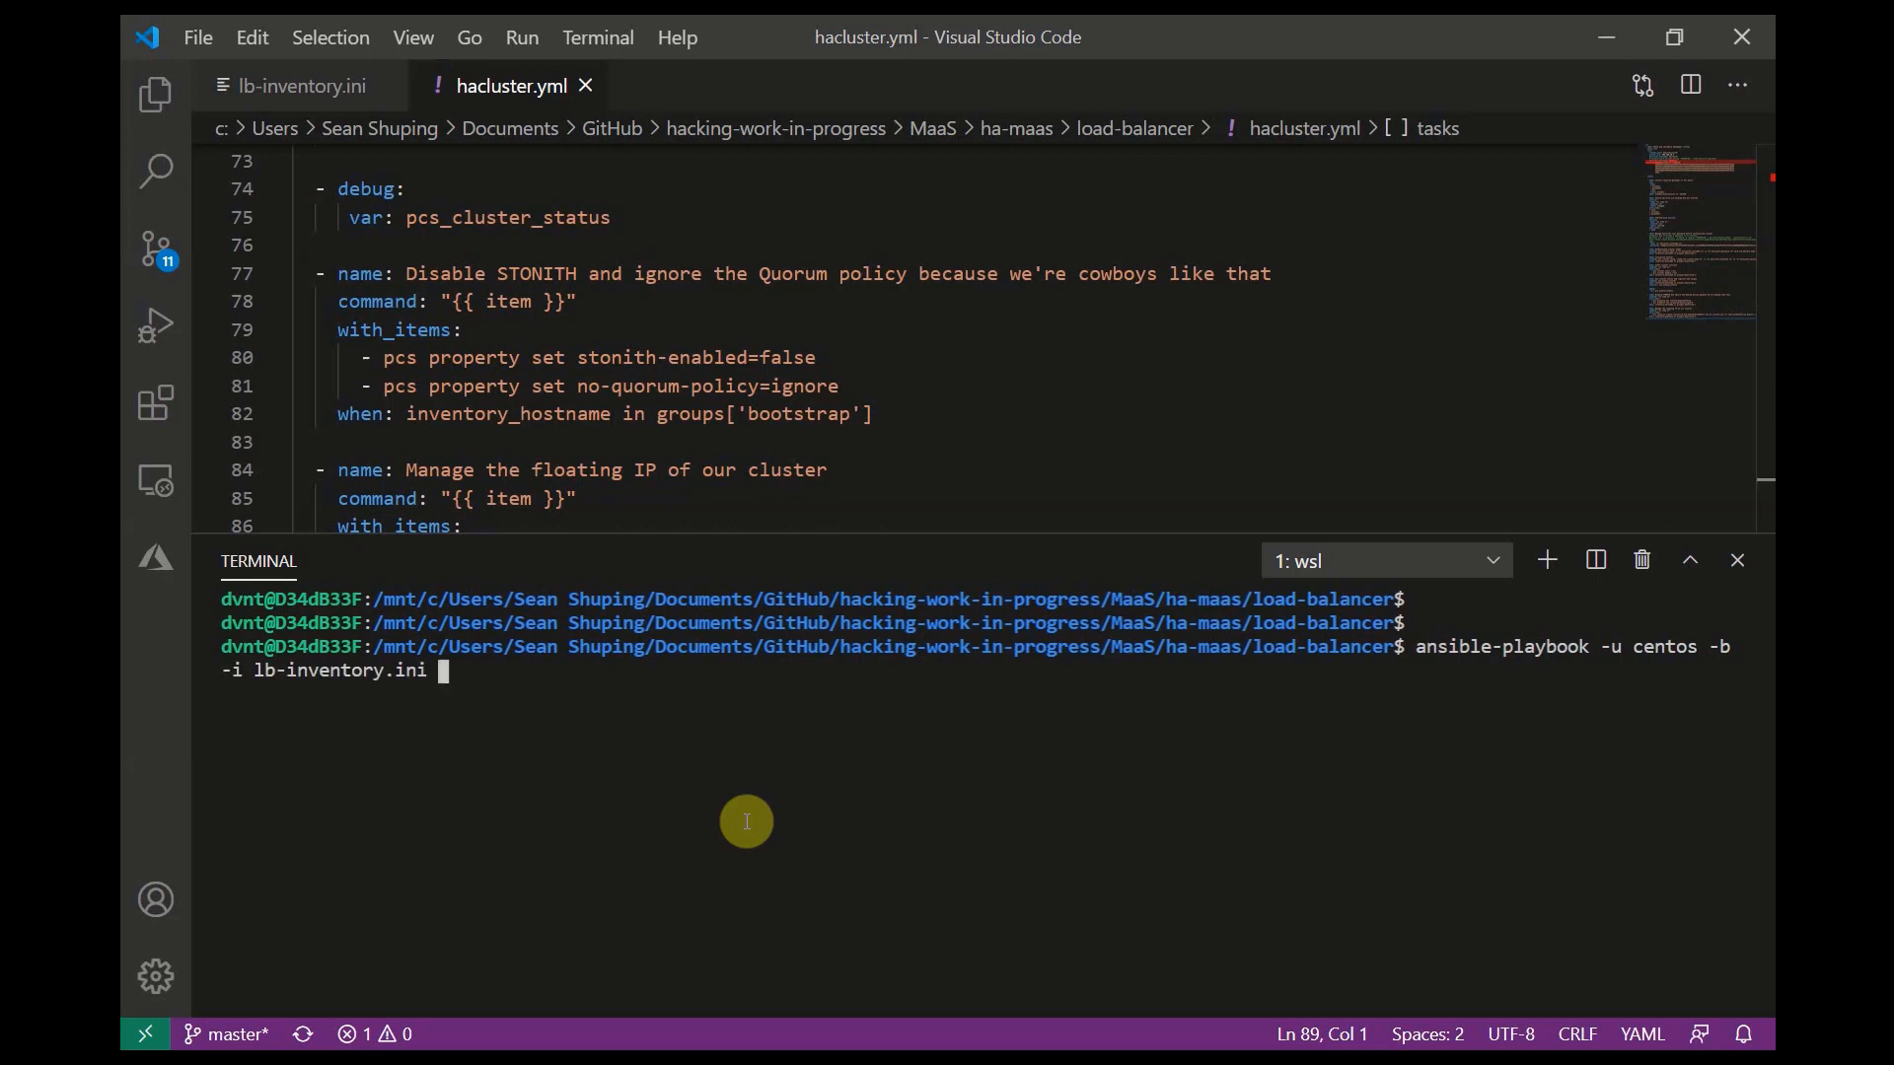
text(h)
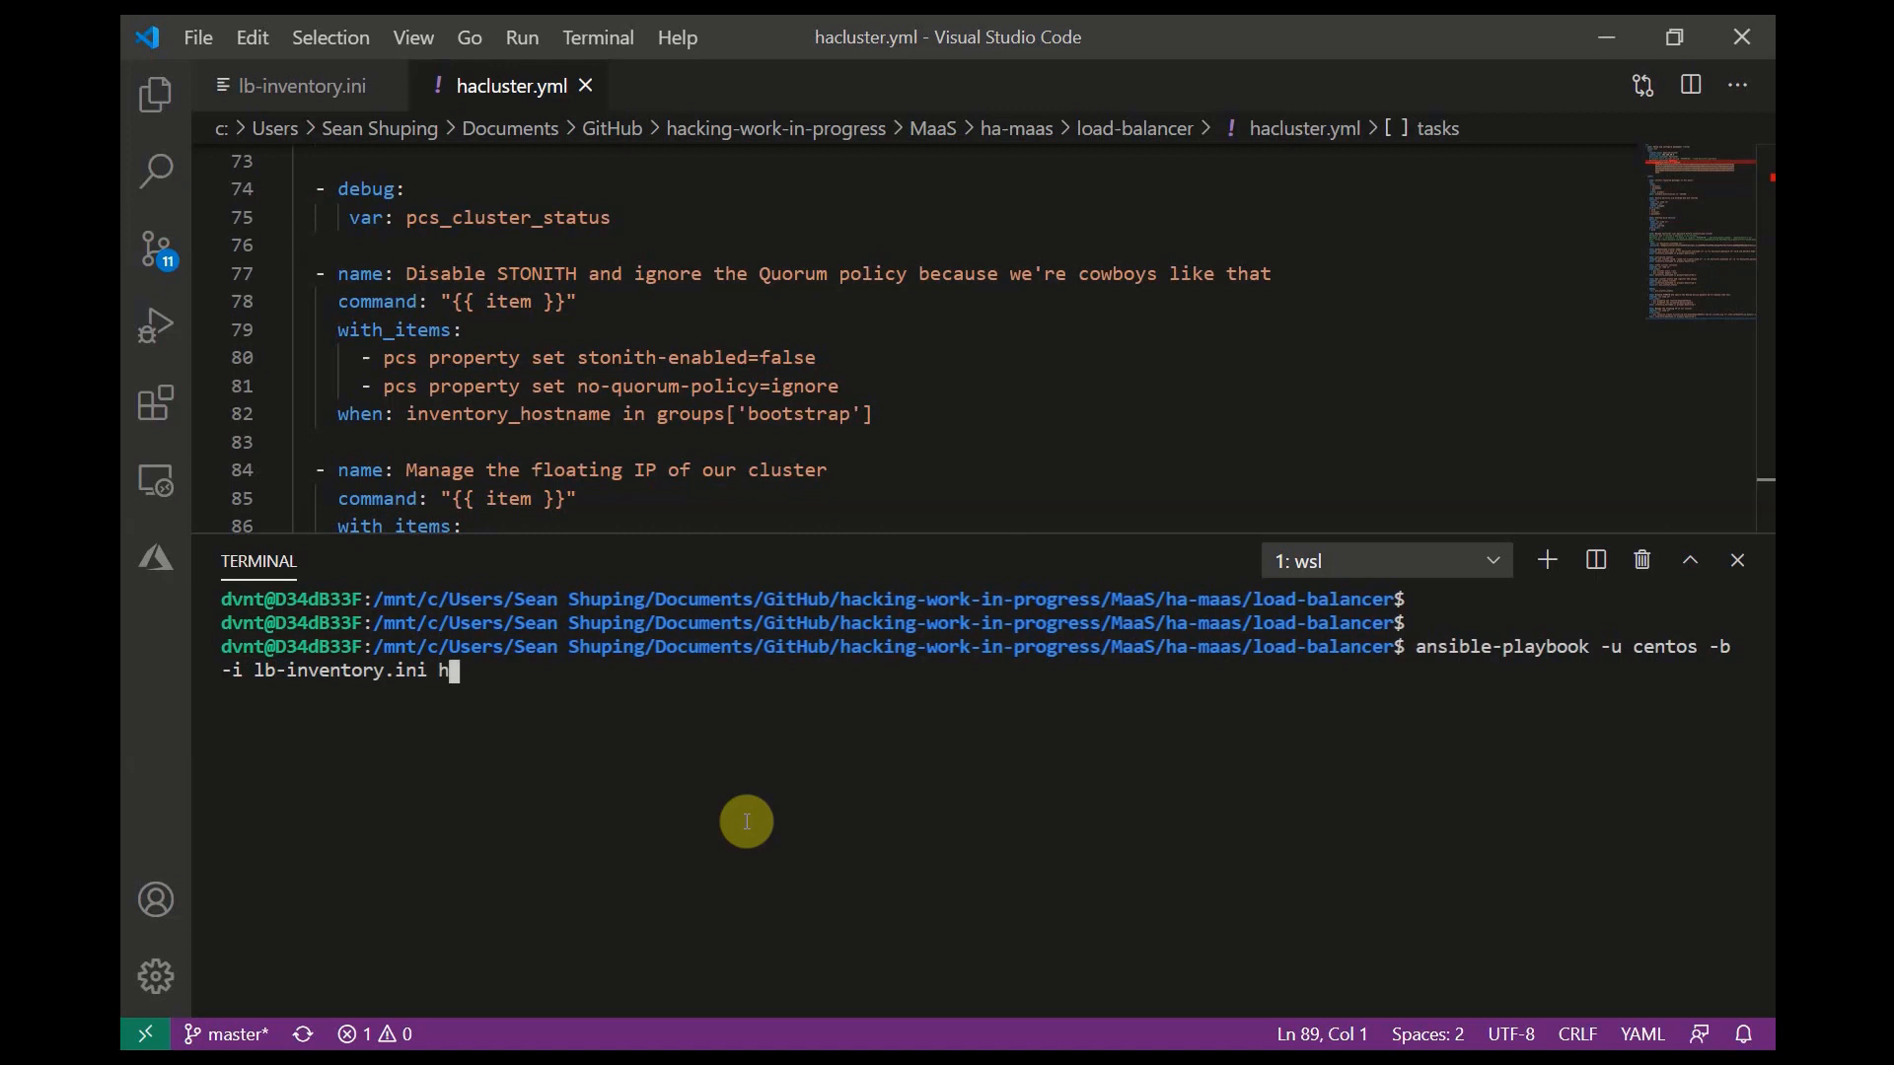
text(acluster.yml)
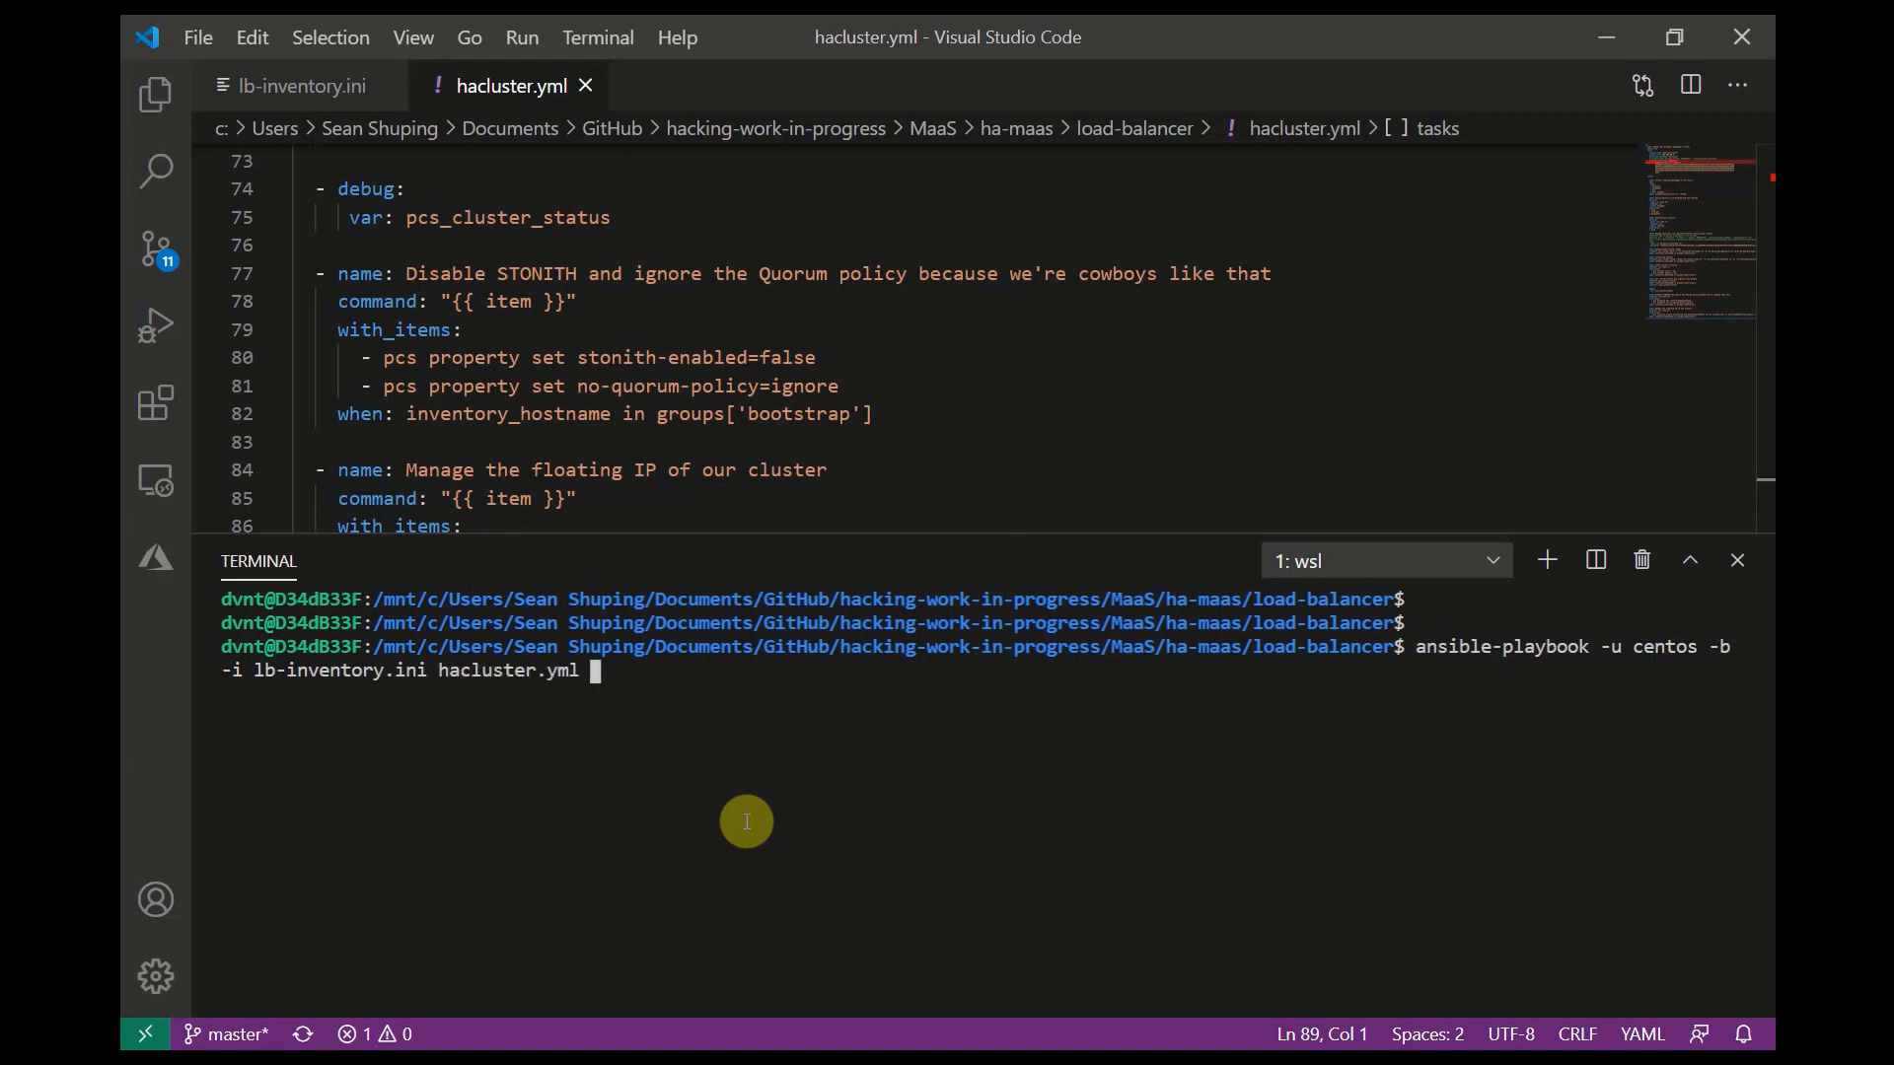
text(--ask)
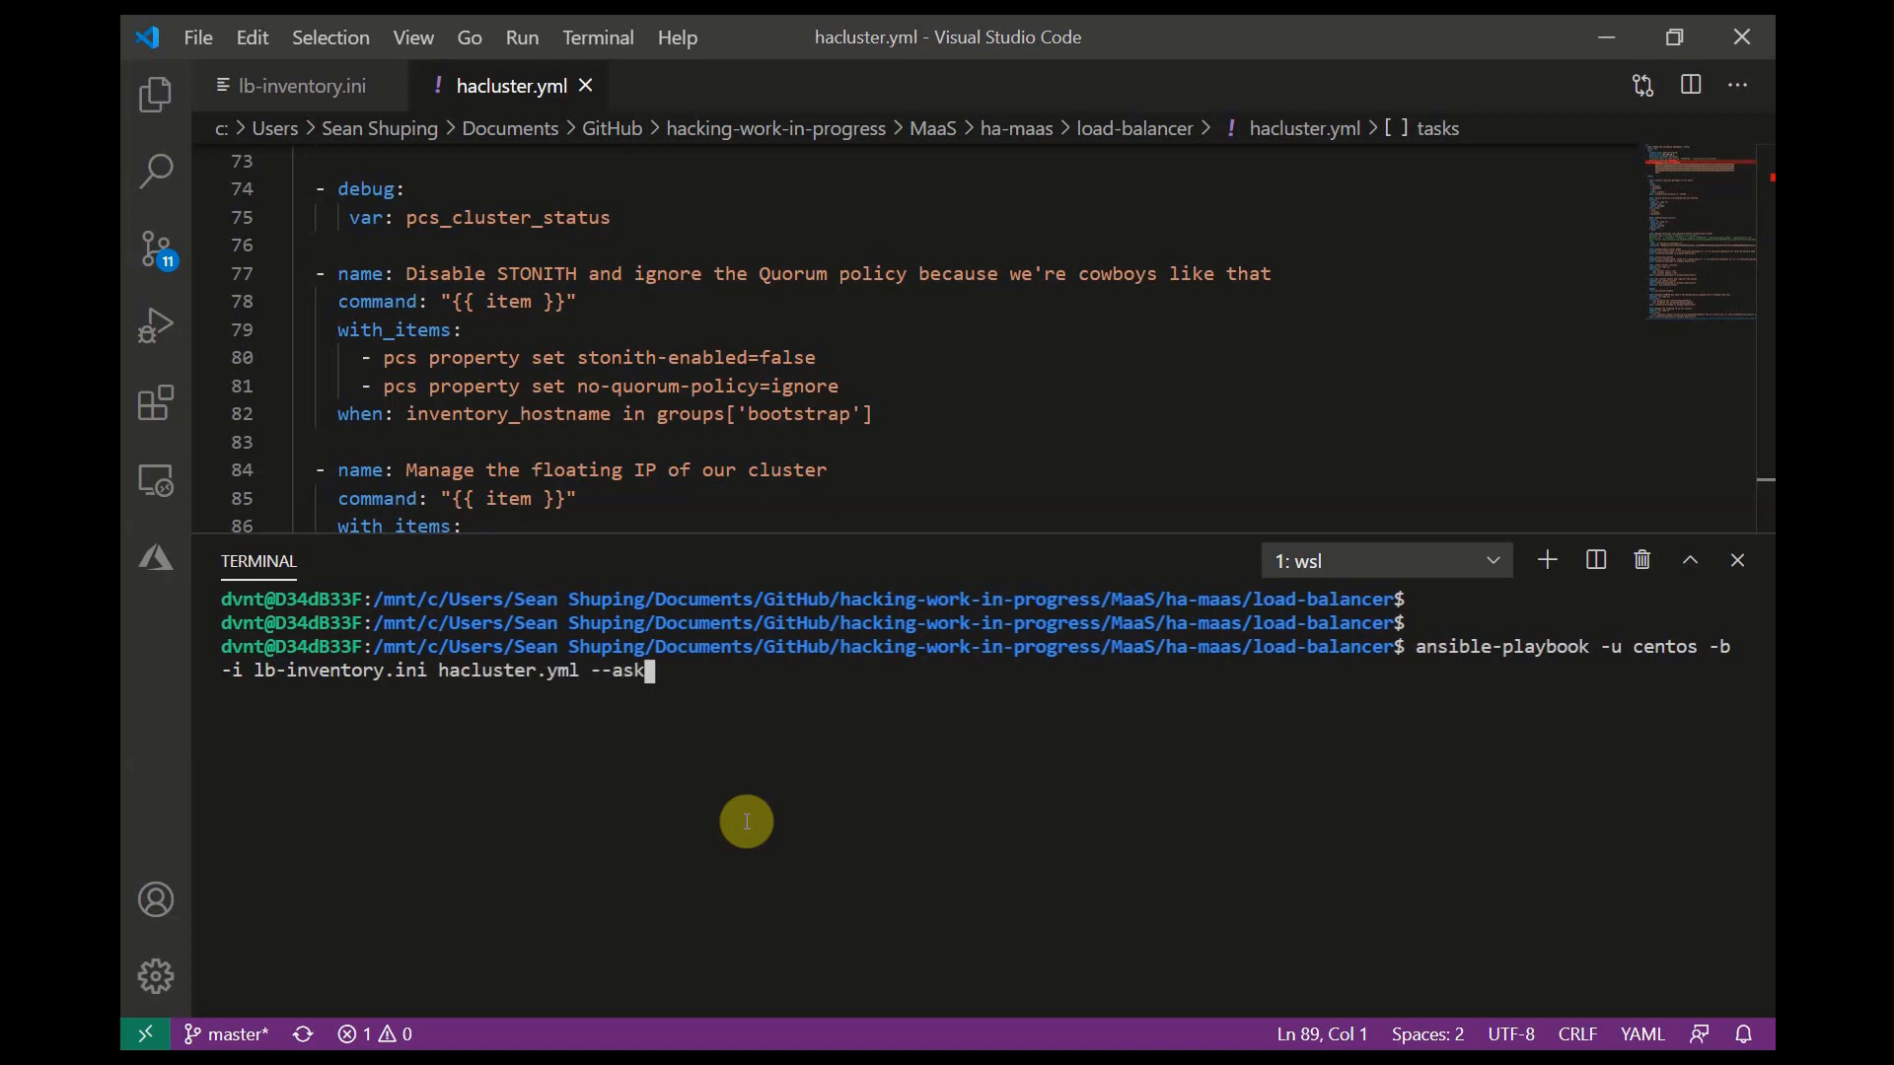
text(-vault-pass)
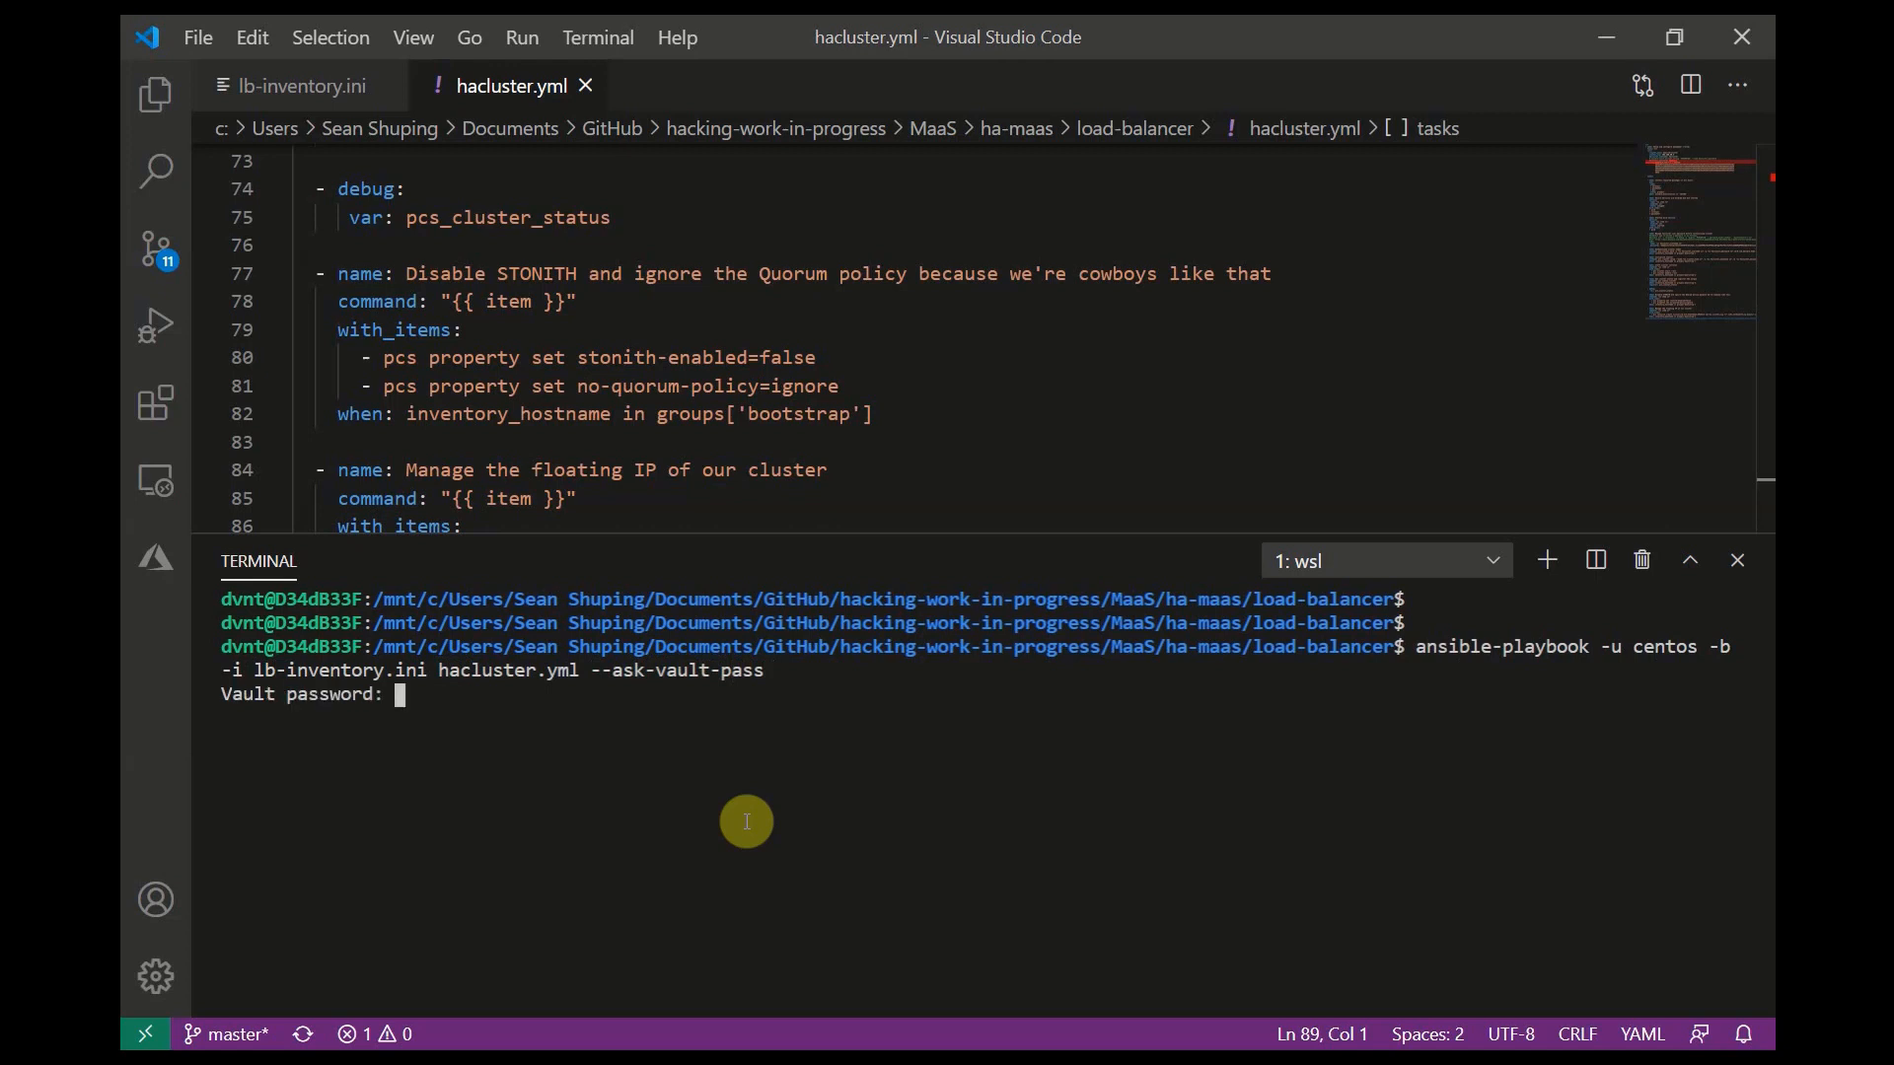
key(Enter)
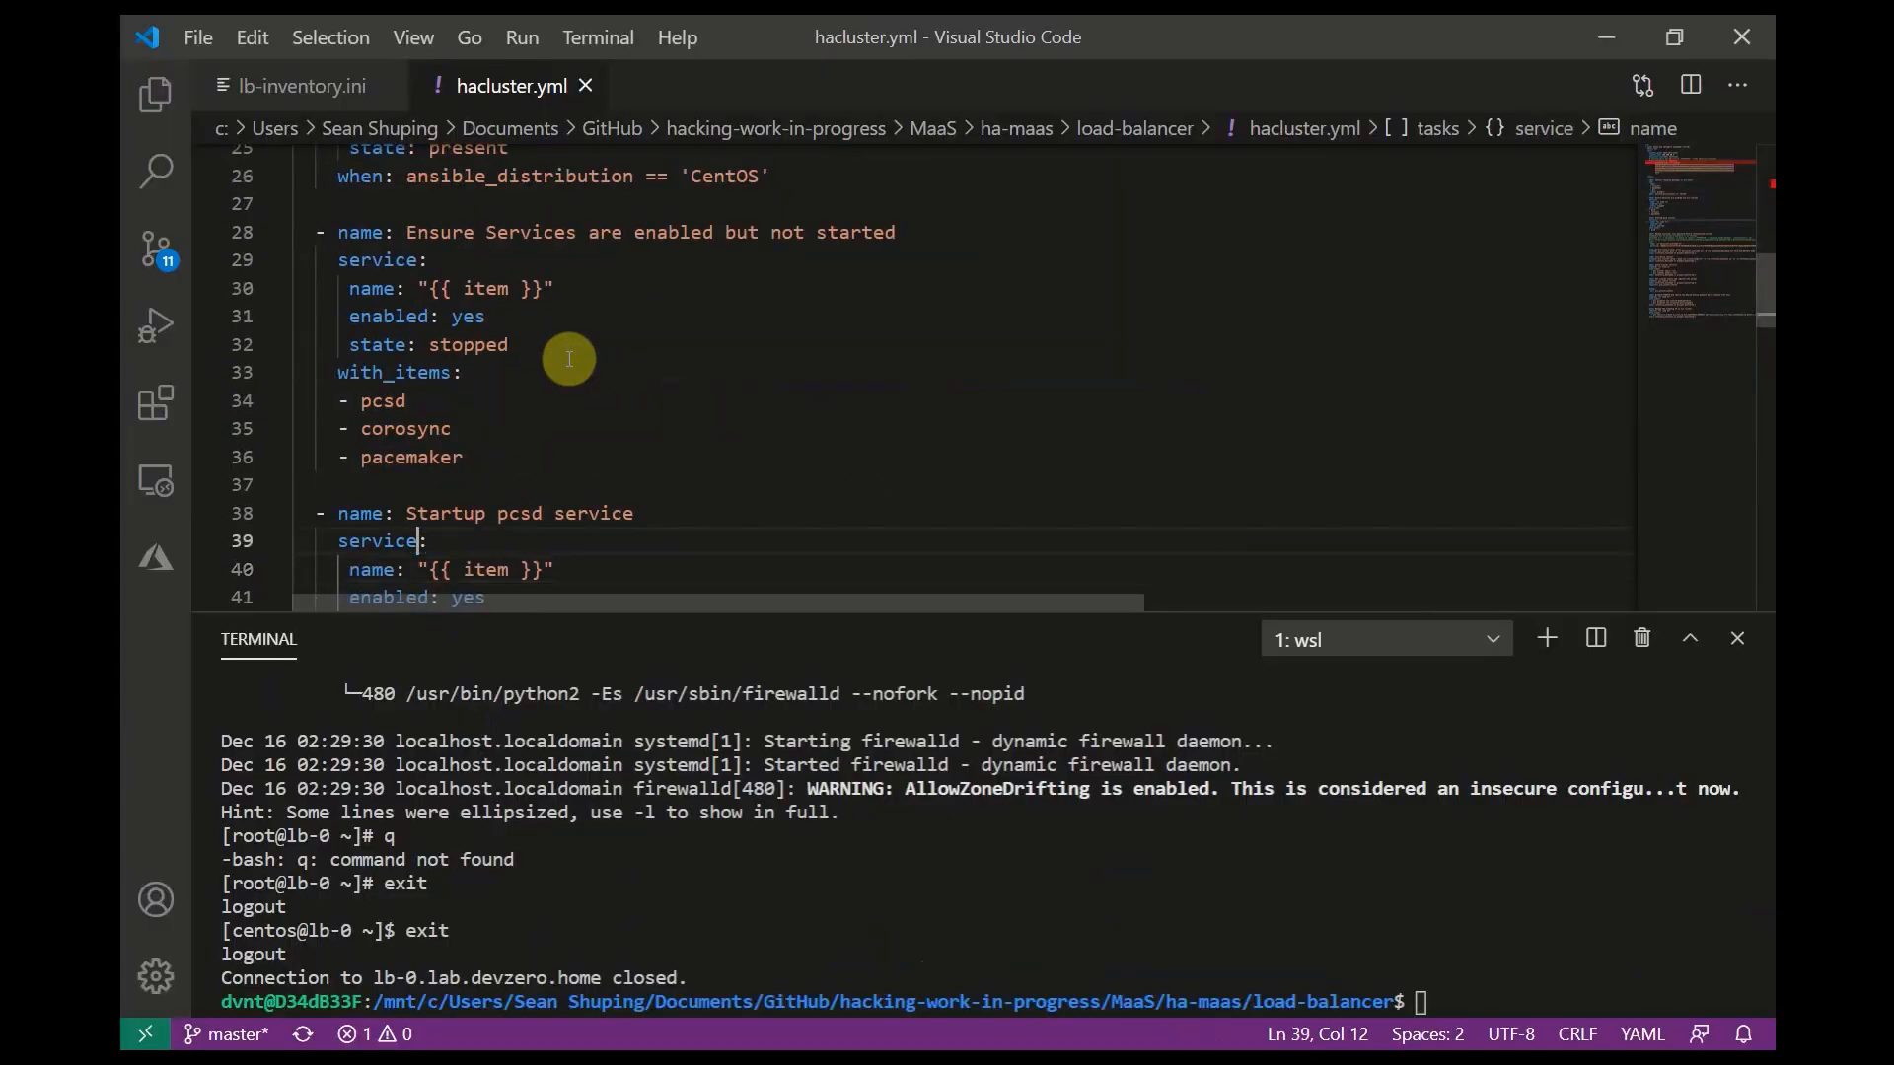
Step: Enlarge the terminal panel and watch pcs cluster status report three nodes online
click(421, 345)
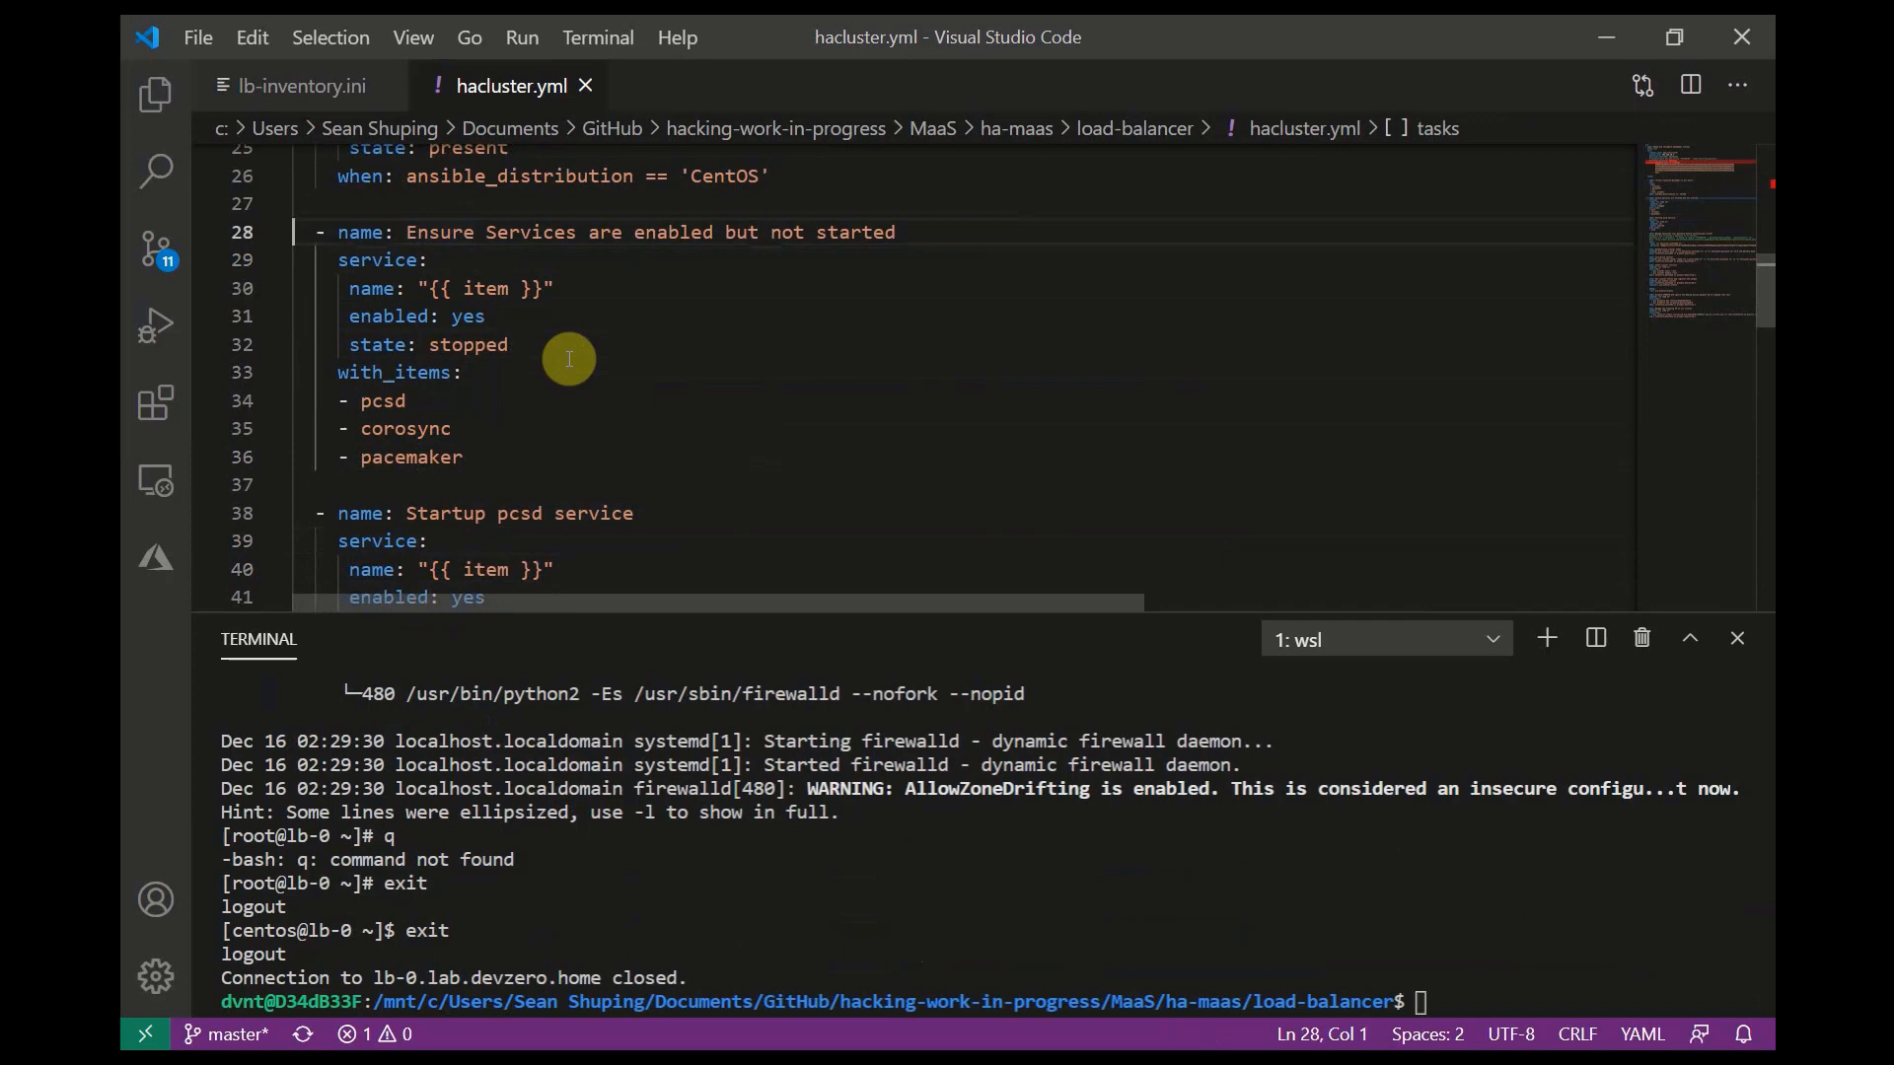
drag(320, 232, 463, 457)
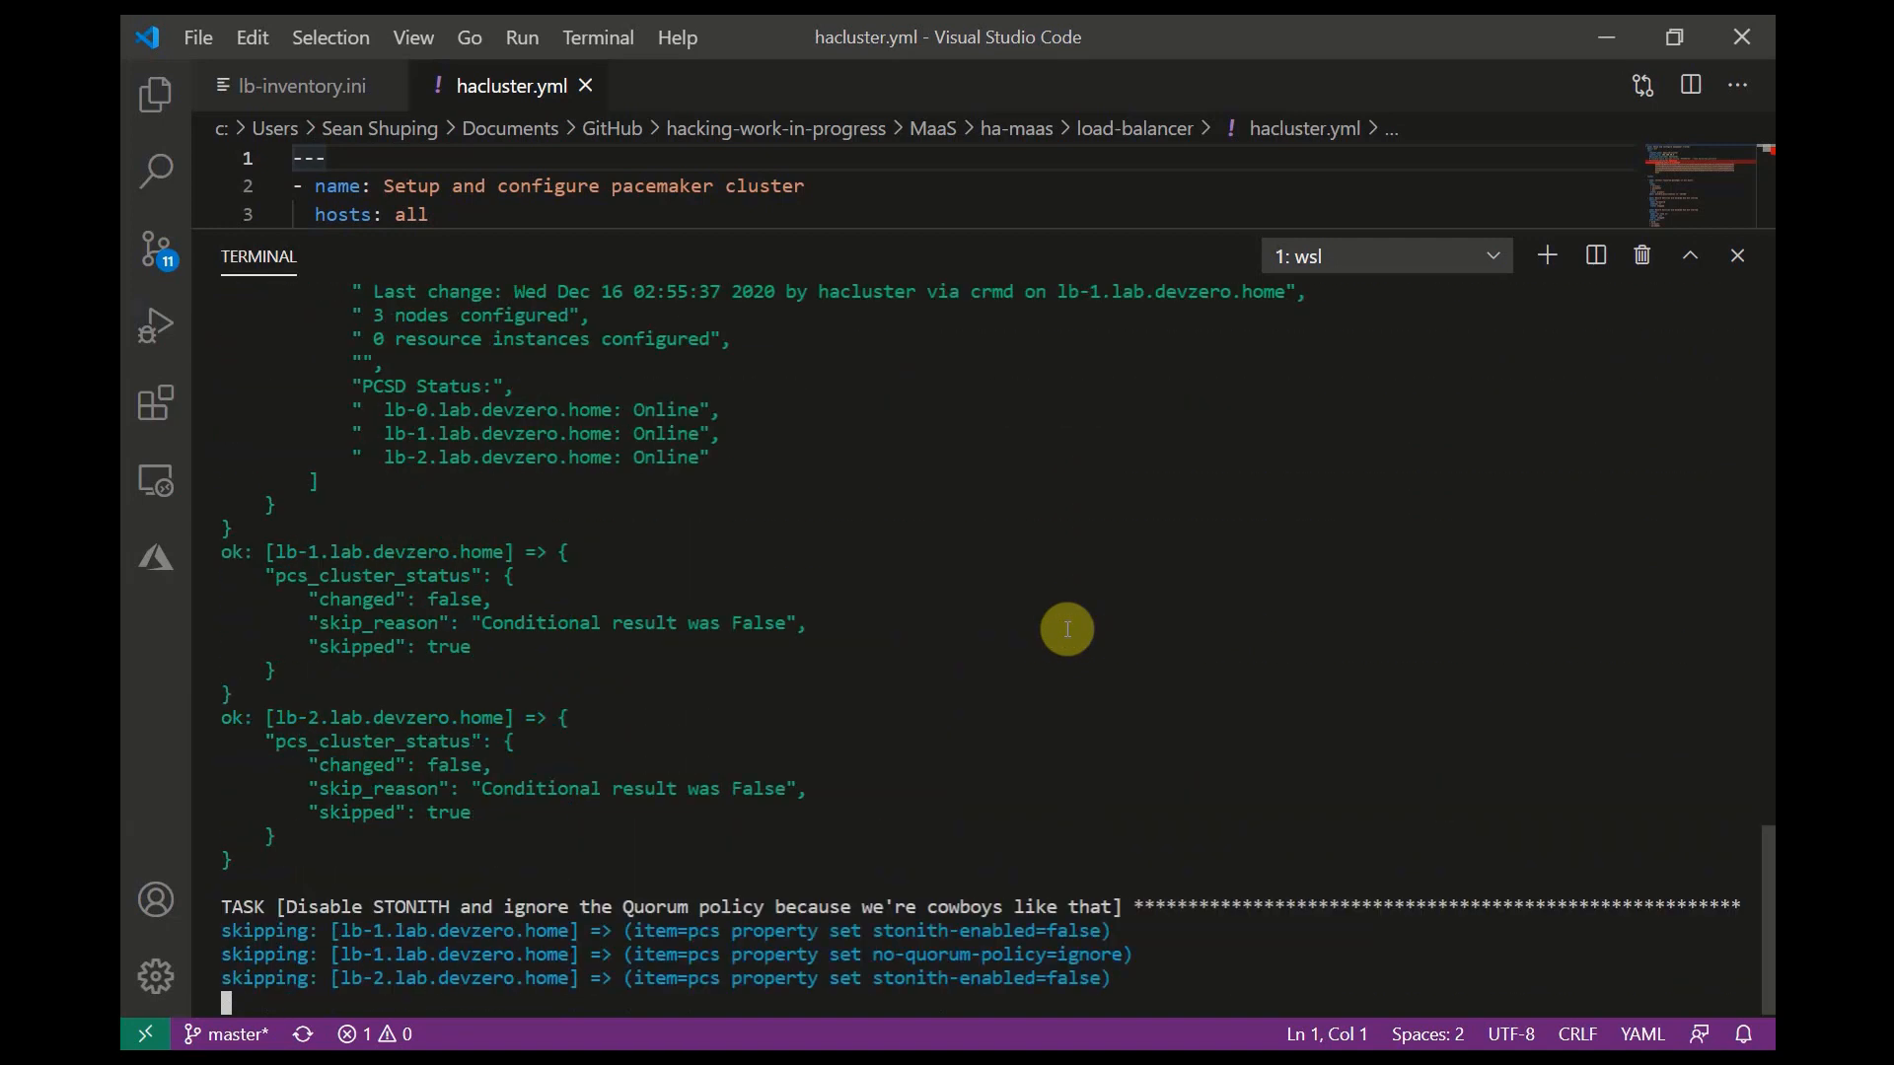
Step: Scroll to PLAY RECAP and ping the floating IP 192.168.50.5
scroll(down, 3)
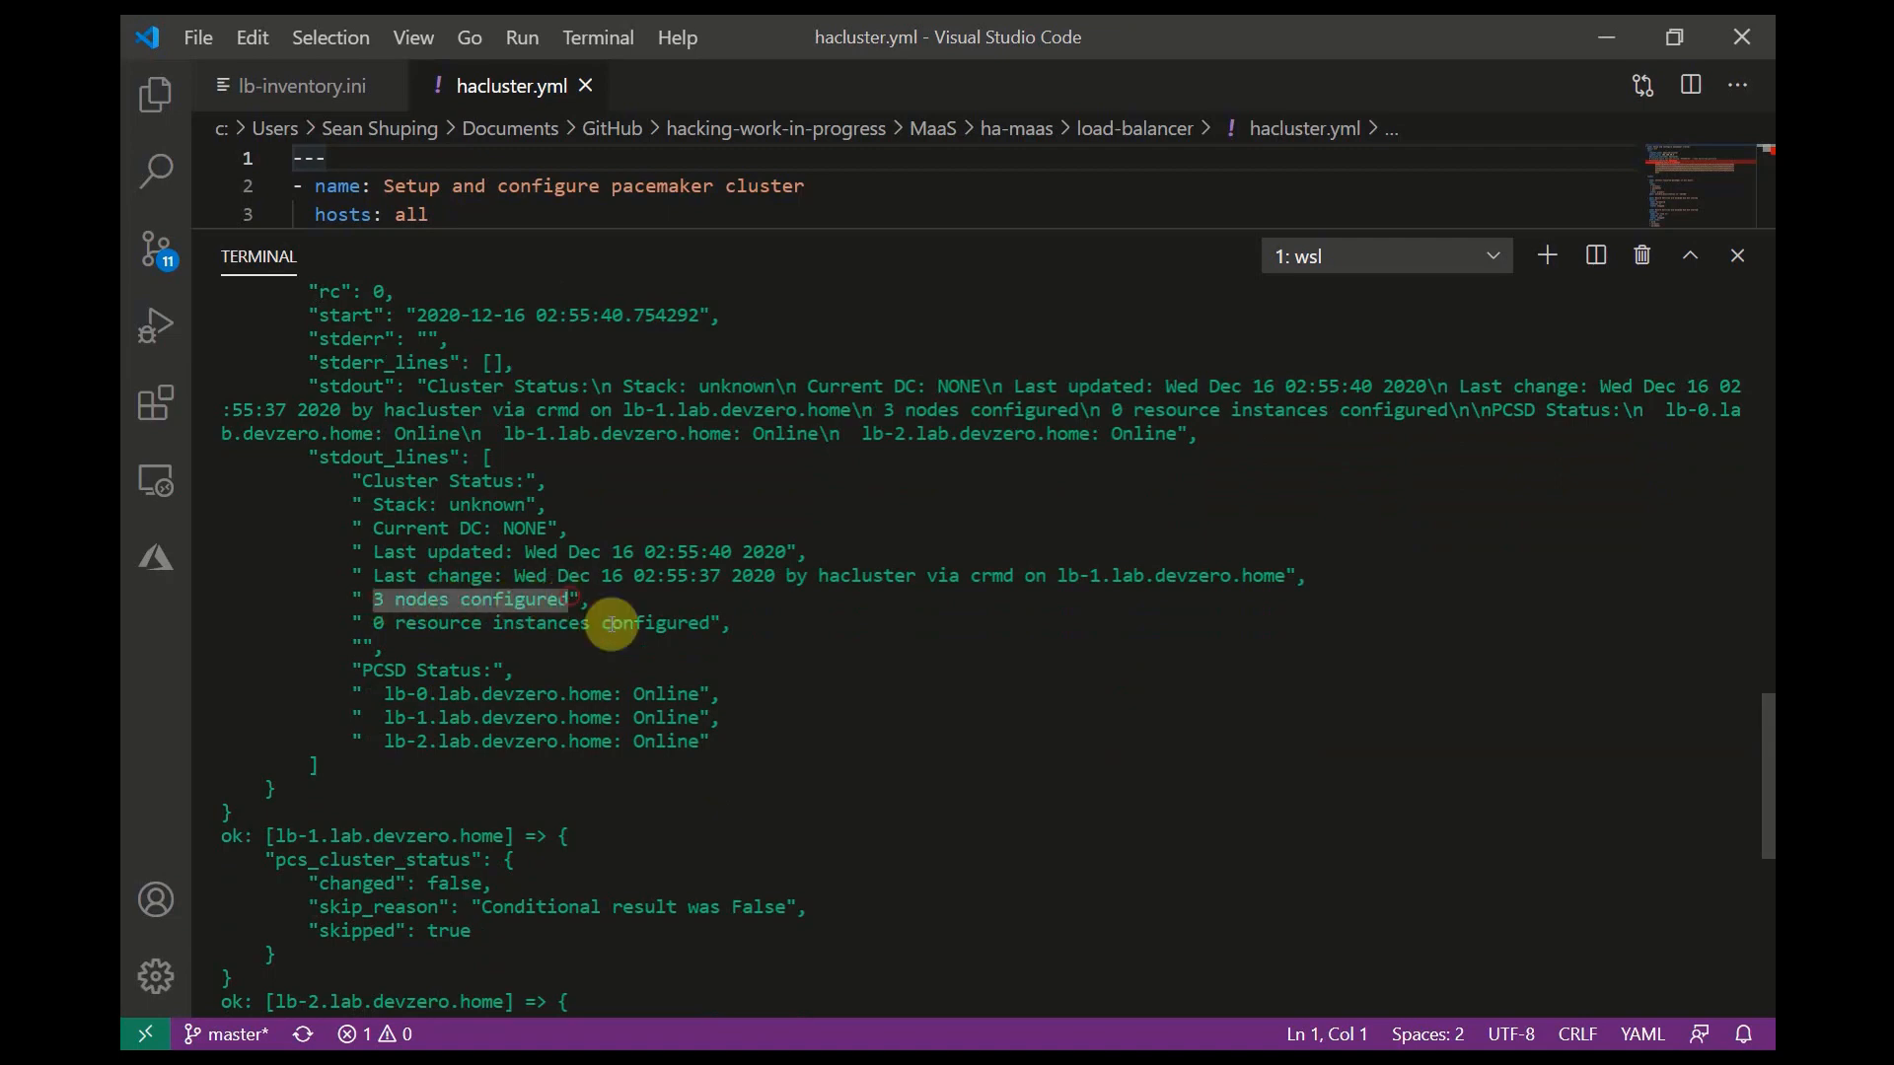
text(pi)
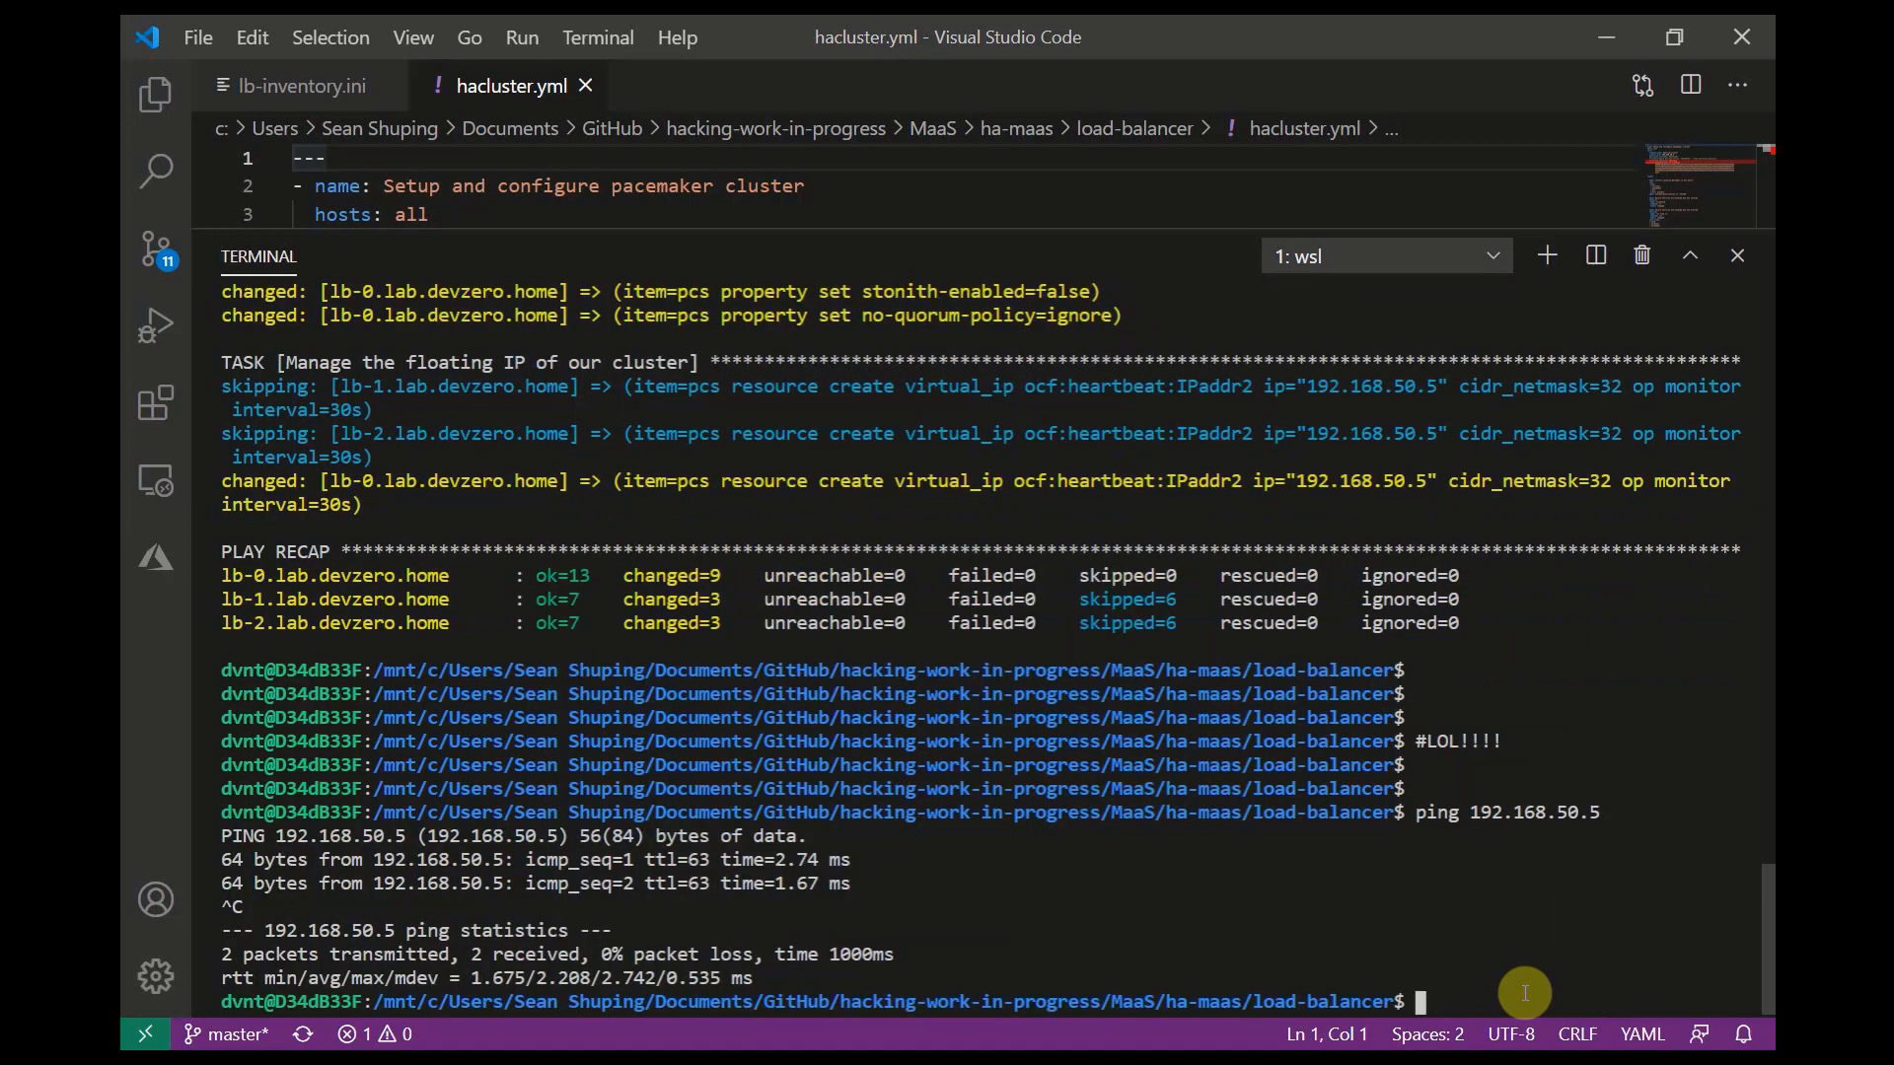
text(ssh)
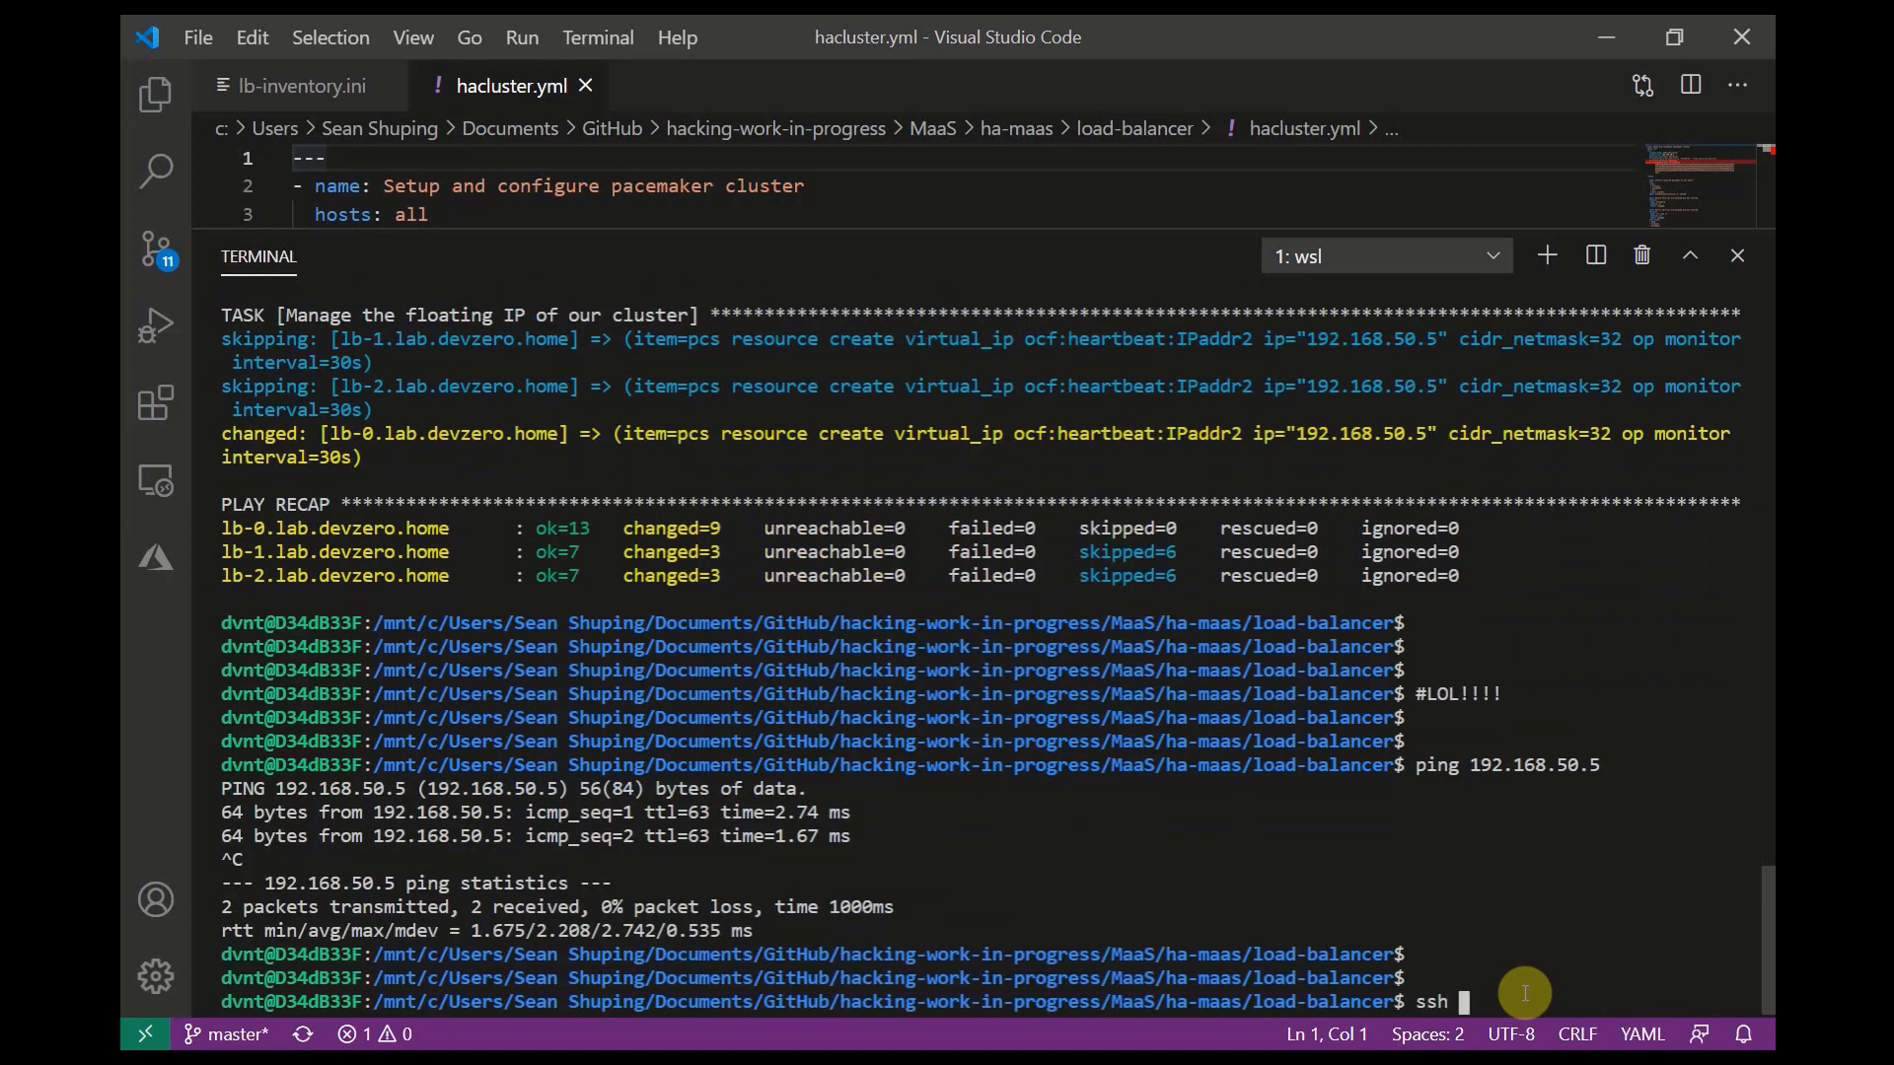
text(centos@192.168.50.5)
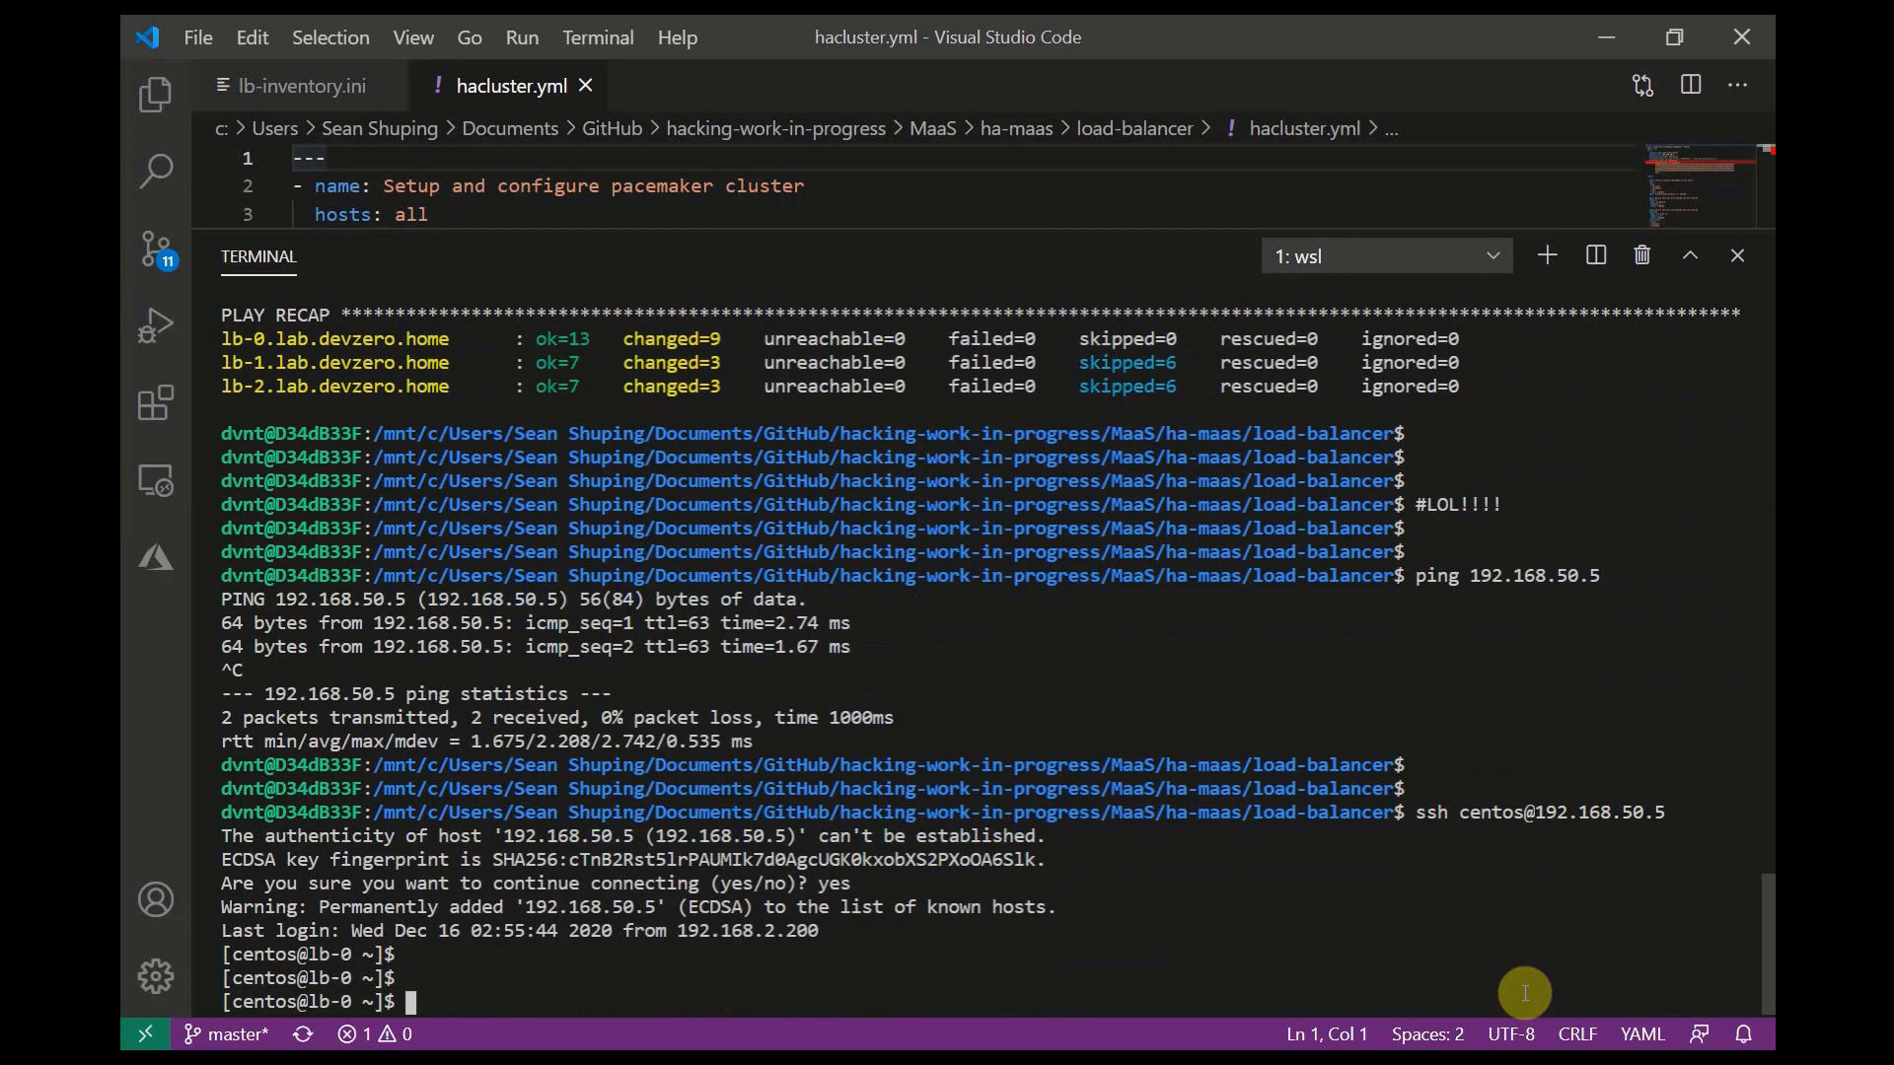
text(:))
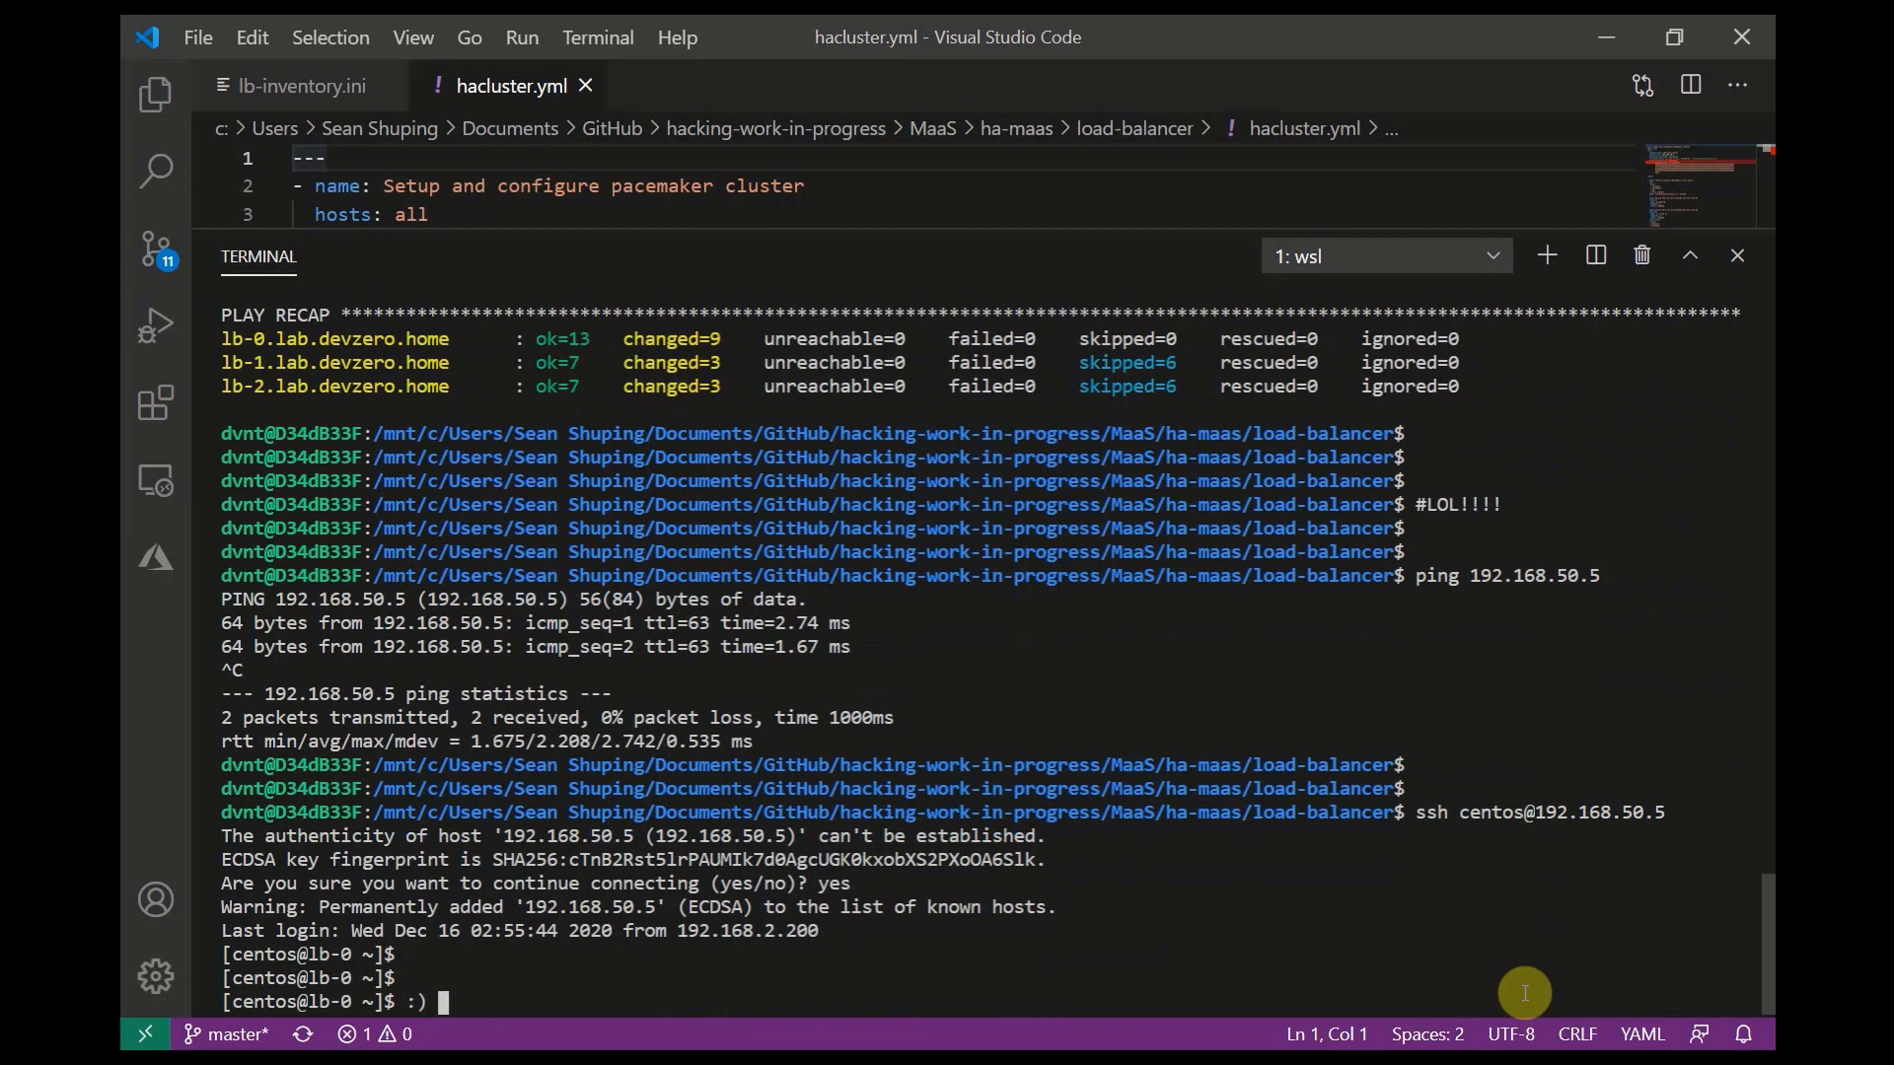
key(ctrl+c)
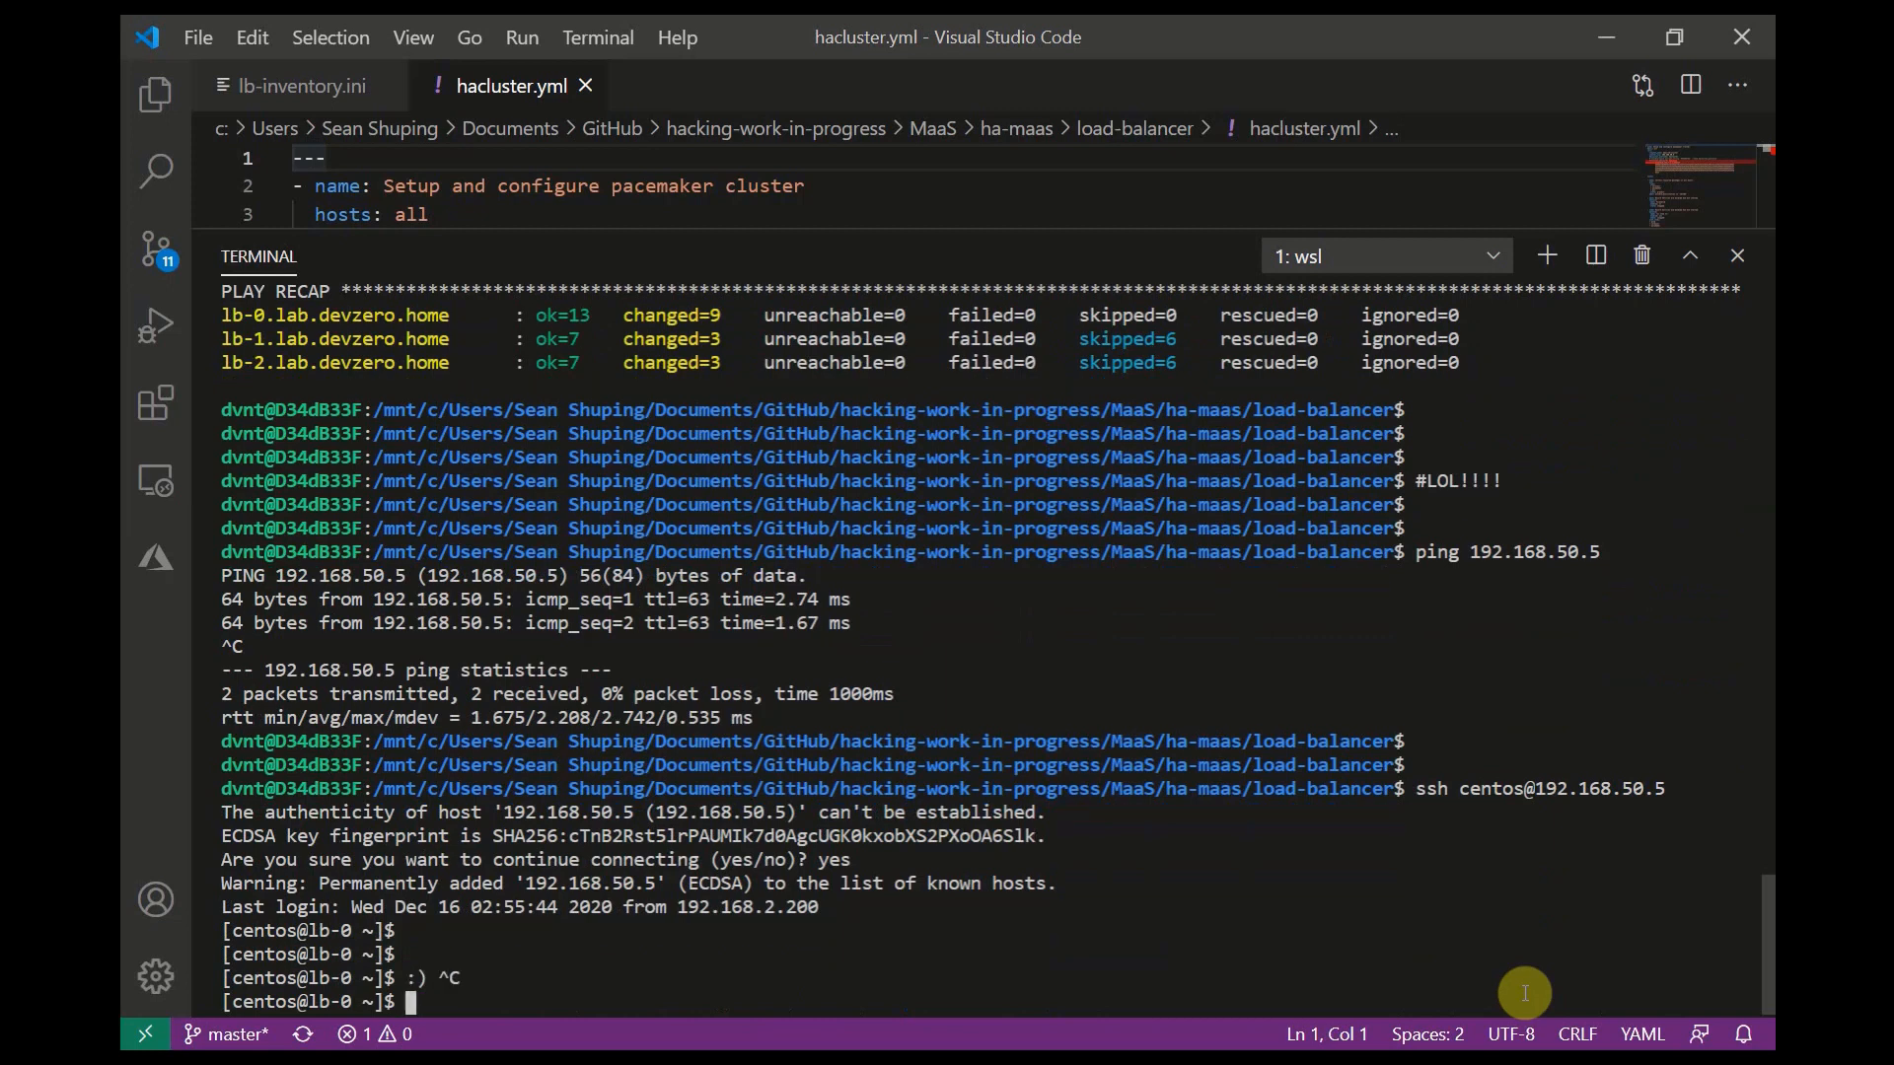
text(reboot)
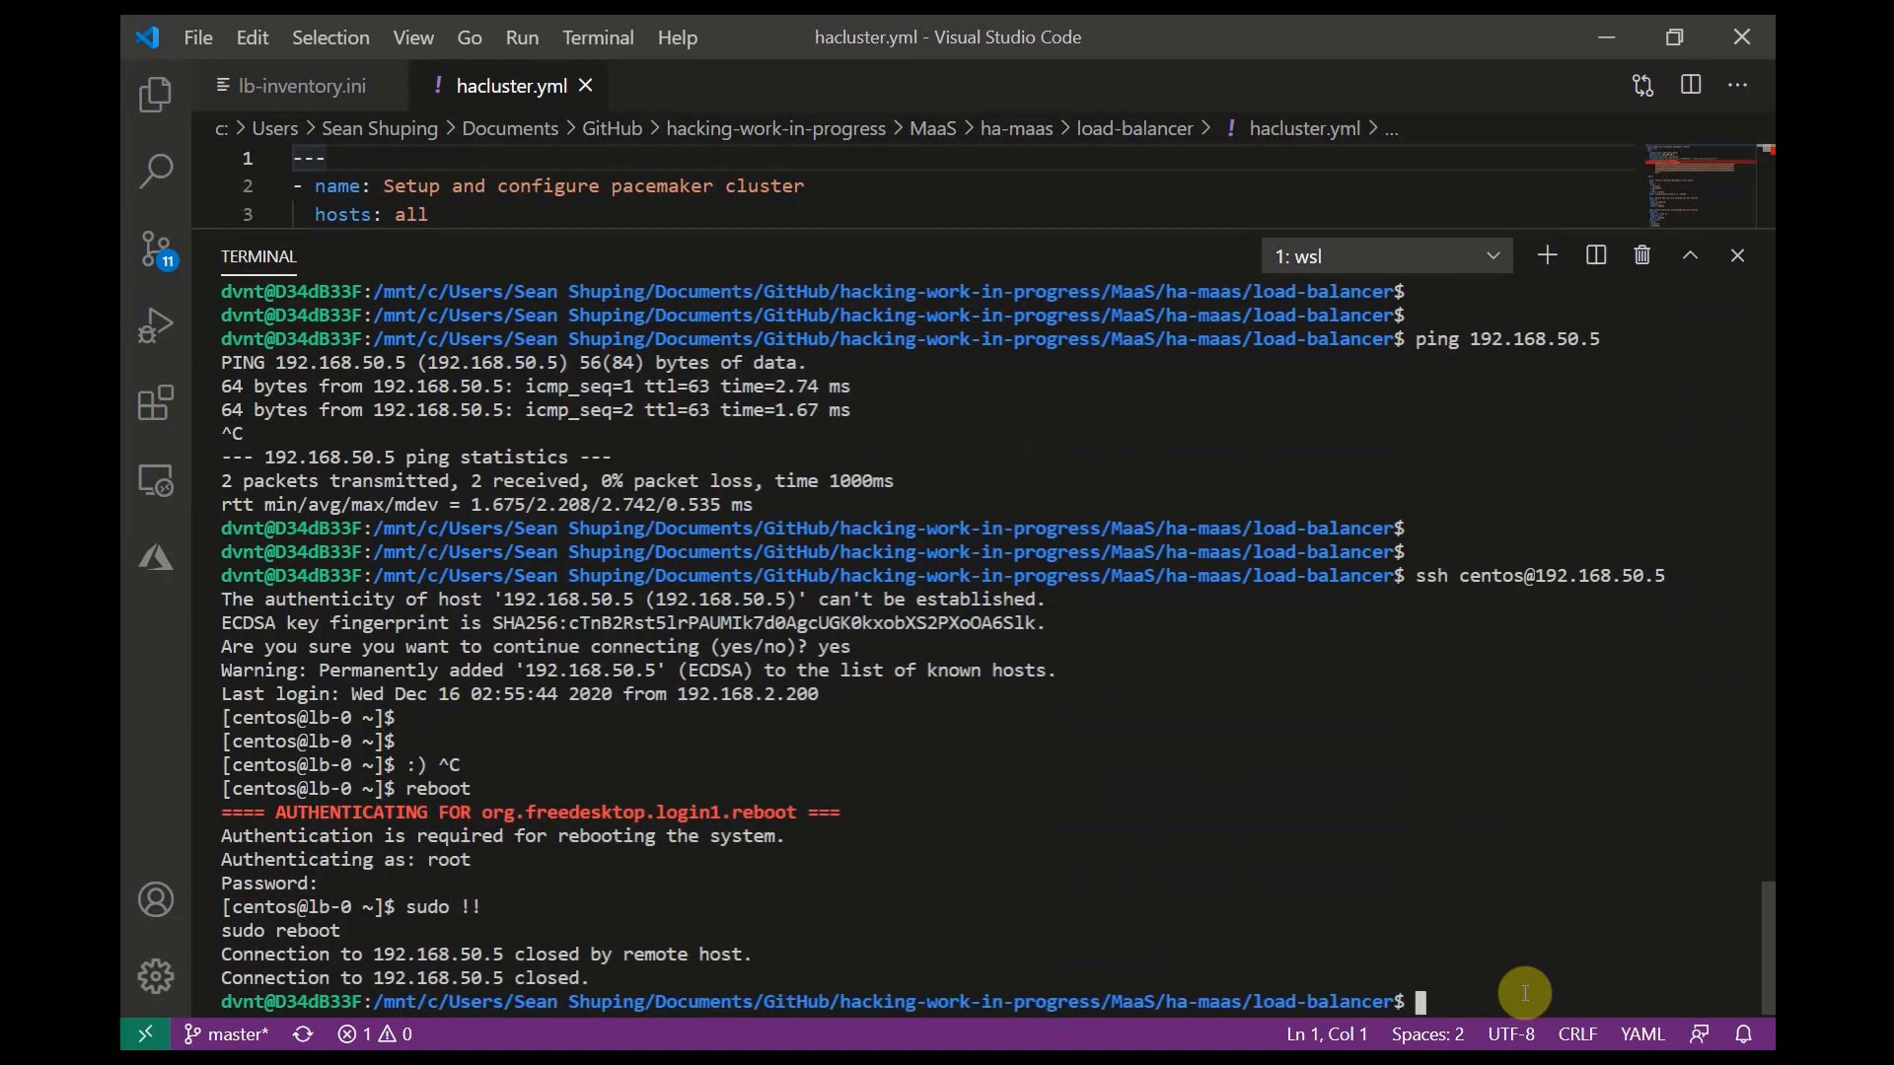
Step: Reconnect to 192.168.50.5, accept the new host key, and check the hostname
text(ssh centos@192.168.50.5)
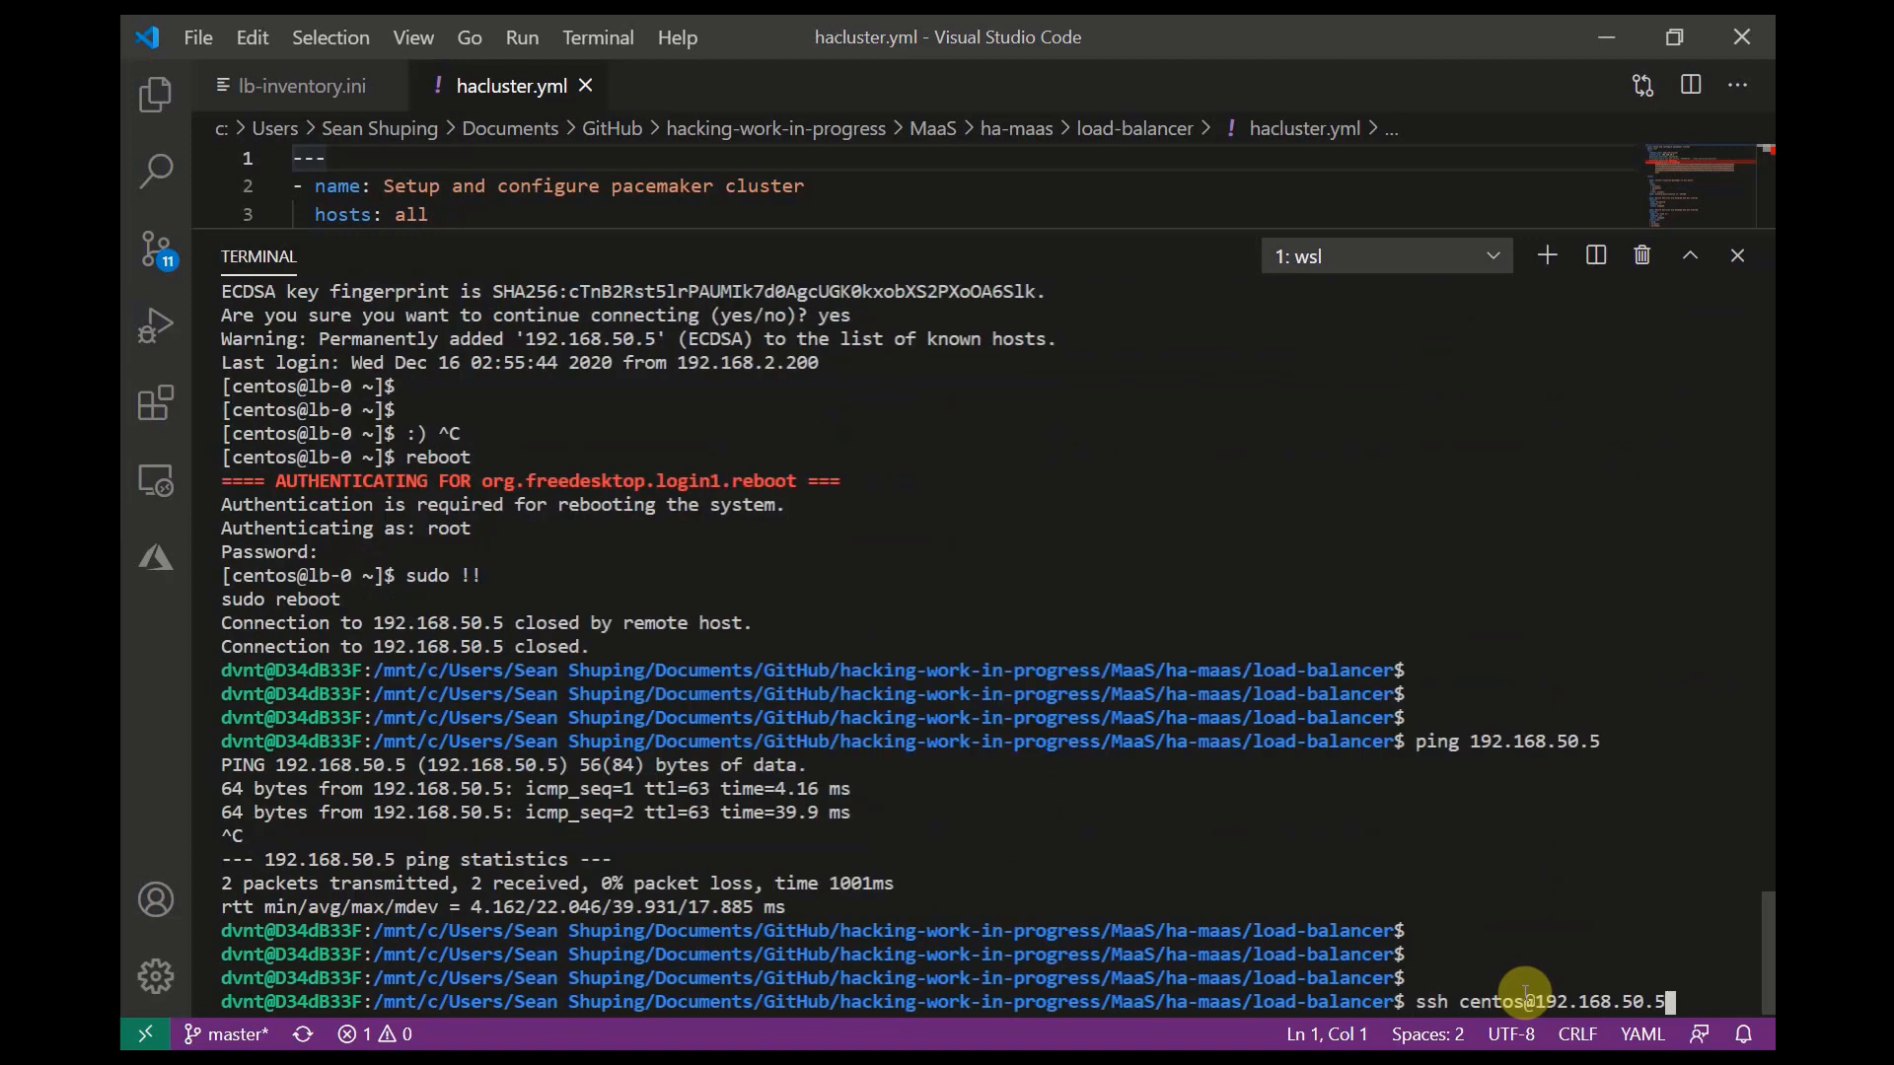
key(Enter)
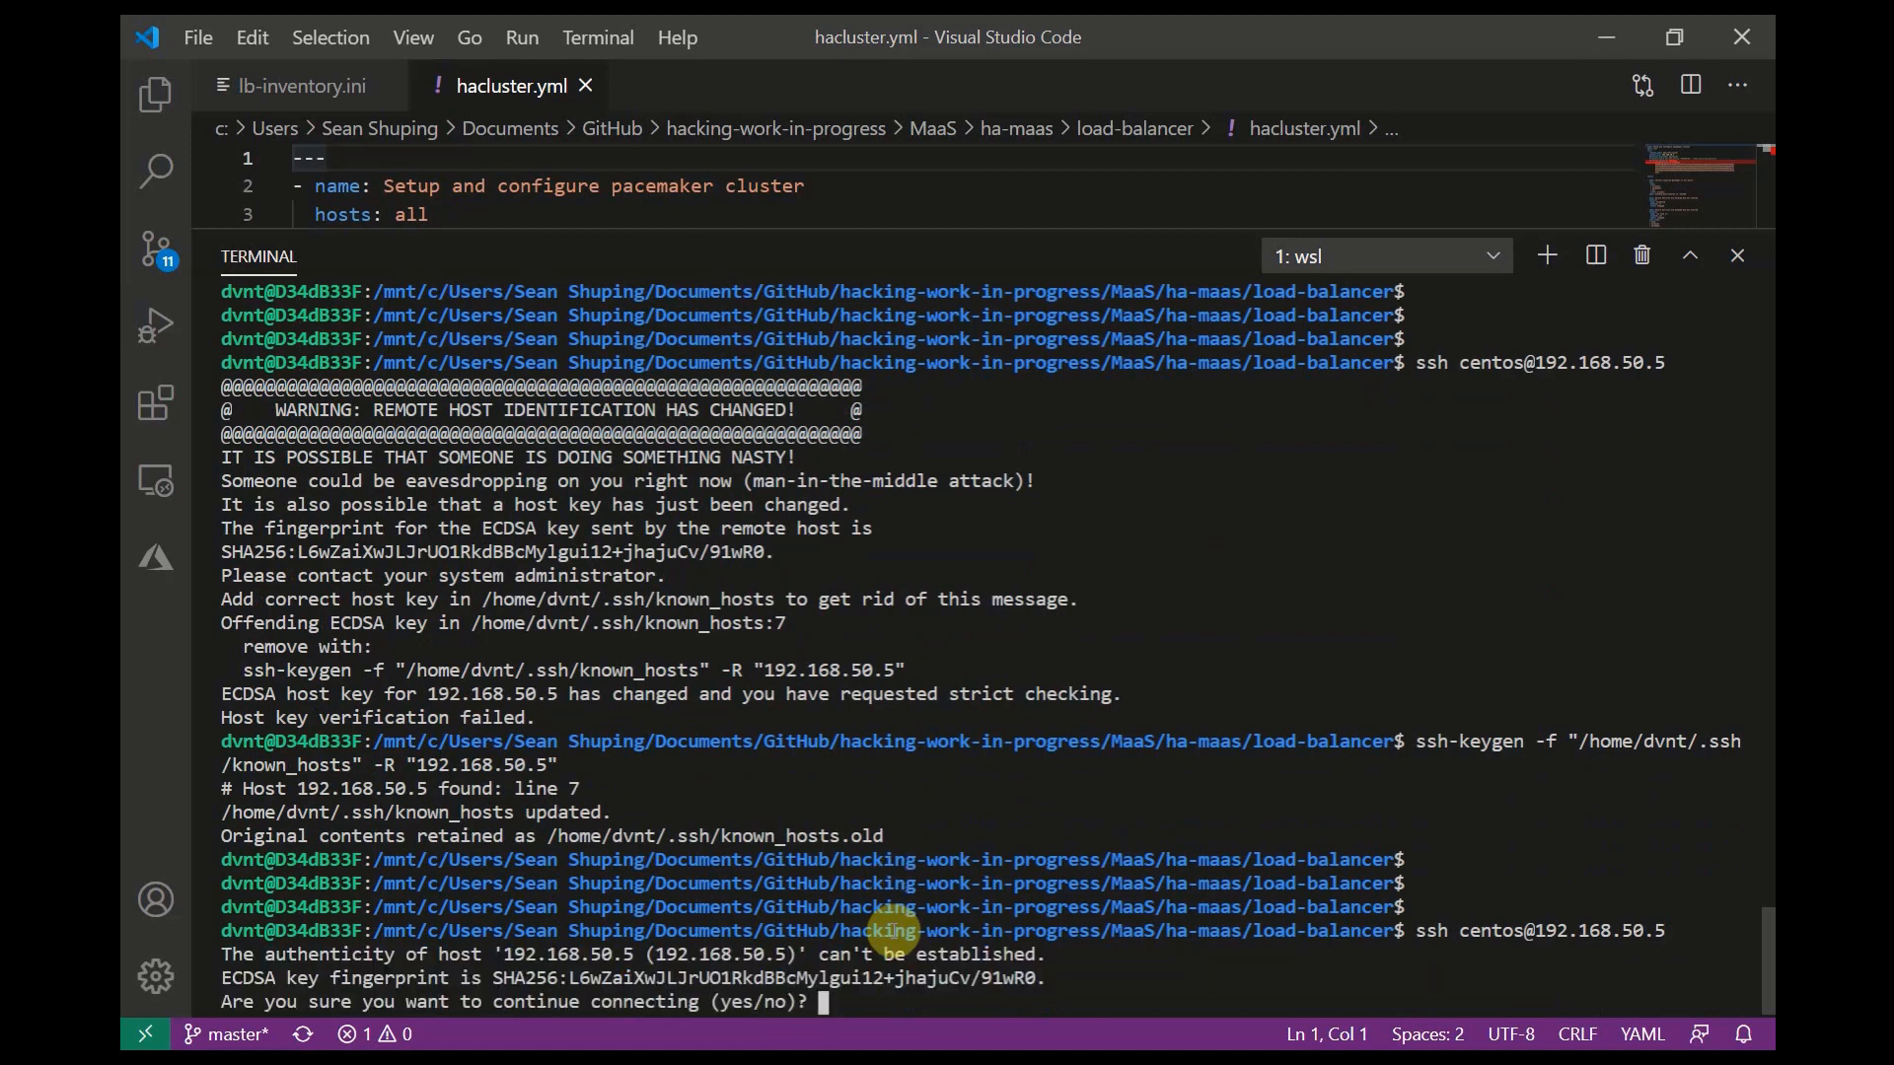
text(yes)
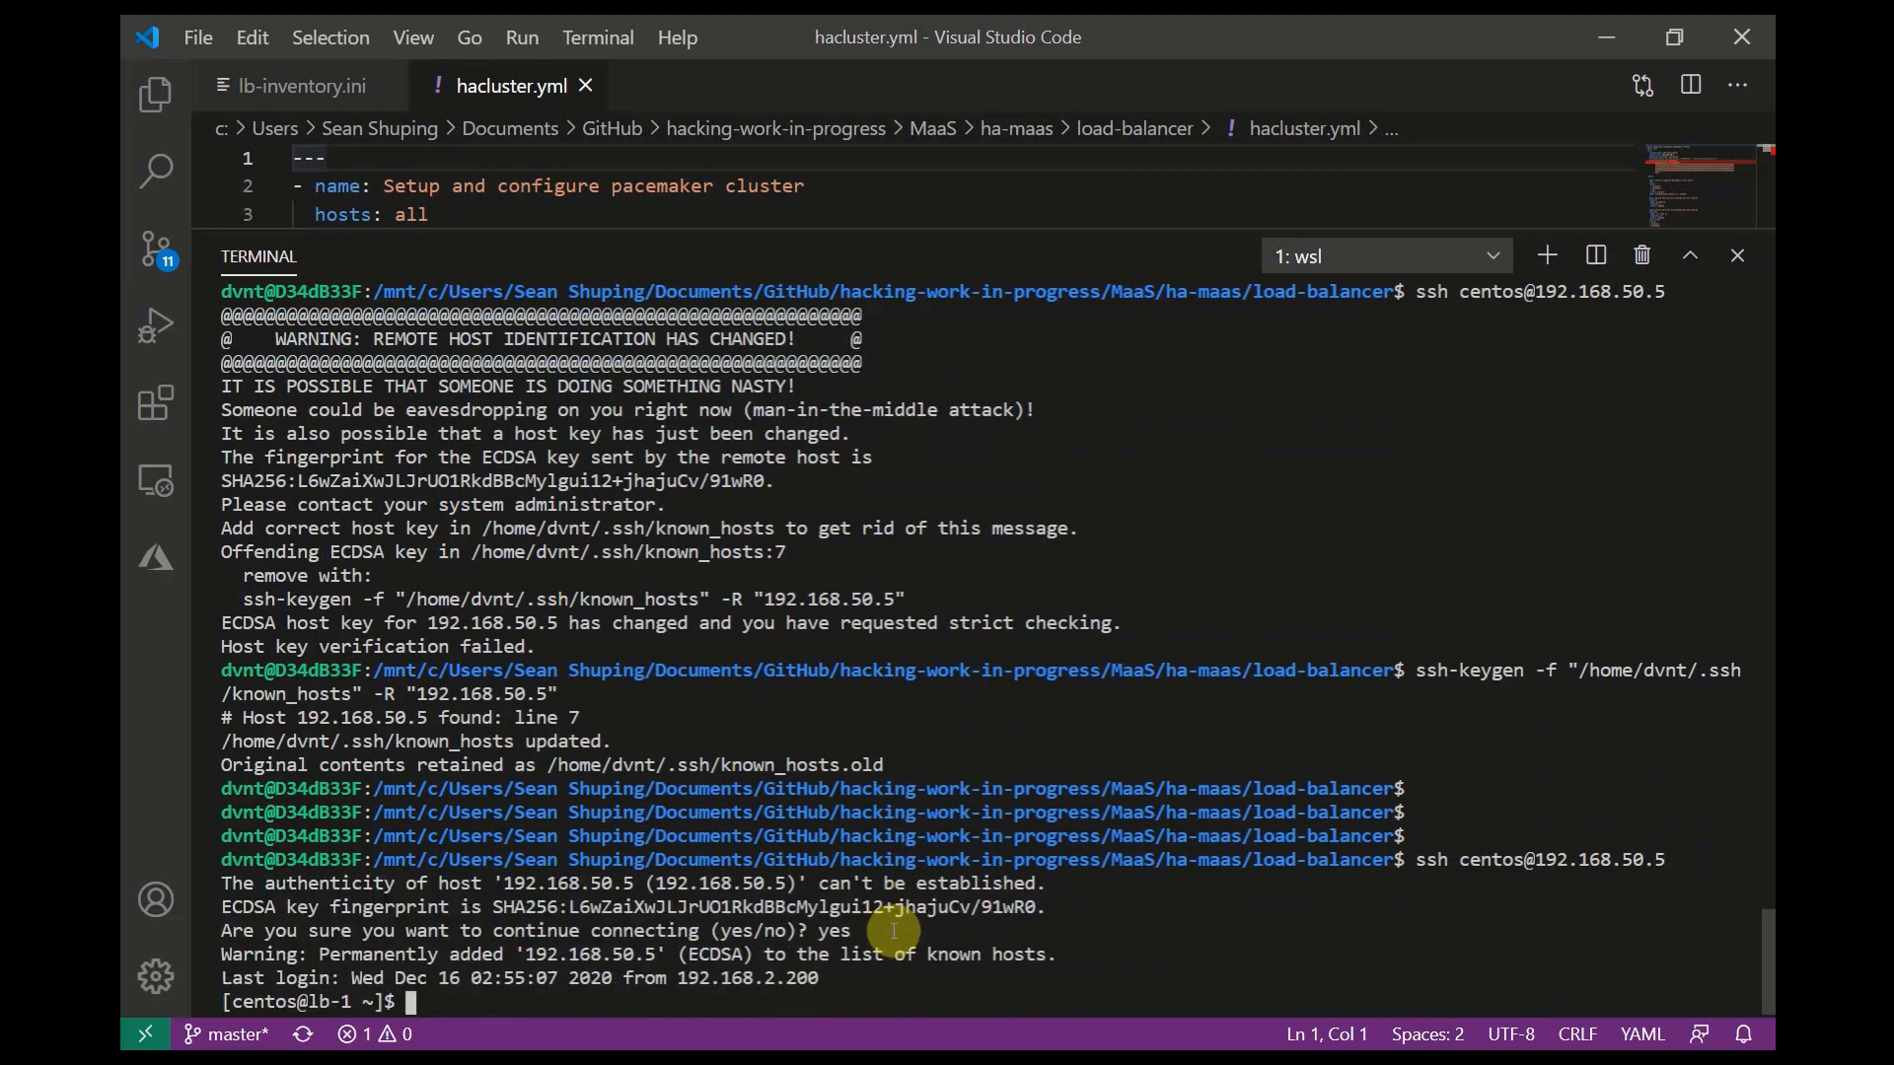
text(hostname)
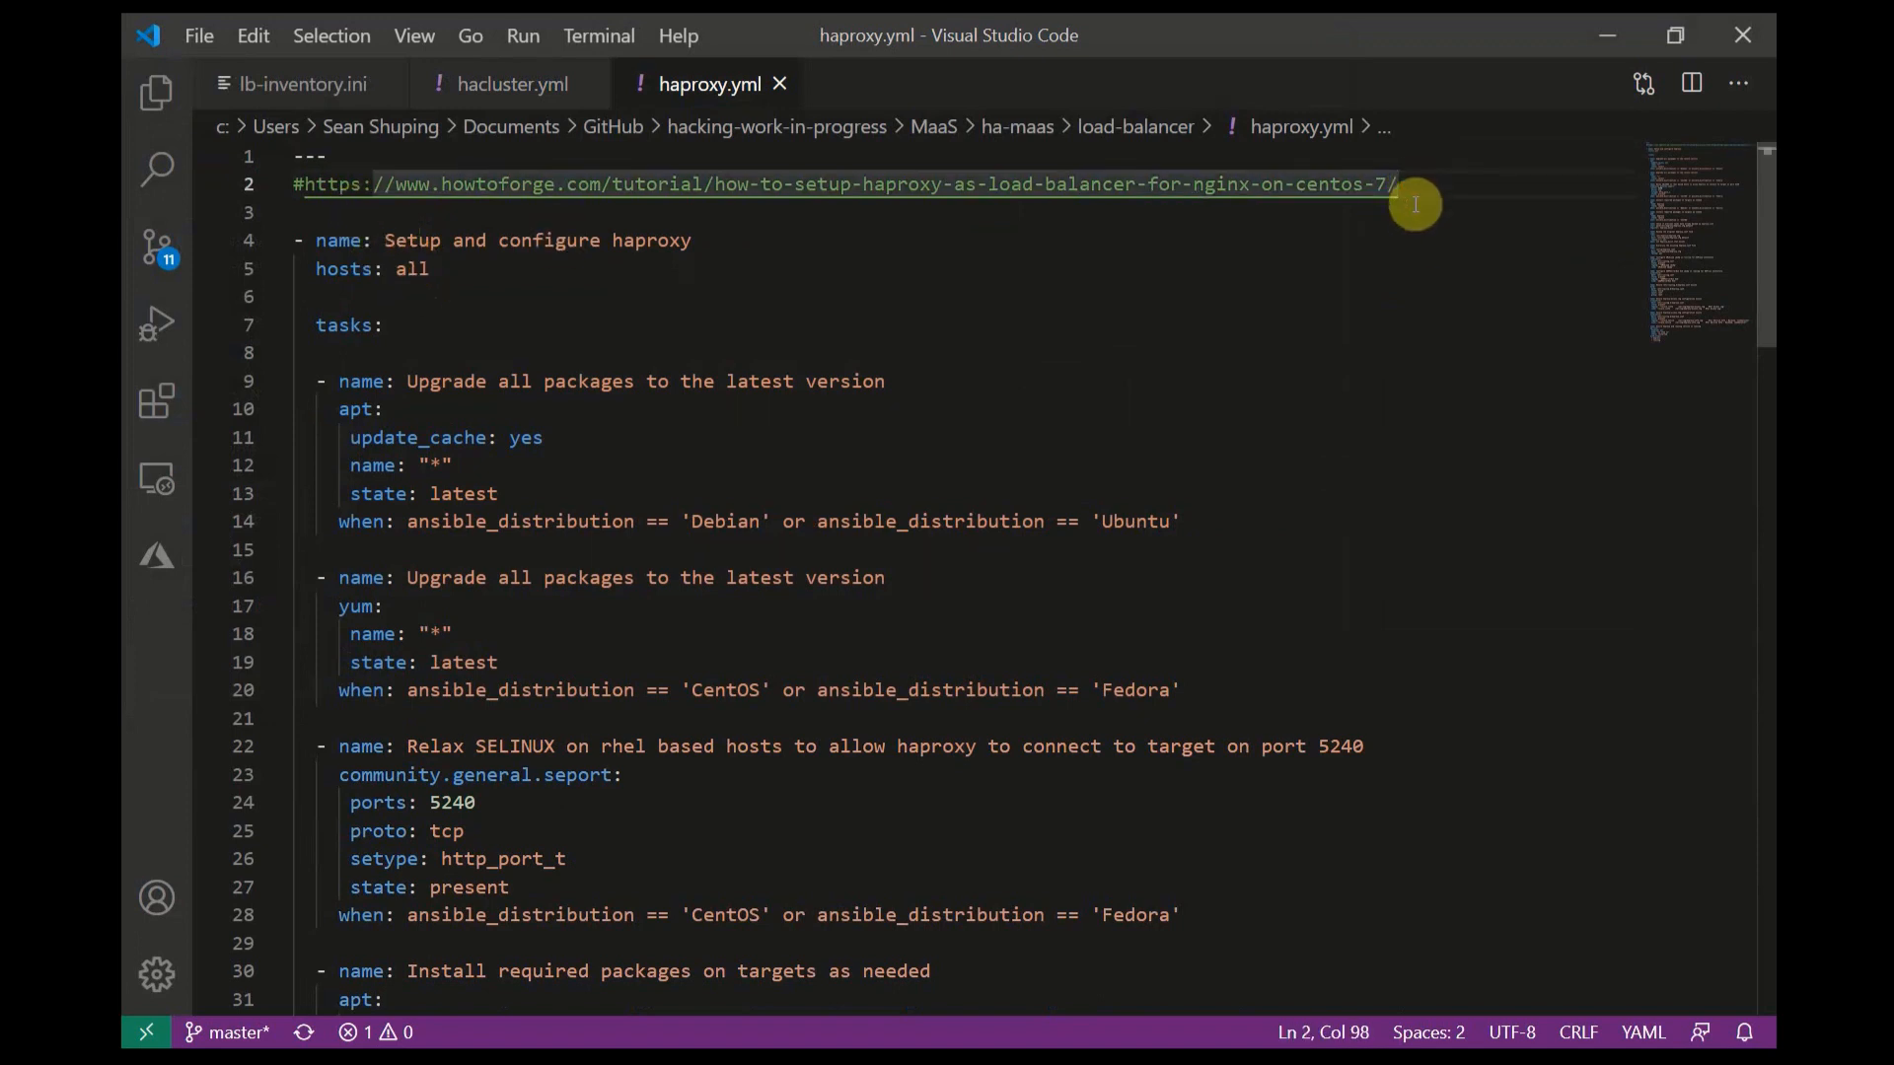
Step: Collapse the apt upgrade and apt install tasks and highlight yum in the install task
click(278, 381)
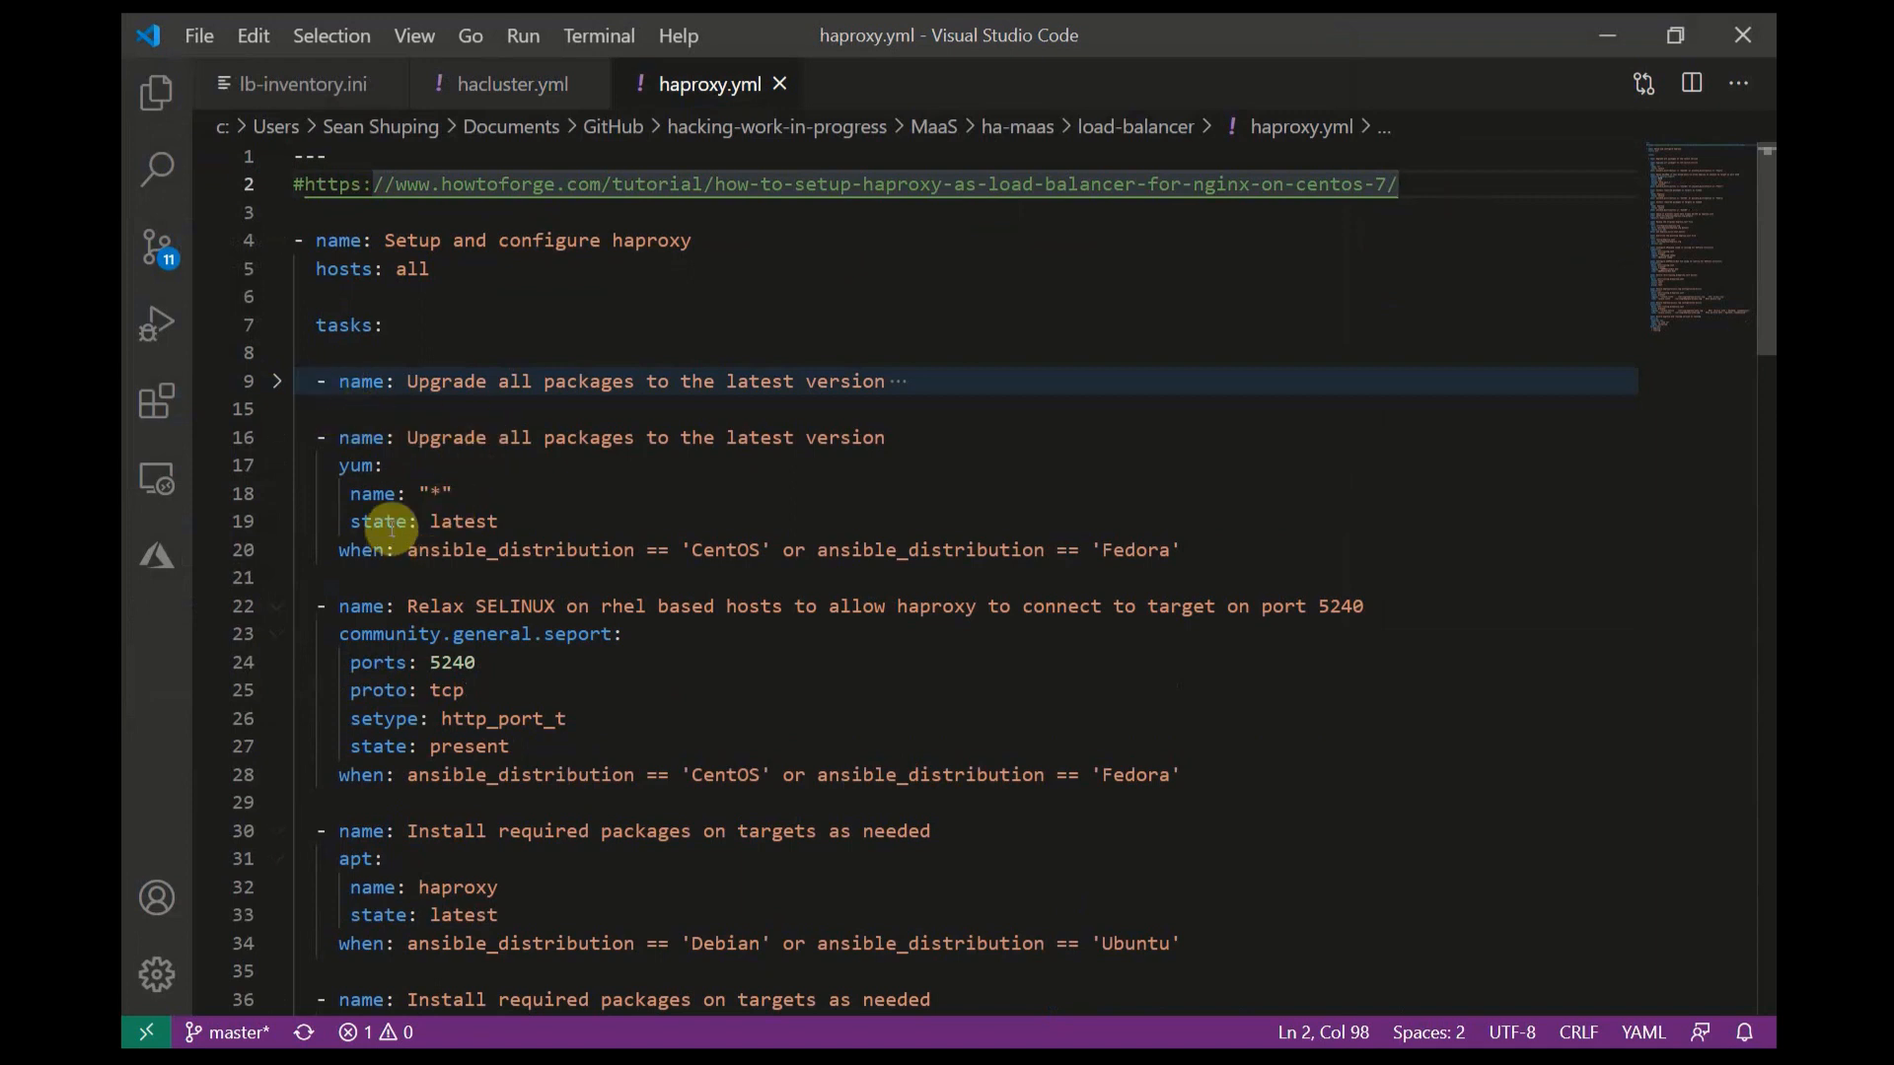
mouse_move(596, 551)
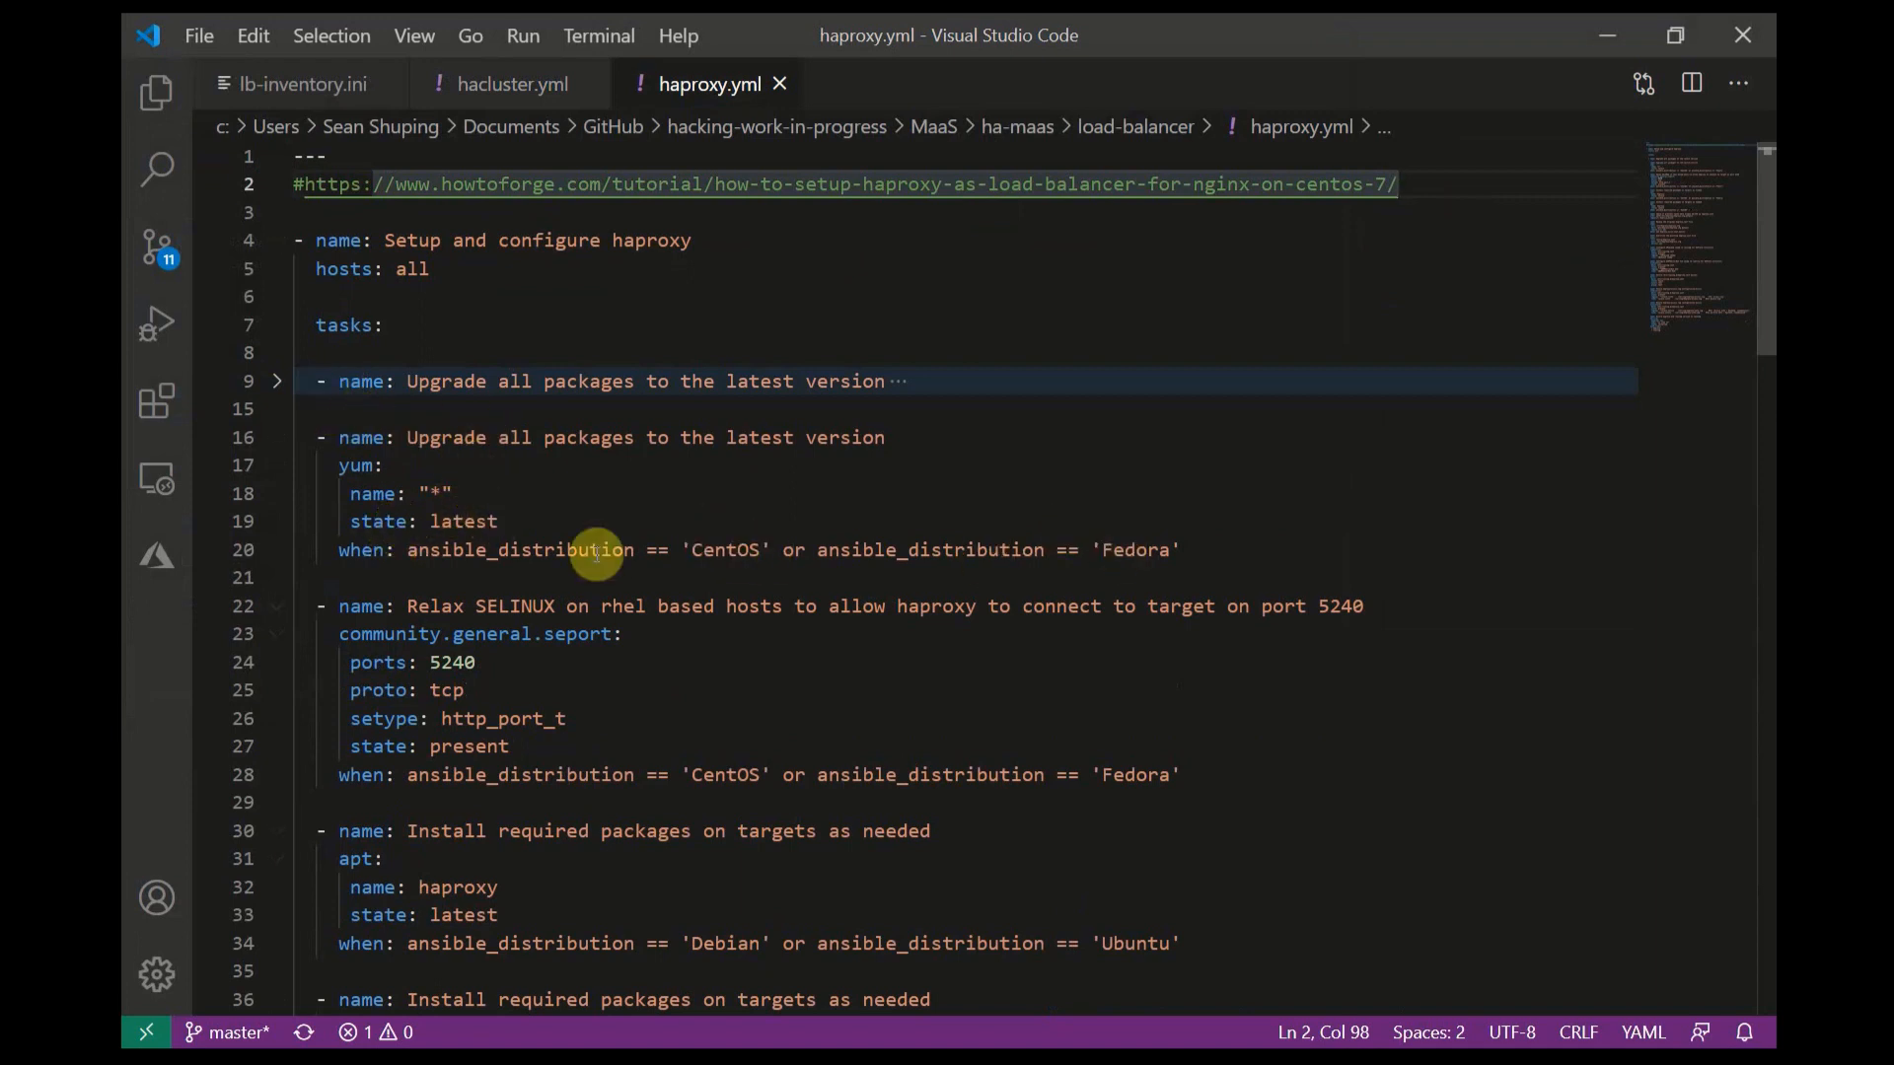
mouse_move(326, 606)
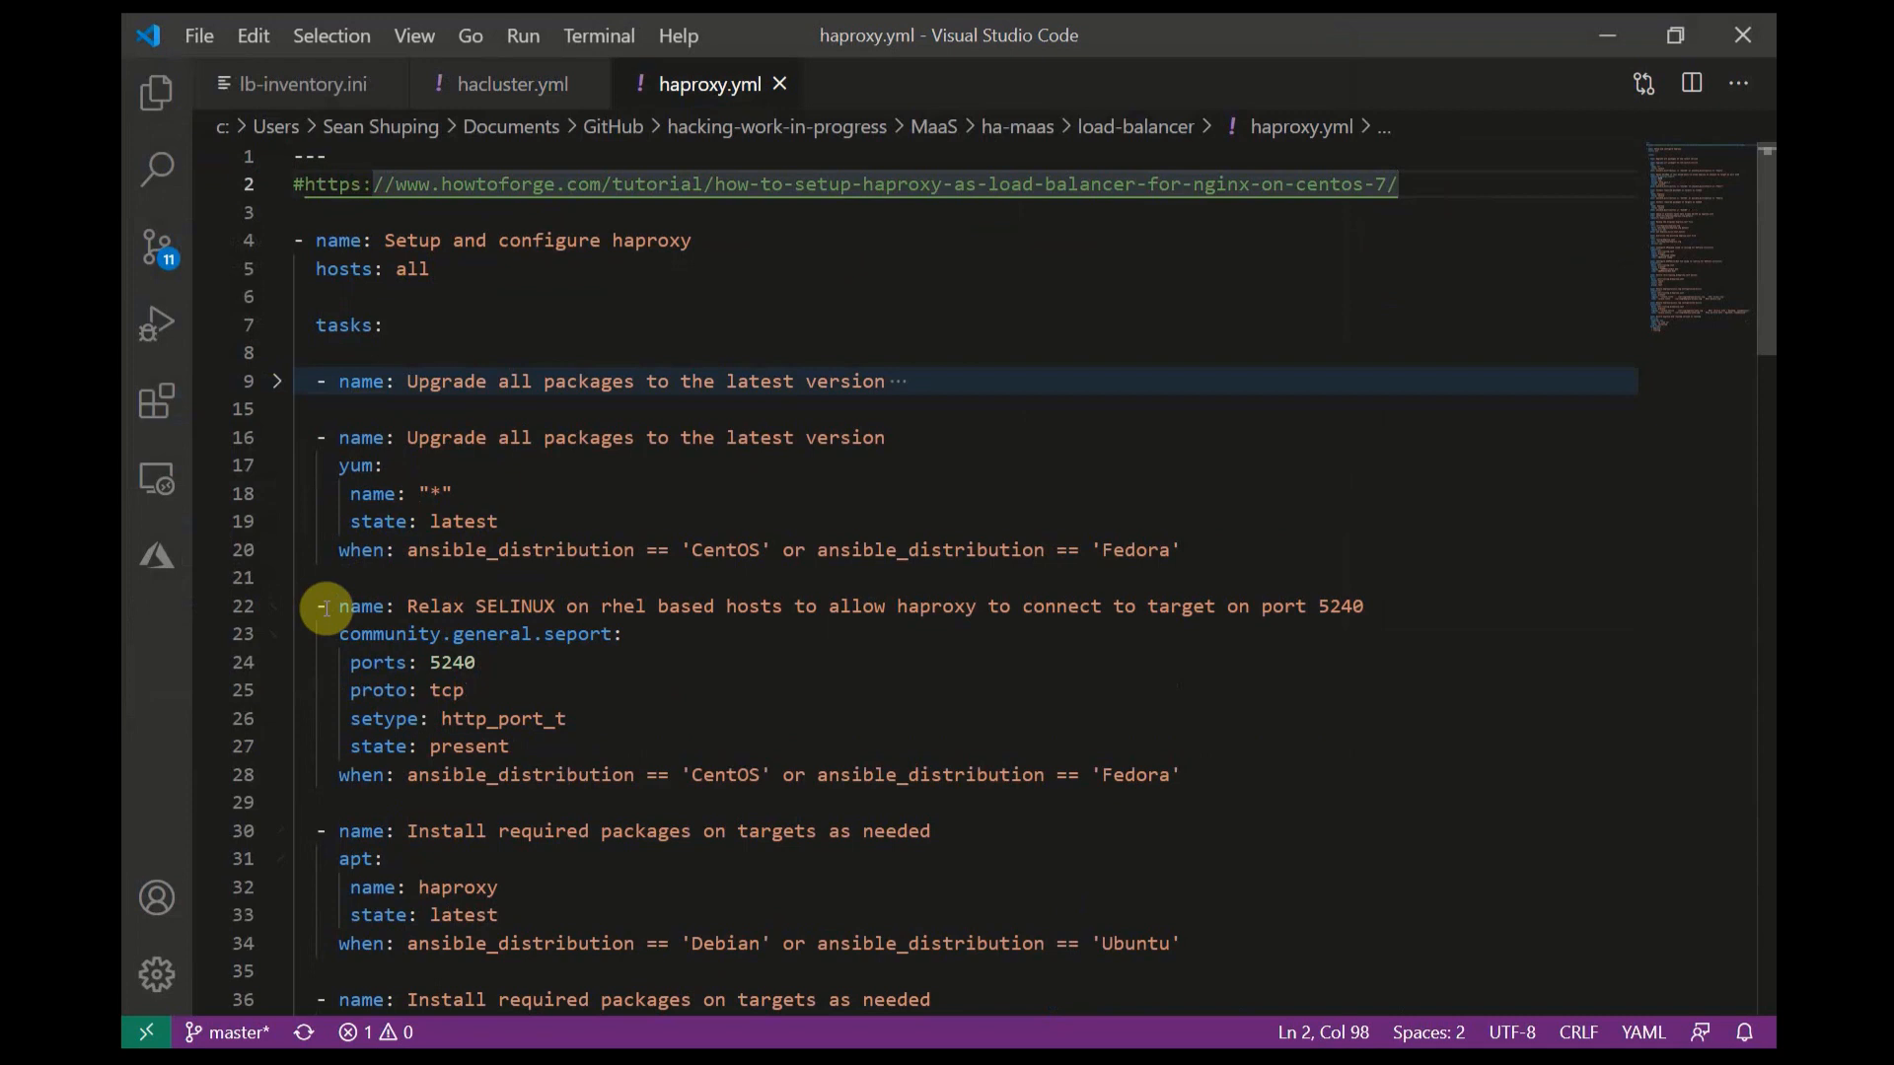
click(434, 606)
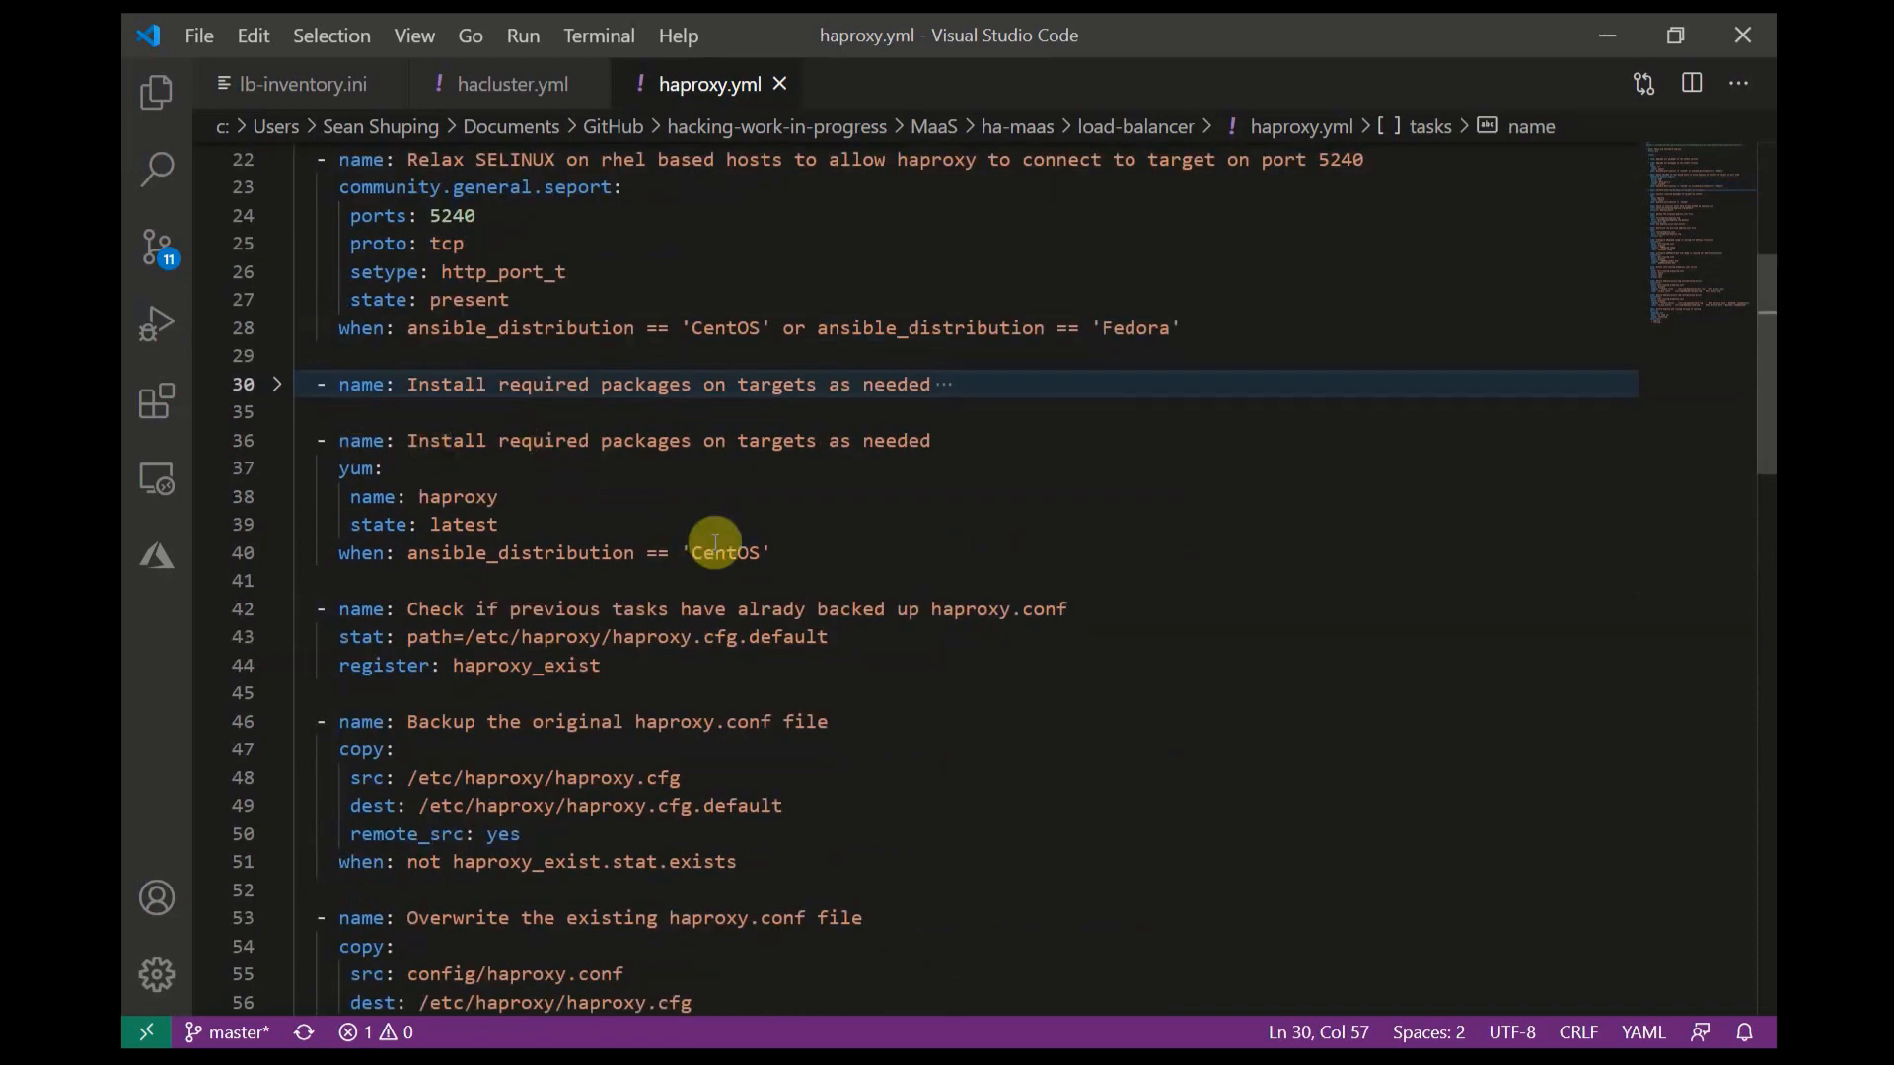
double_click(725, 552)
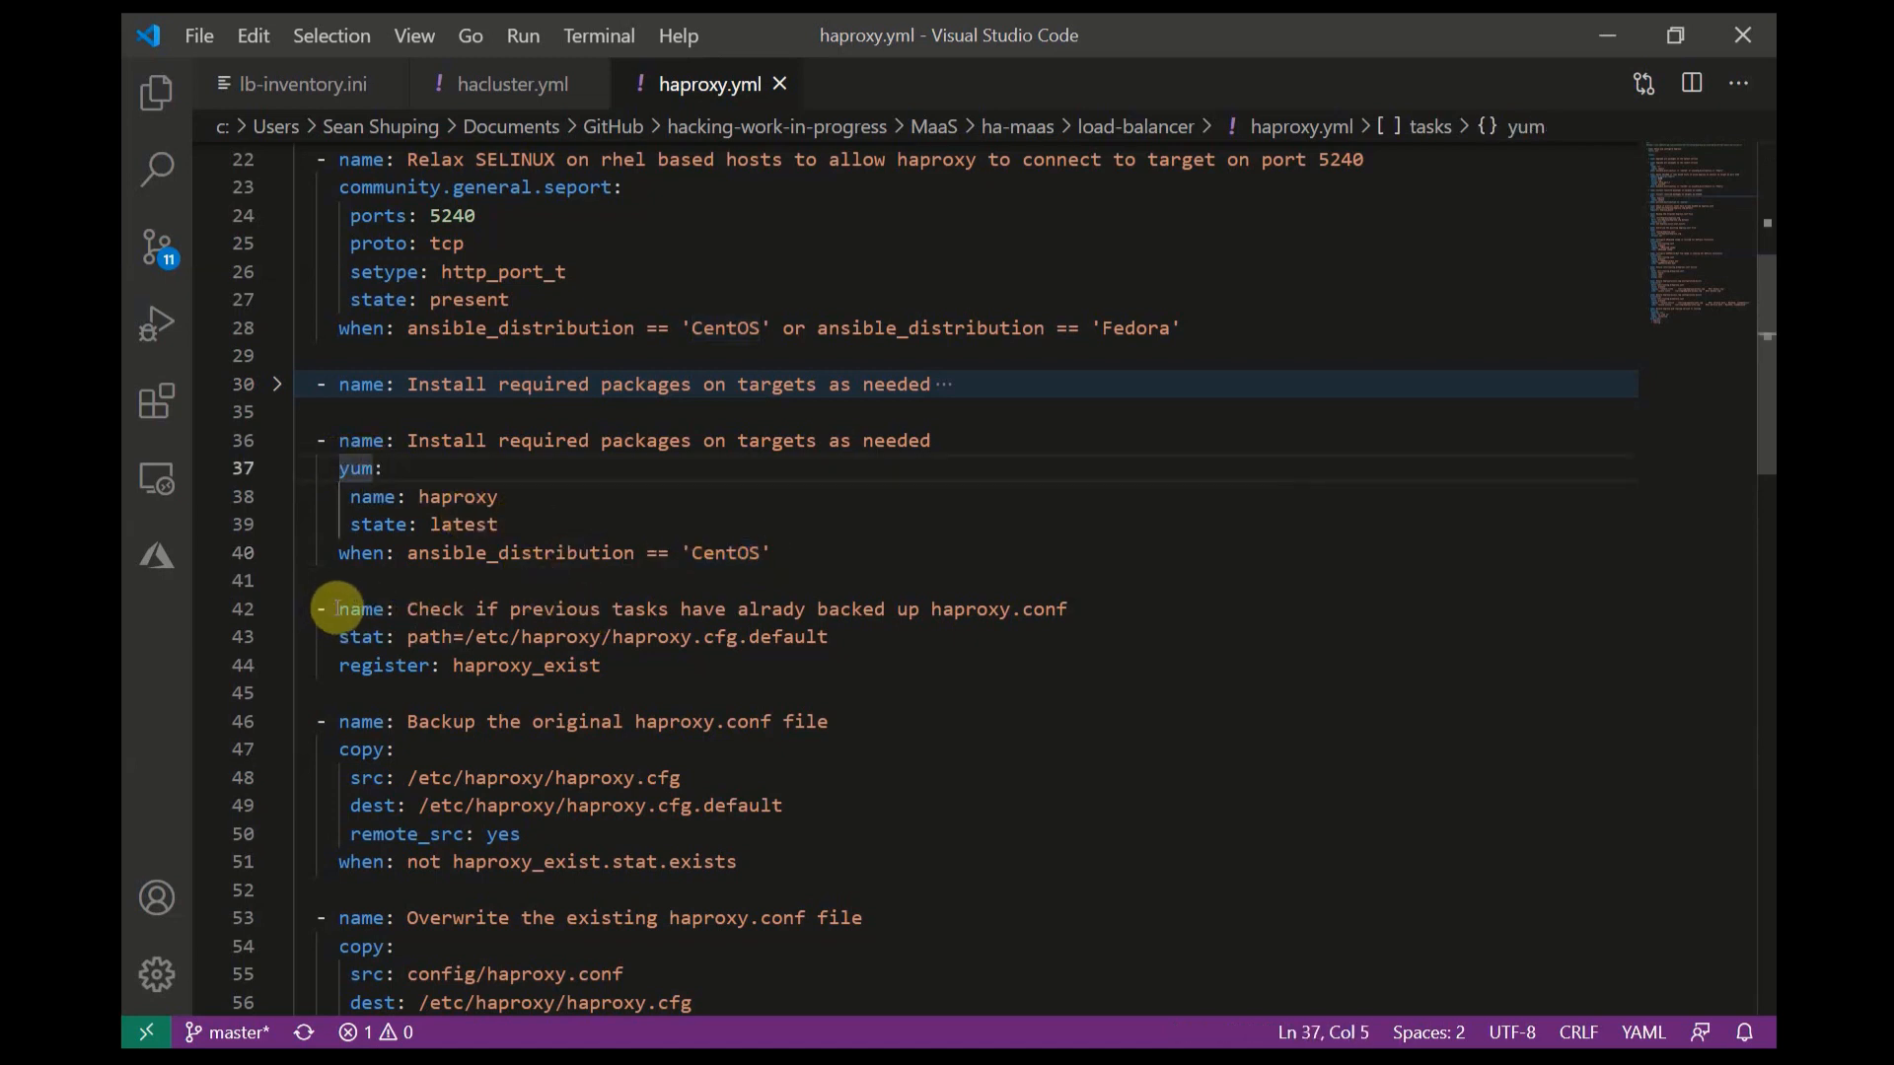
Step: Browse past the backup-check task and follow the link to haproxy.conf
click(339, 610)
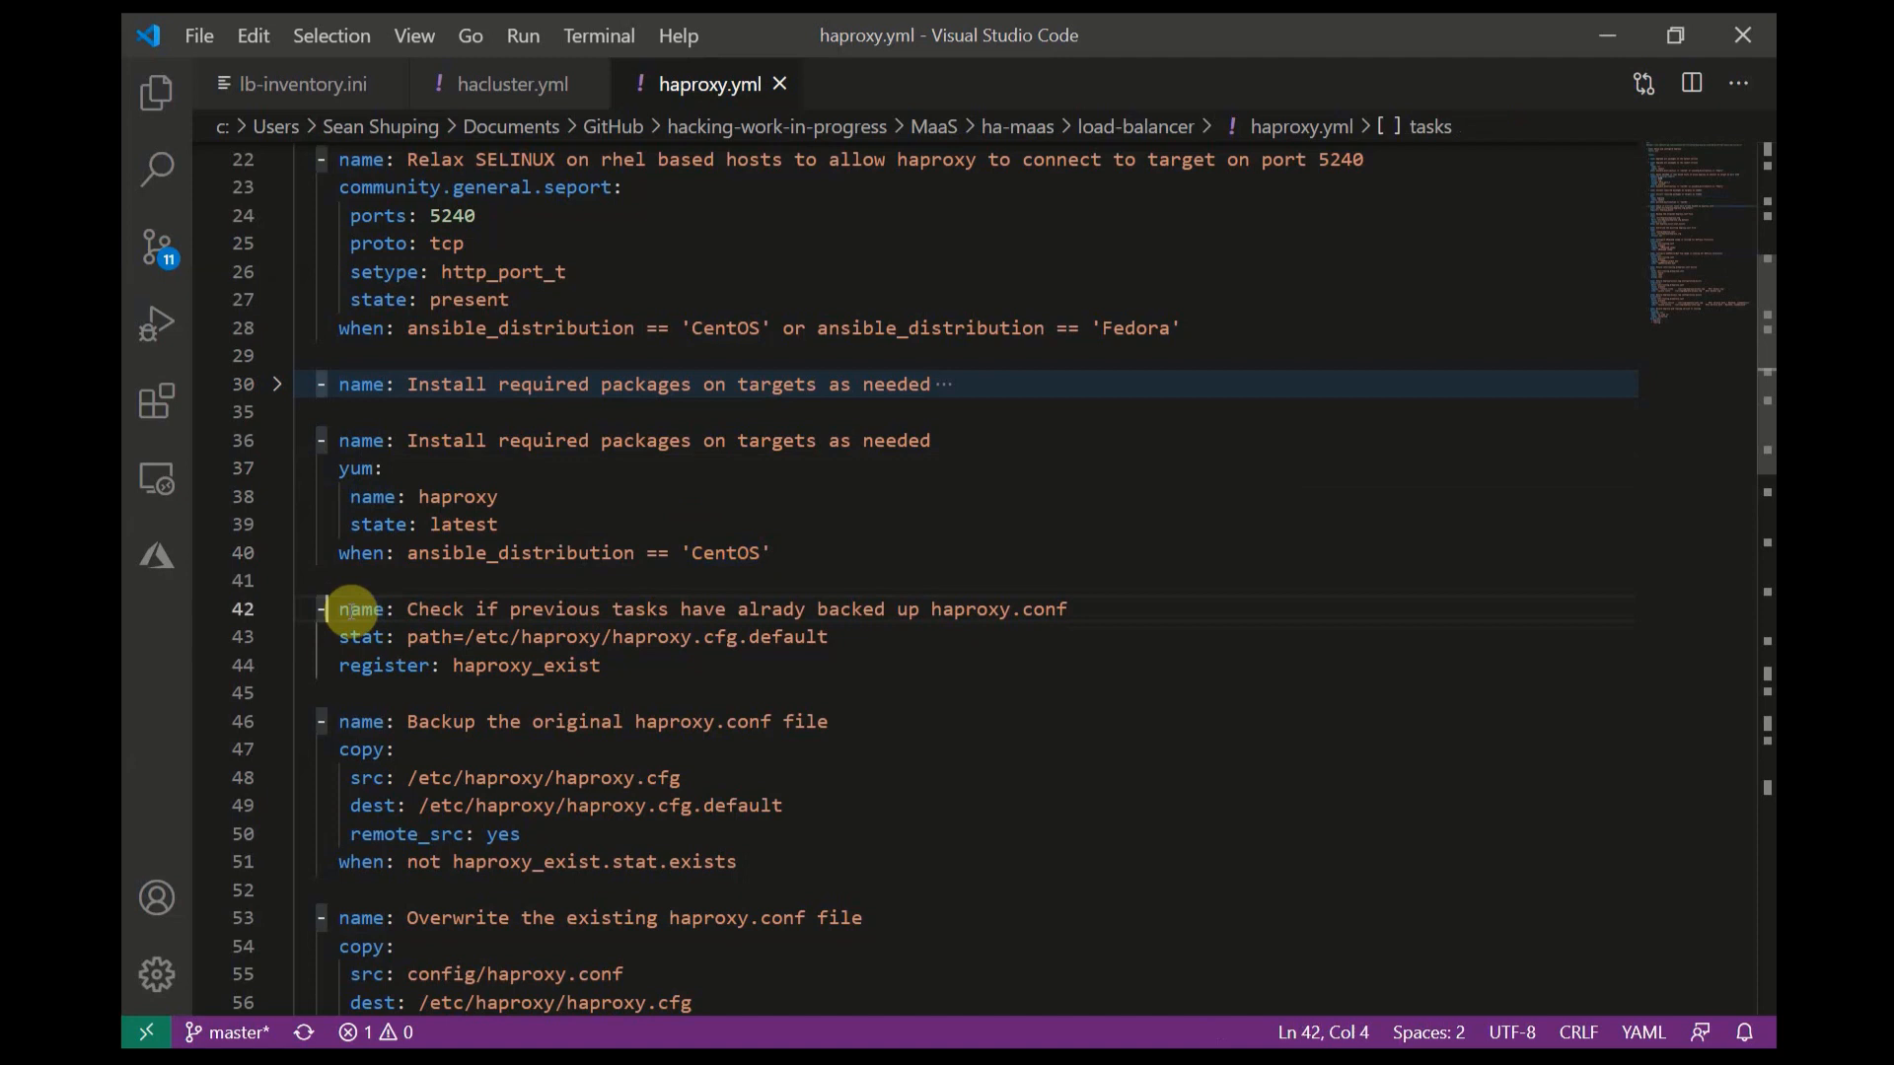
scroll(down, 3)
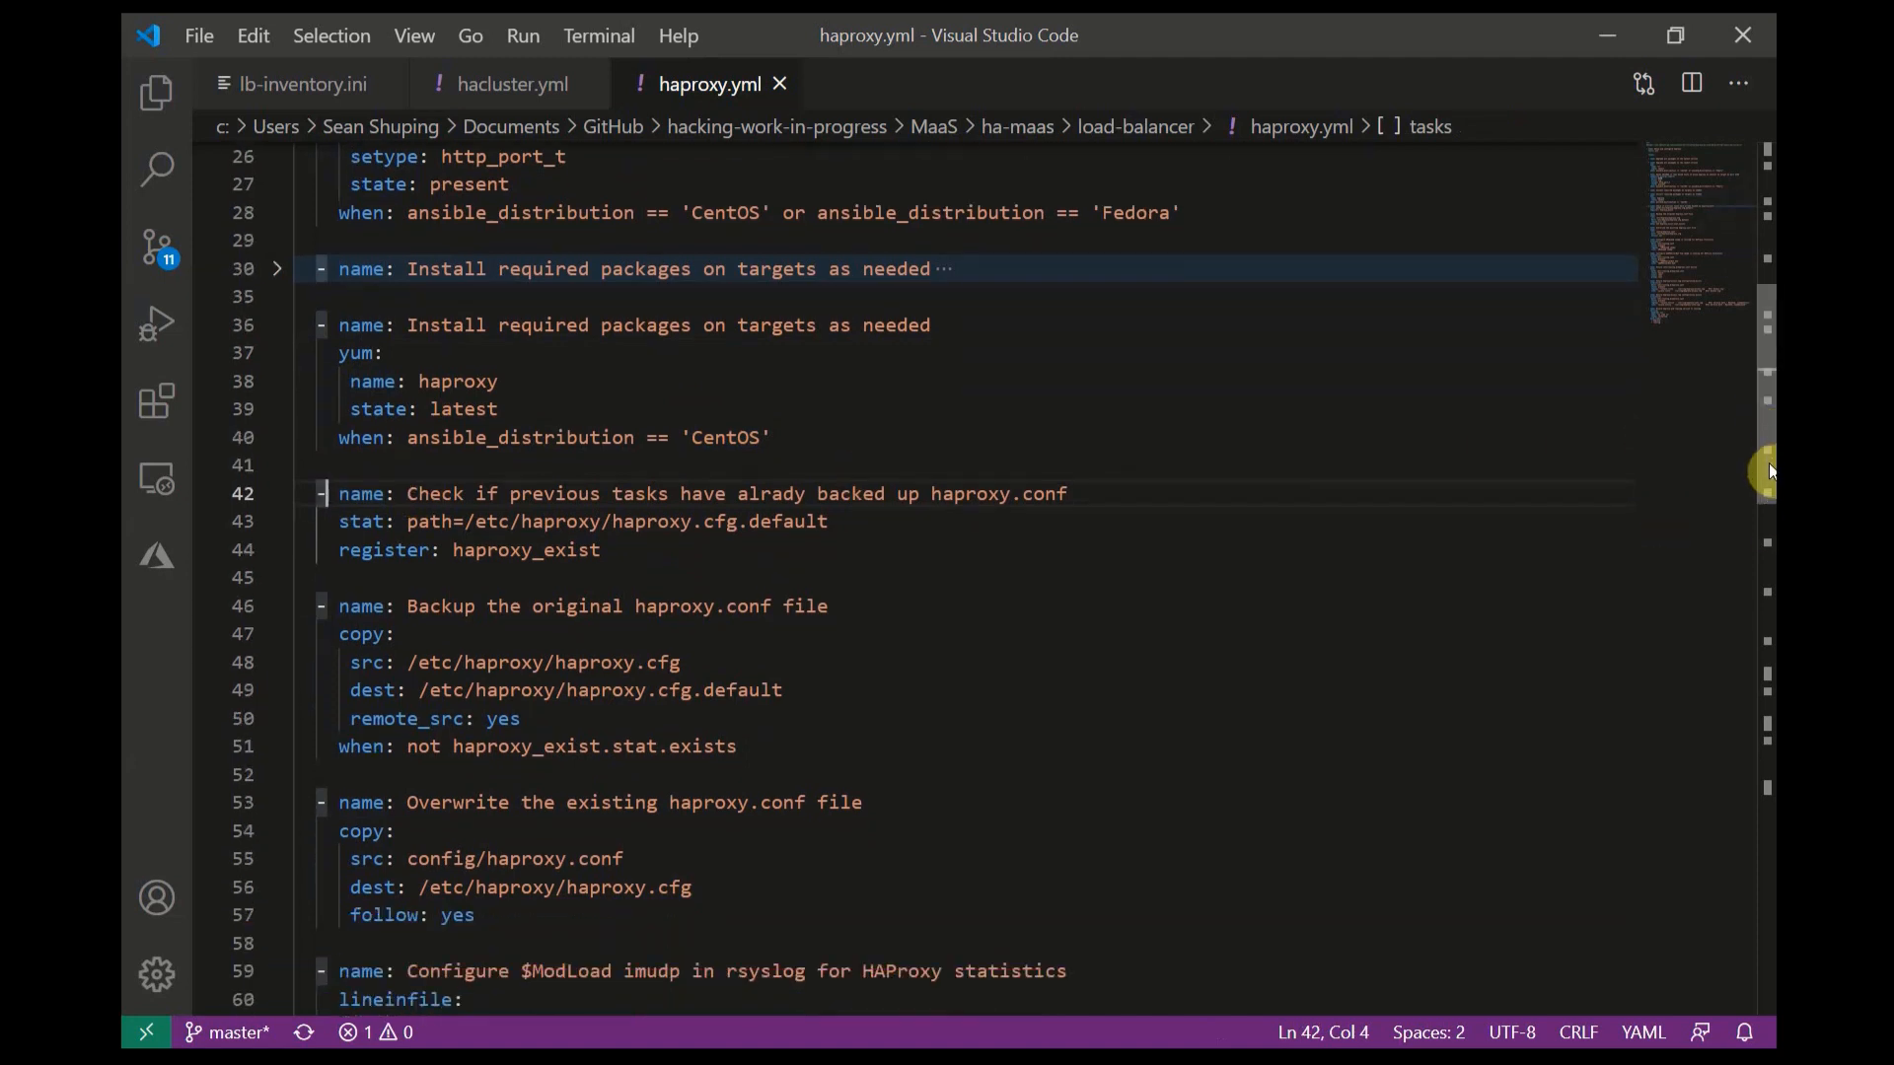
scroll(down, 3)
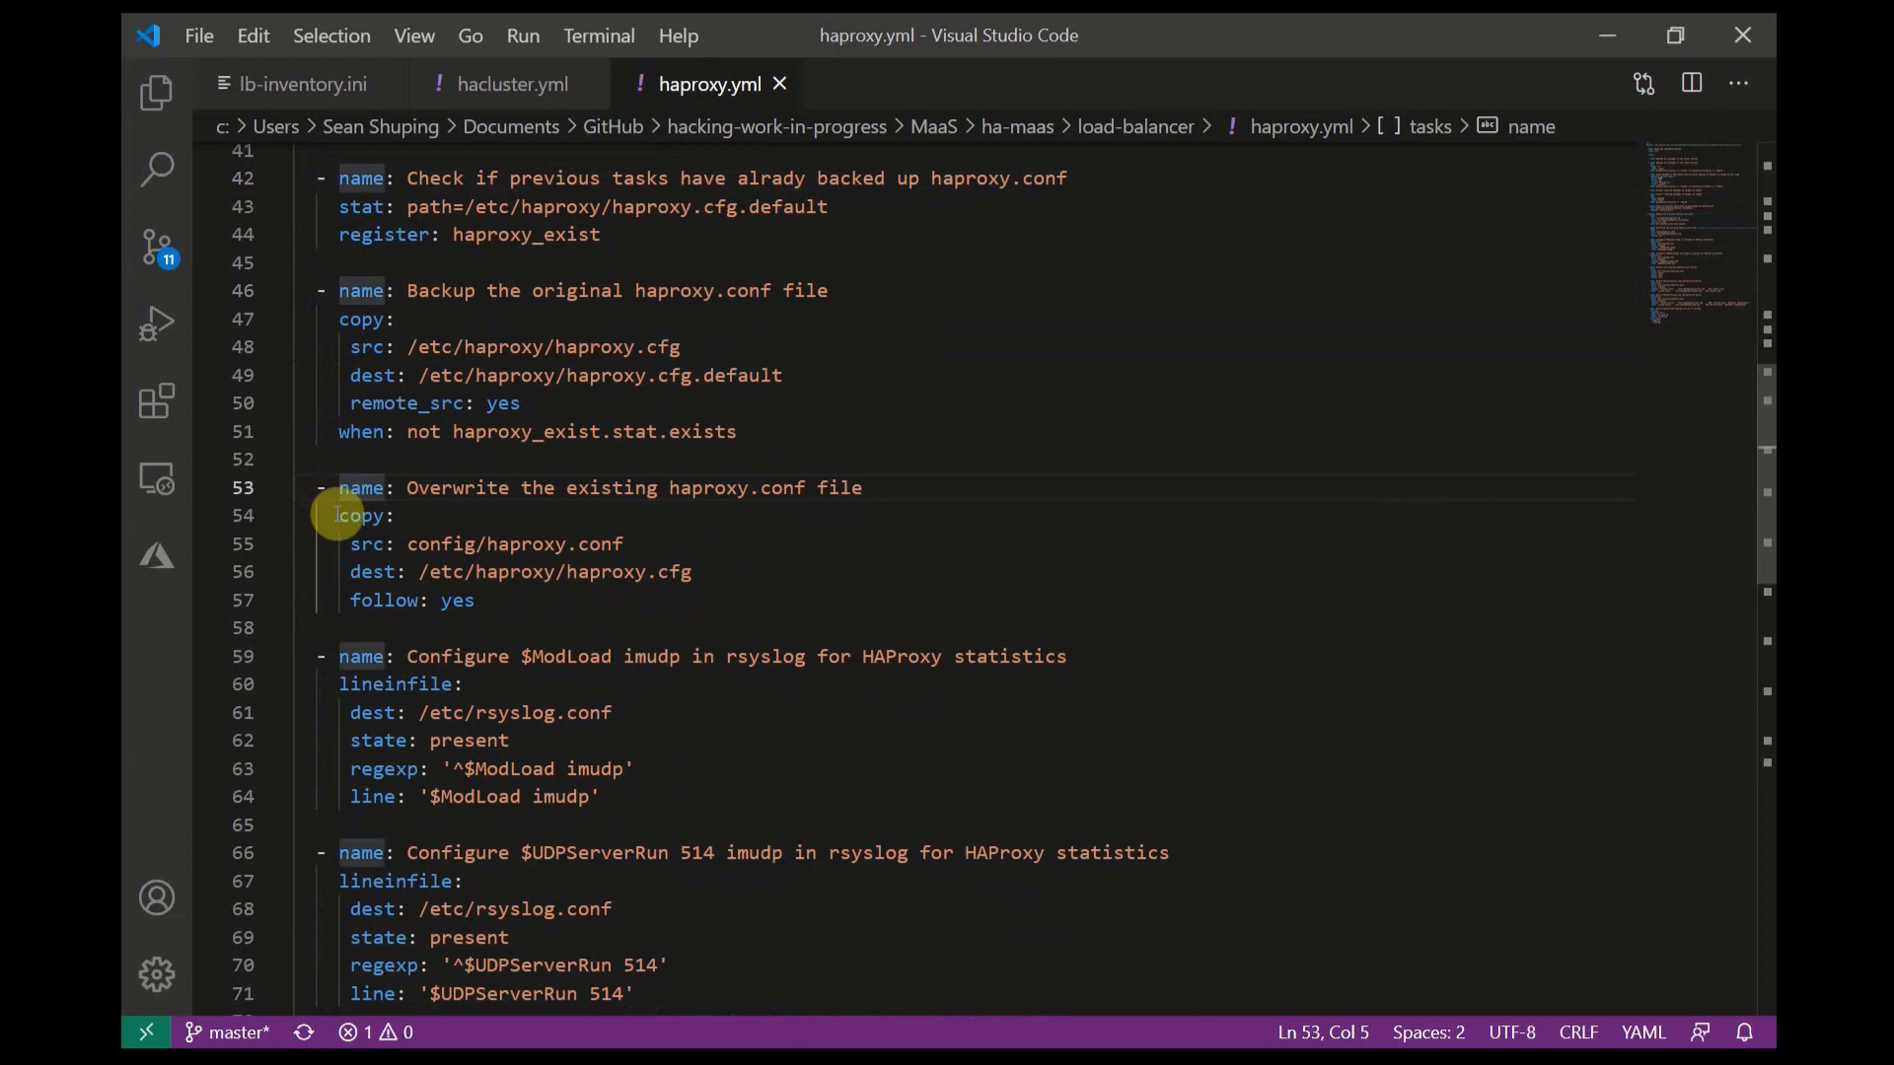
click(342, 516)
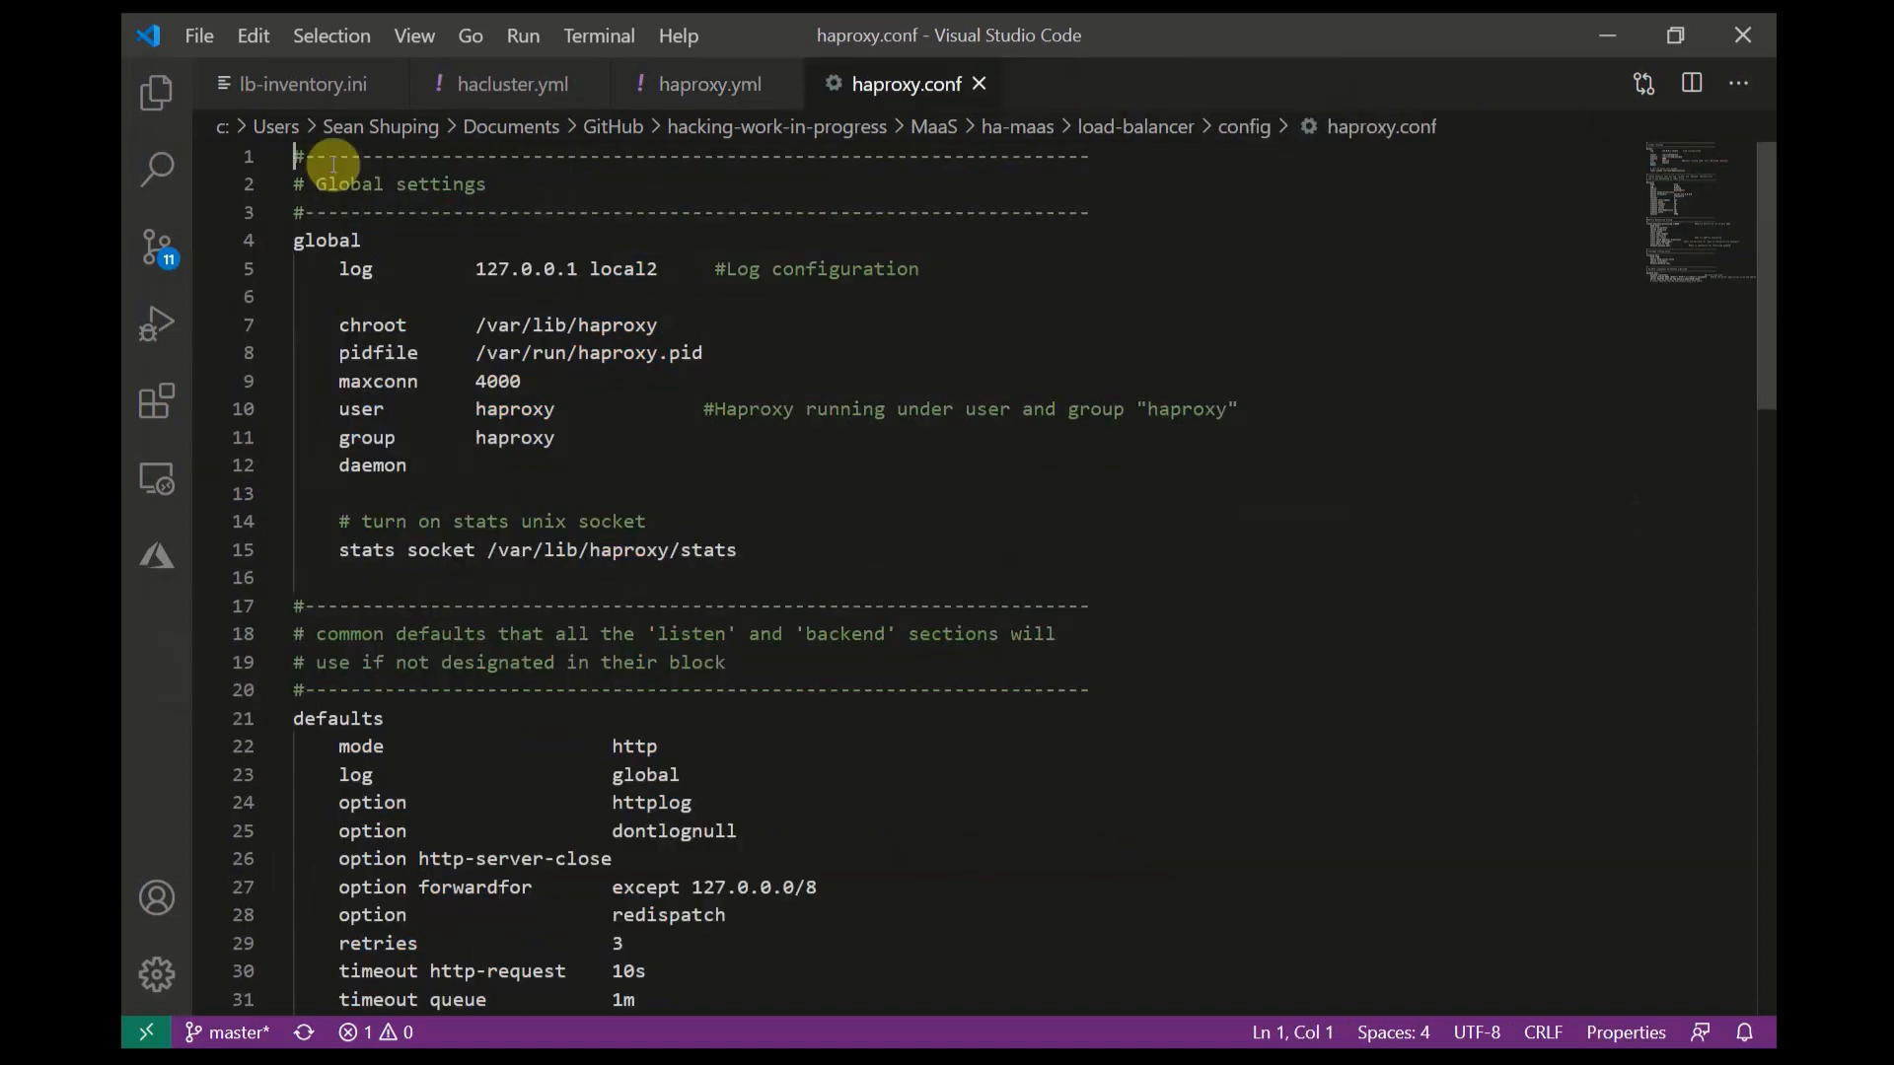
mouse_move(1771, 194)
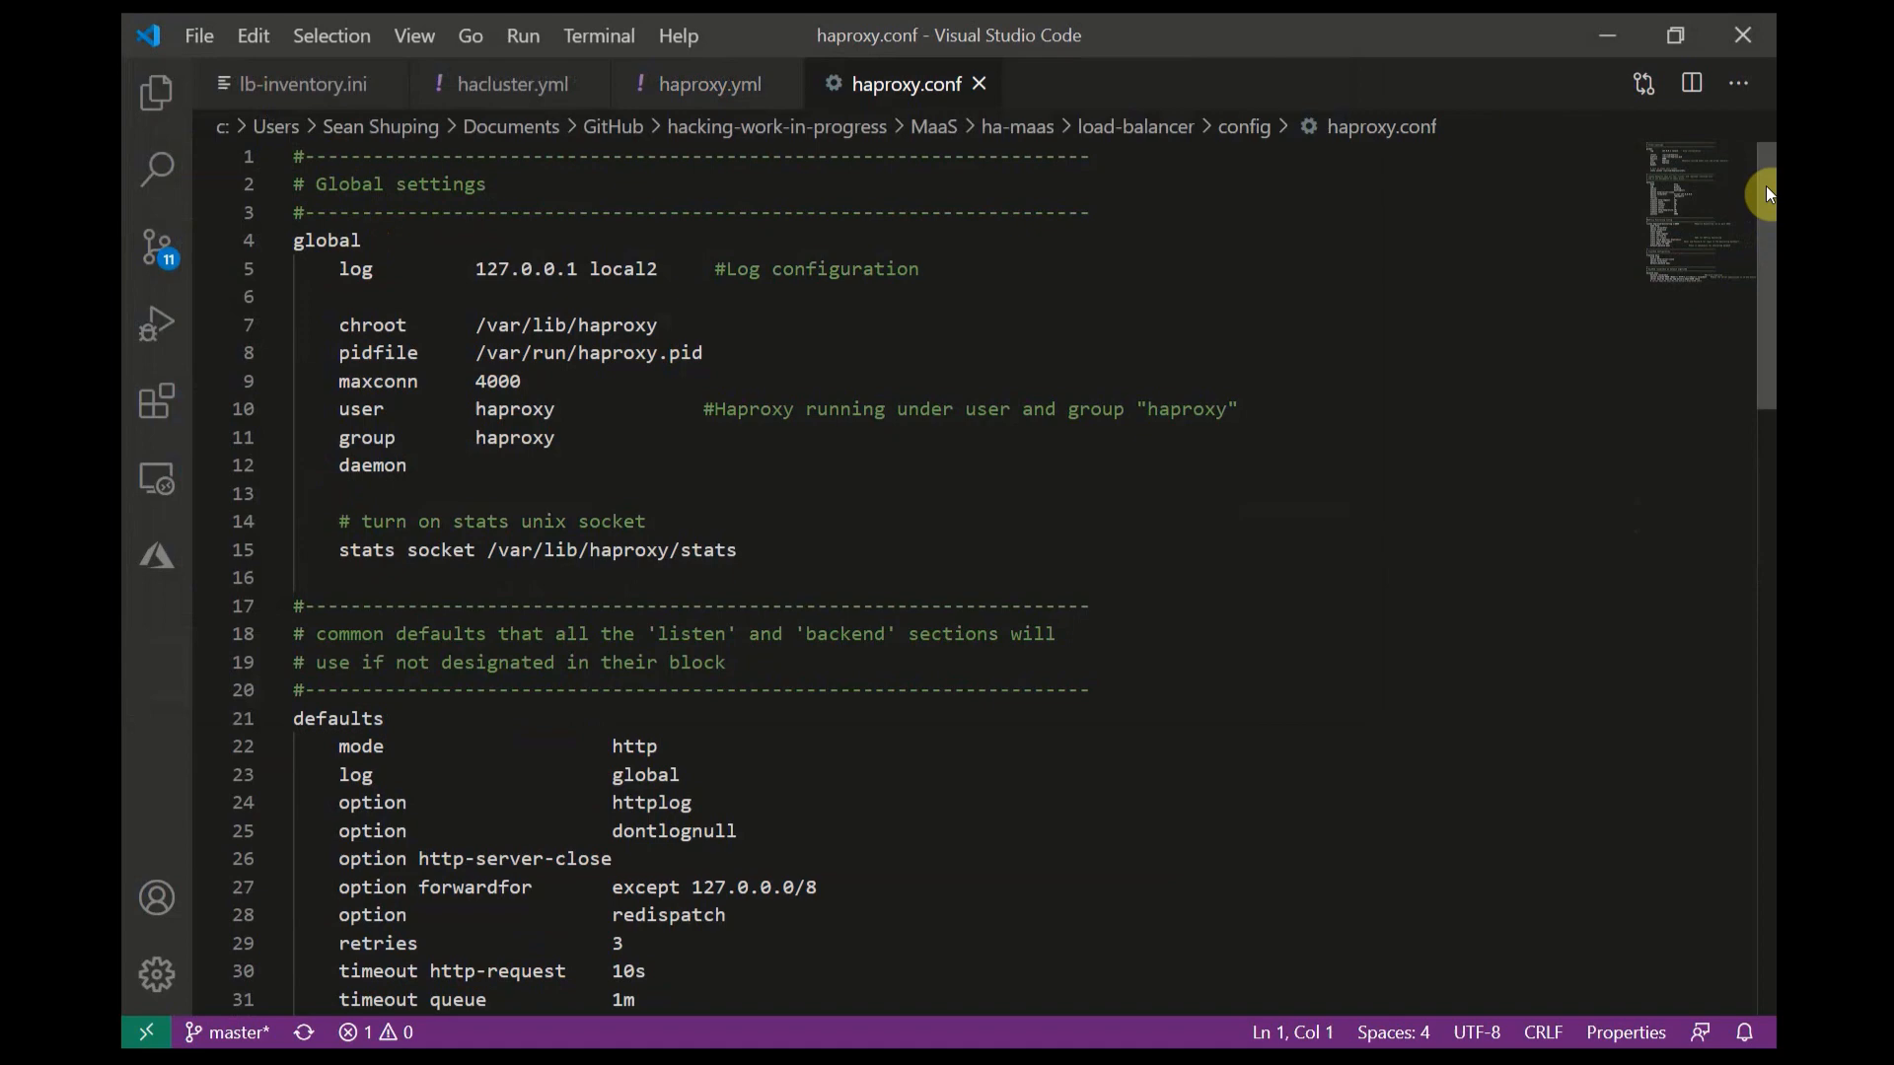
Step: Scroll haproxy.conf to the port 80 frontend and highlight the maas backend name
scroll(down, 3)
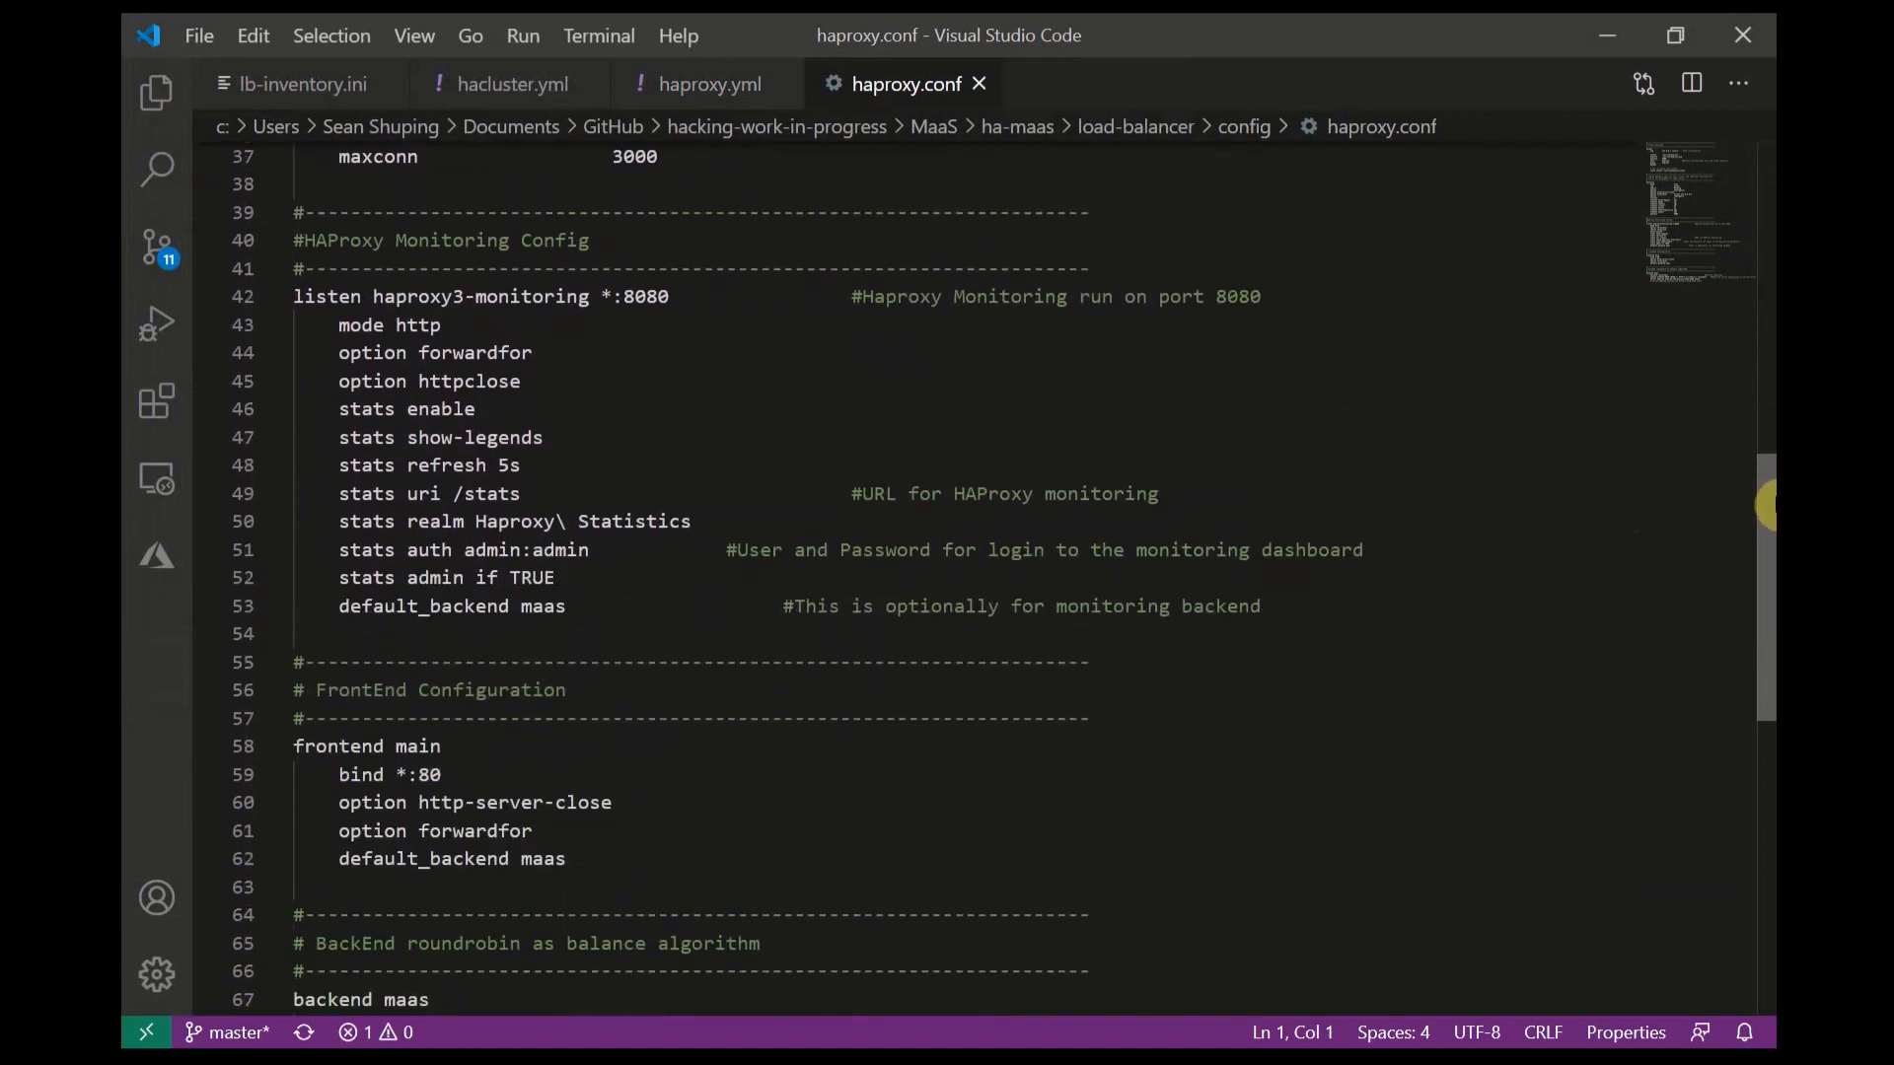
scroll(down, 3)
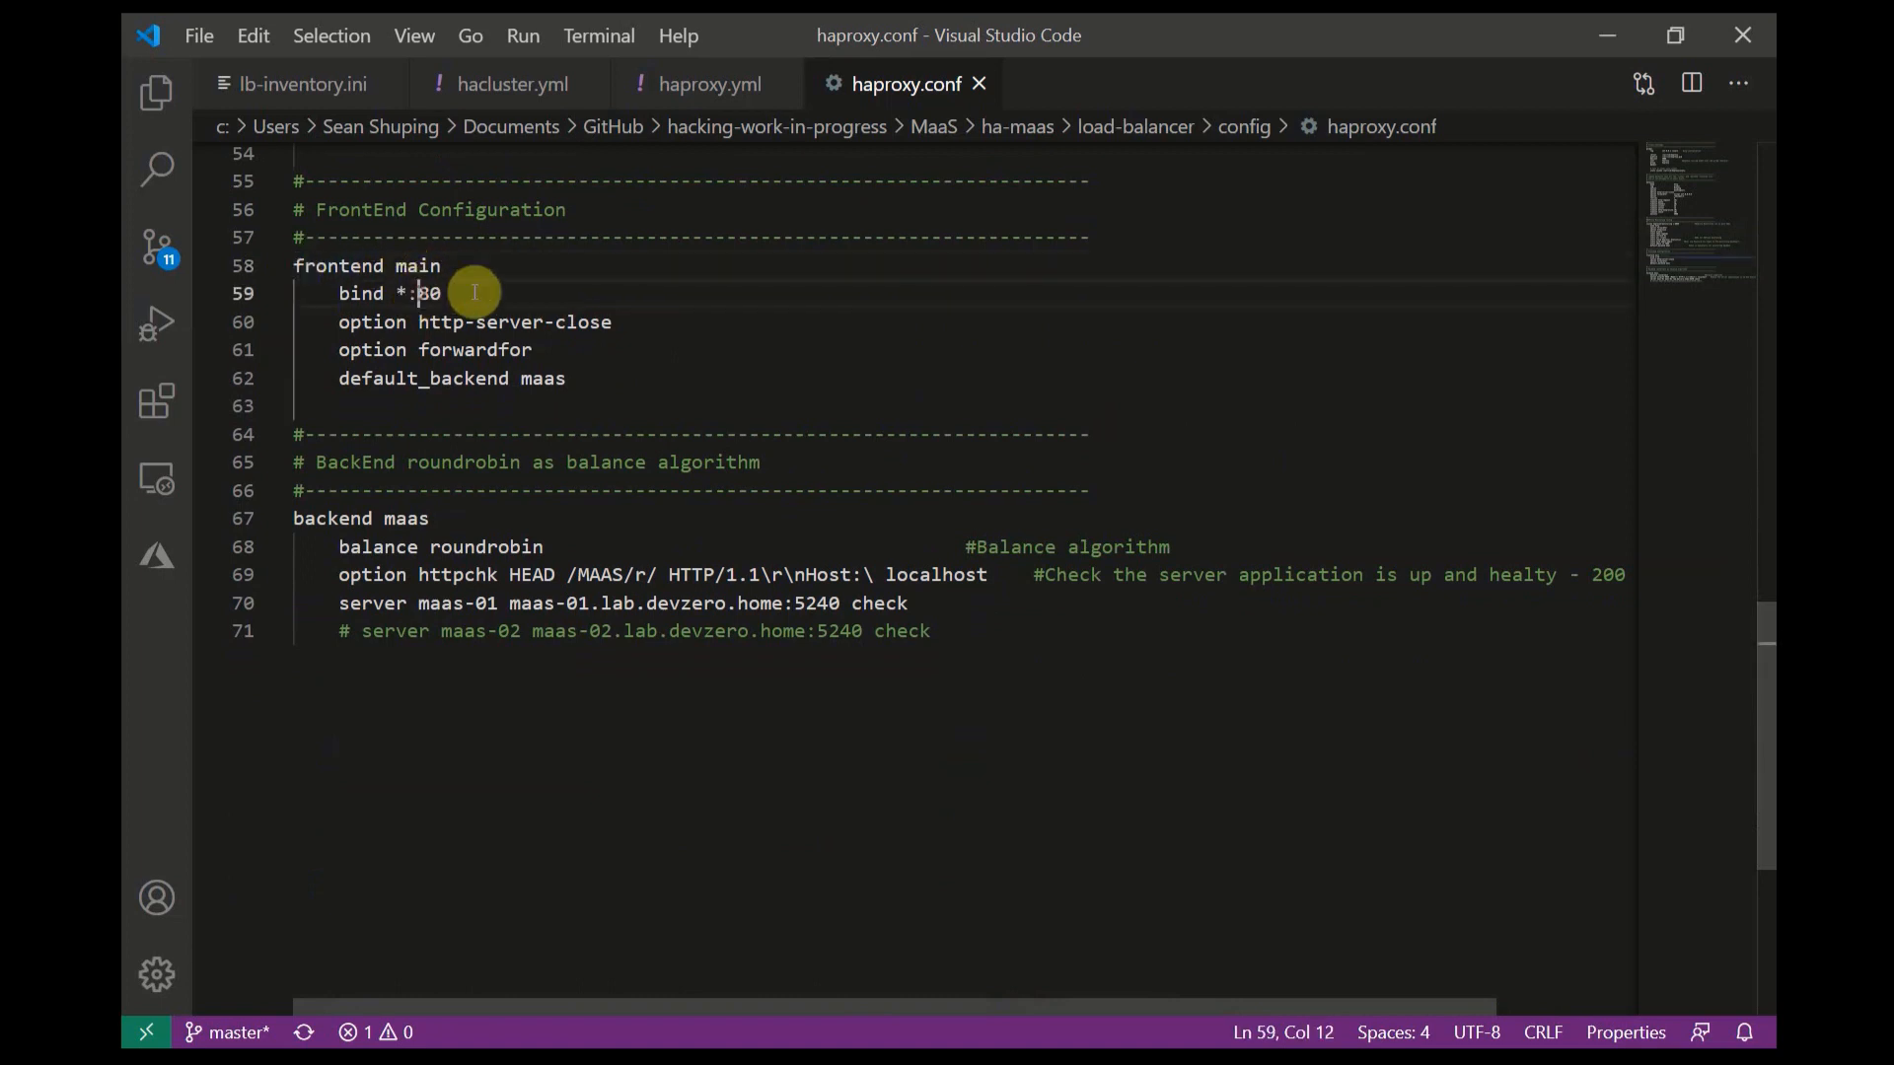
double_click(379, 518)
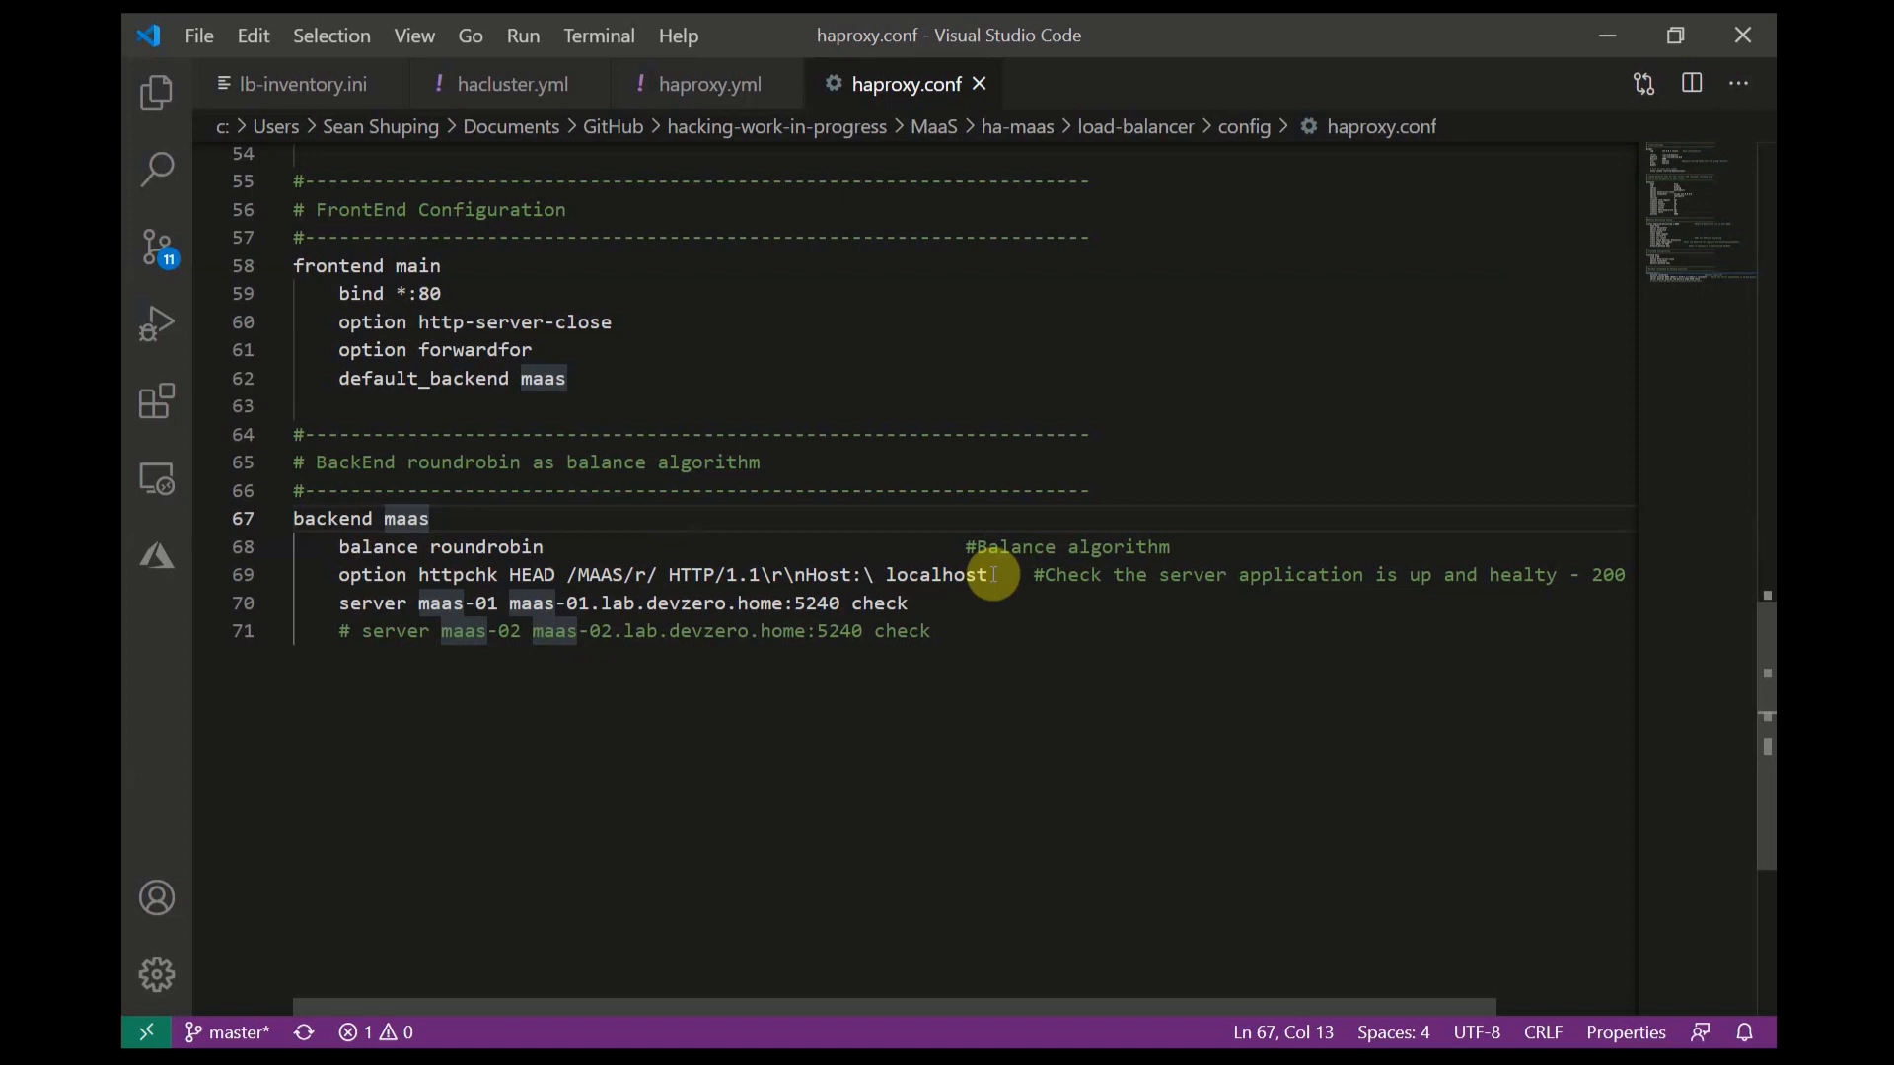
mouse_move(548, 575)
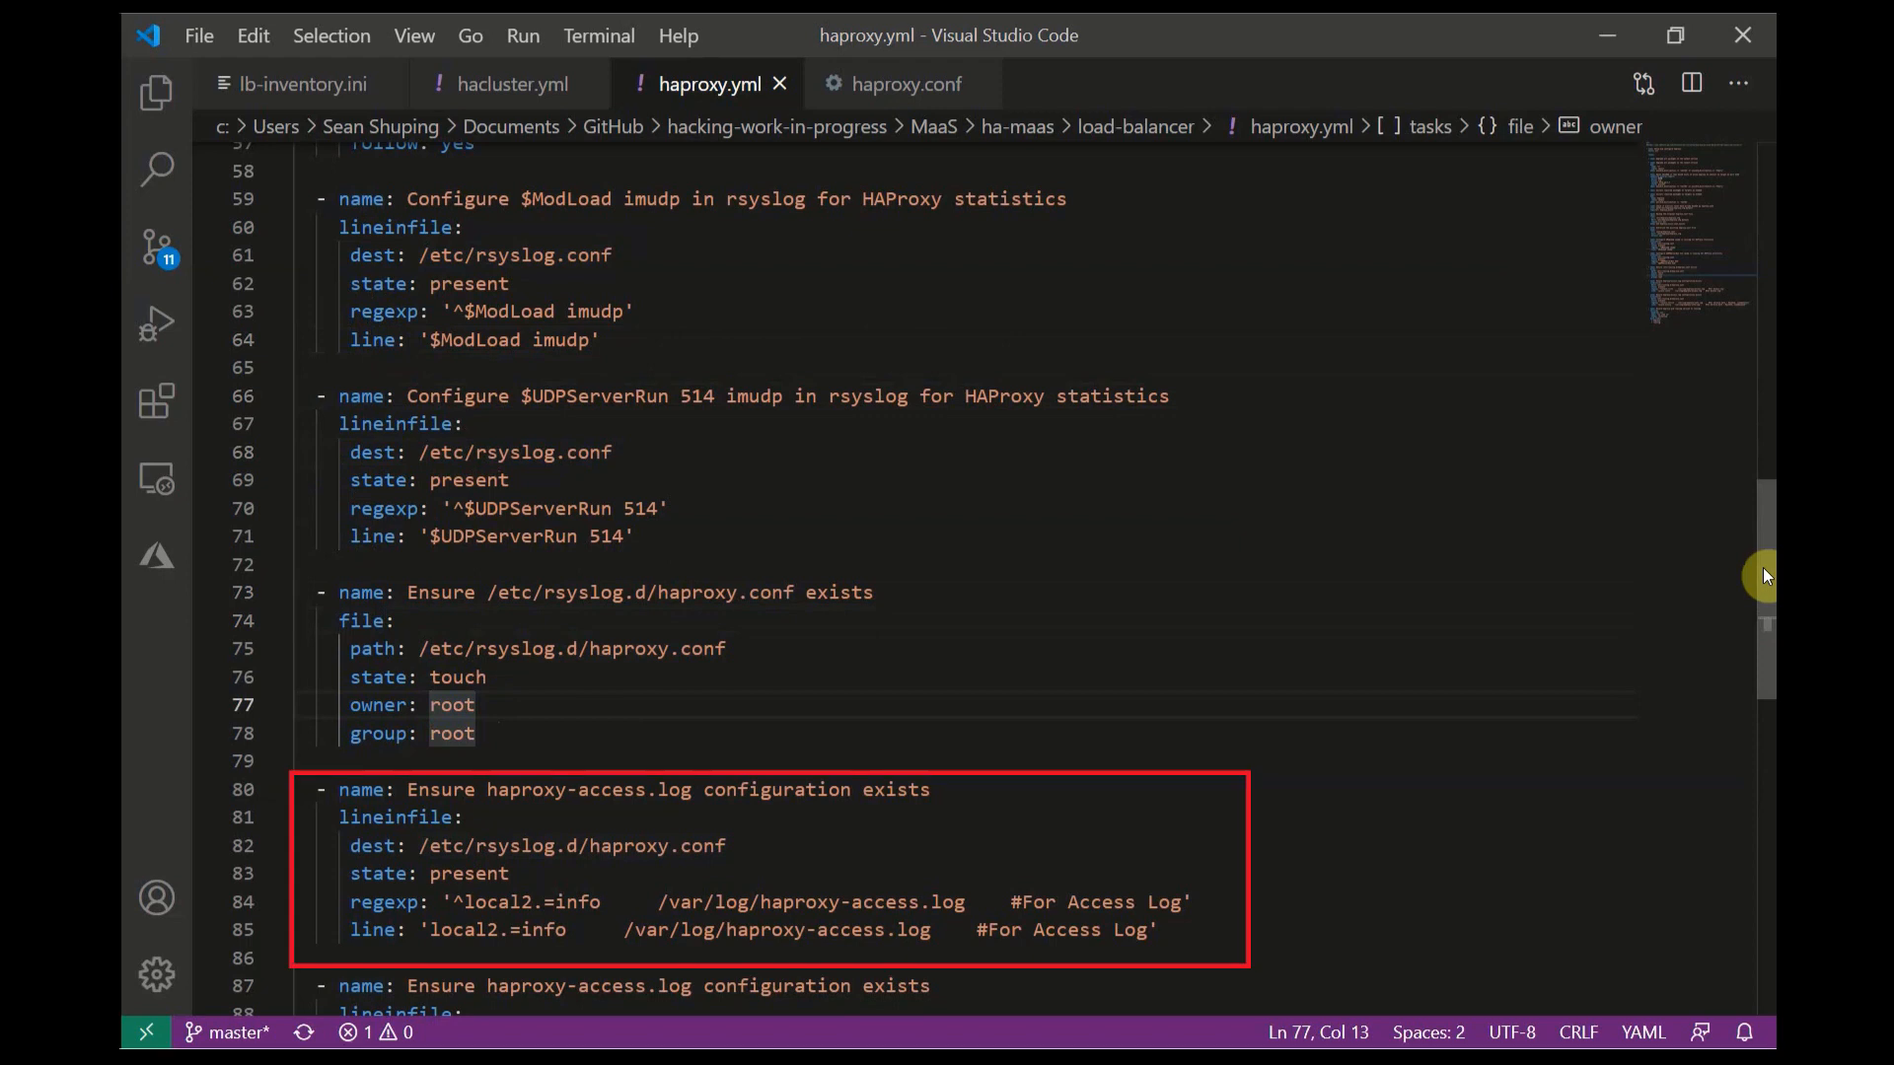
Step: Scroll haproxy.yml down to the rsyslog haproxy-access.log tasks
scroll(down, 3)
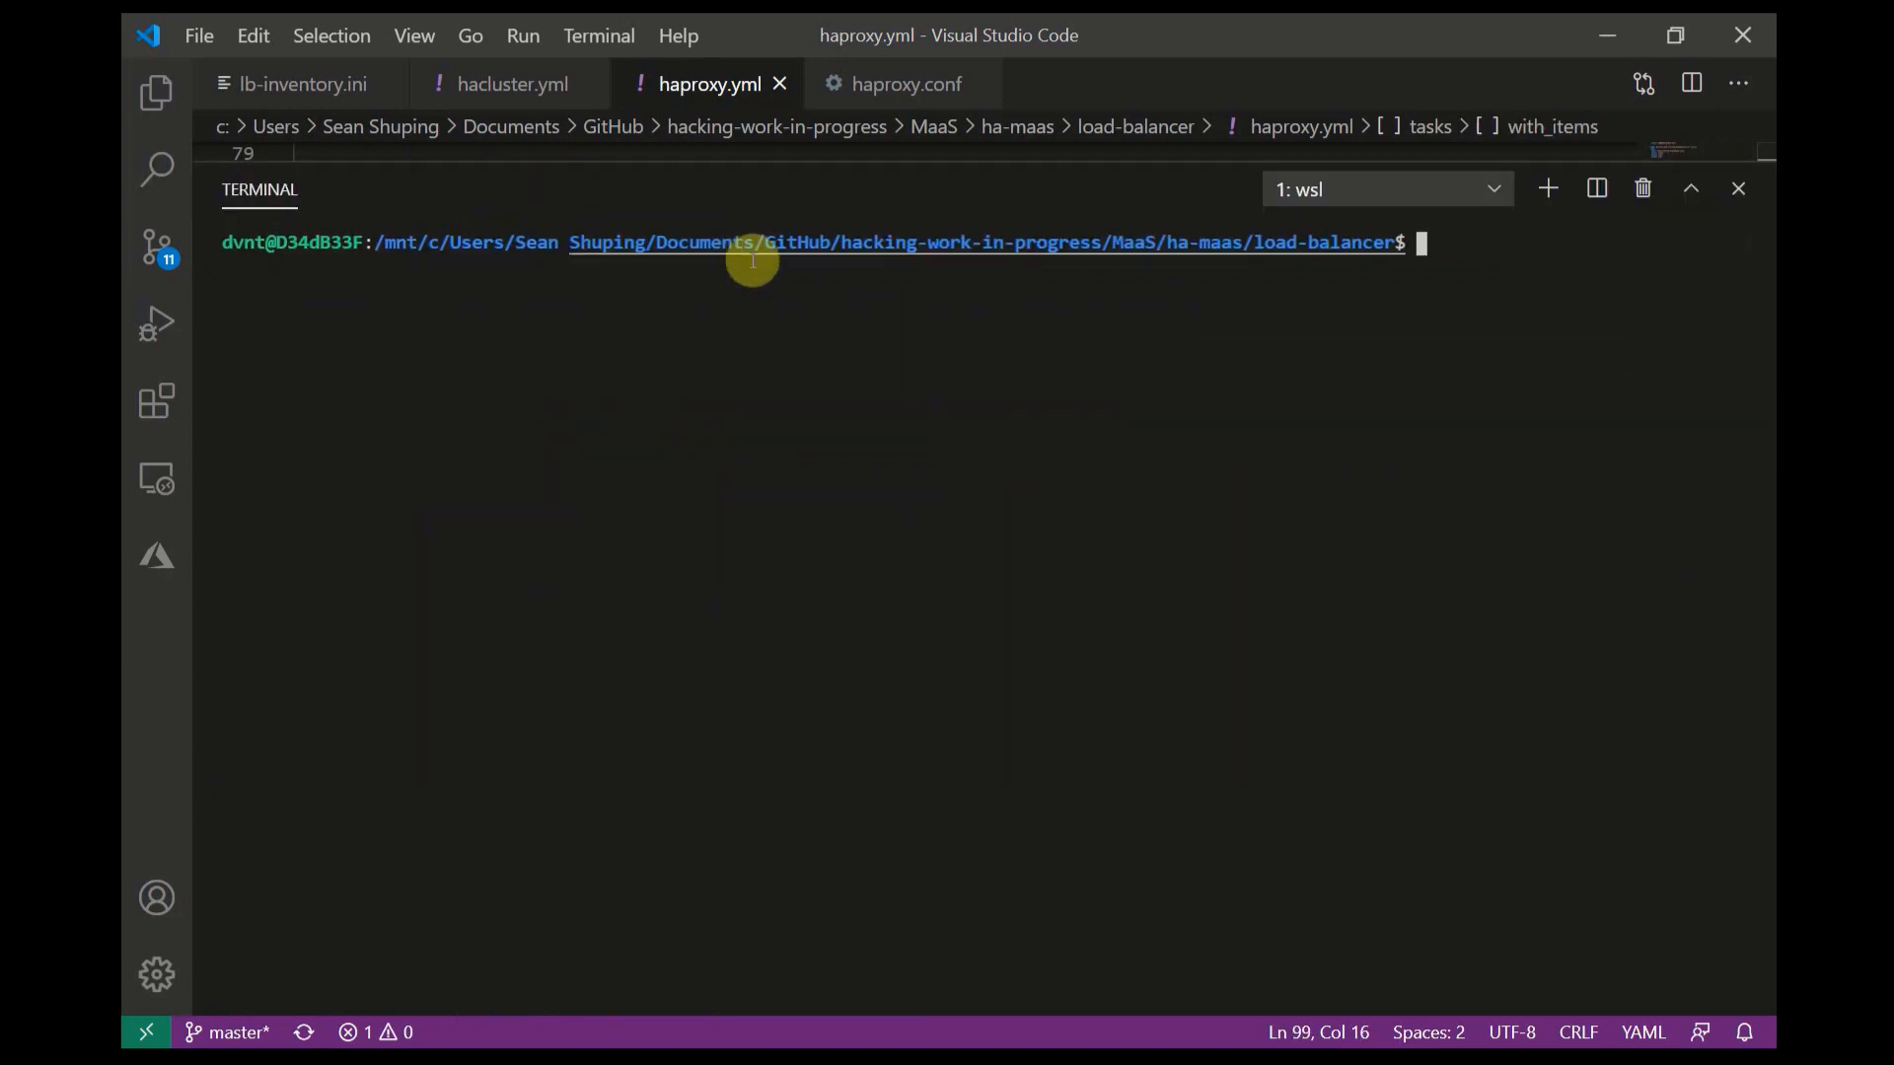
Step: Enter ansible-playbook -u centos -b -i lb-inventory.ini haproxy.yml in the terminal
text(ansible-pl)
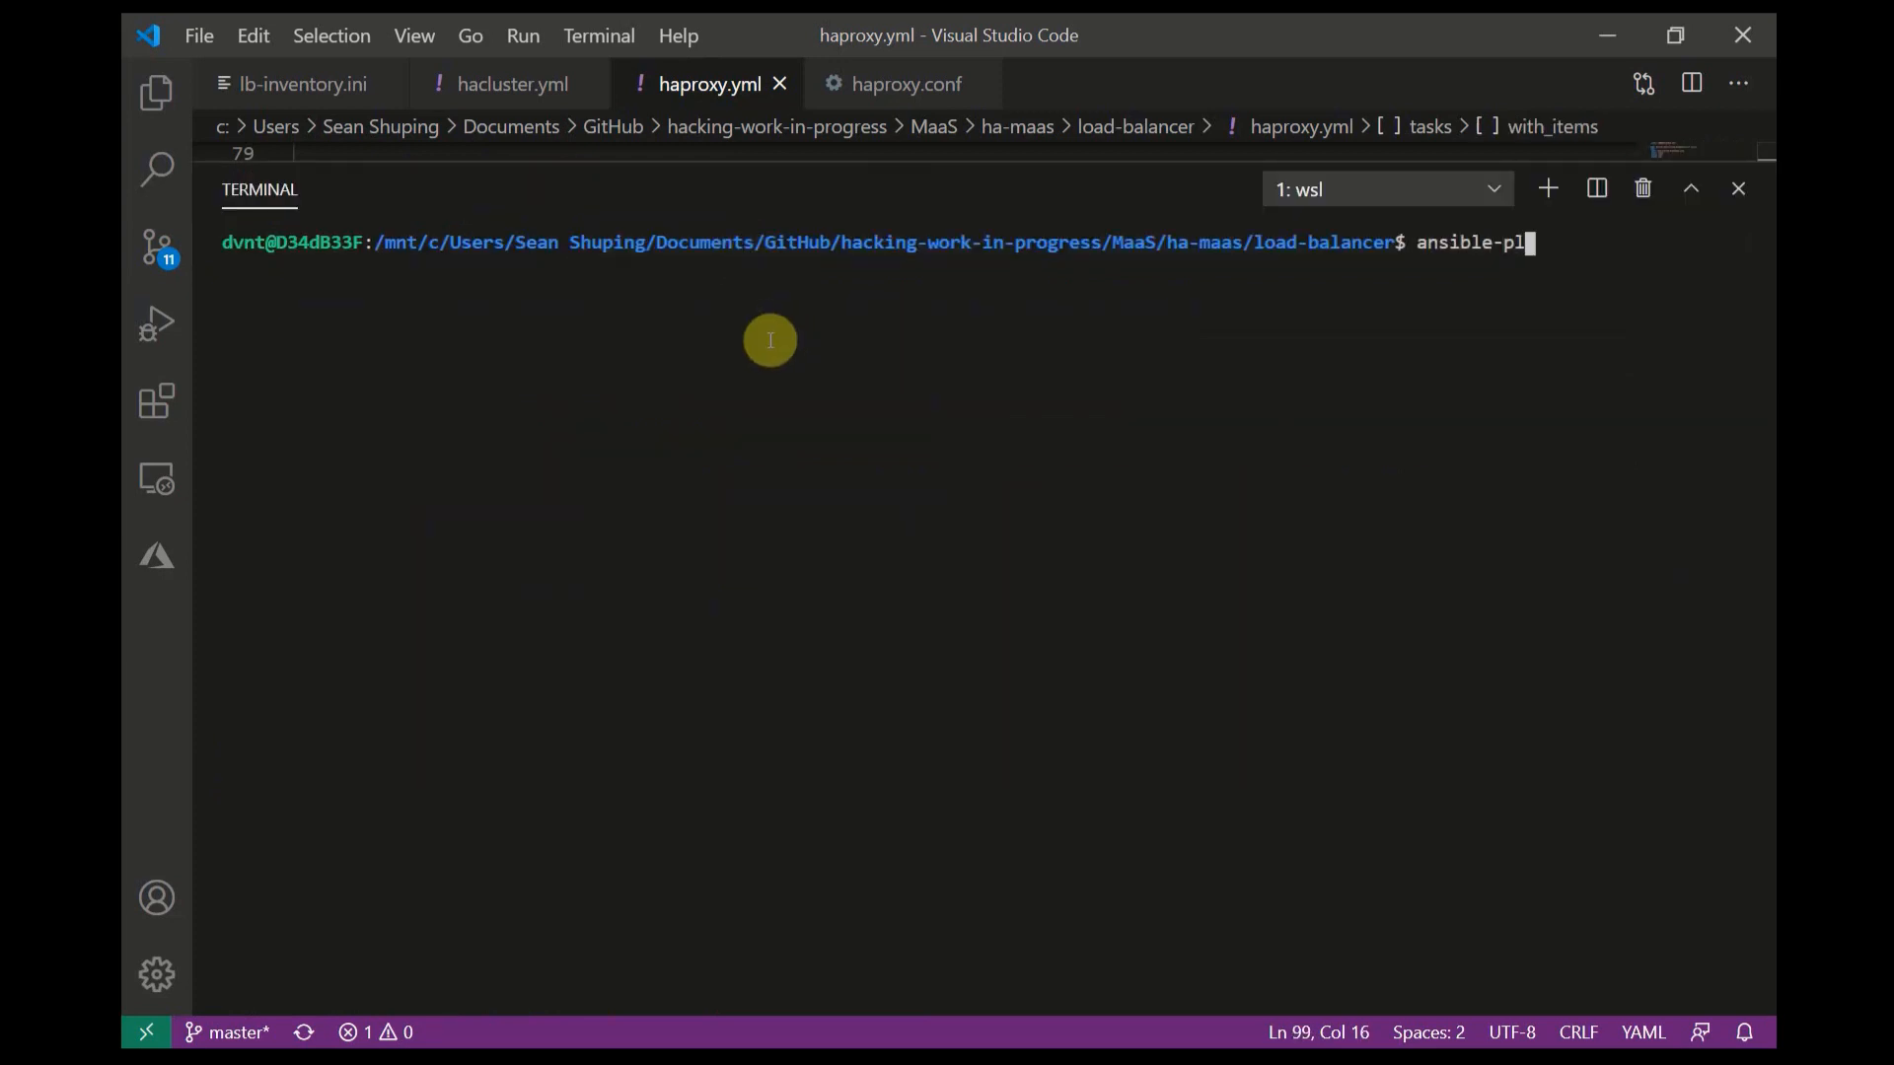
text(aybook -u centos -b)
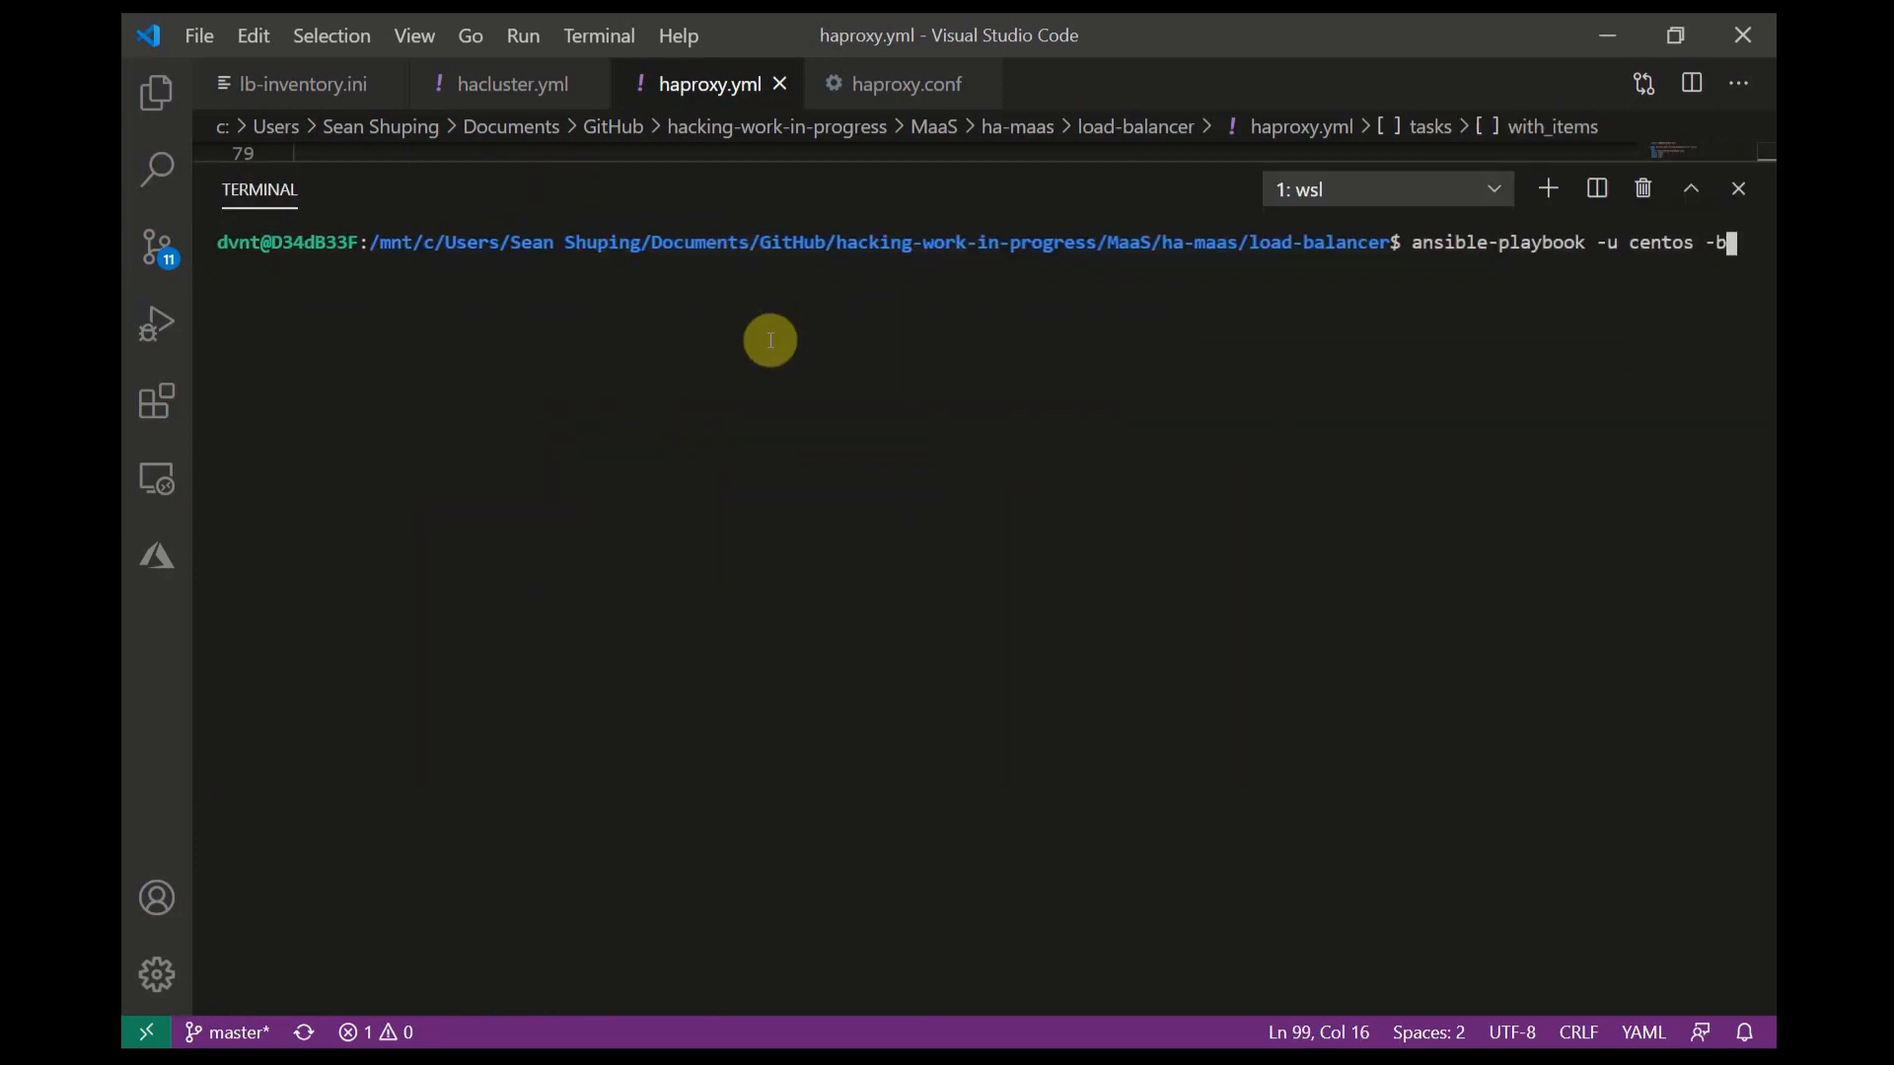
text(-i)
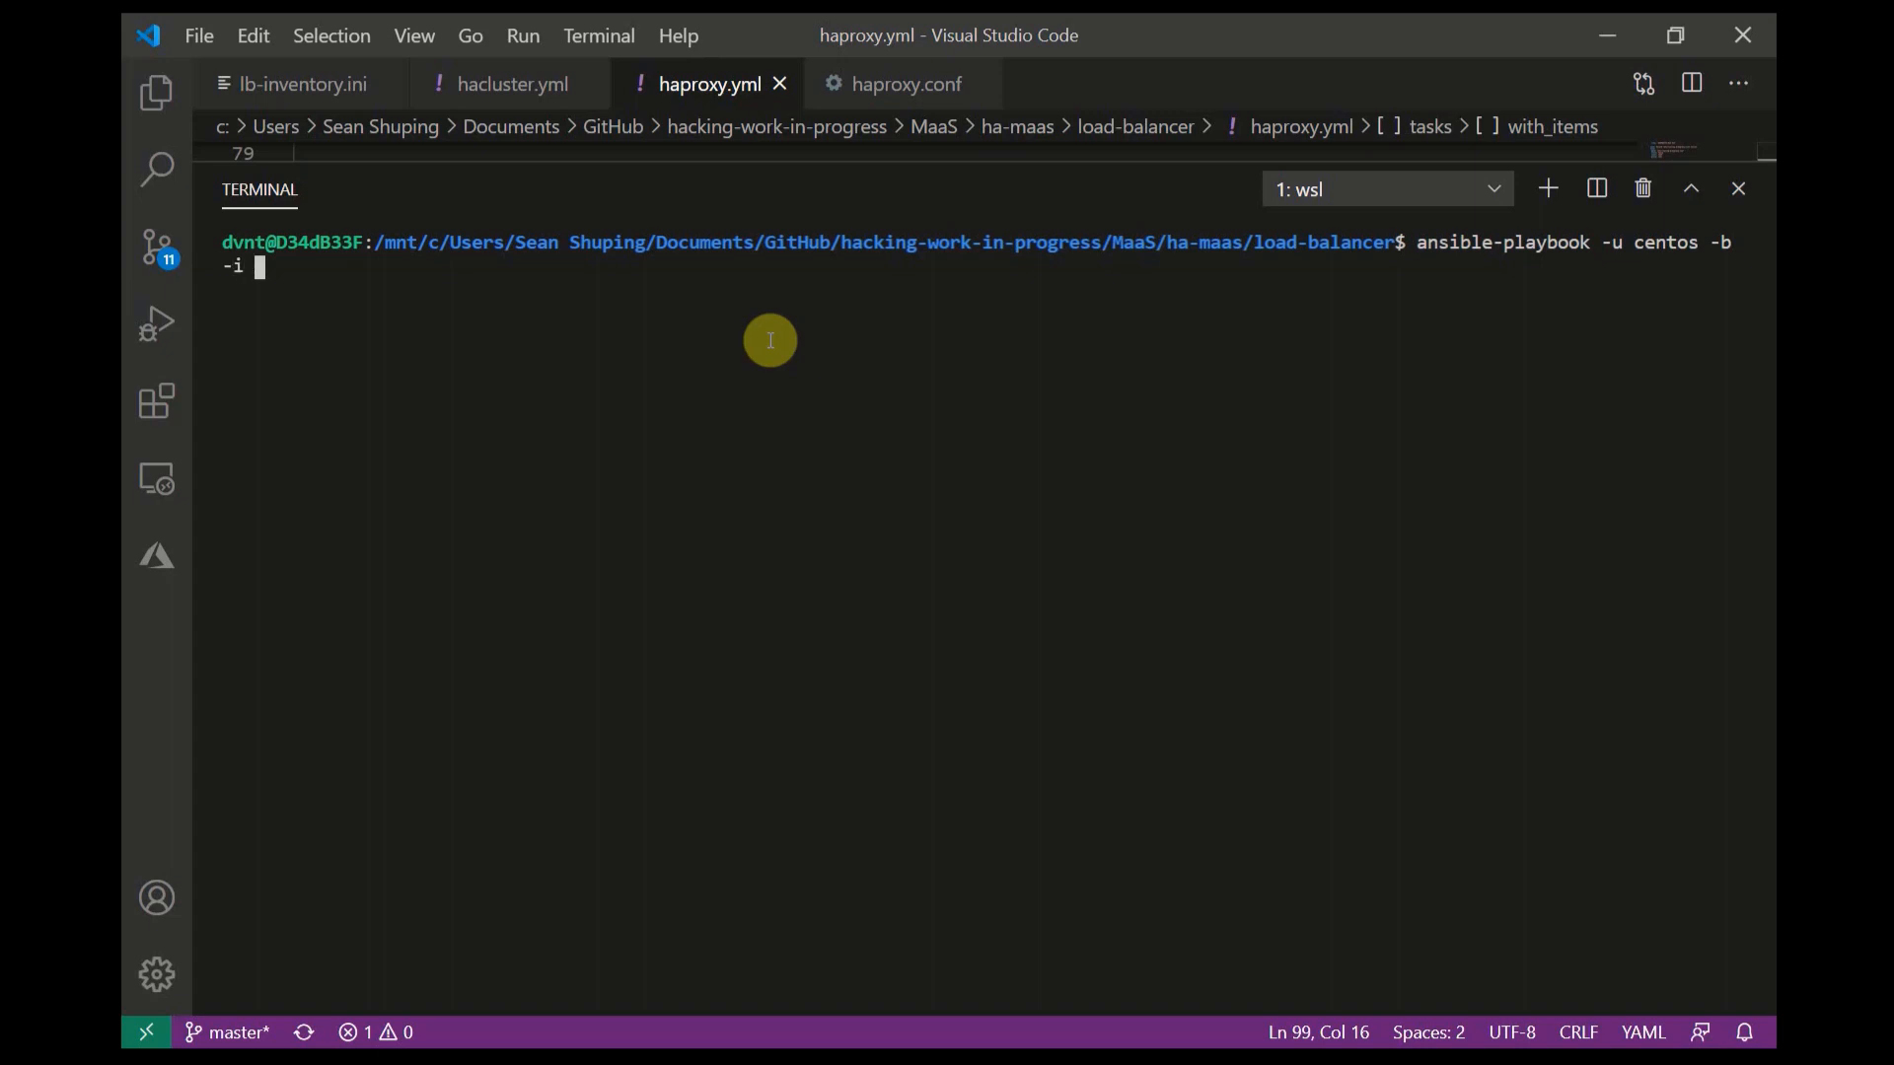
text(lb-inventory.ini)
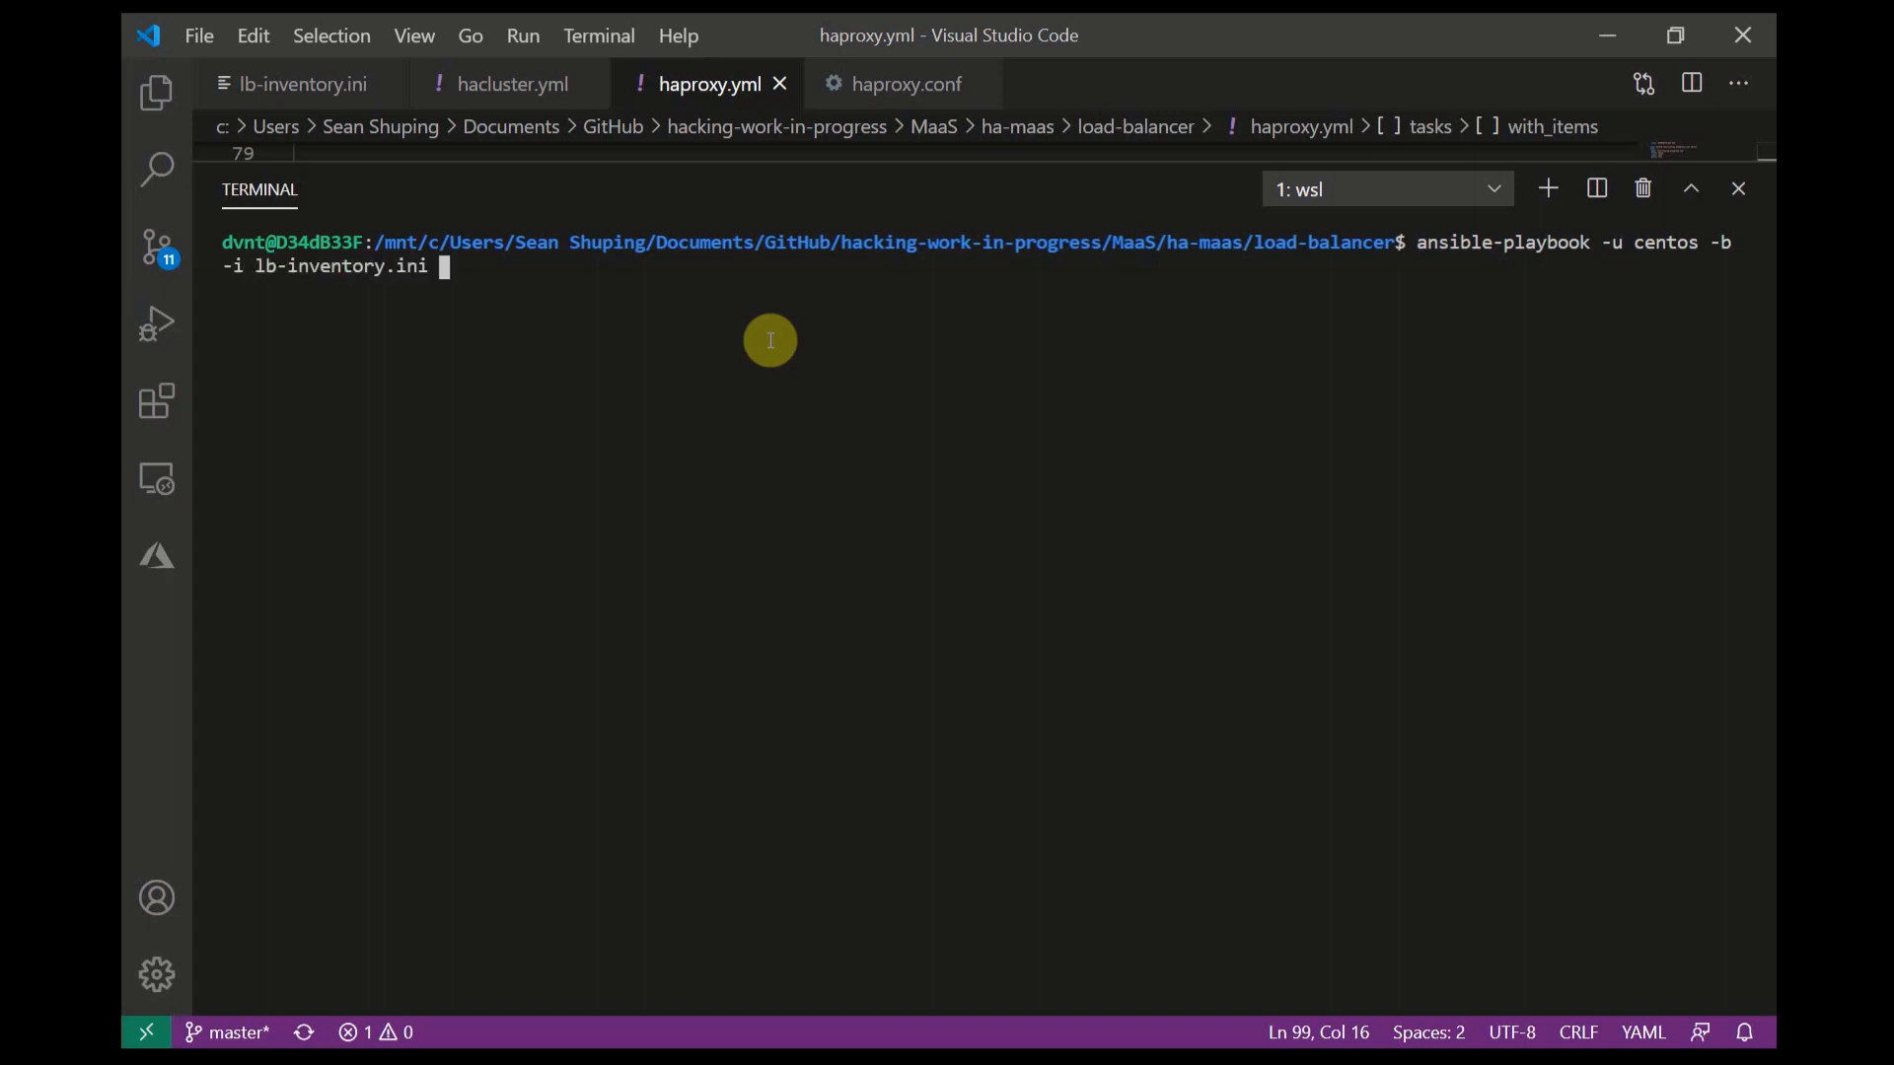
text(haproxy.yml)
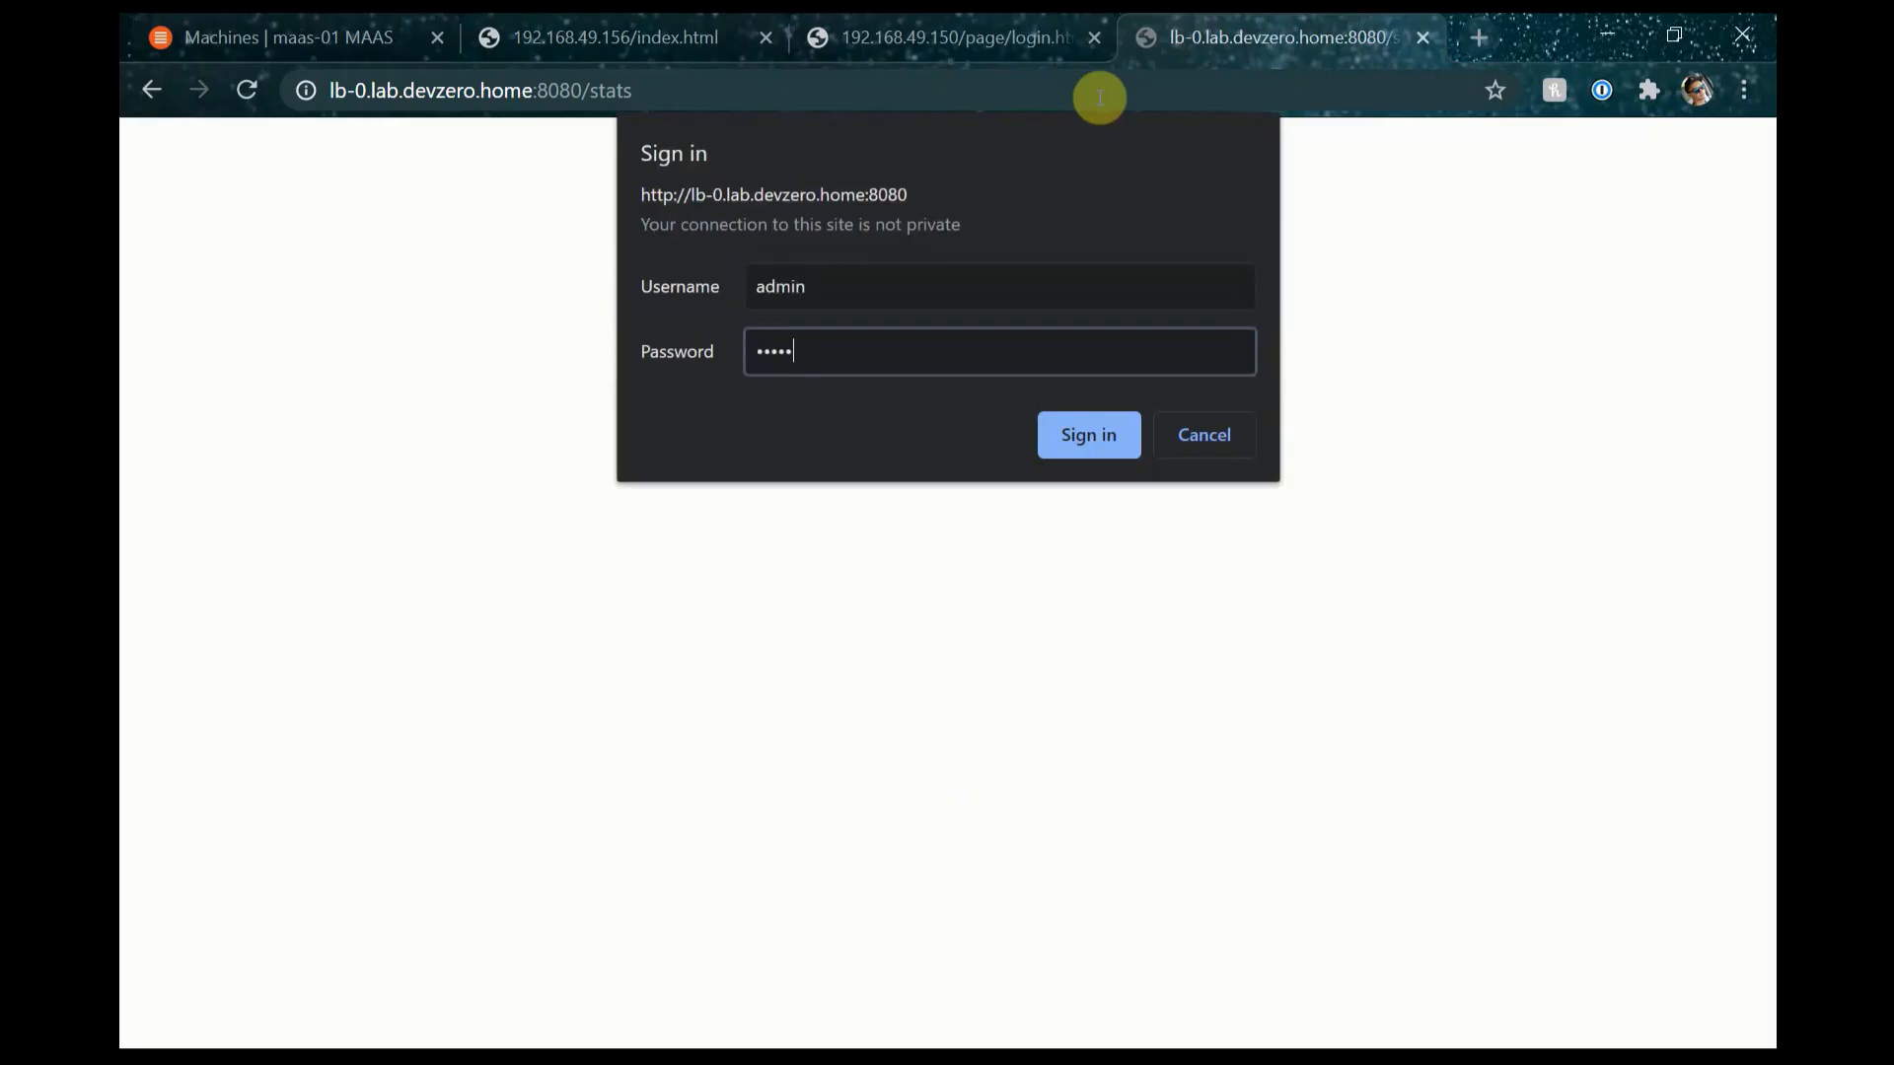
Step: Sign in to the stats page as admin, then load lb-0.lab.devzero.home/MAAS/ login
click(1089, 435)
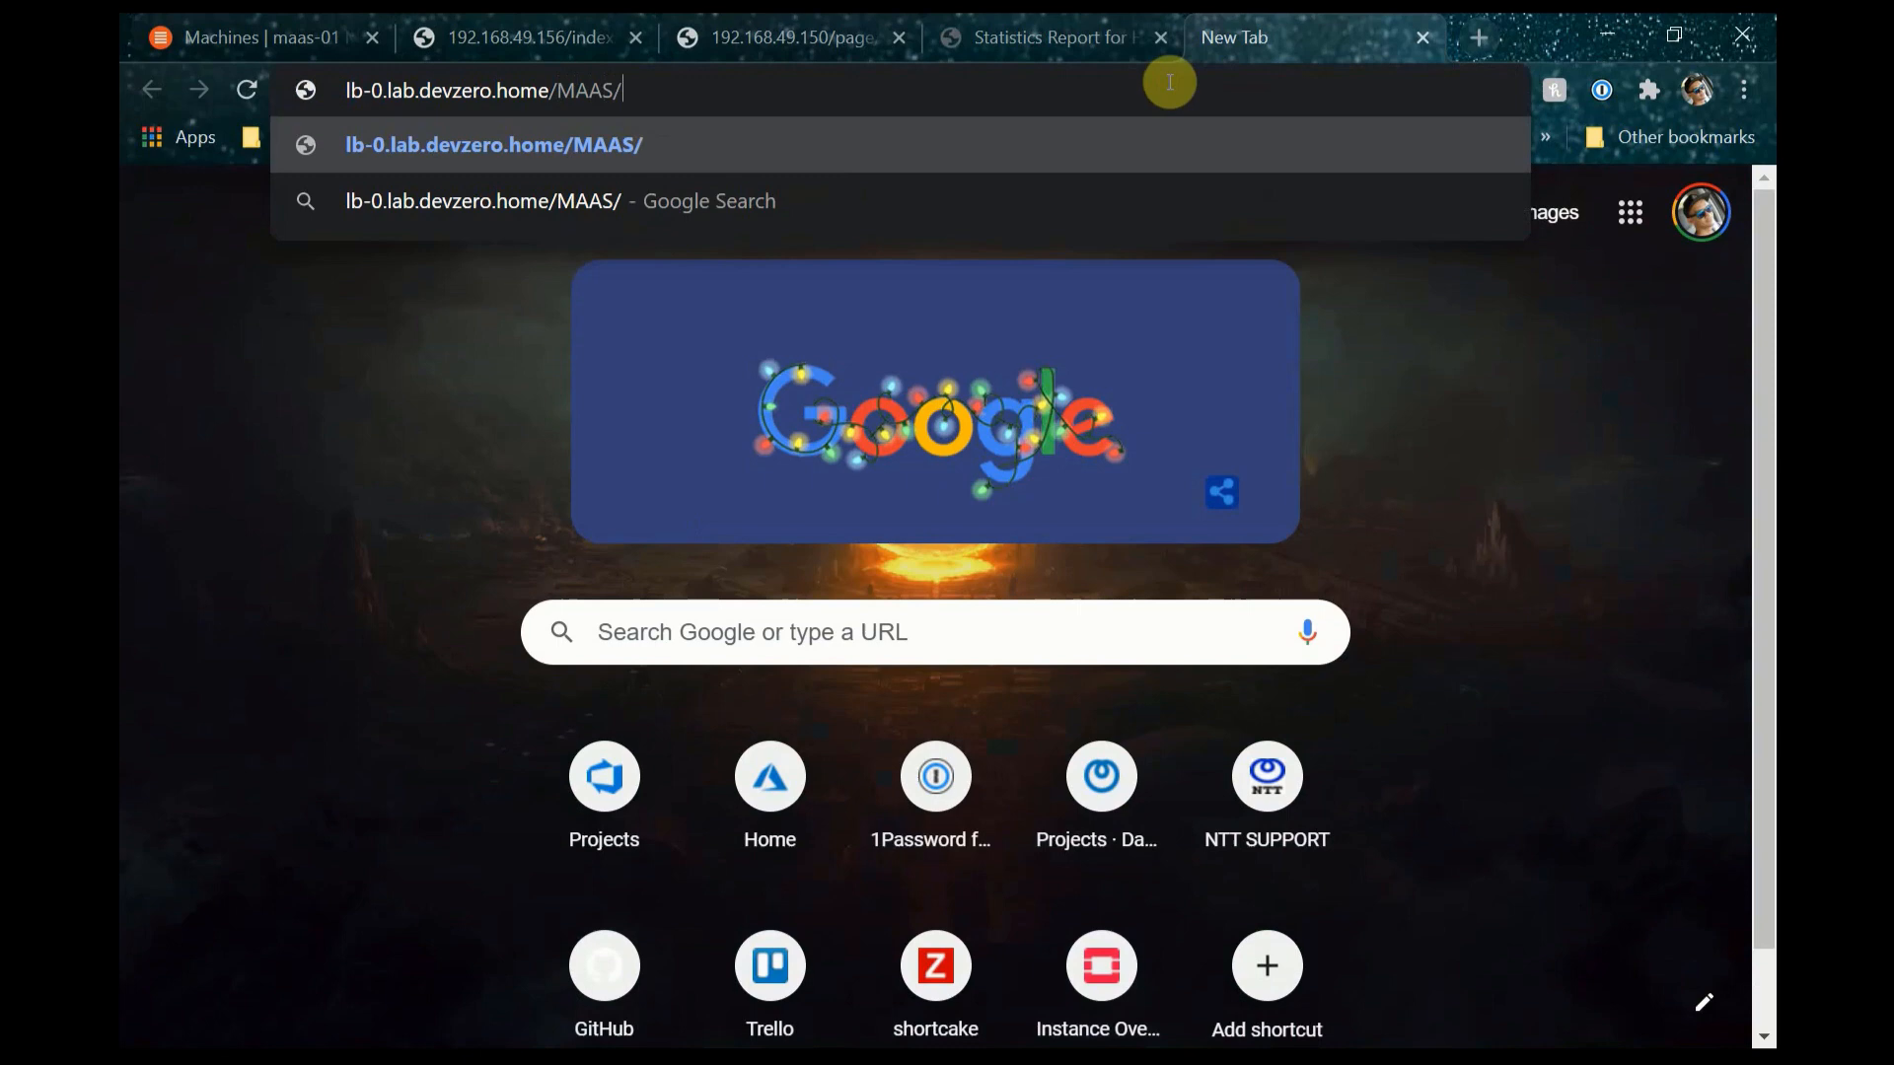
key(Enter)
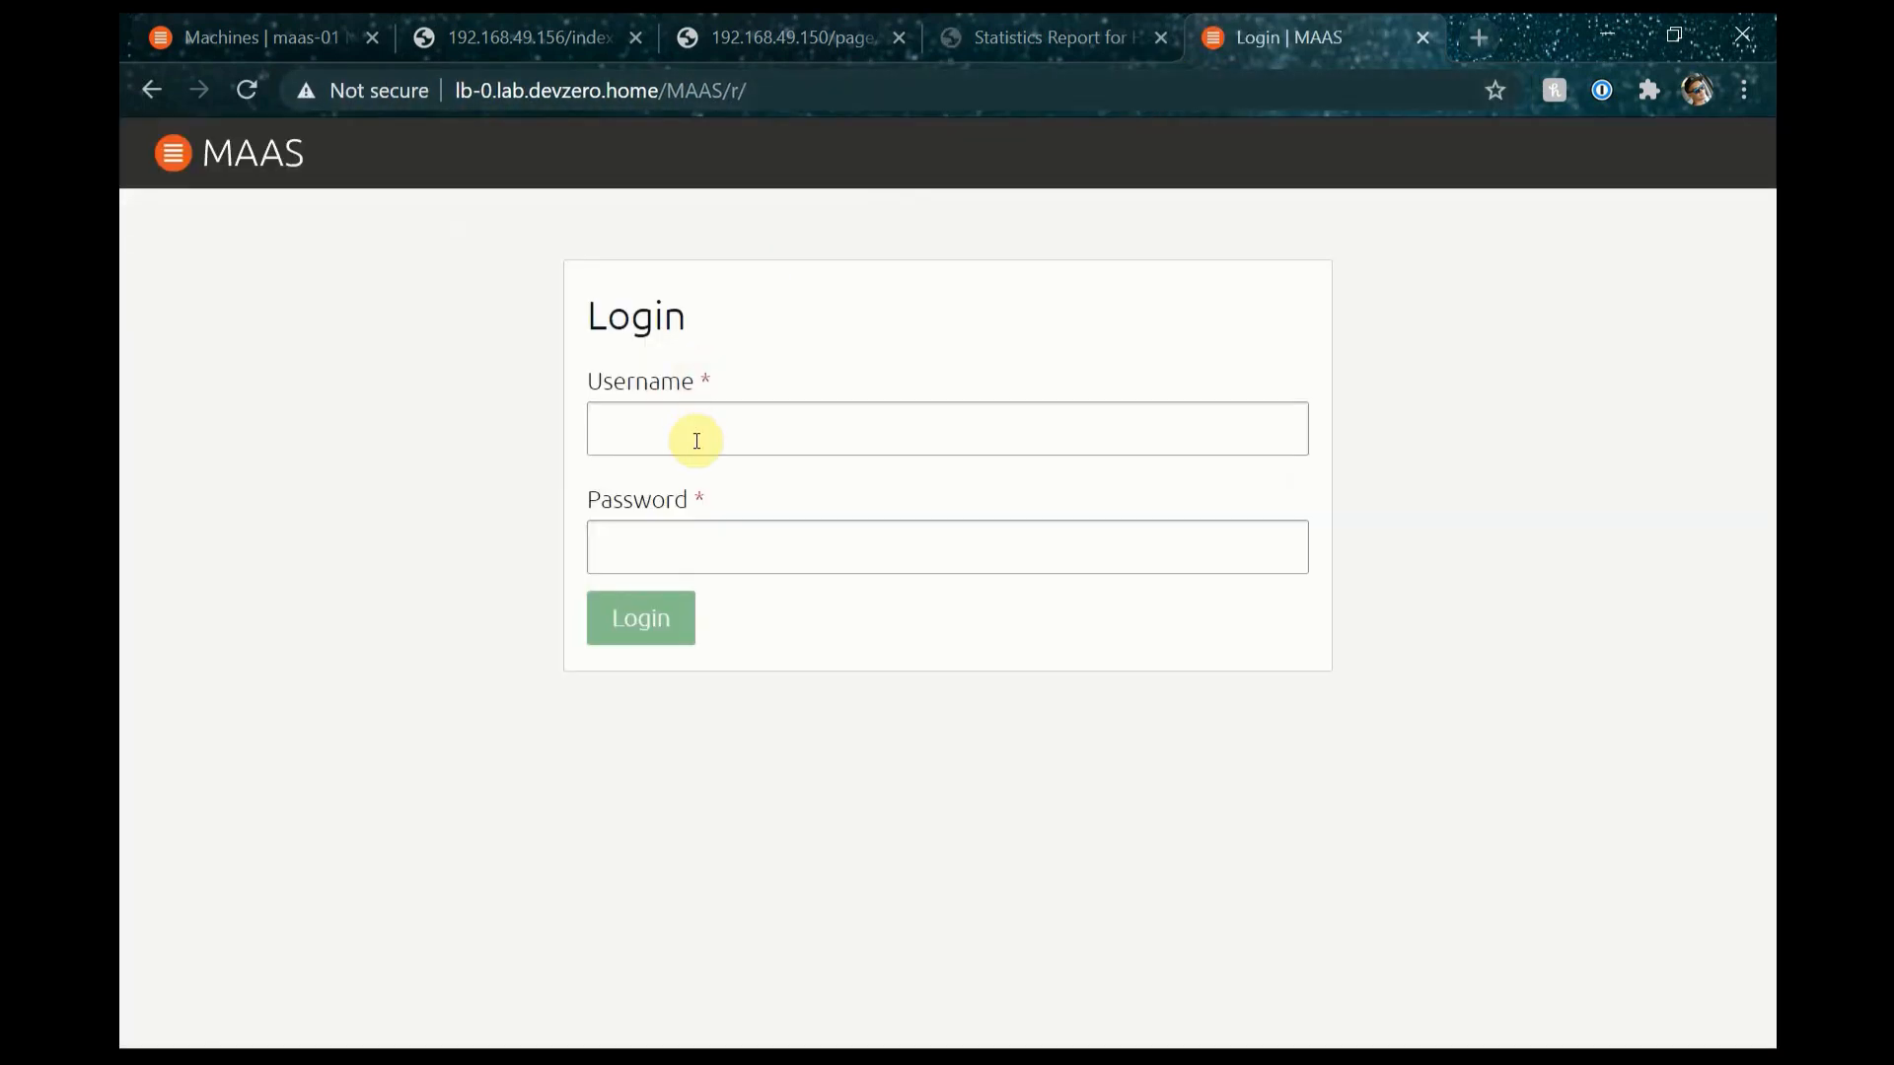
click(640, 617)
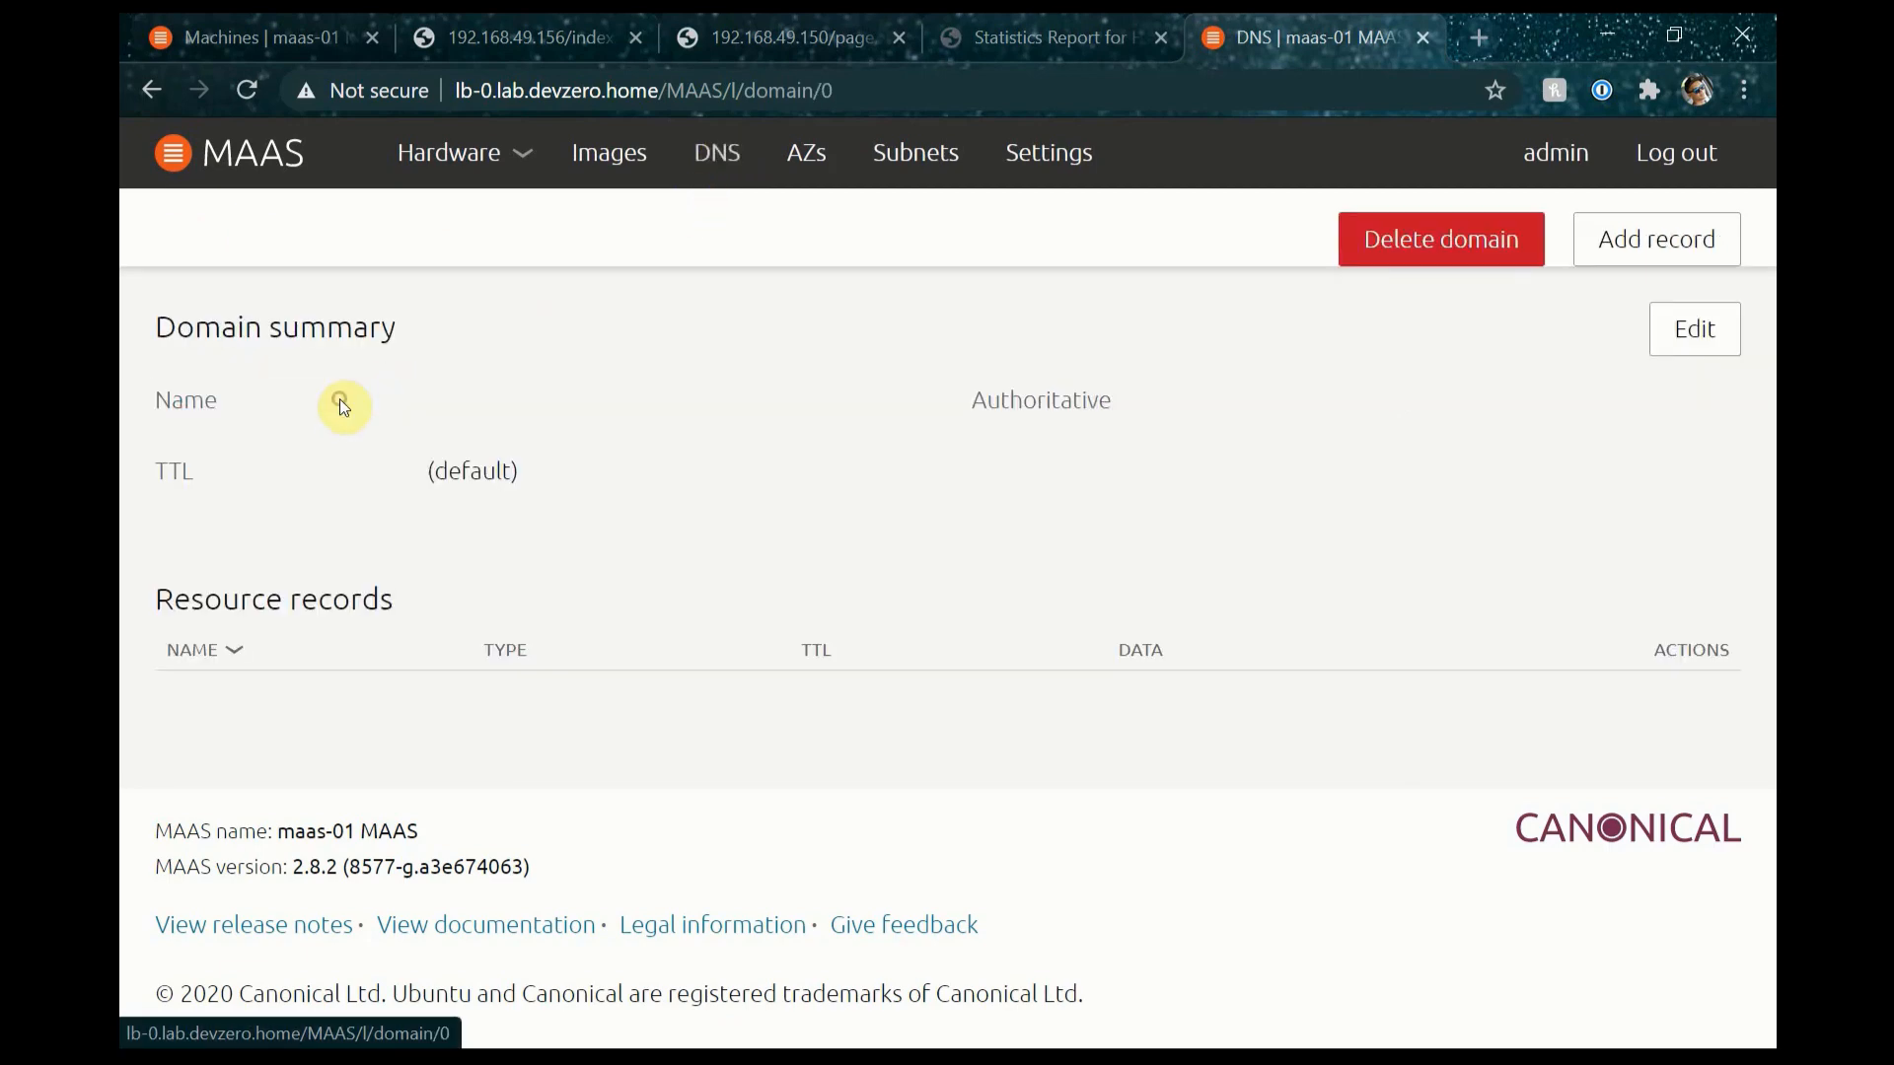
Step: Add a DNS record maas with data 192.168.50.5 to lab.devzero.home
click(1656, 239)
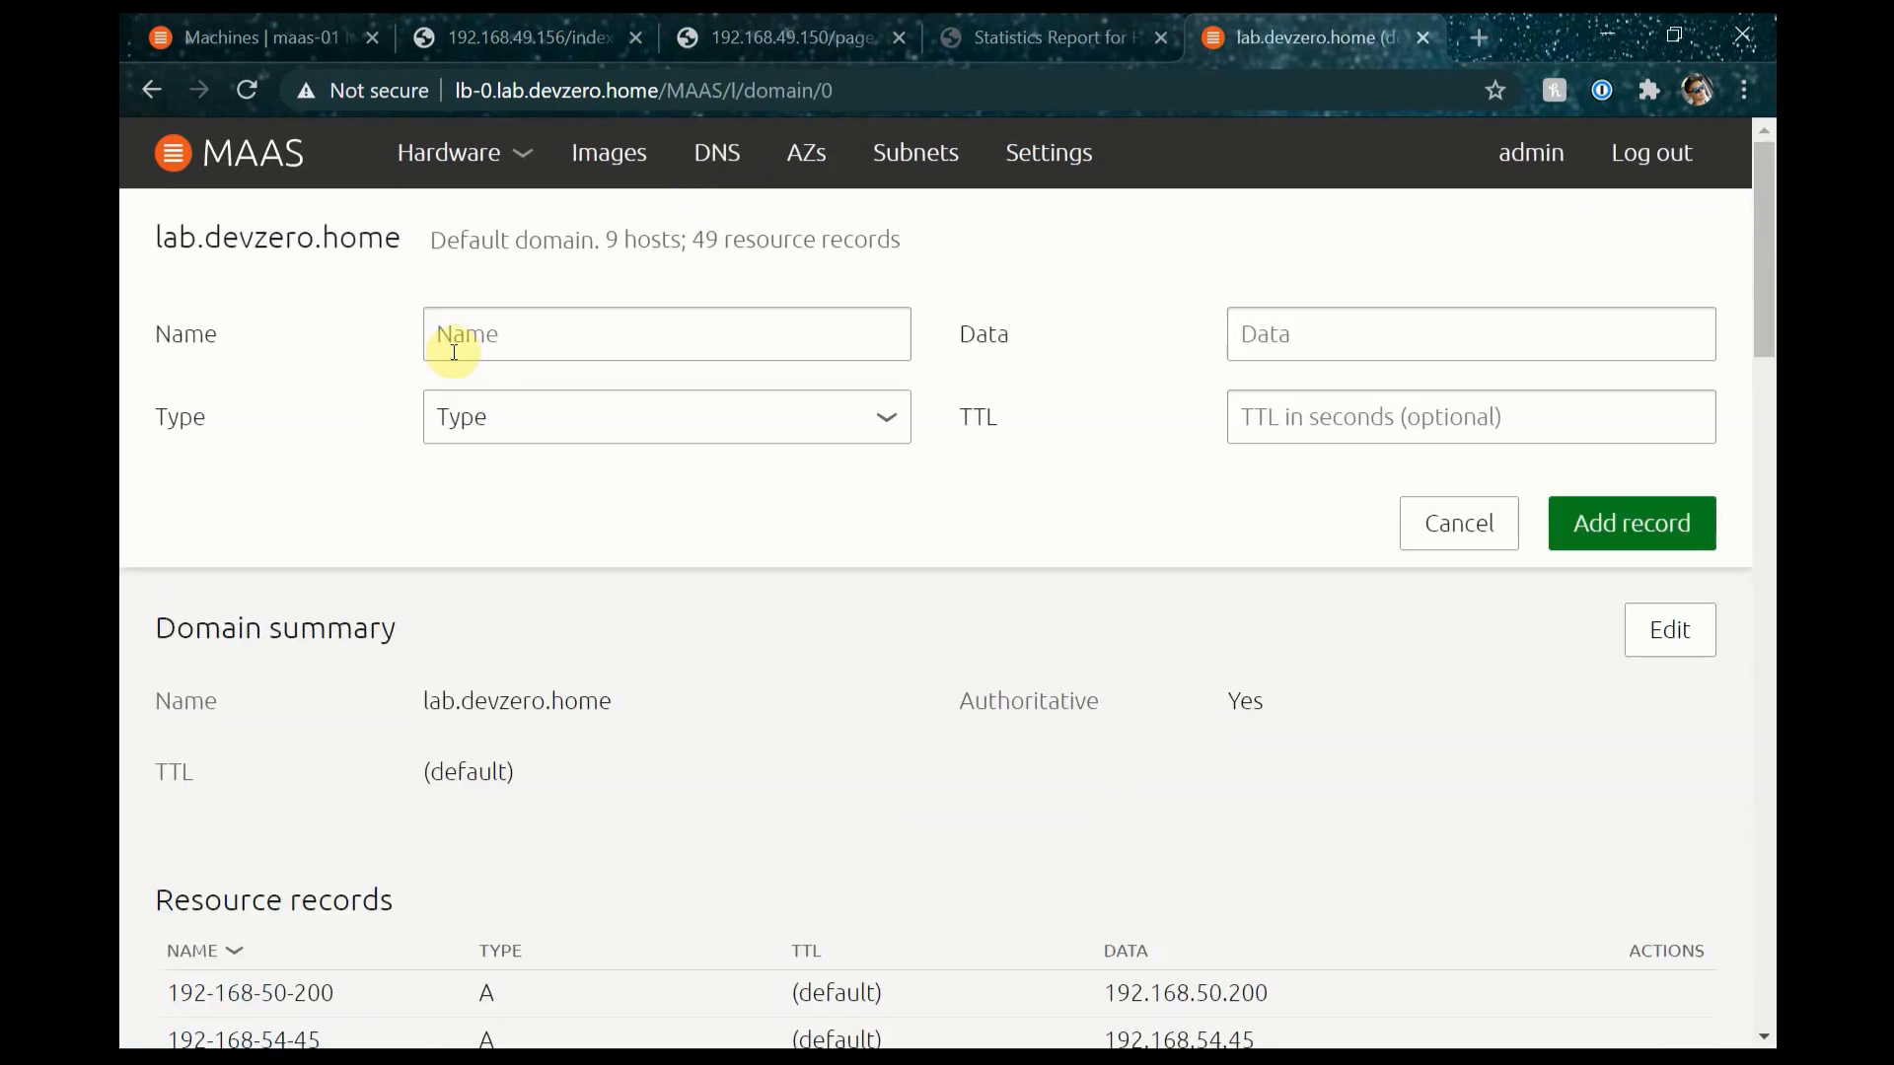
text(maas)
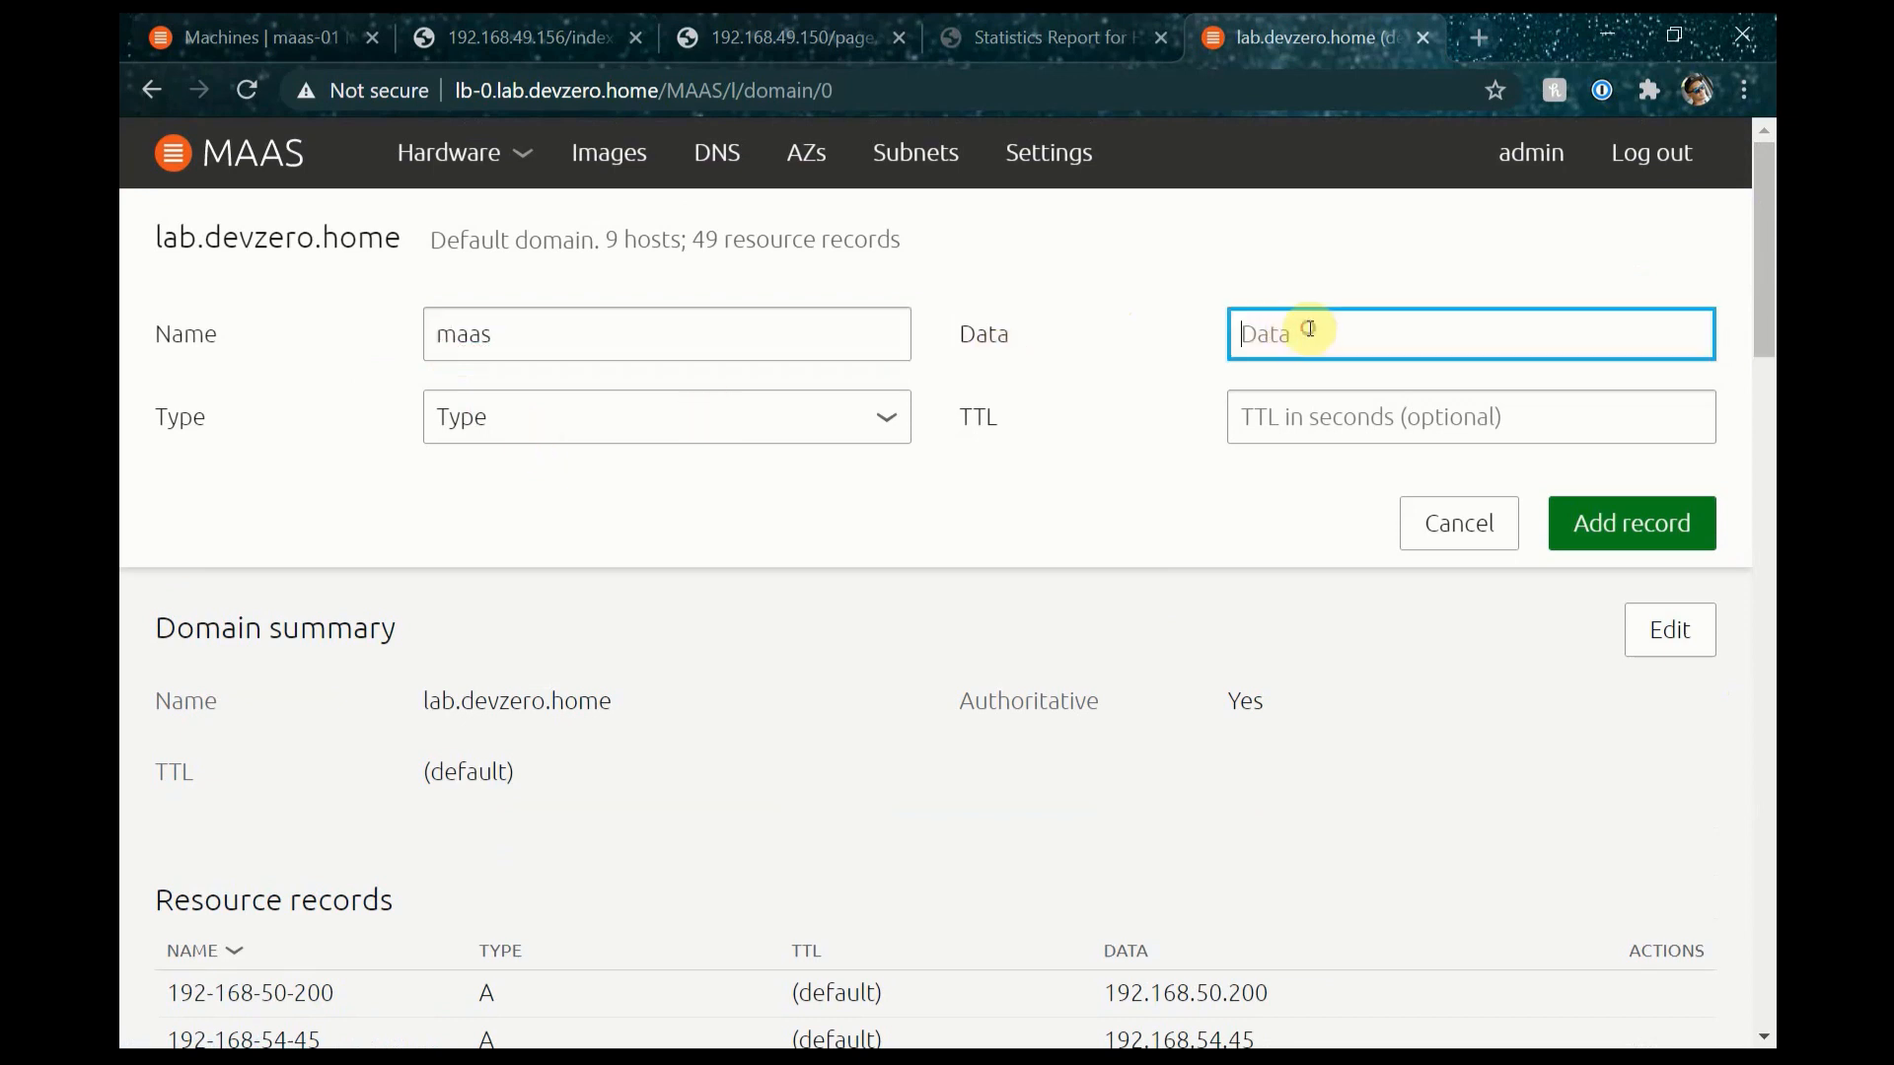
text(192.168.50.5)
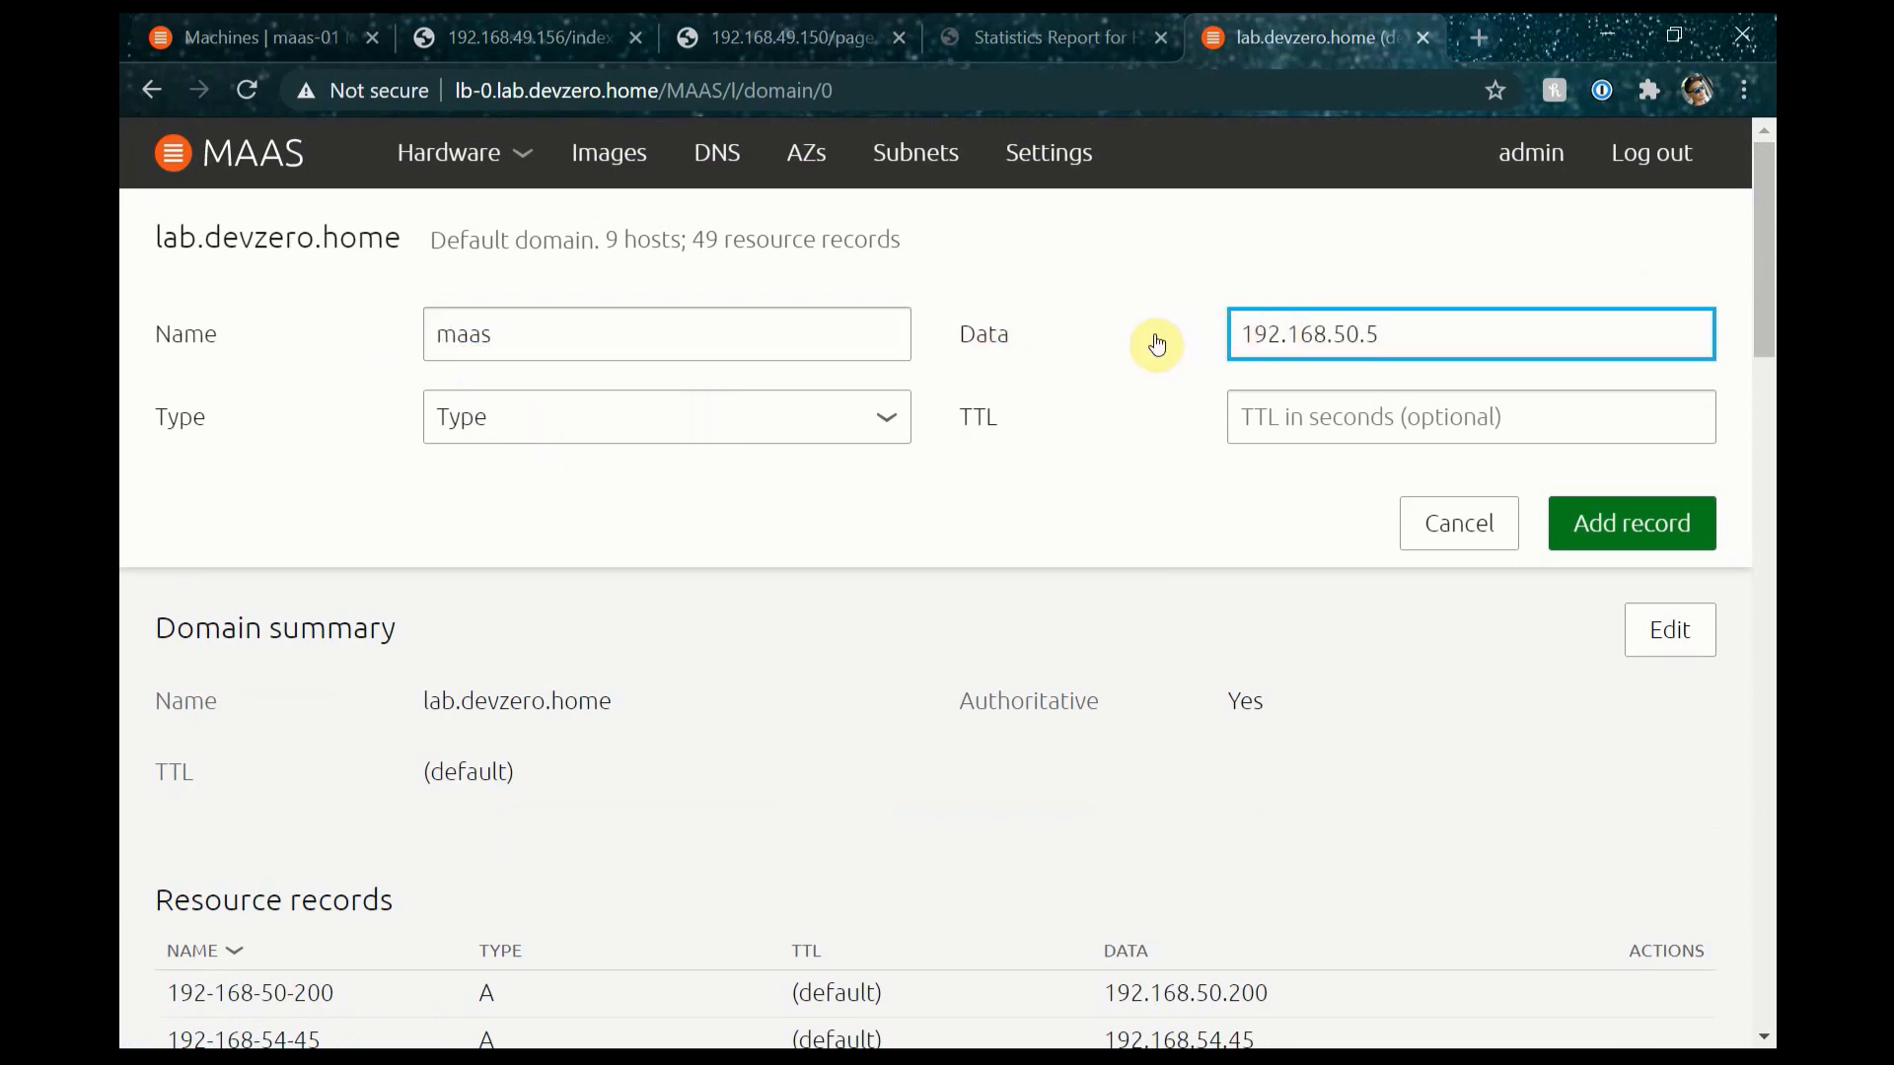
click(666, 417)
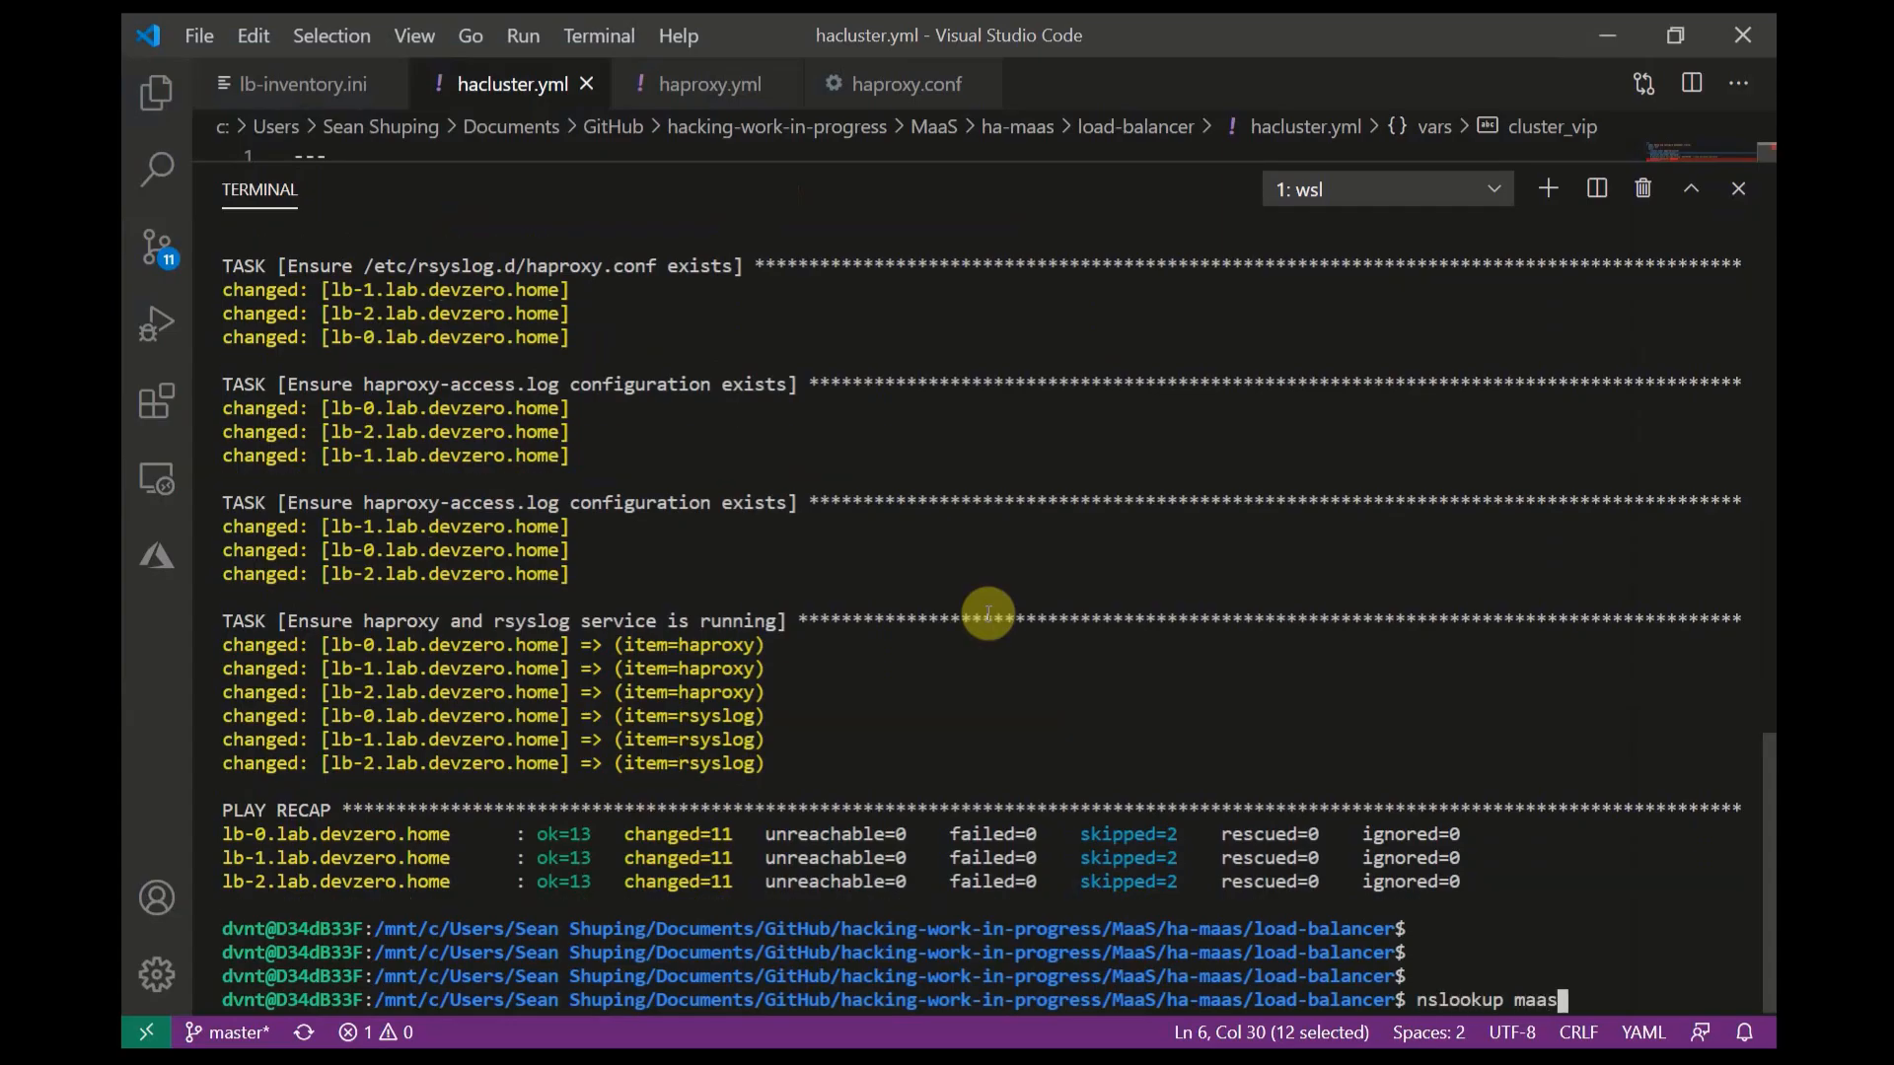
Step: Run nslookup maas and confirm it returns 192.168.50.5
key(Enter)
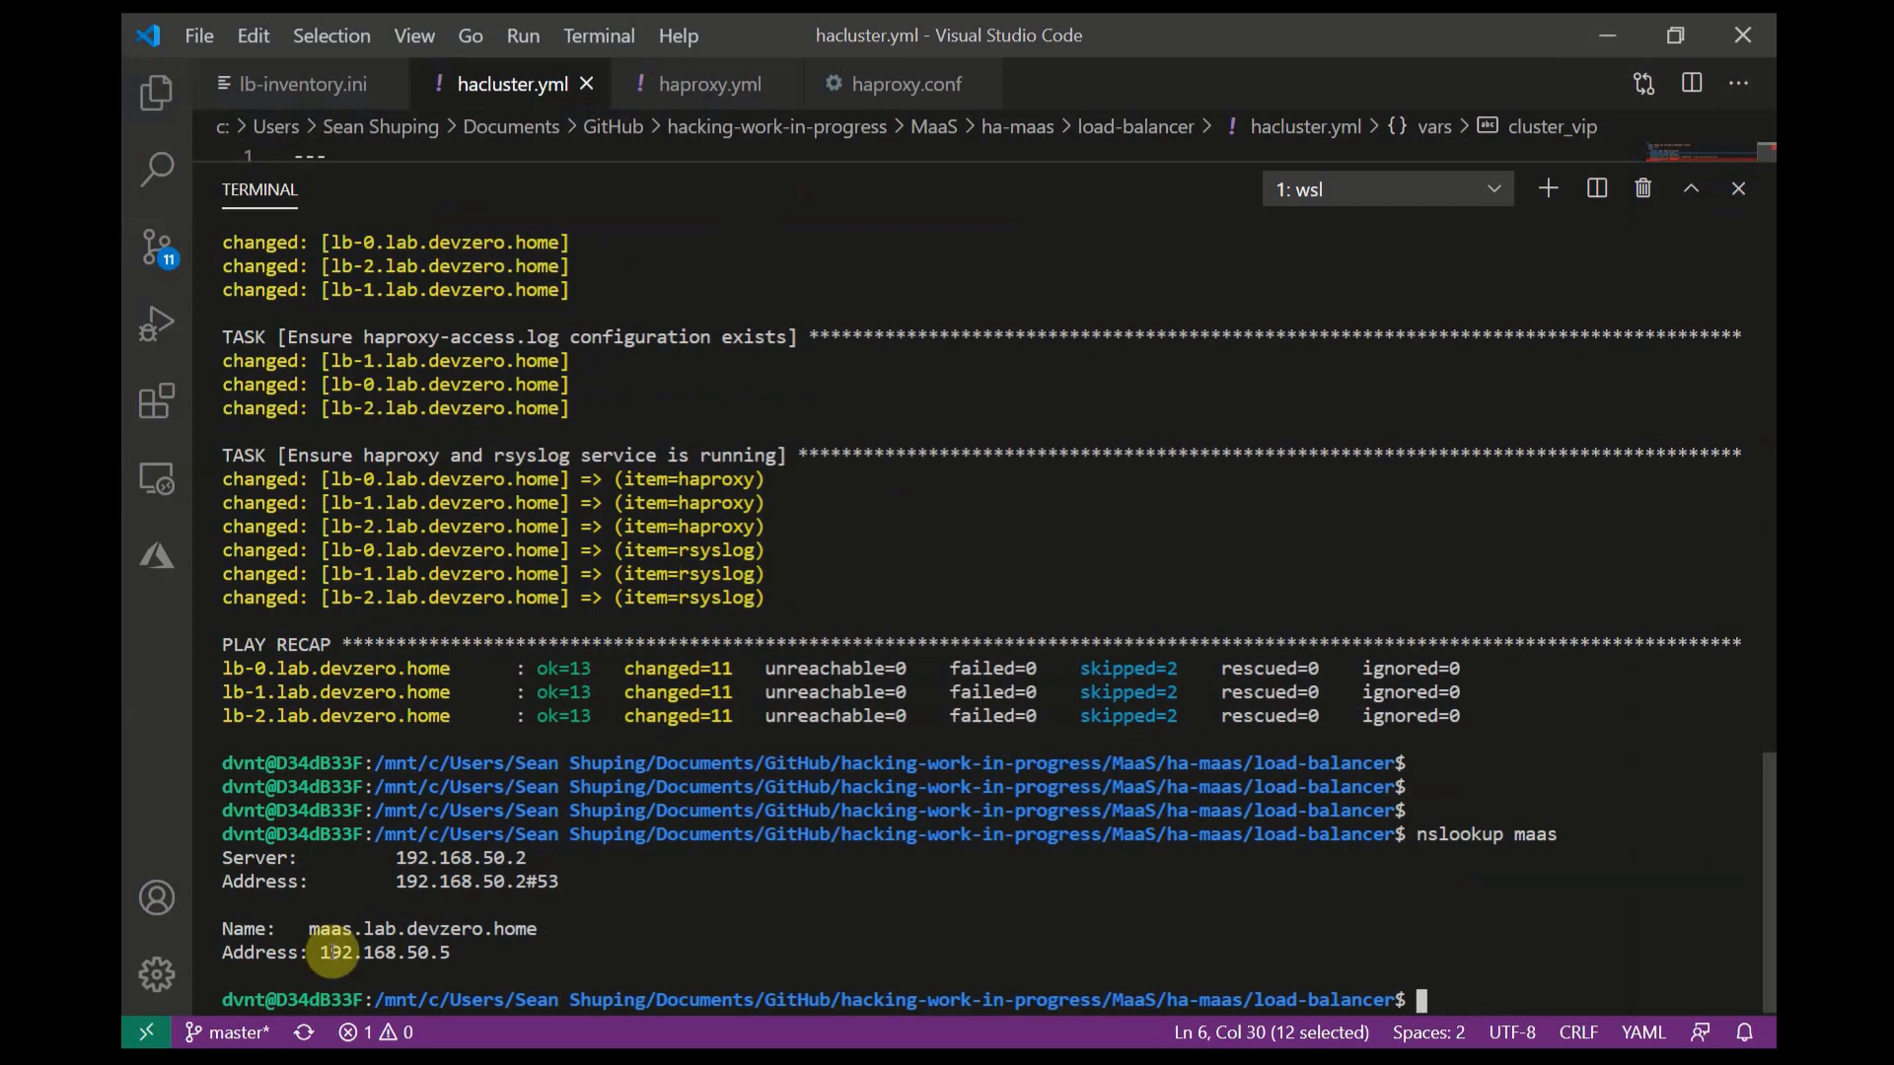